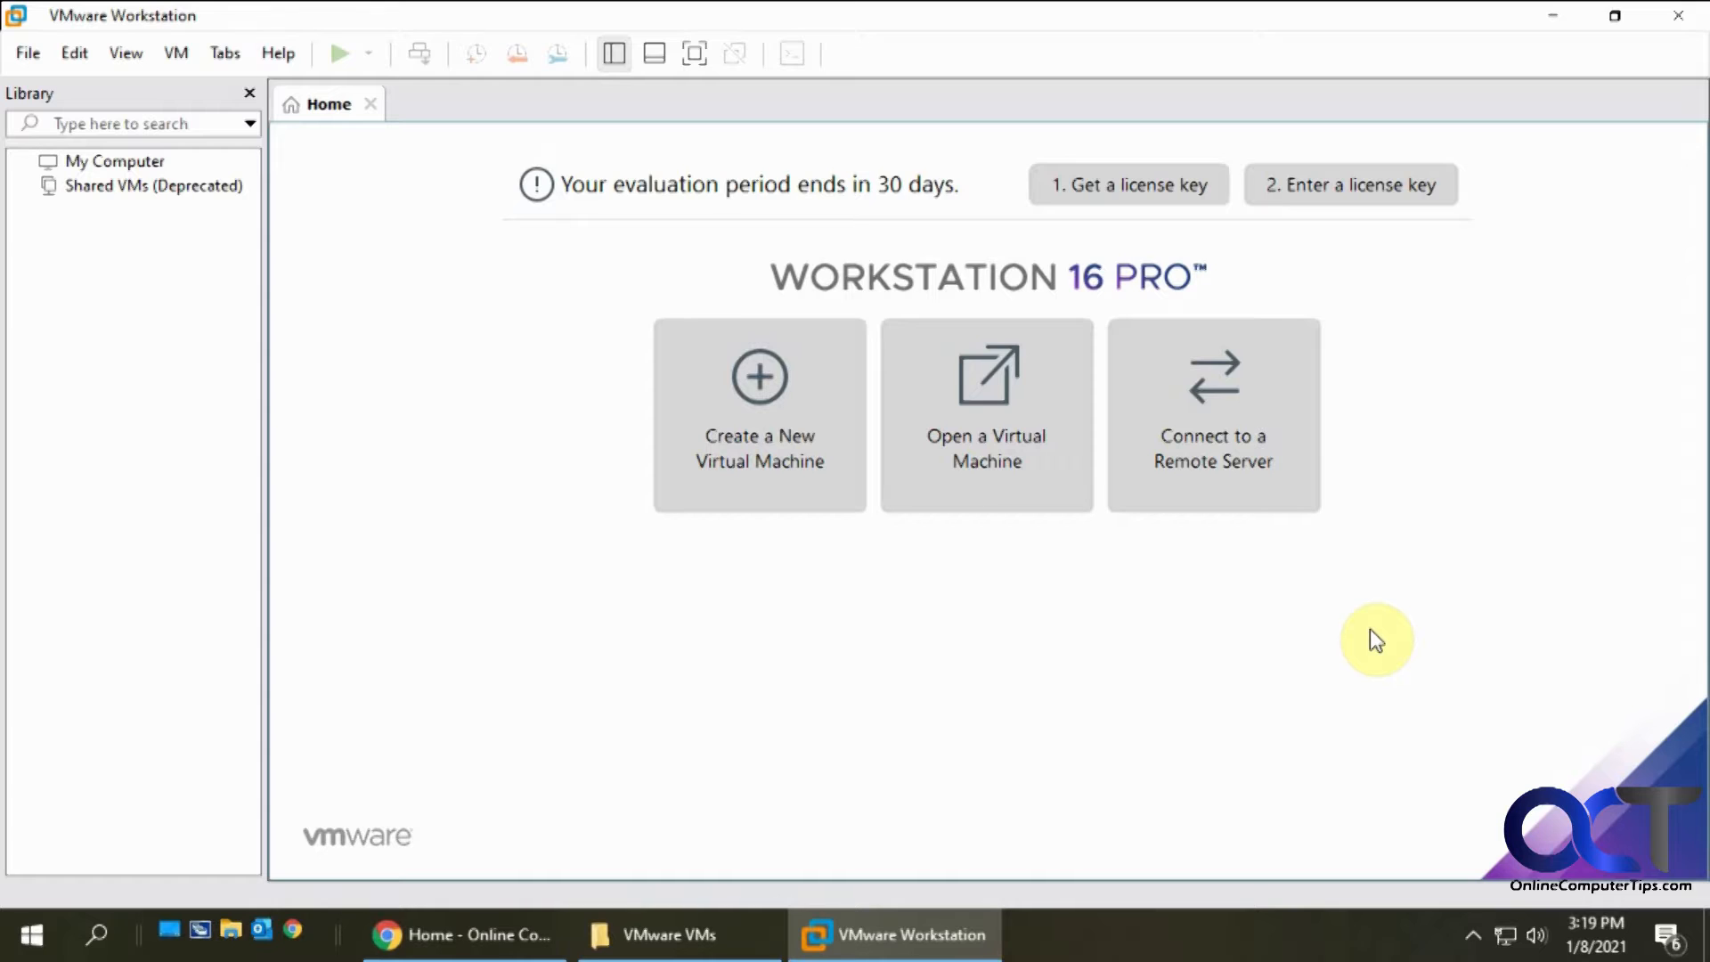
pyautogui.moveTo(1128, 643)
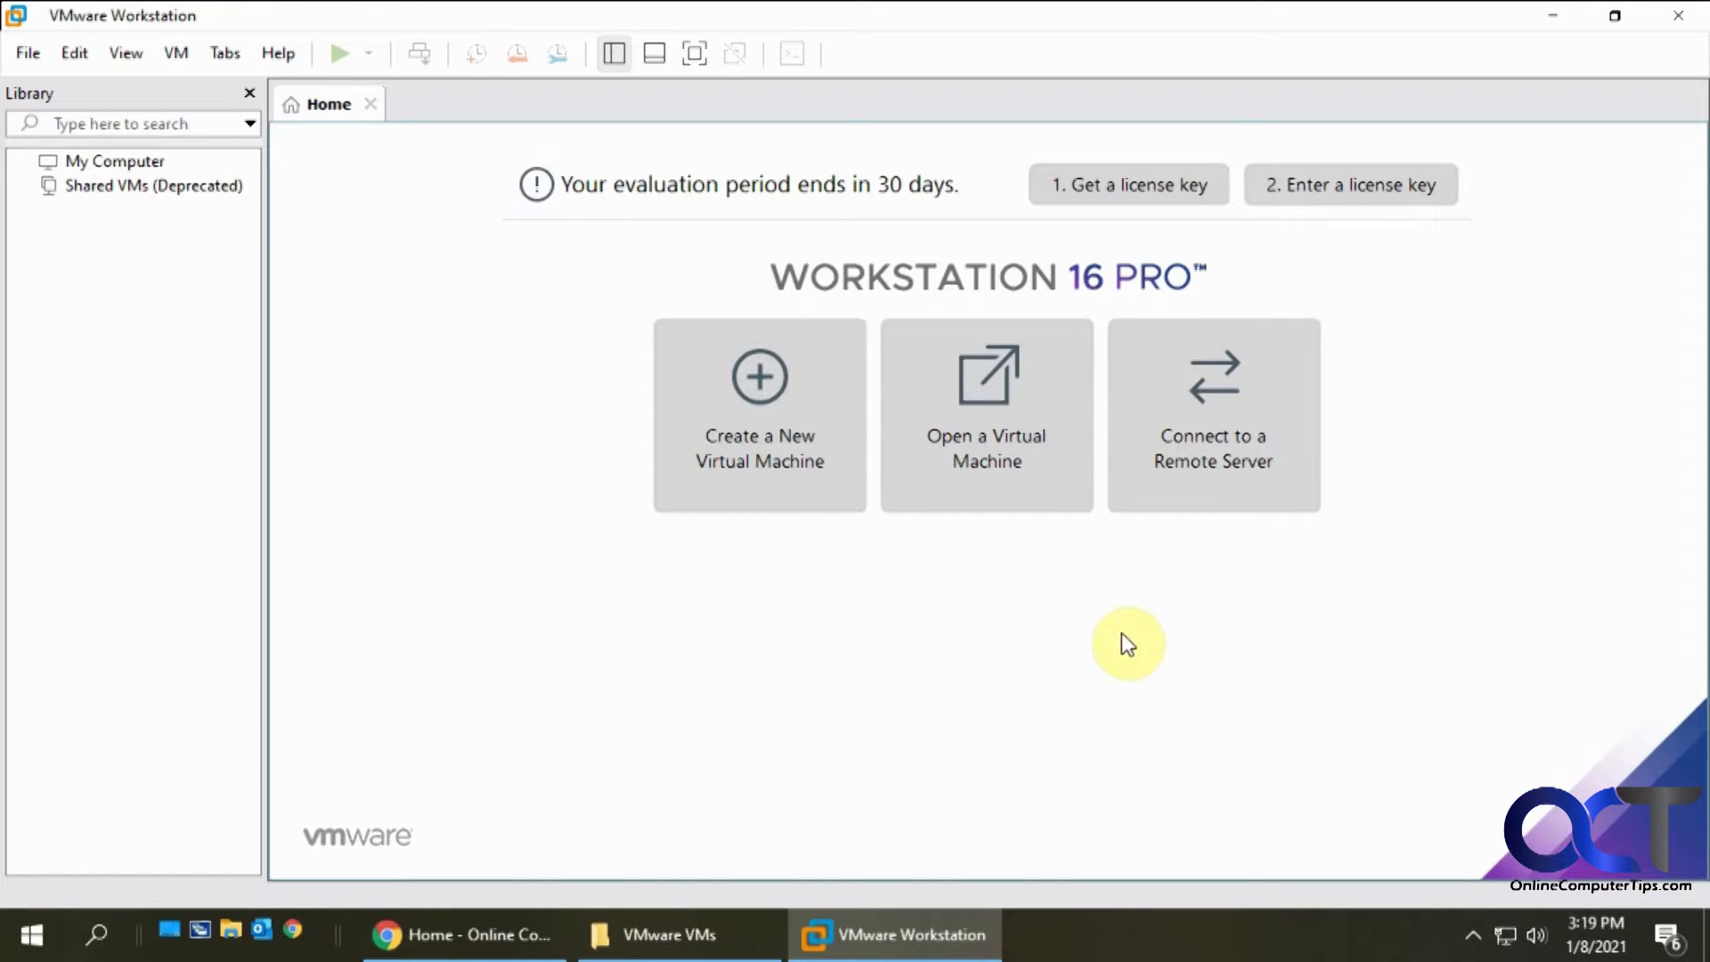
pyautogui.moveTo(392, 381)
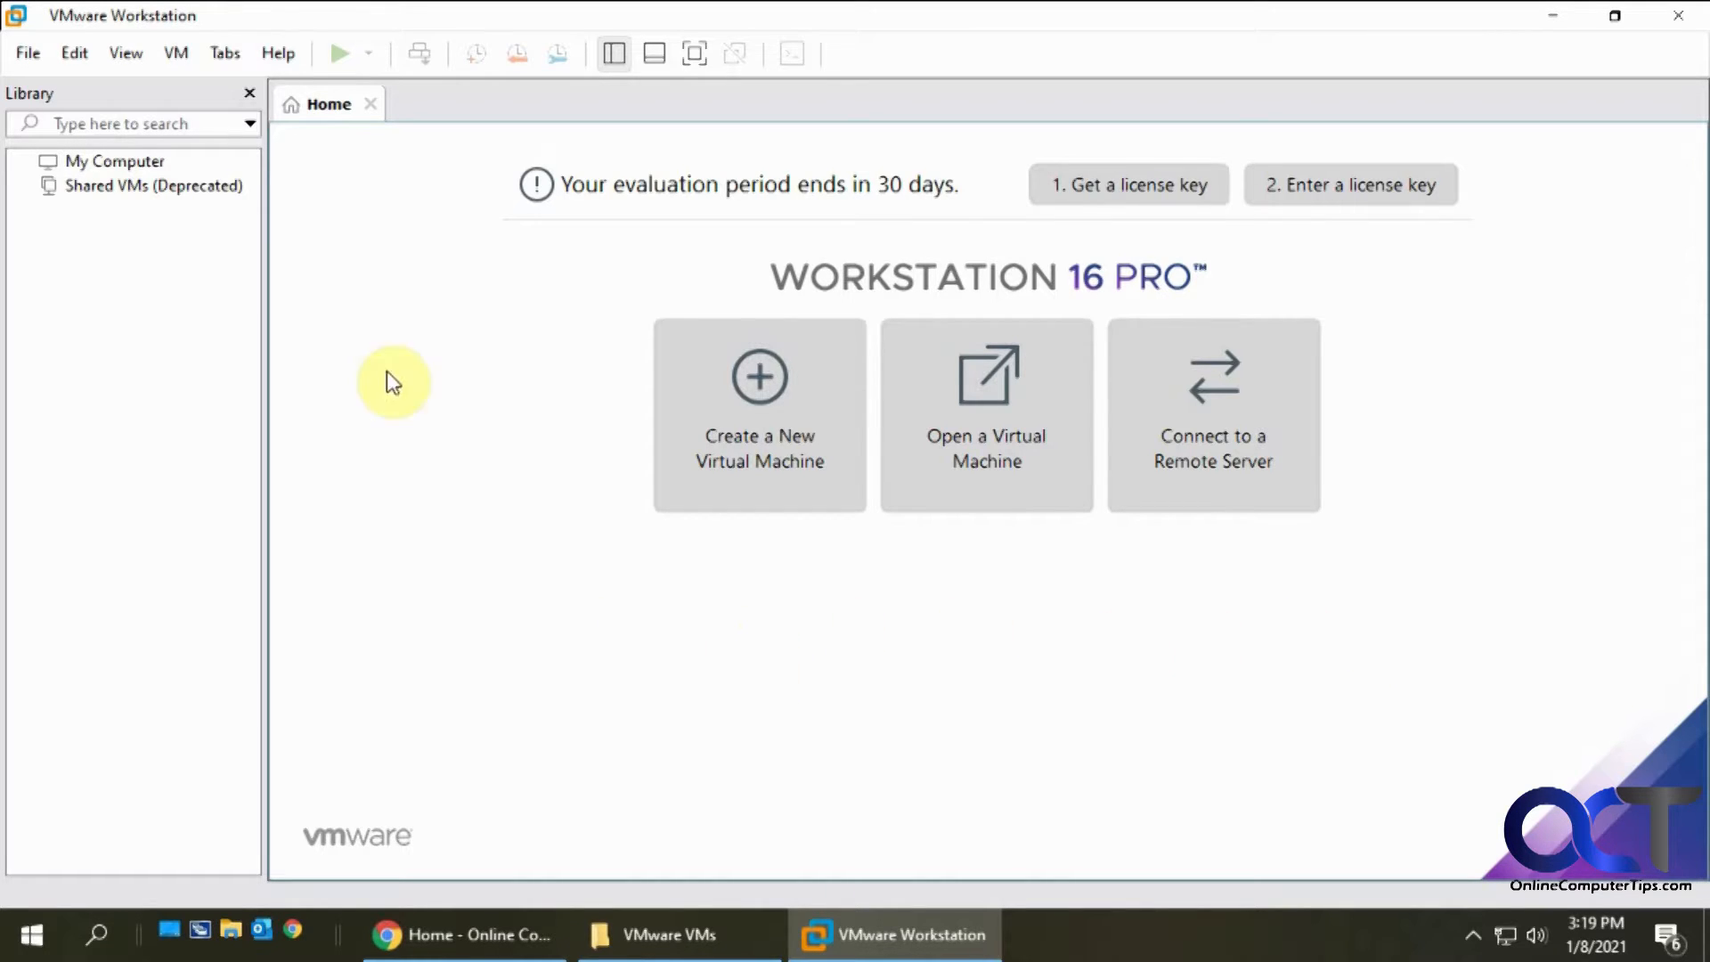
pyautogui.moveTo(464, 362)
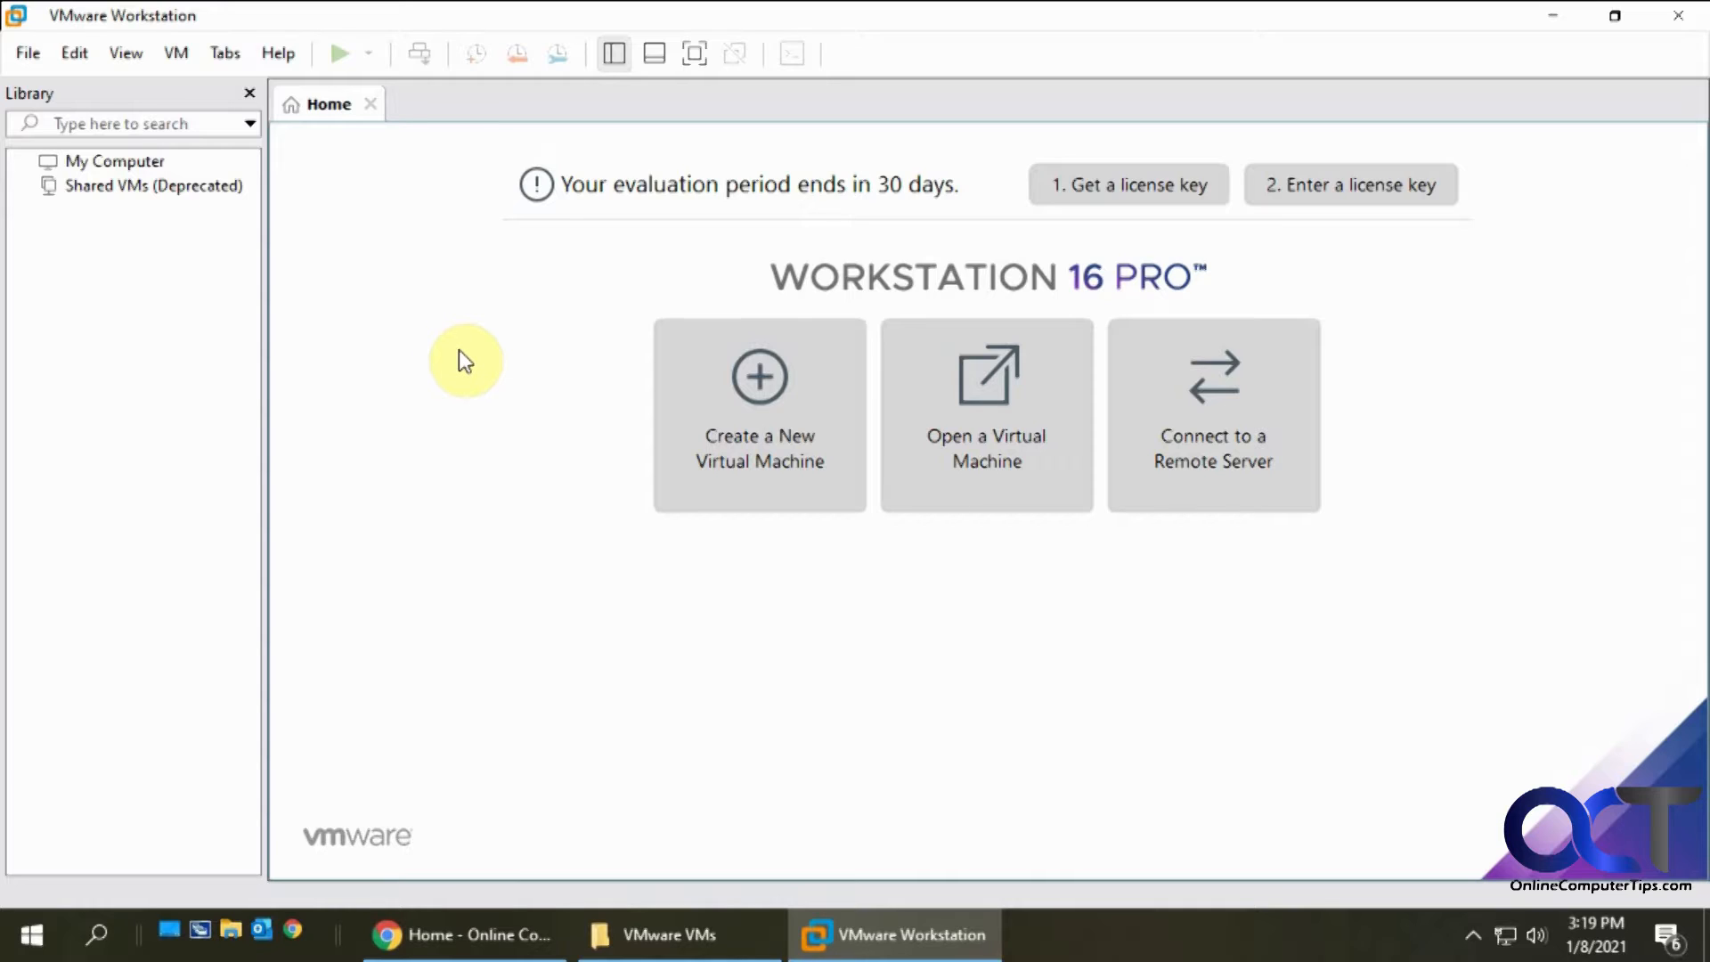
pyautogui.moveTo(462, 428)
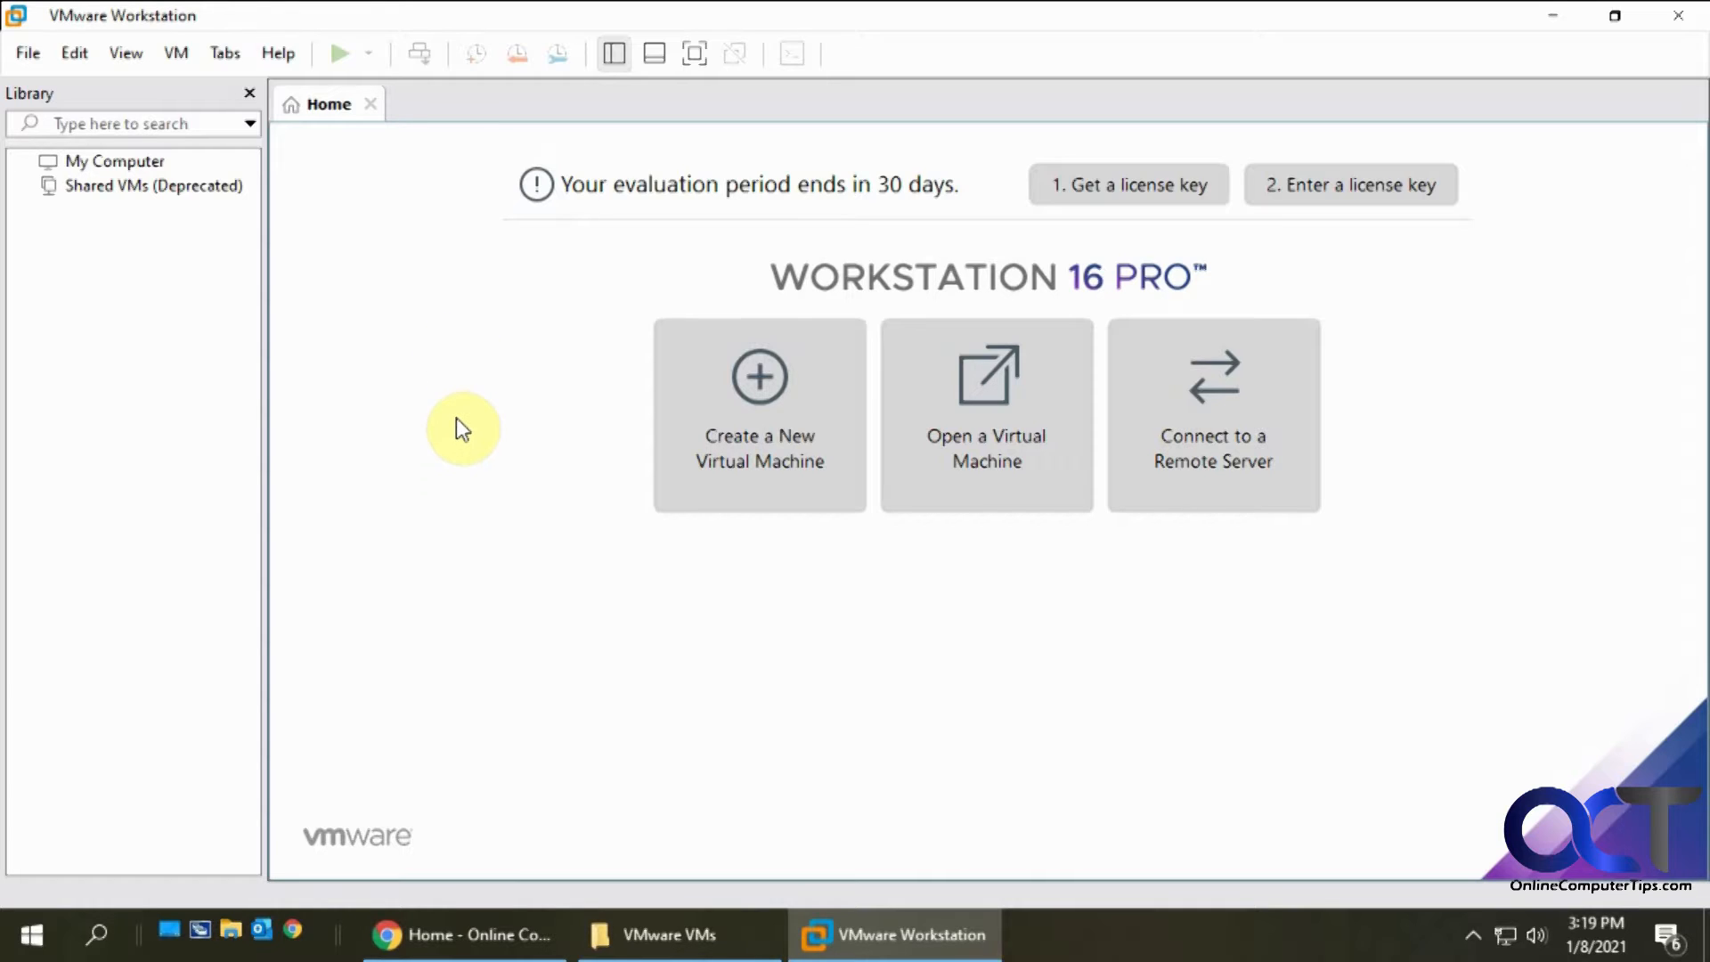
pyautogui.moveTo(369, 253)
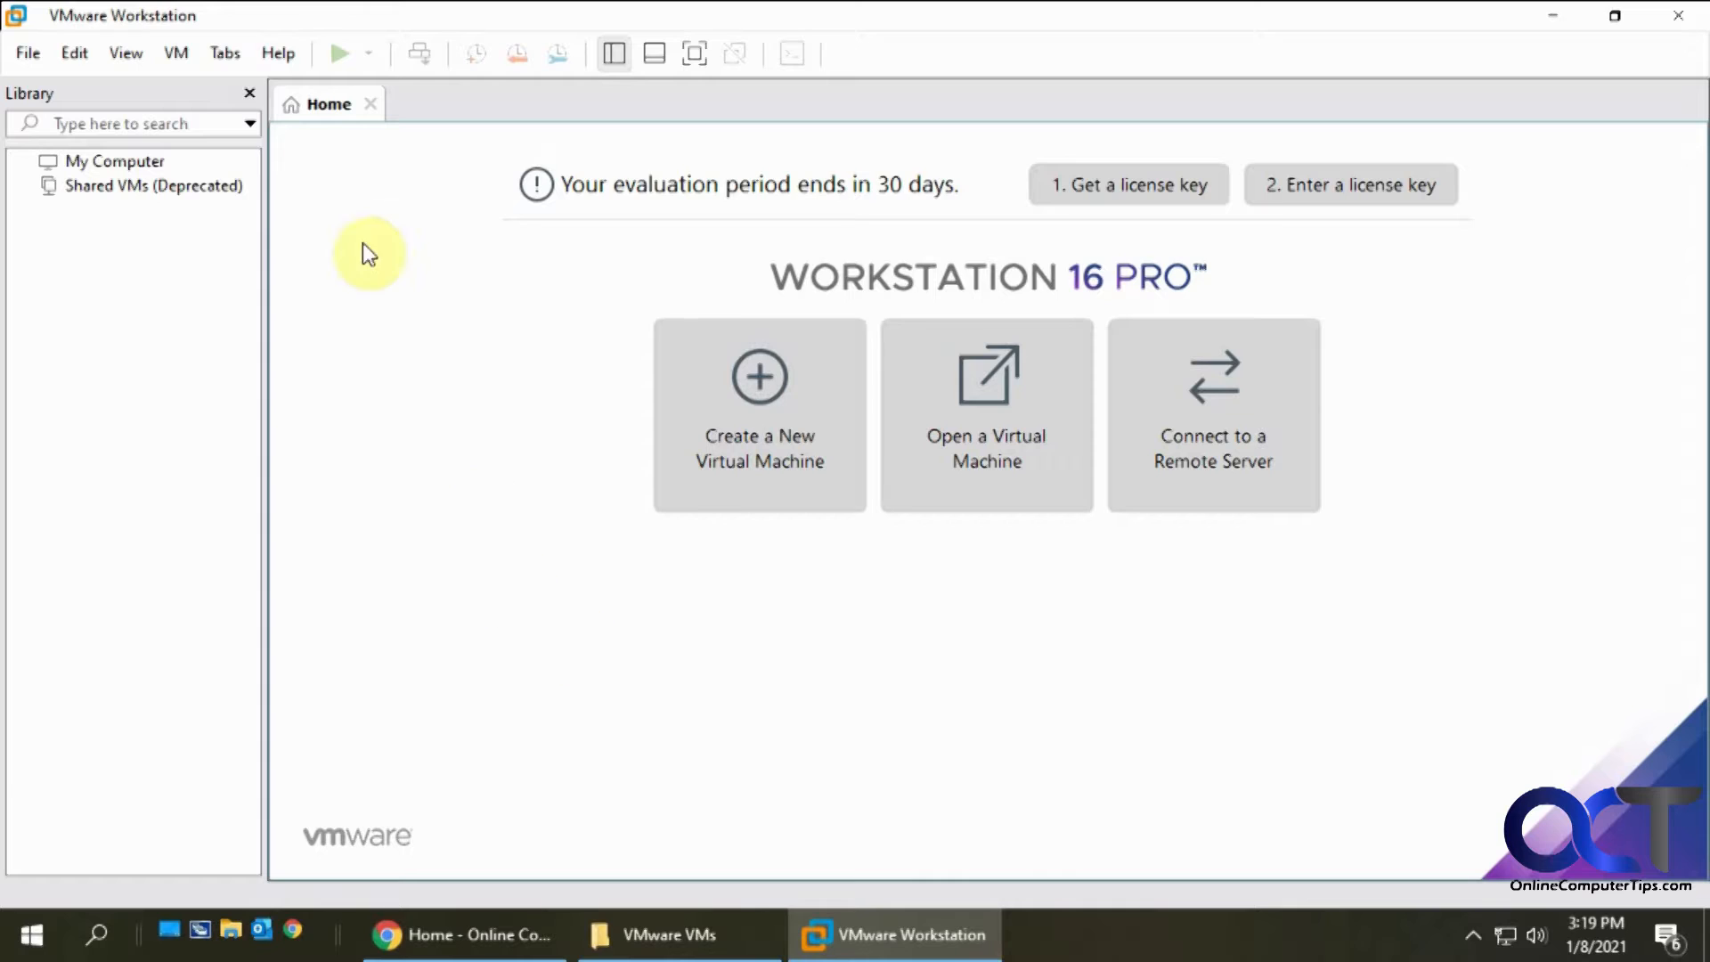
pyautogui.moveTo(1013, 725)
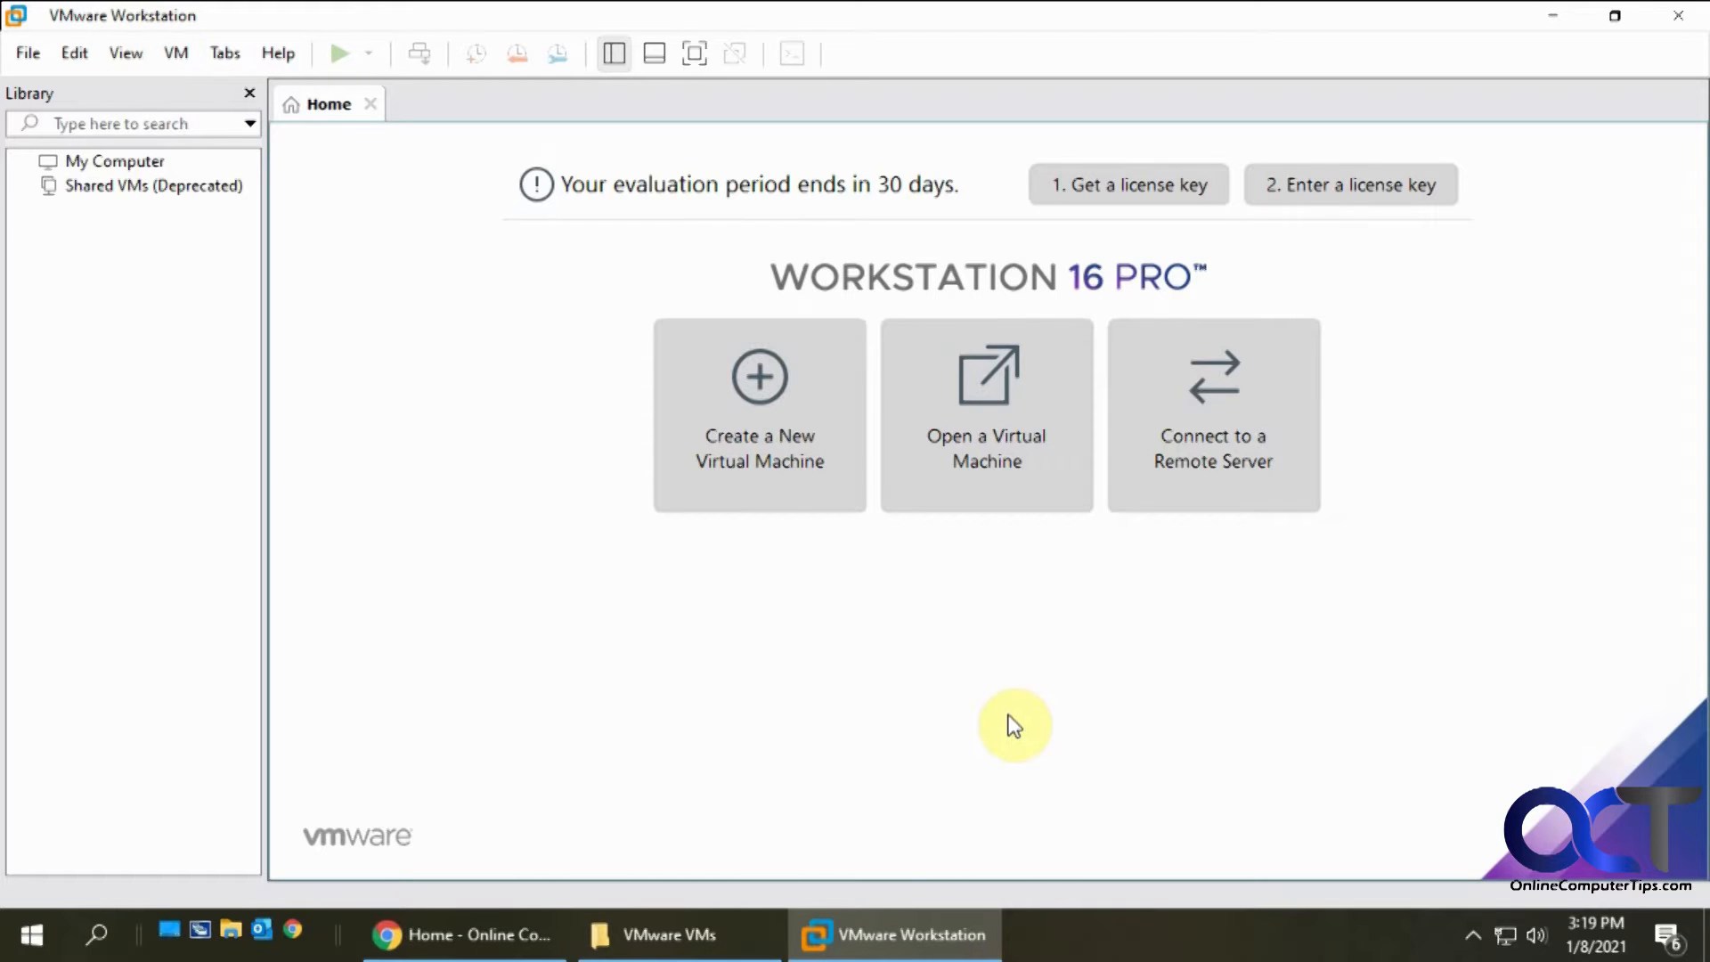
pyautogui.moveTo(839, 640)
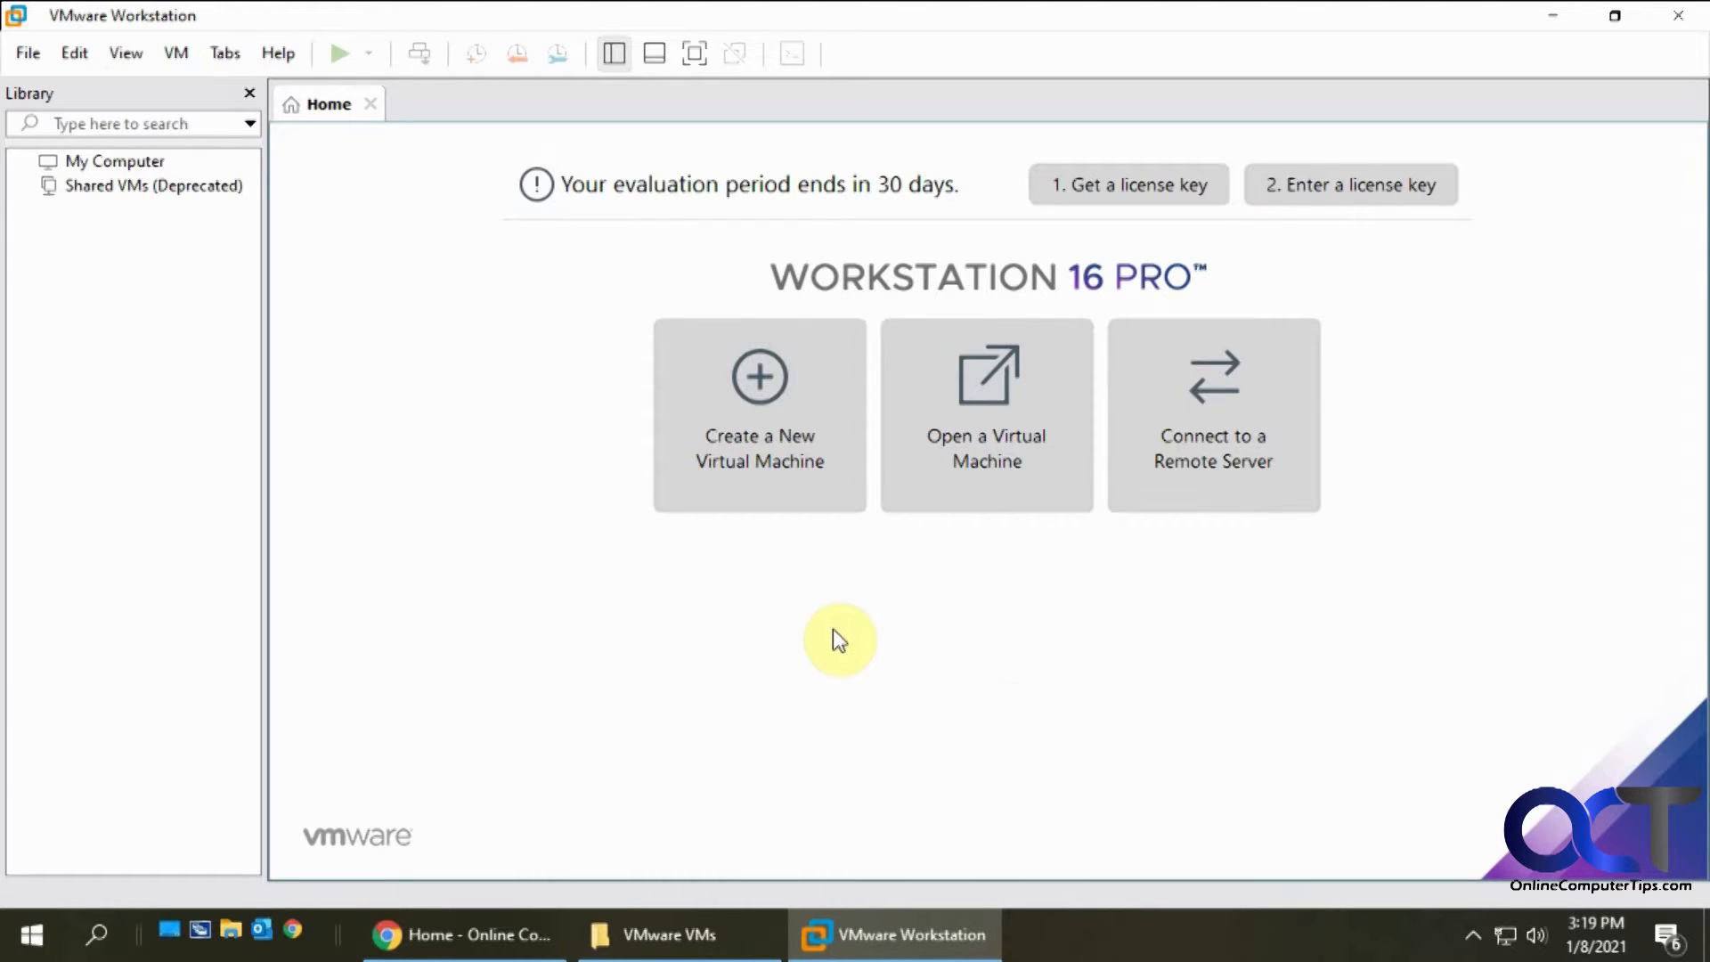
pyautogui.moveTo(929, 663)
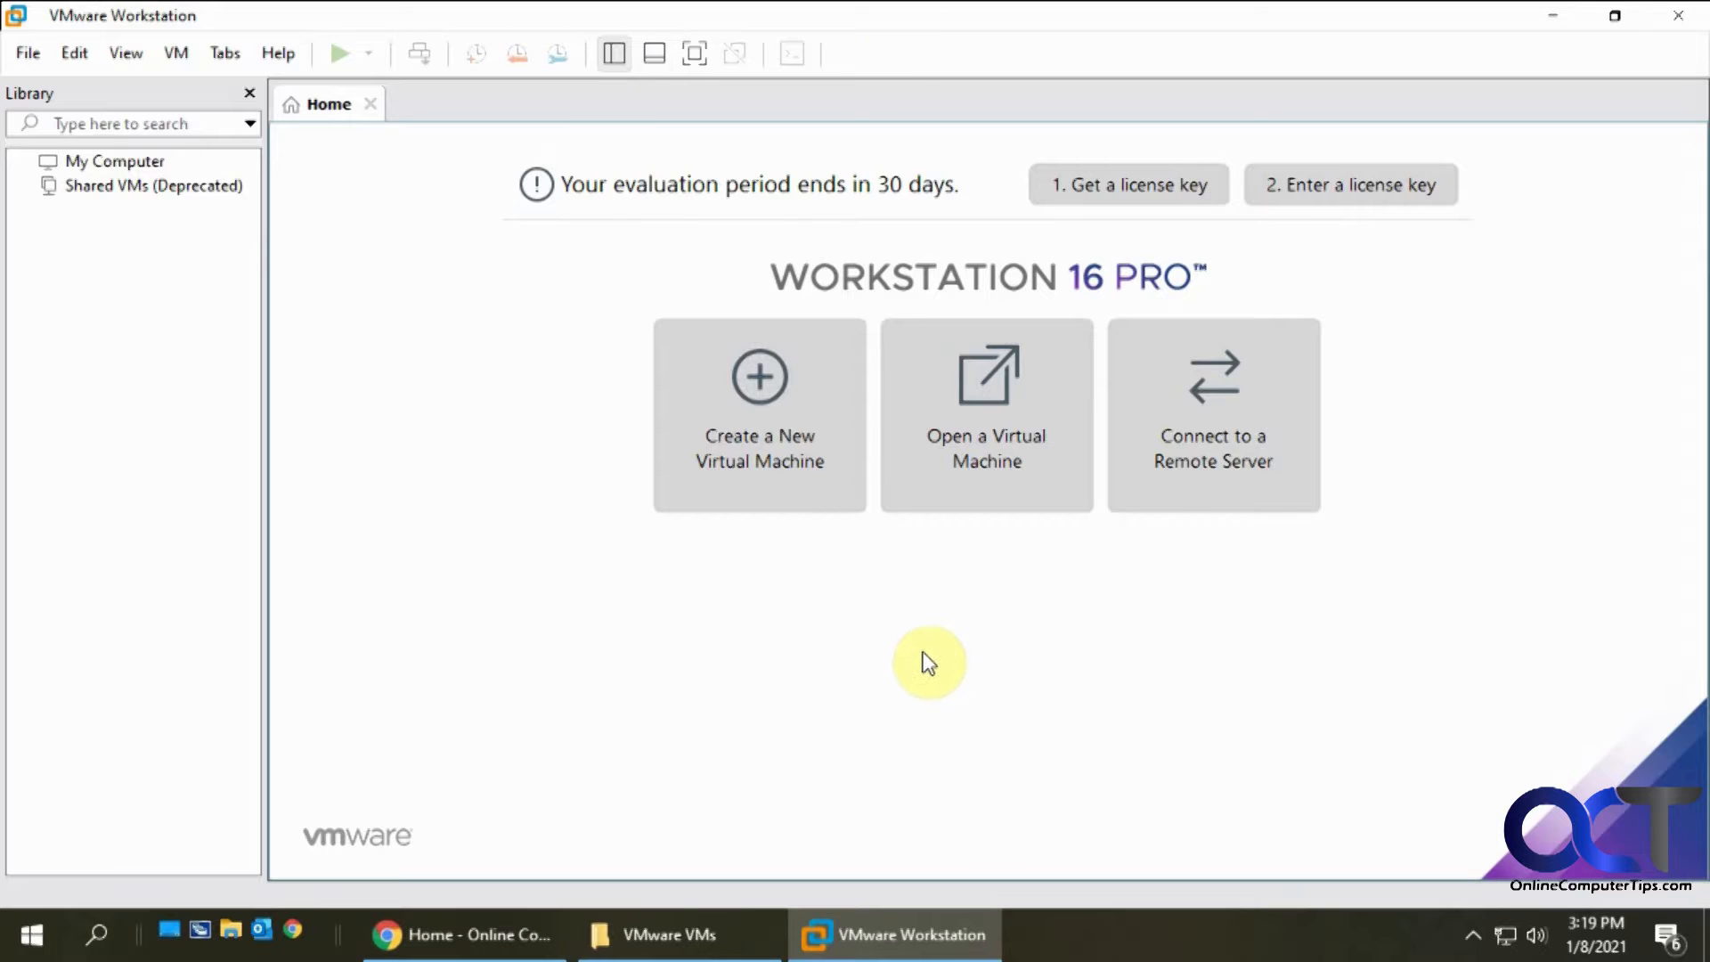
pyautogui.moveTo(759, 386)
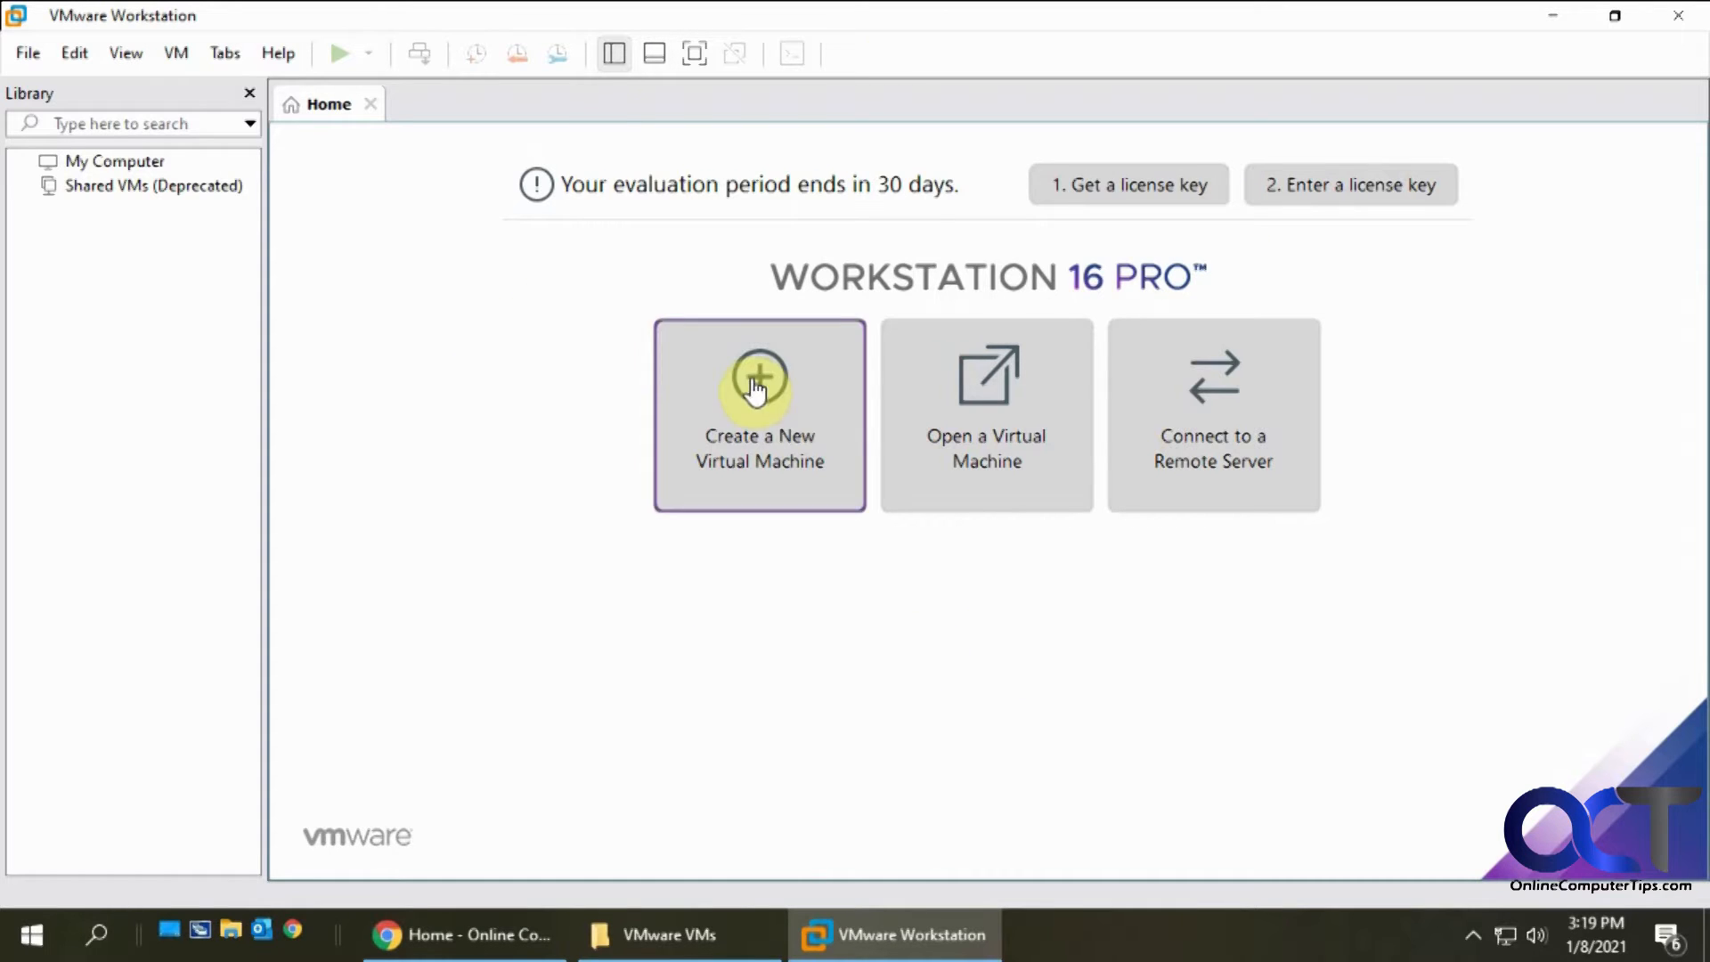
pyautogui.moveTo(963, 190)
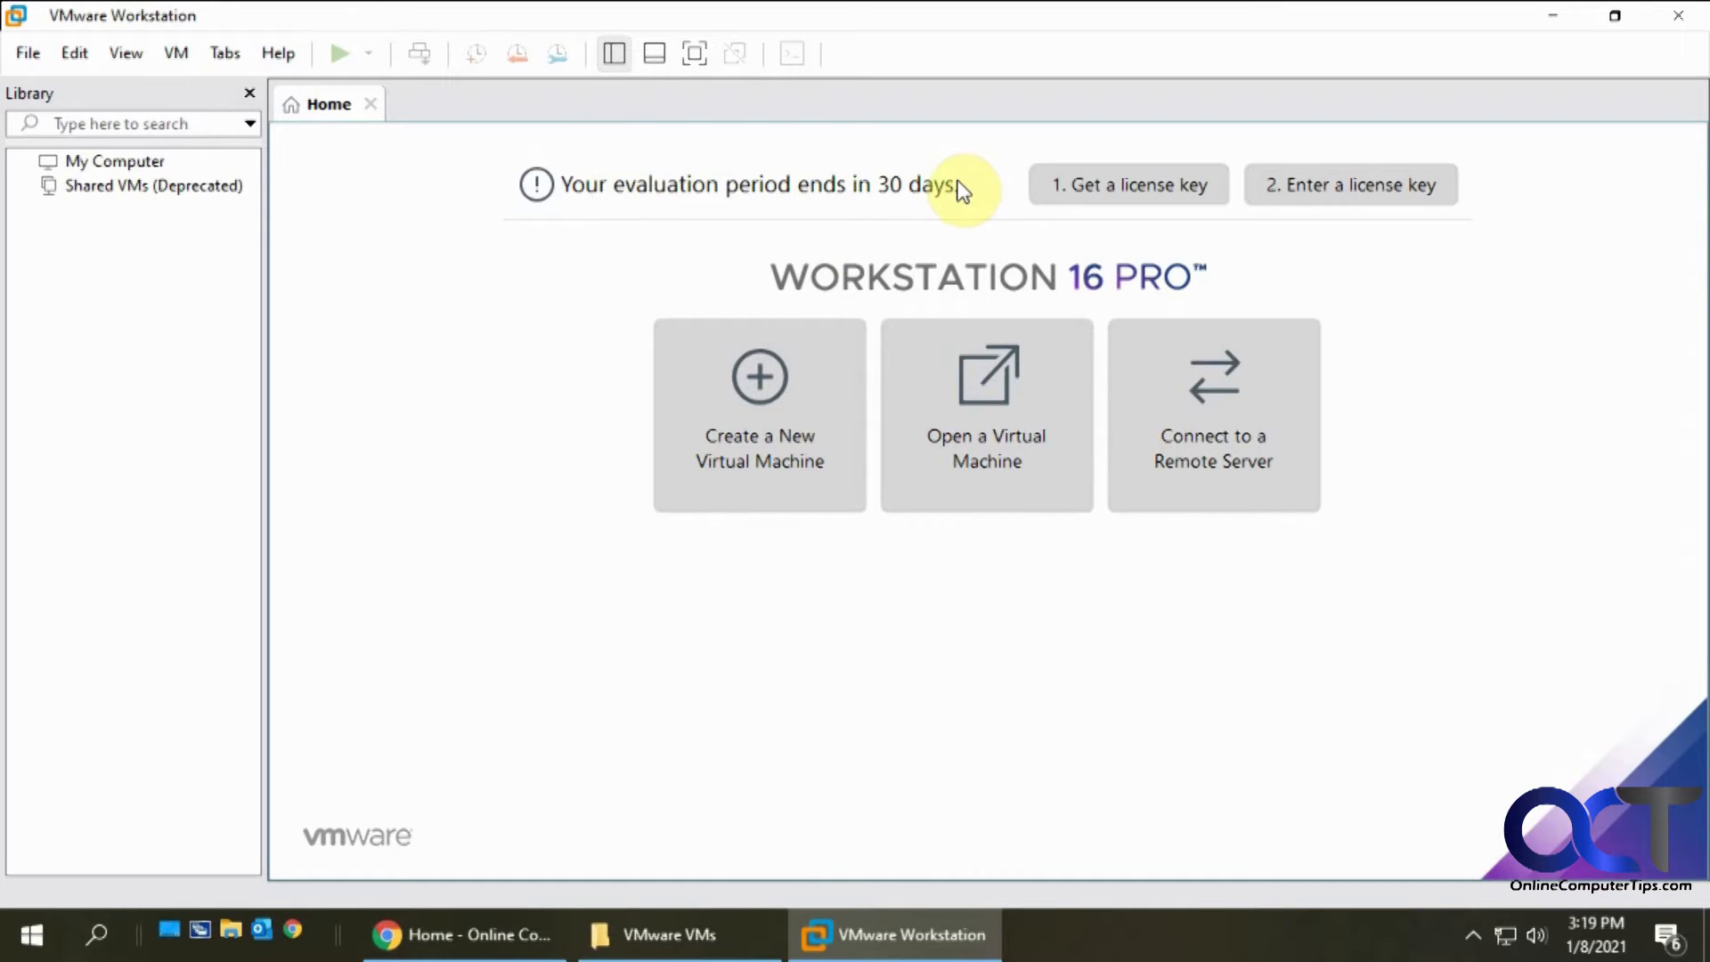
pyautogui.moveTo(538, 522)
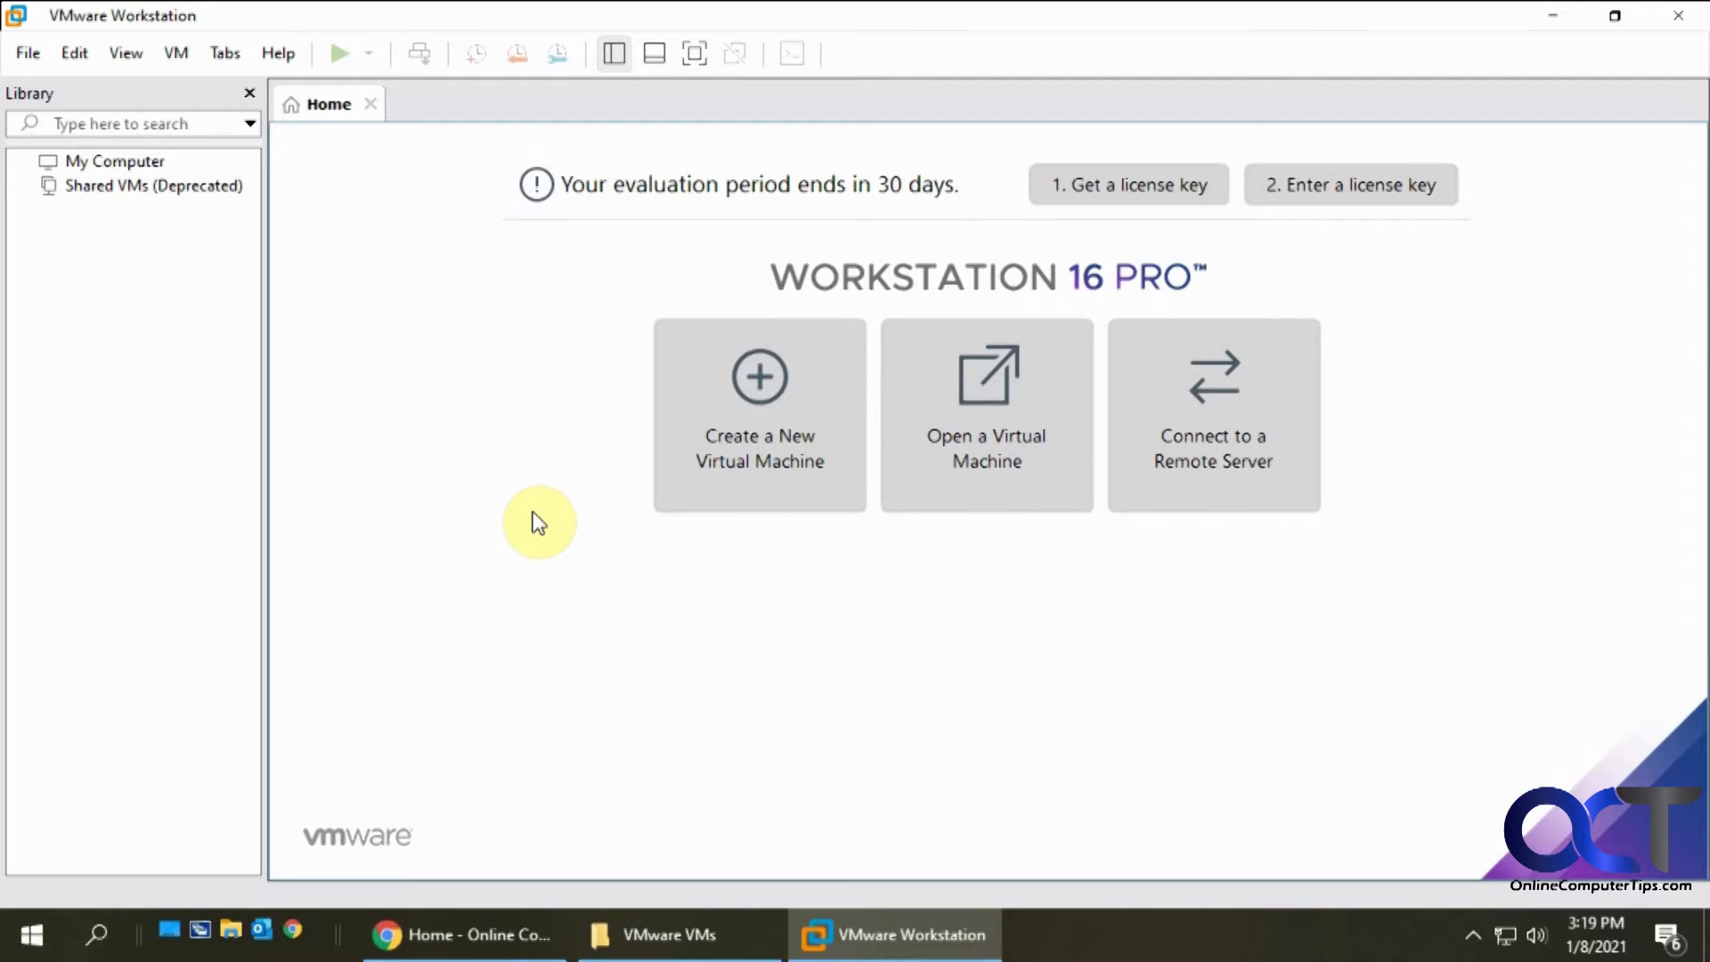
pyautogui.moveTo(520, 467)
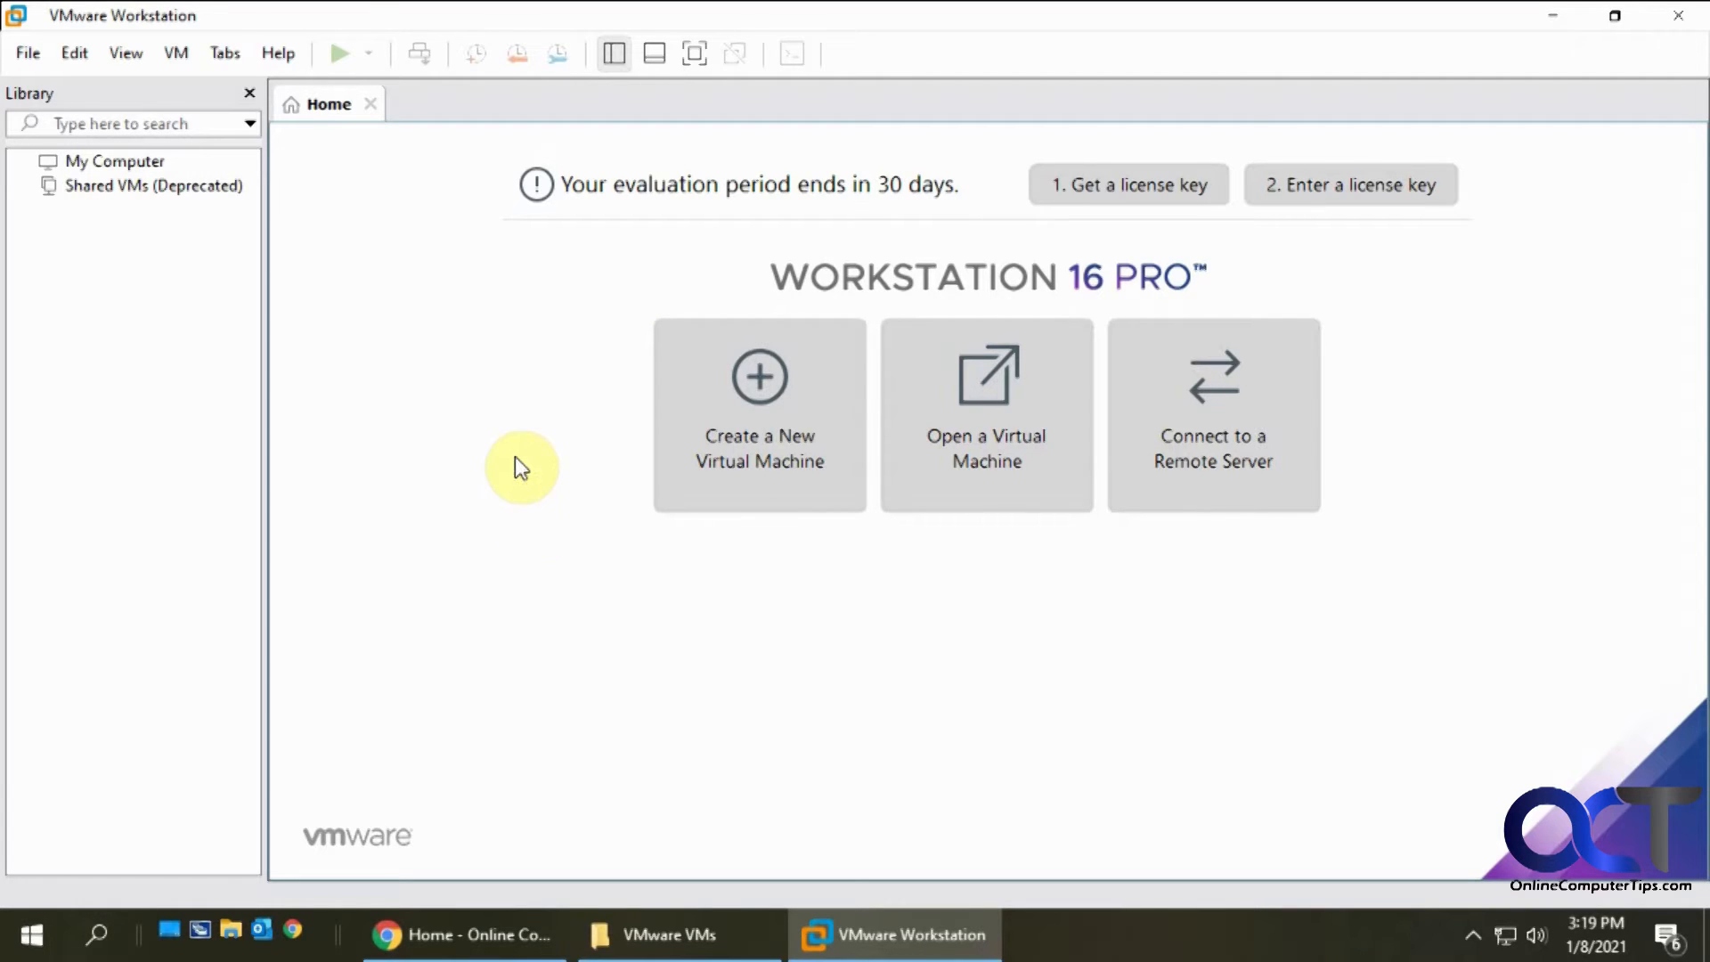
pyautogui.moveTo(338, 207)
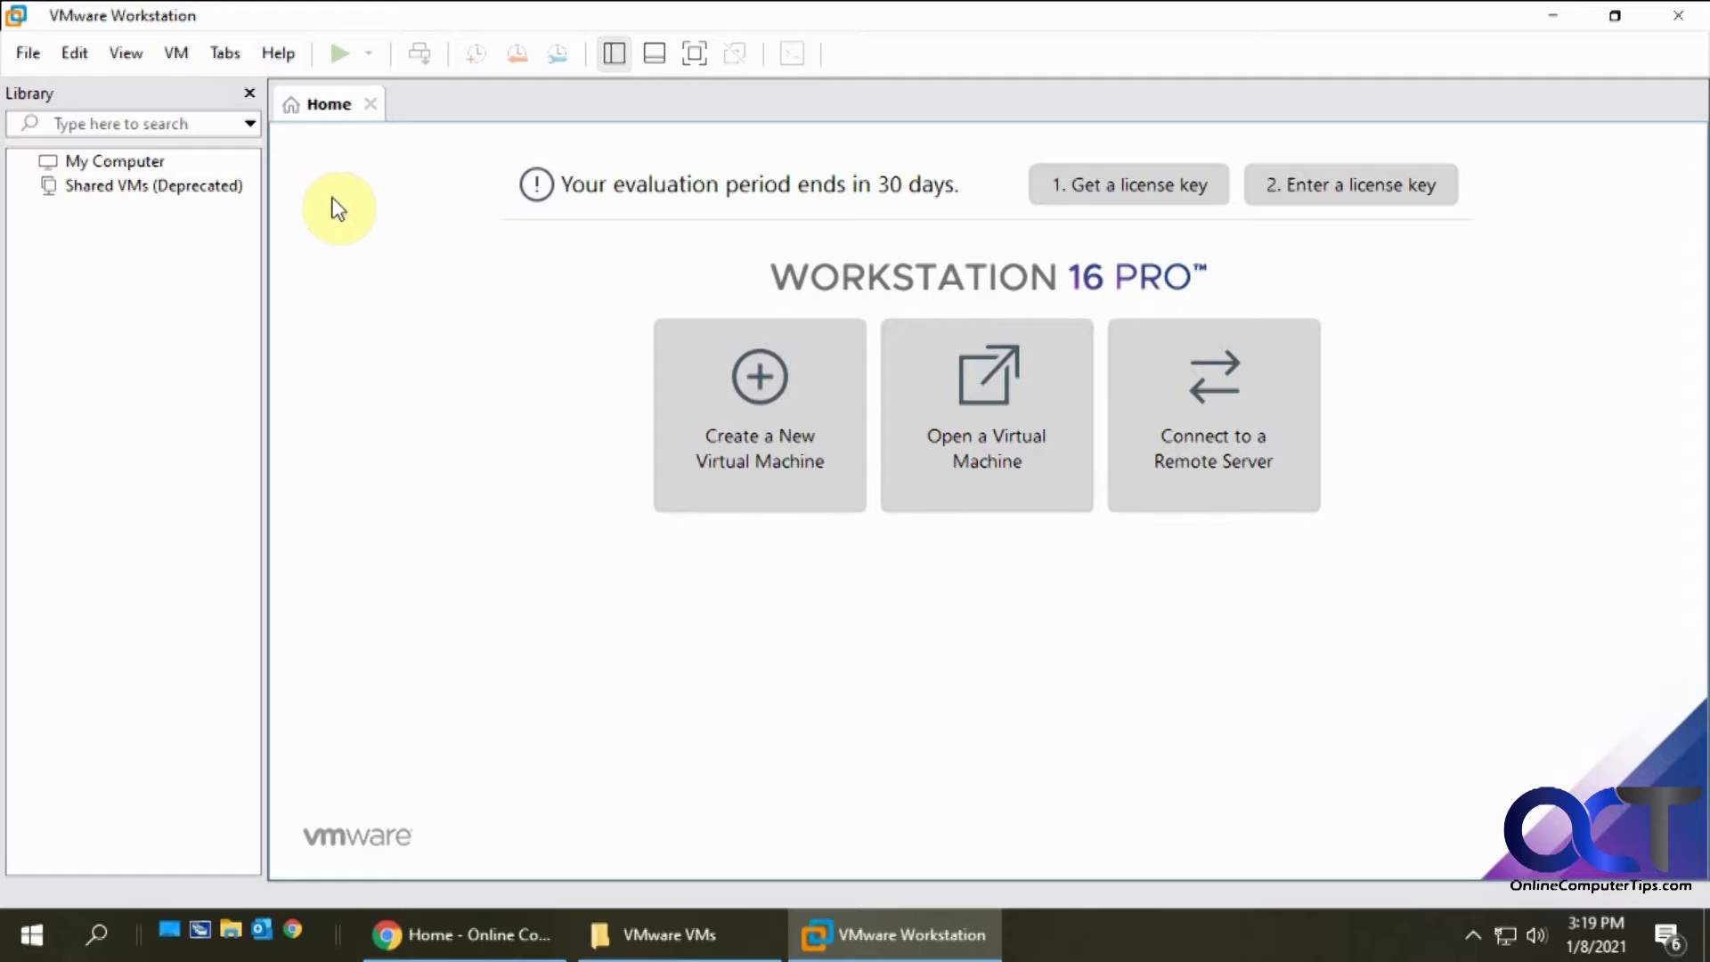
pyautogui.moveTo(27, 51)
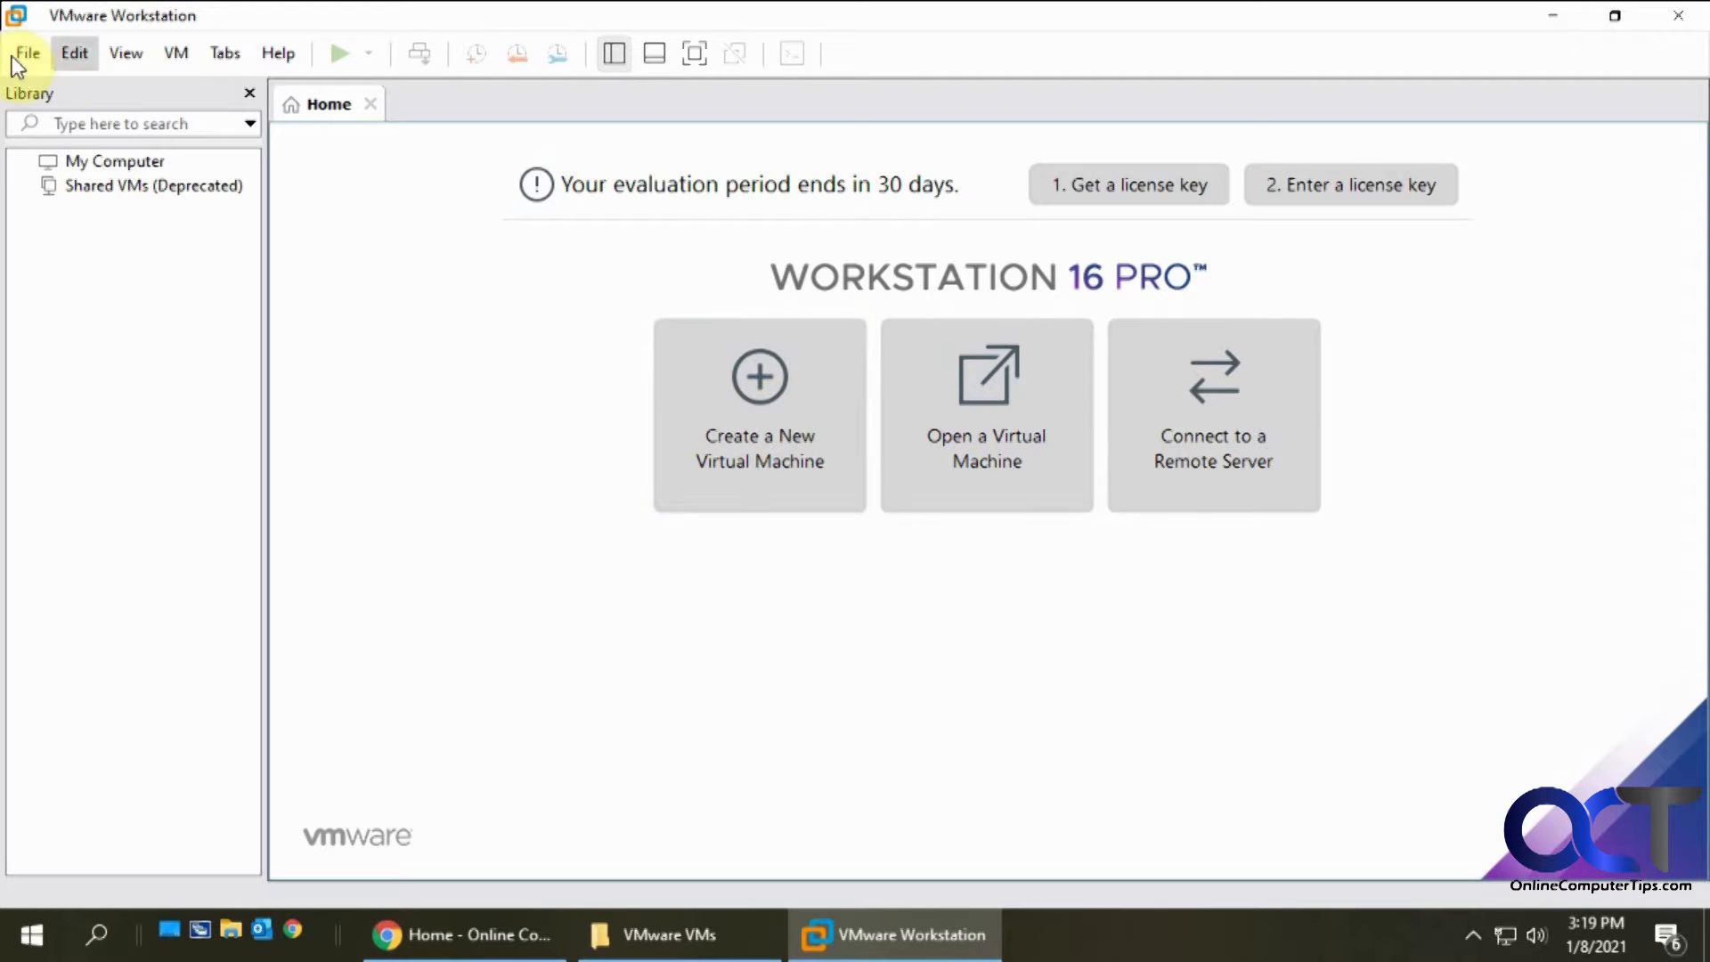
# Start a new virtual machine from the File menu with the Custom (advanced) configuration
pyautogui.click(27, 51)
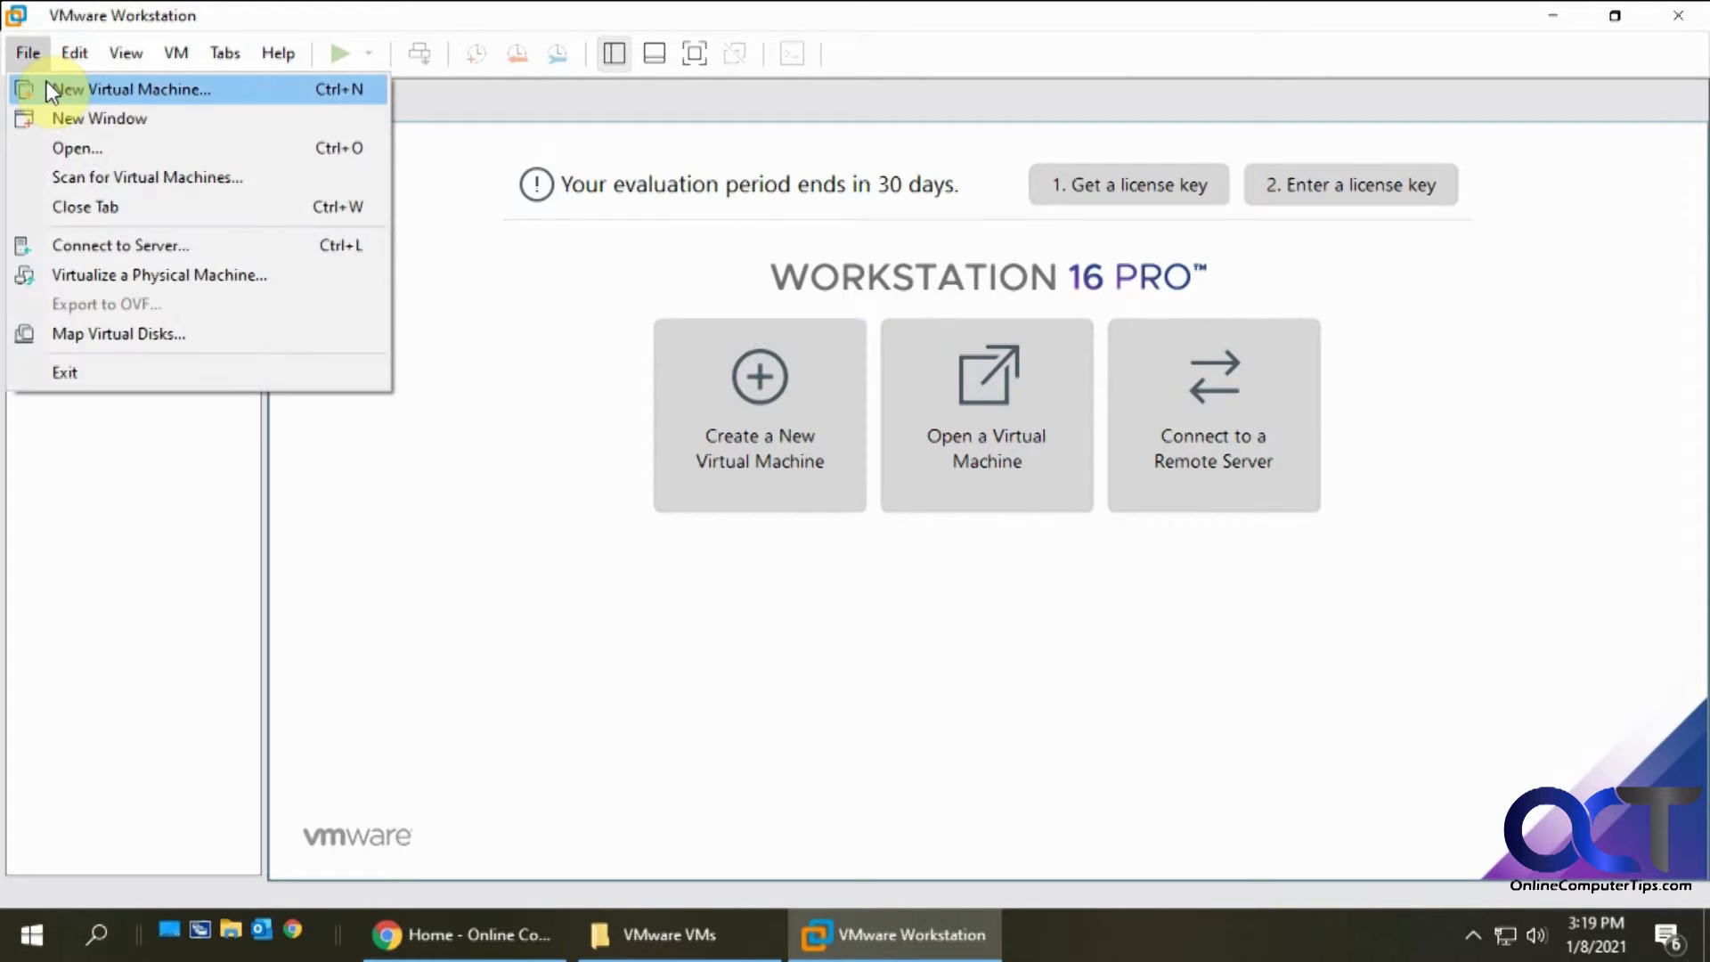
pyautogui.click(134, 89)
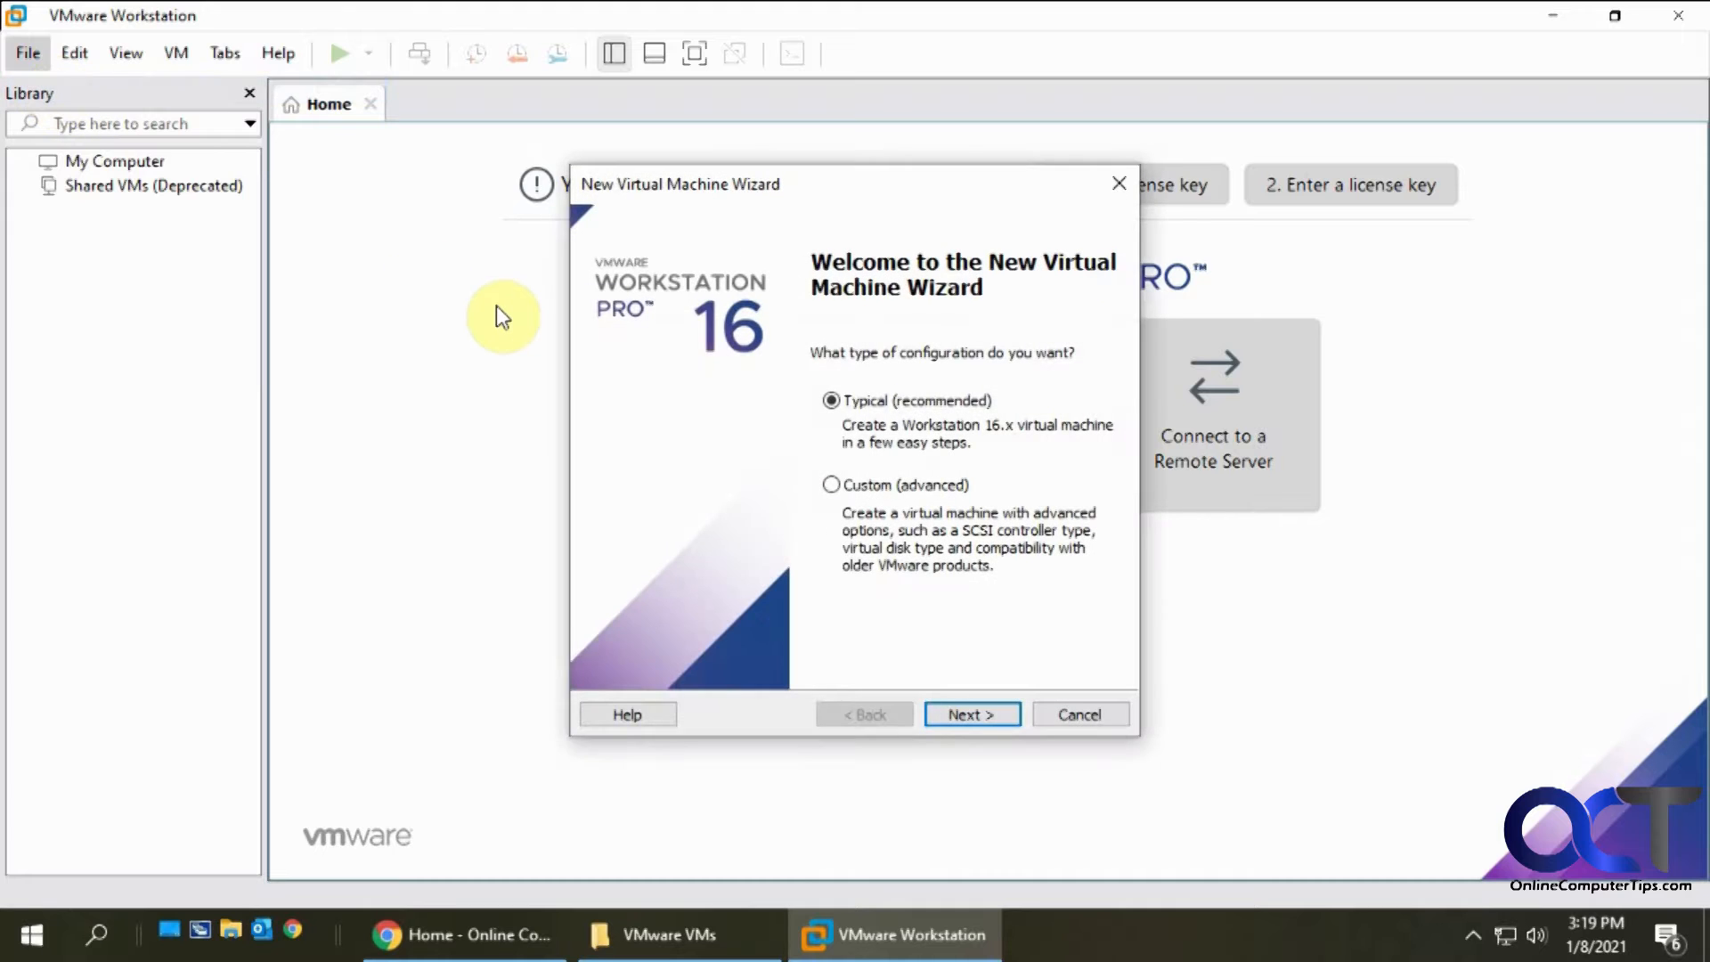
pyautogui.moveTo(916, 474)
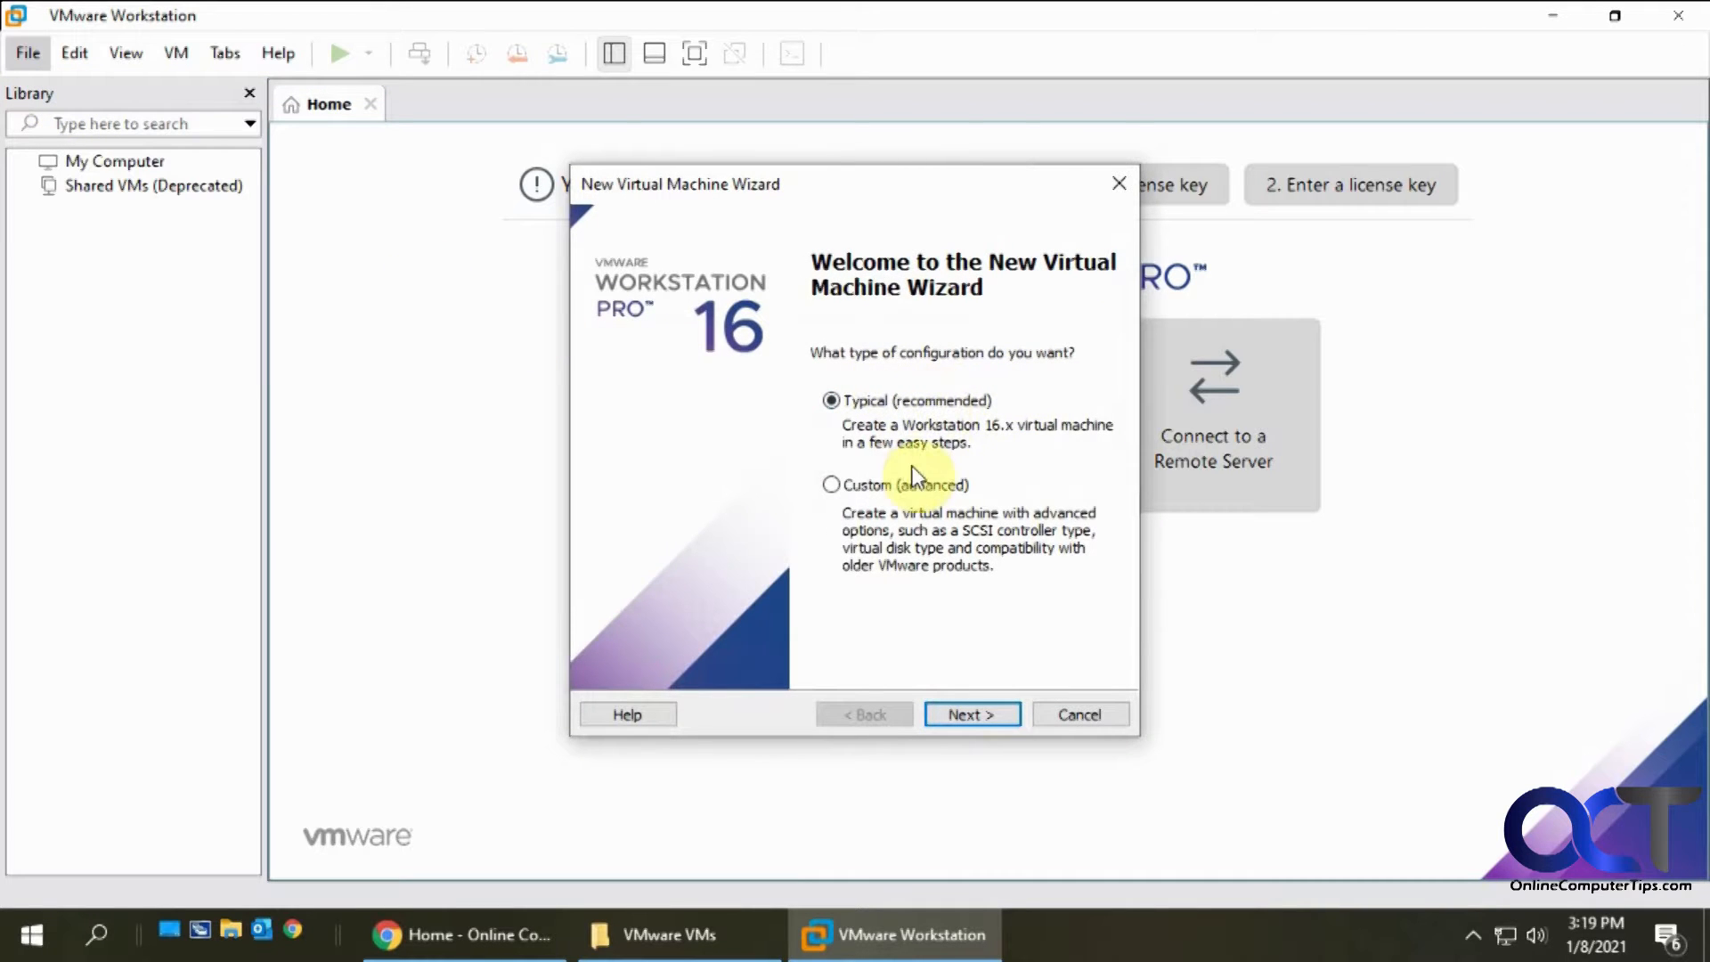
pyautogui.click(832, 484)
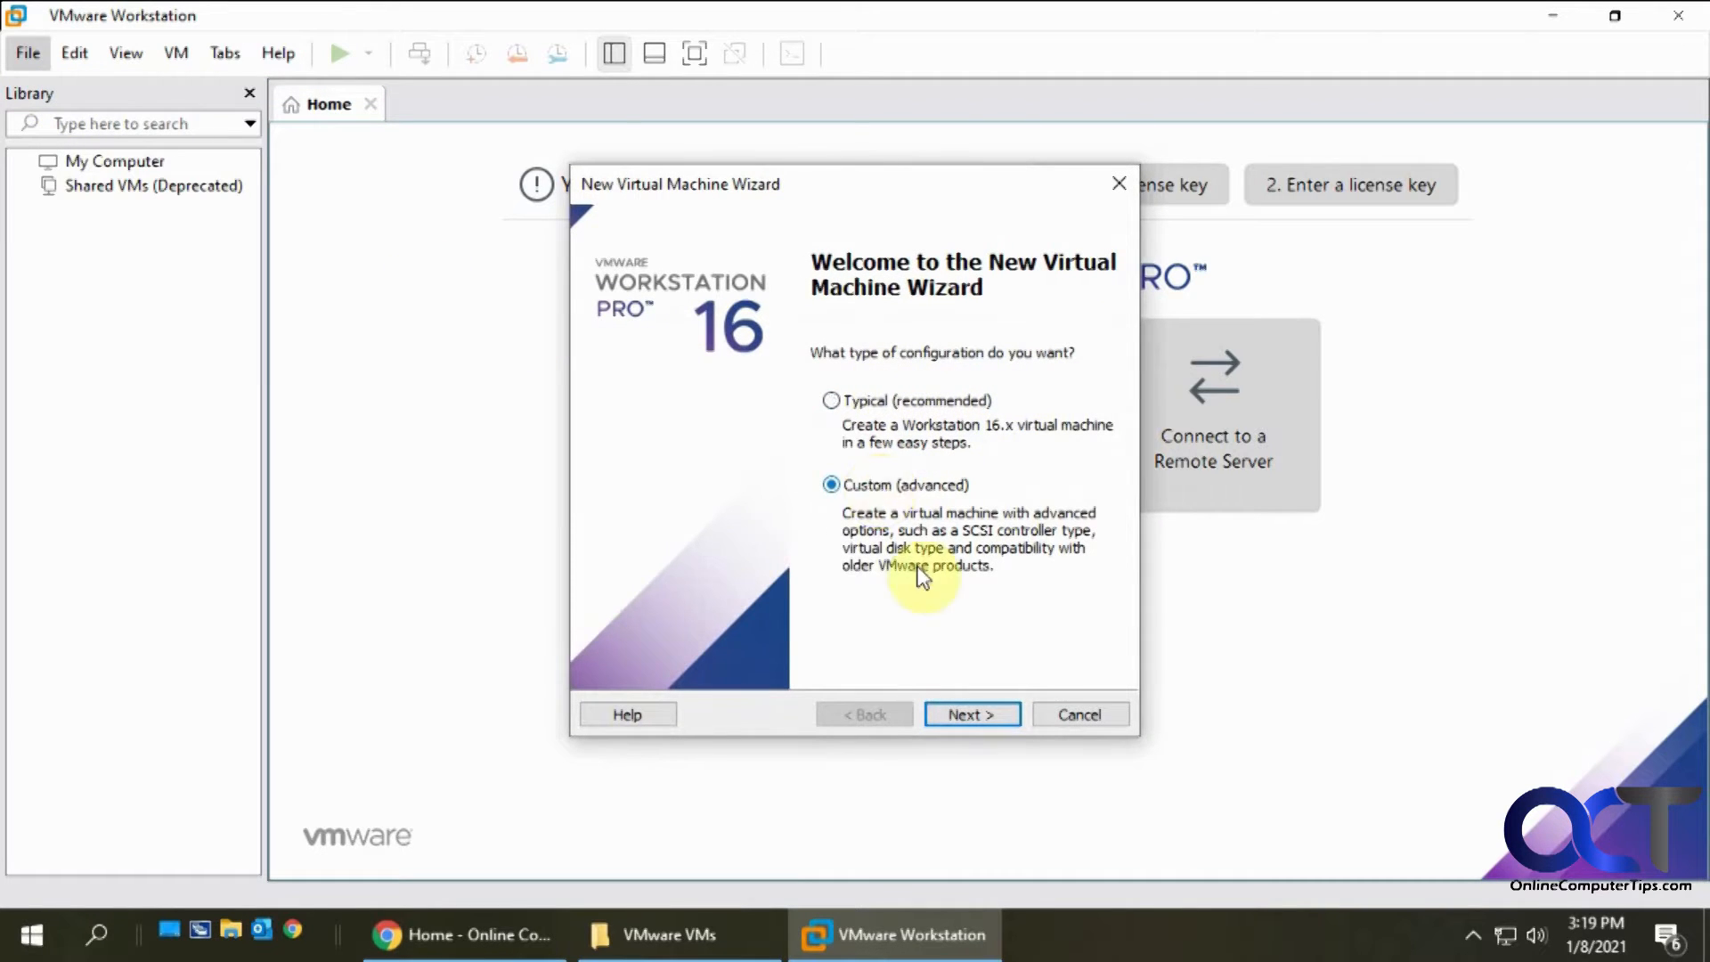
pyautogui.click(969, 715)
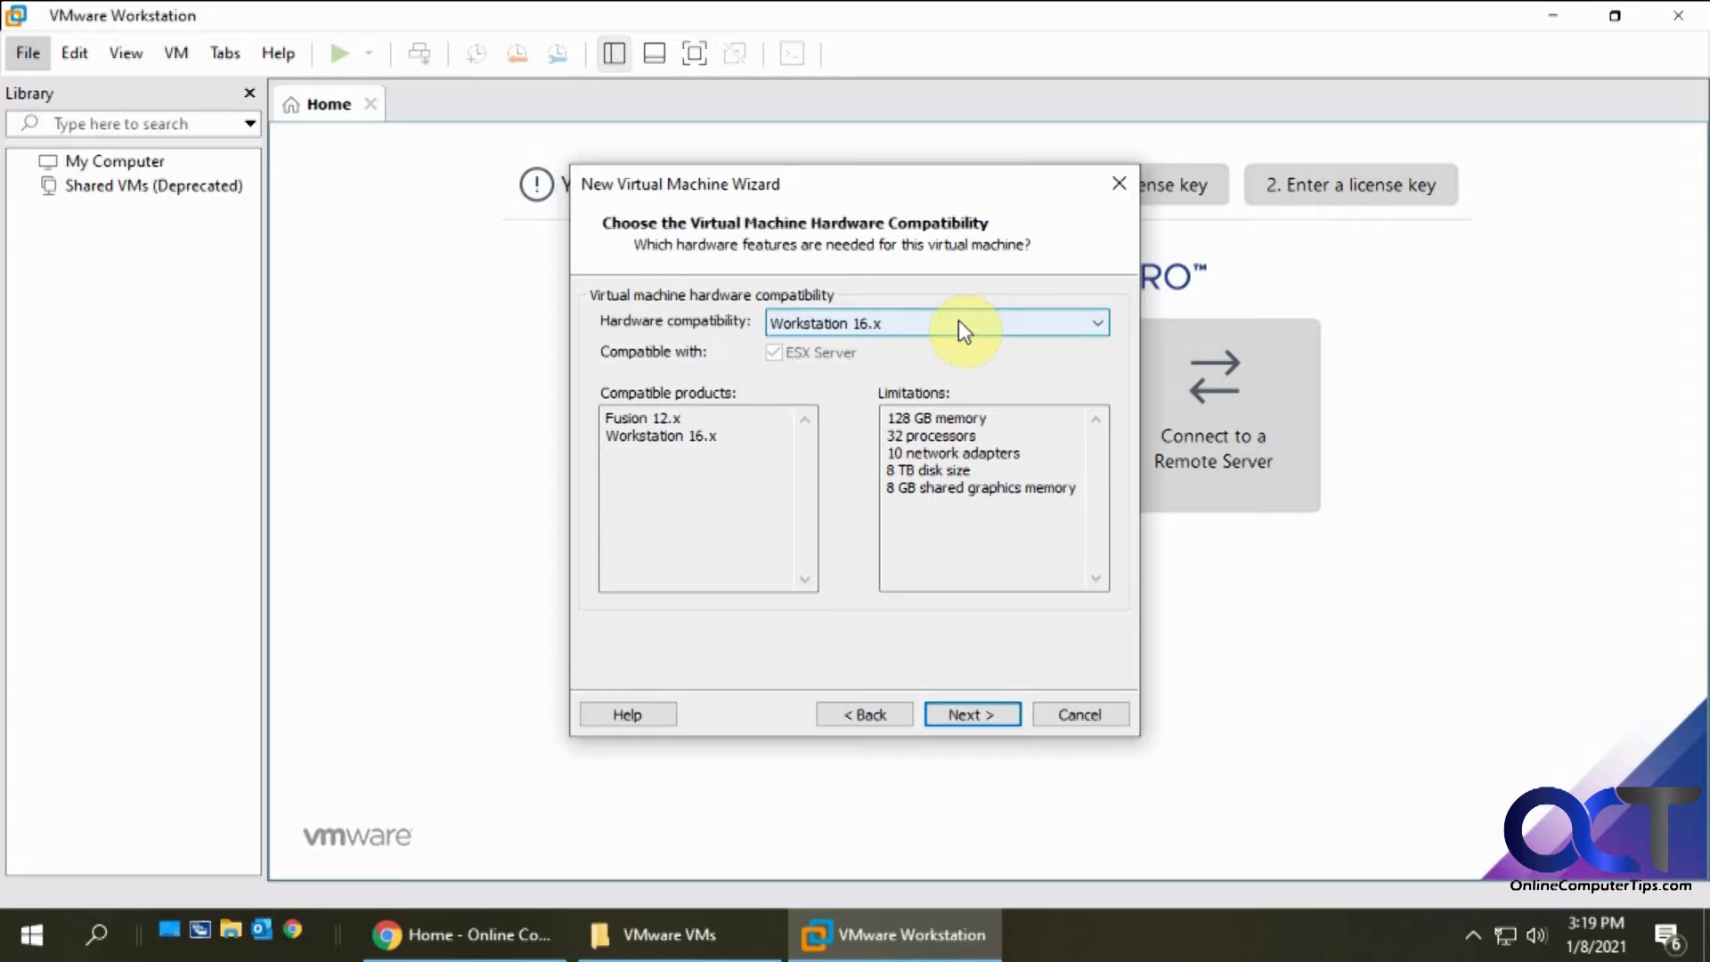
pyautogui.click(1095, 322)
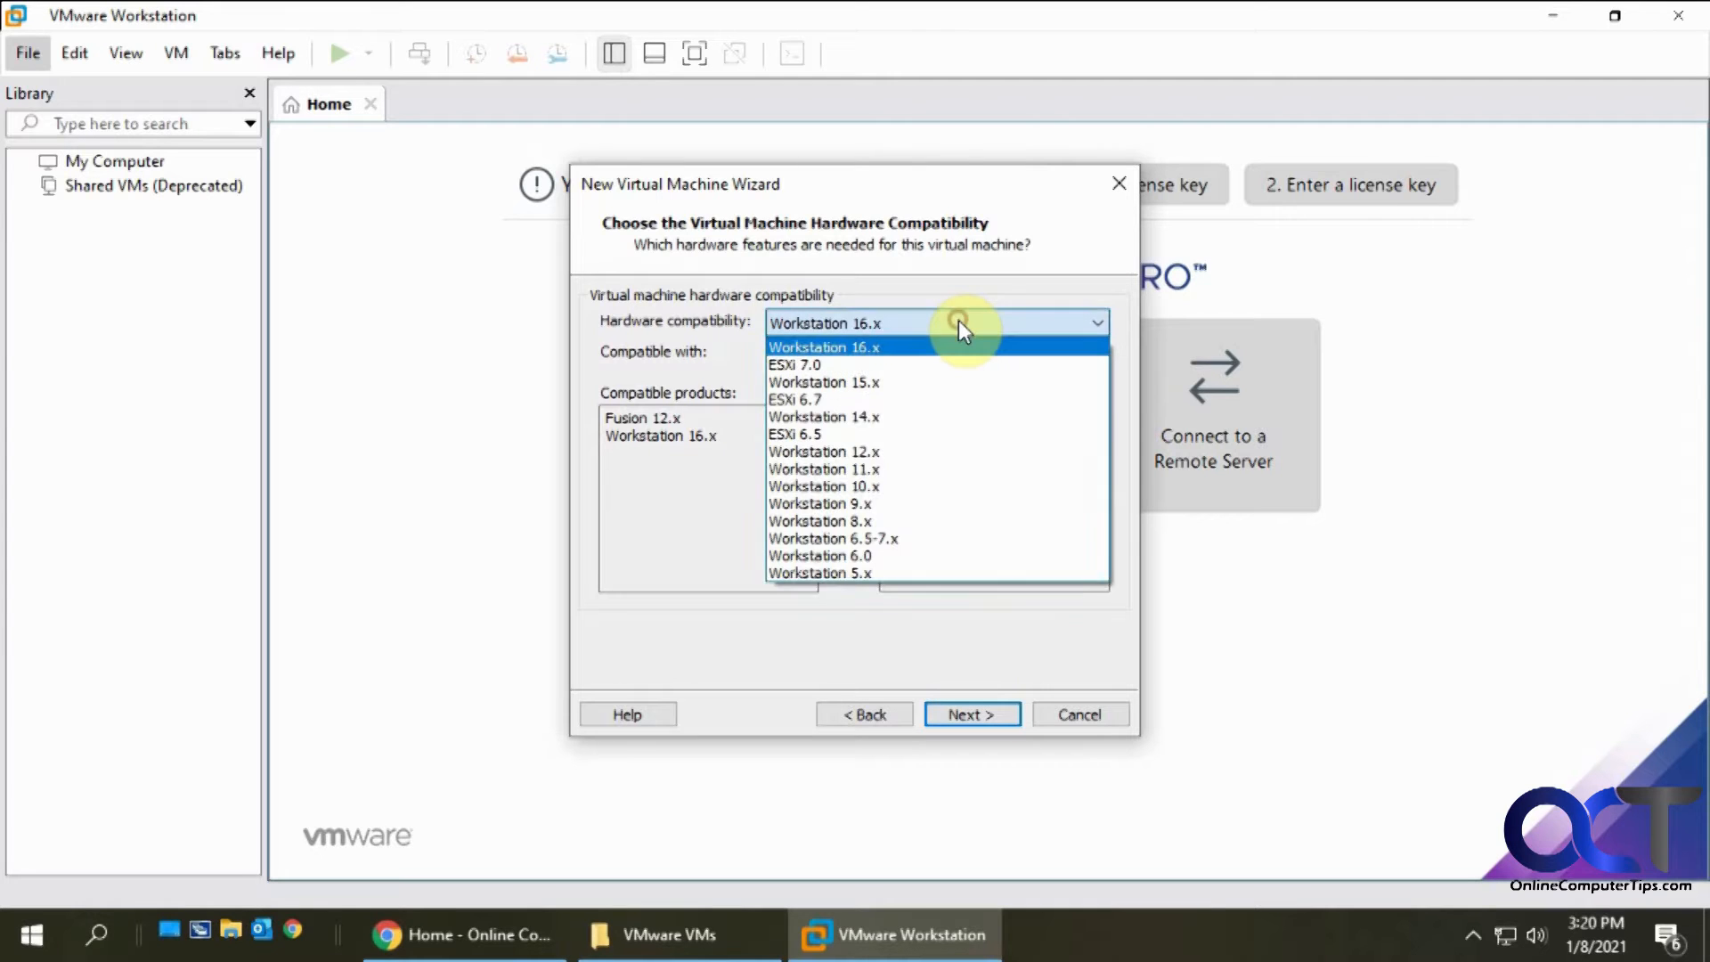
pyautogui.moveTo(873, 522)
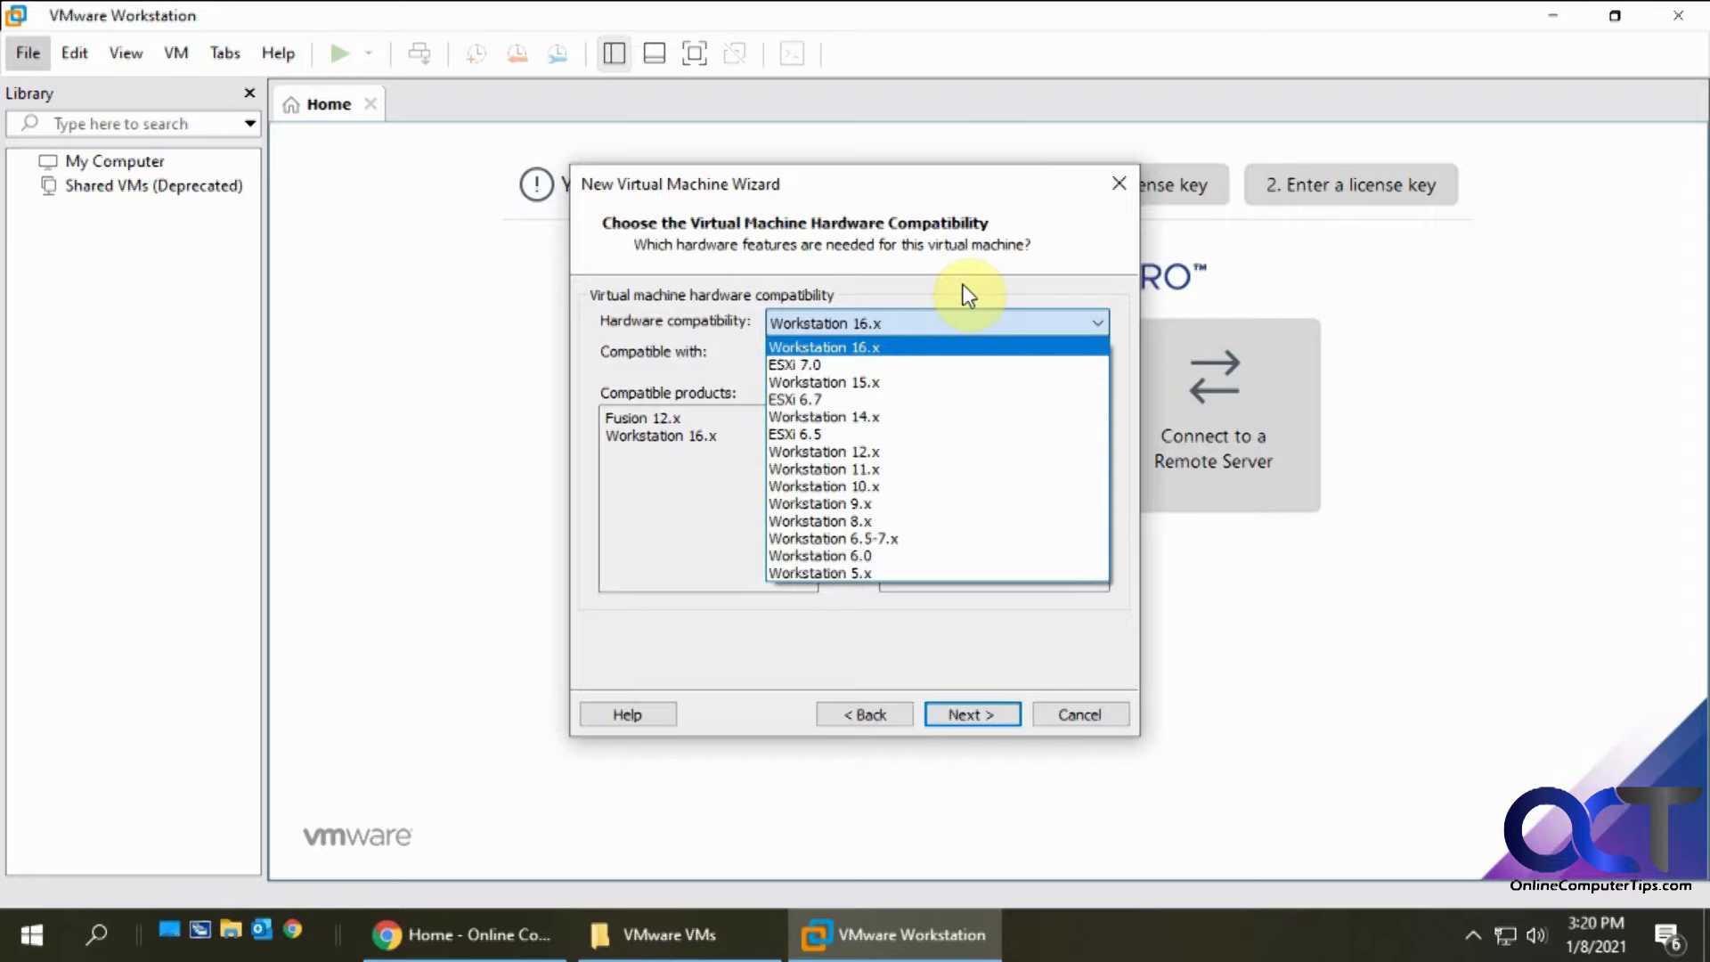
pyautogui.click(823, 346)
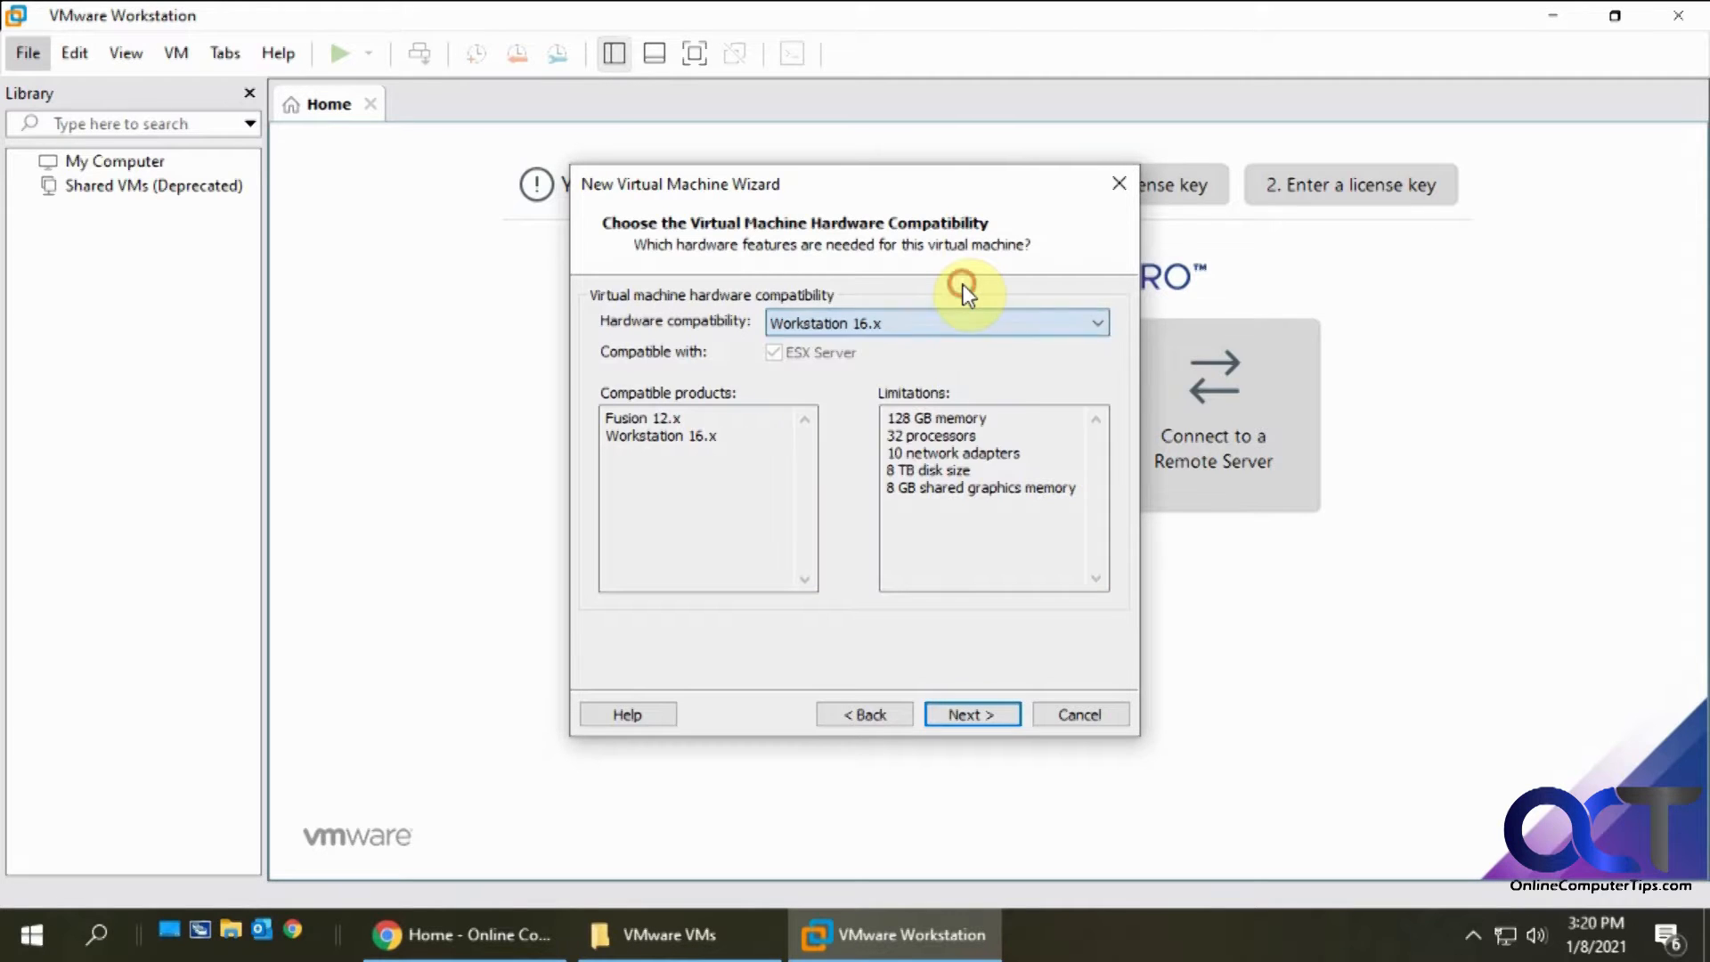
pyautogui.moveTo(738, 469)
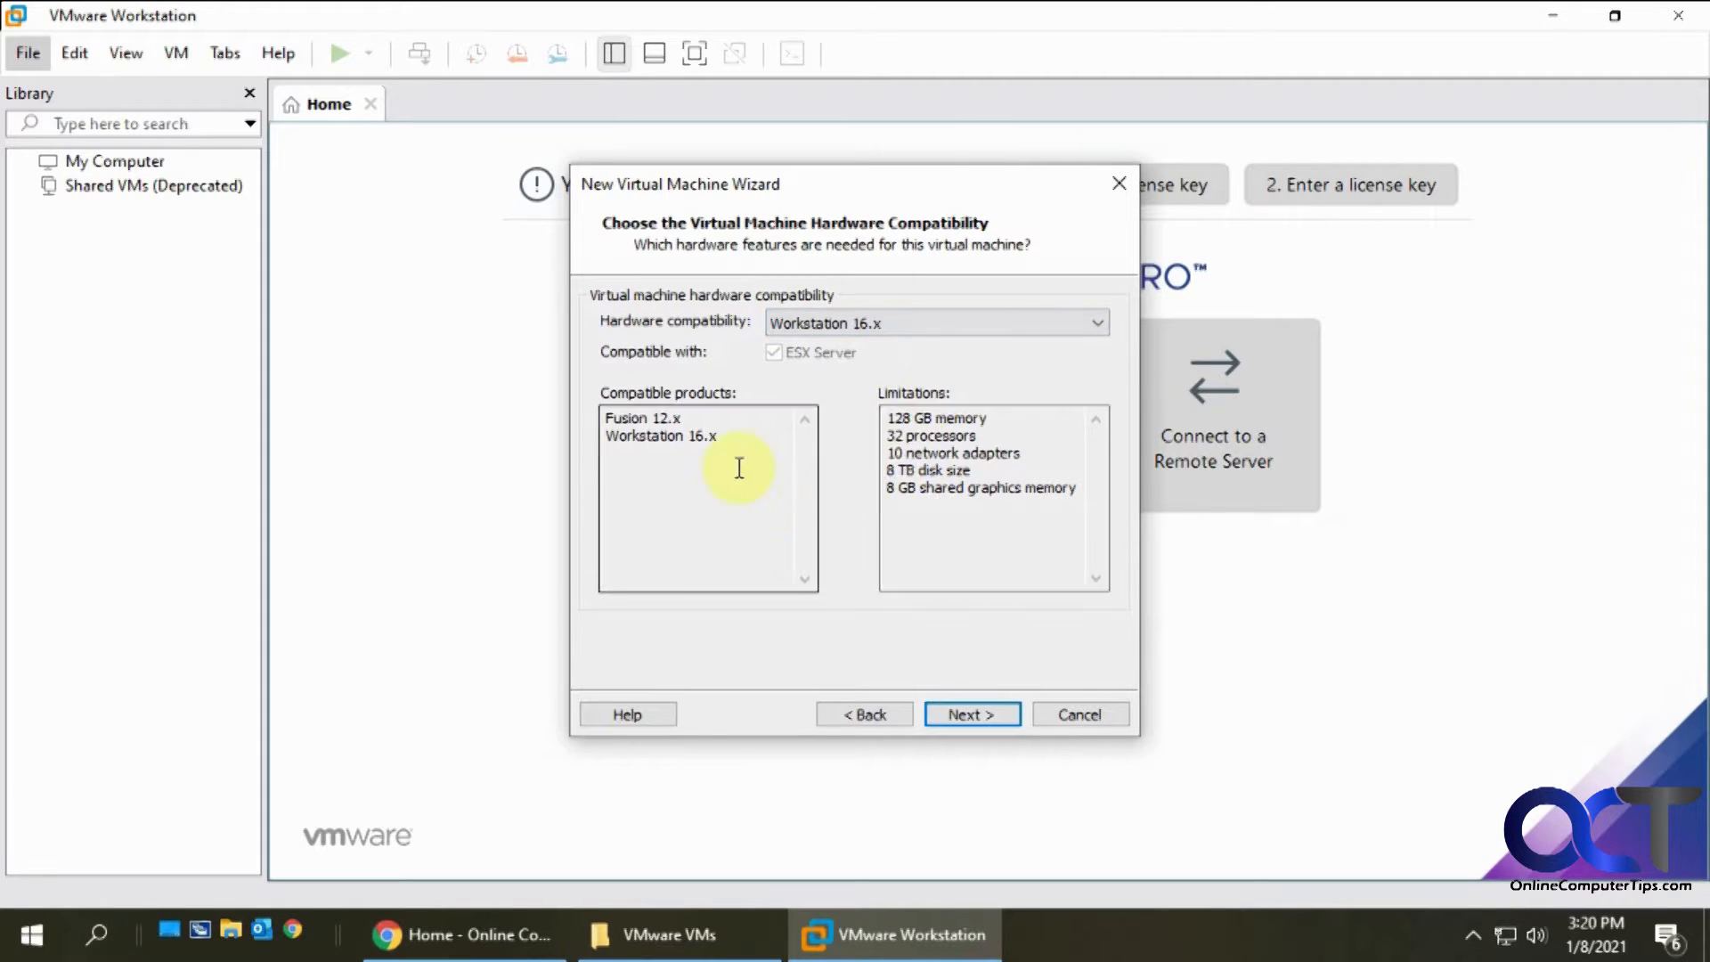
pyautogui.moveTo(919, 499)
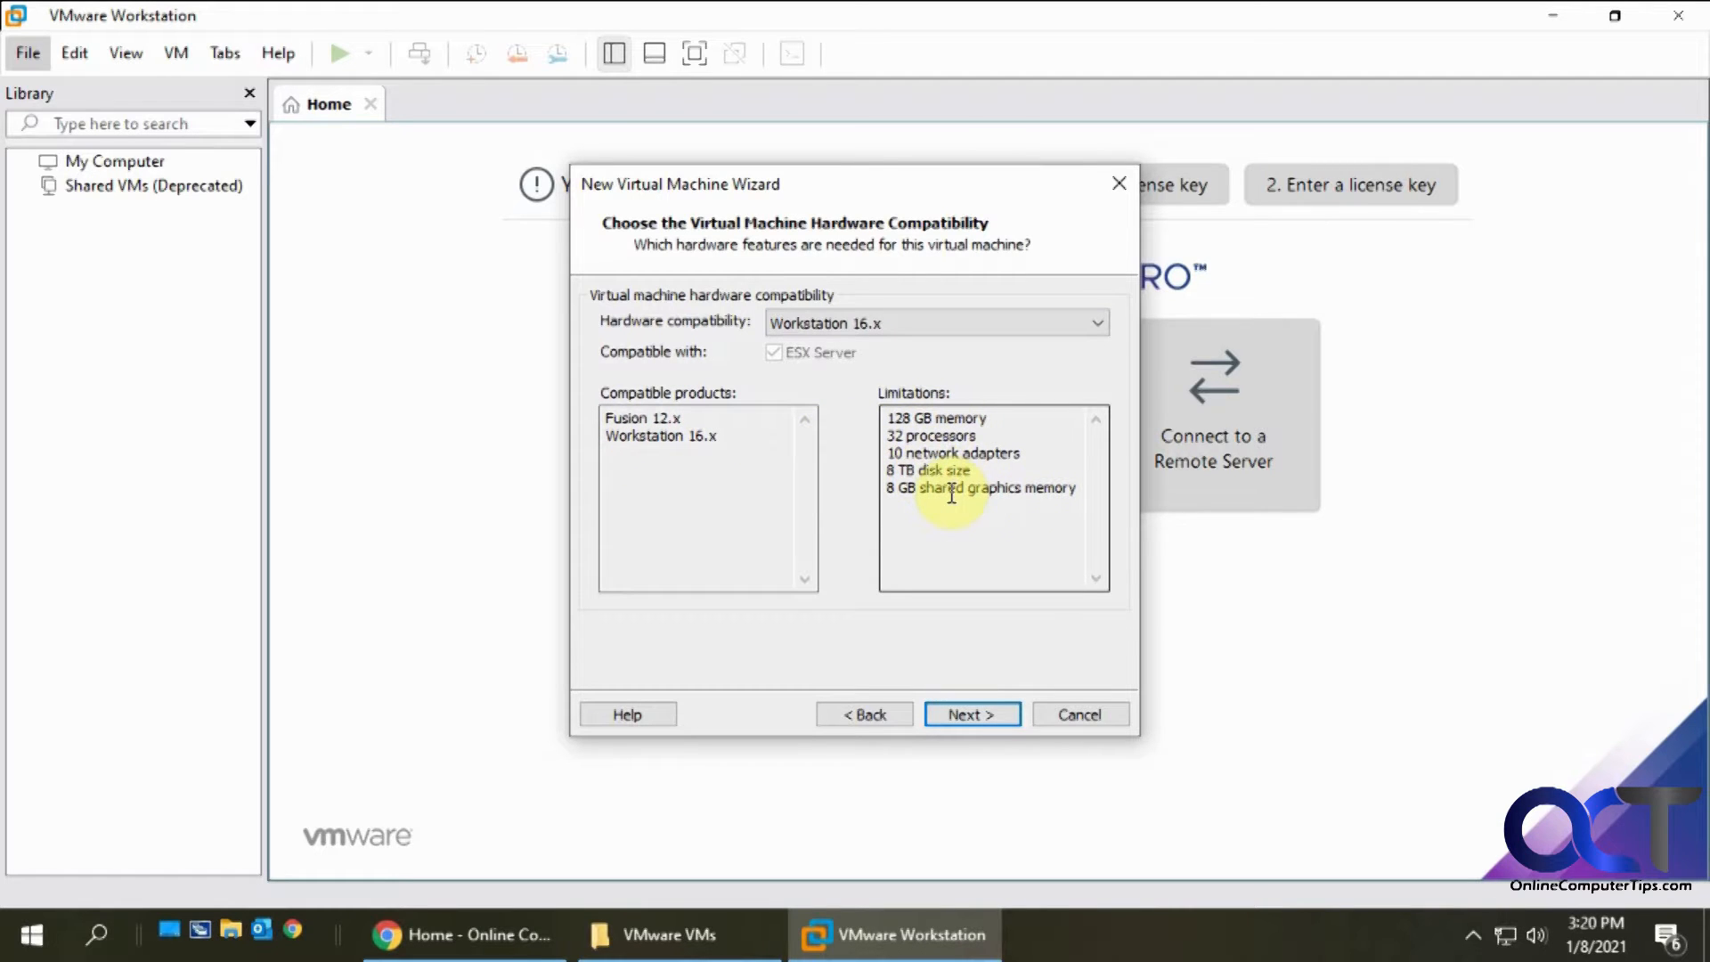
pyautogui.moveTo(971, 714)
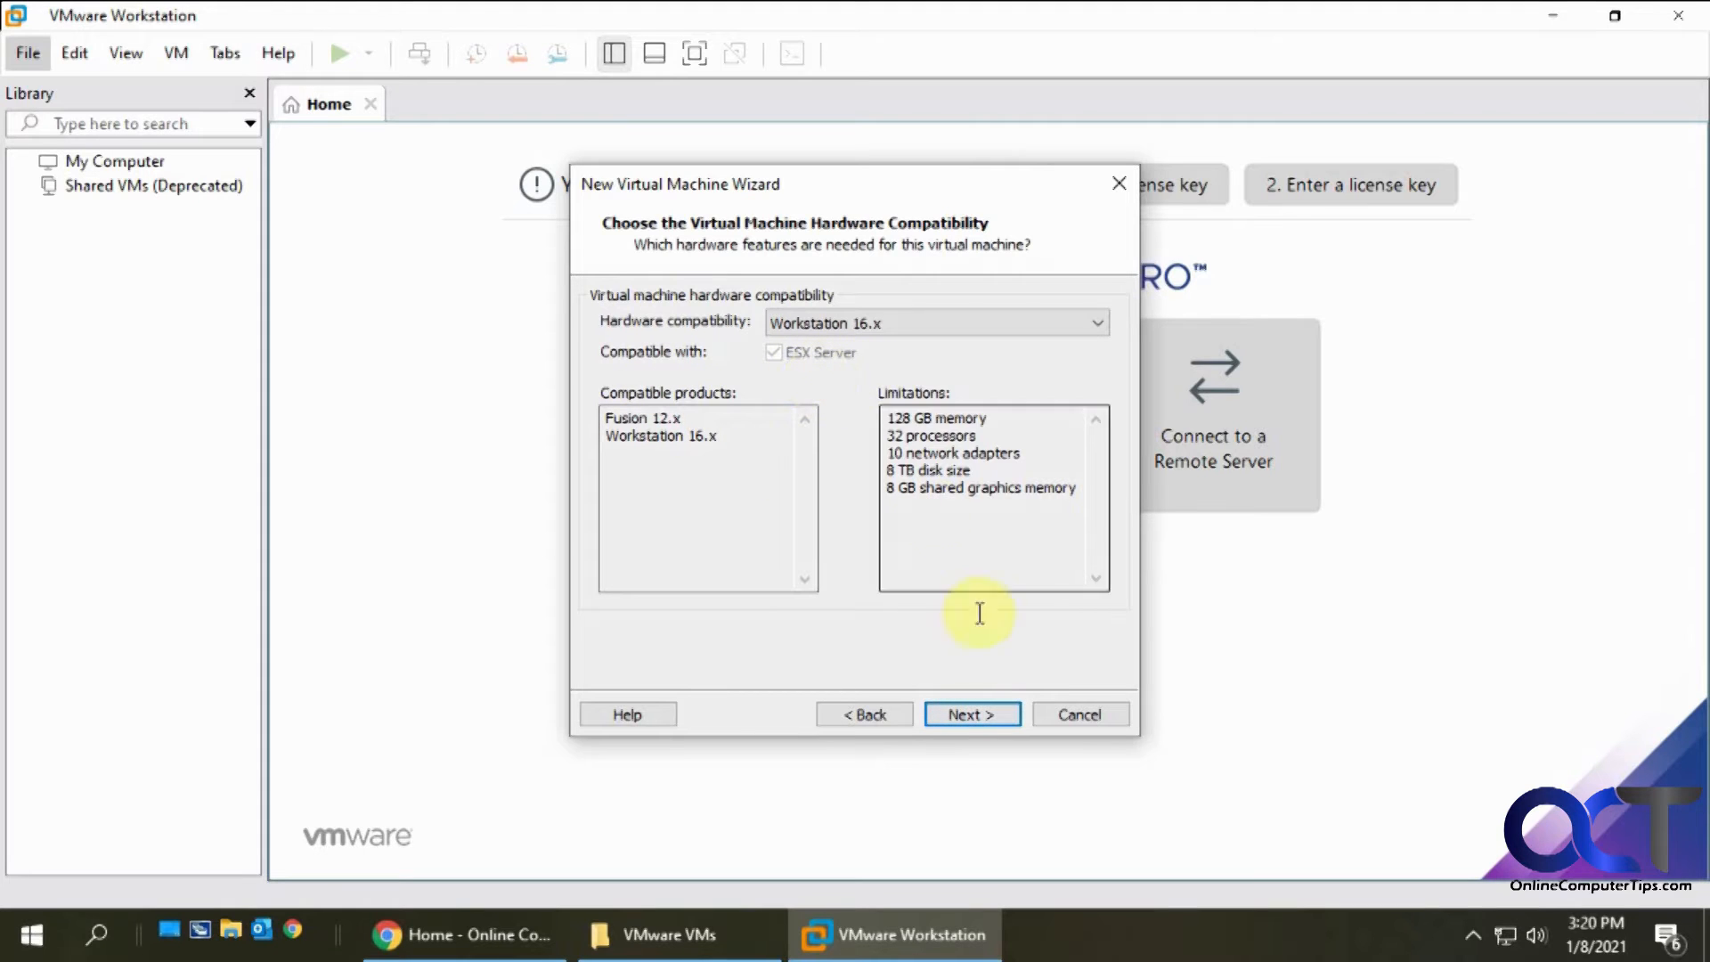
pyautogui.moveTo(992, 622)
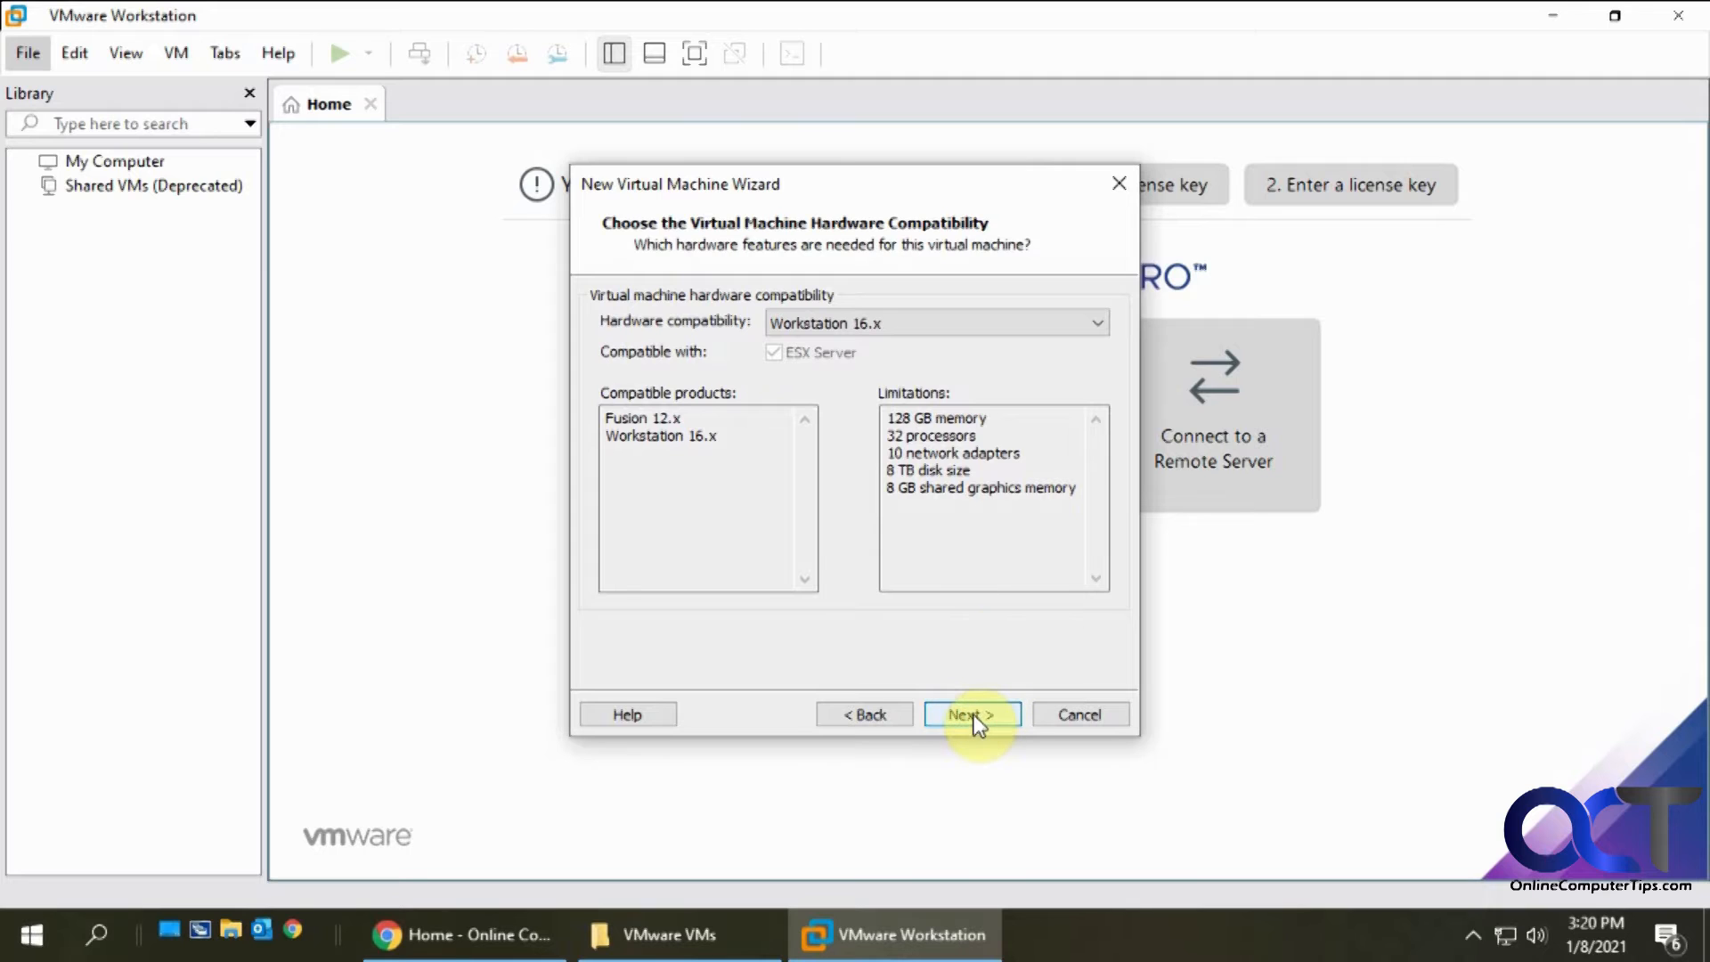
# Keep Workstation 16.x hardware compatibility and reach the guest OS installation page
pyautogui.click(969, 714)
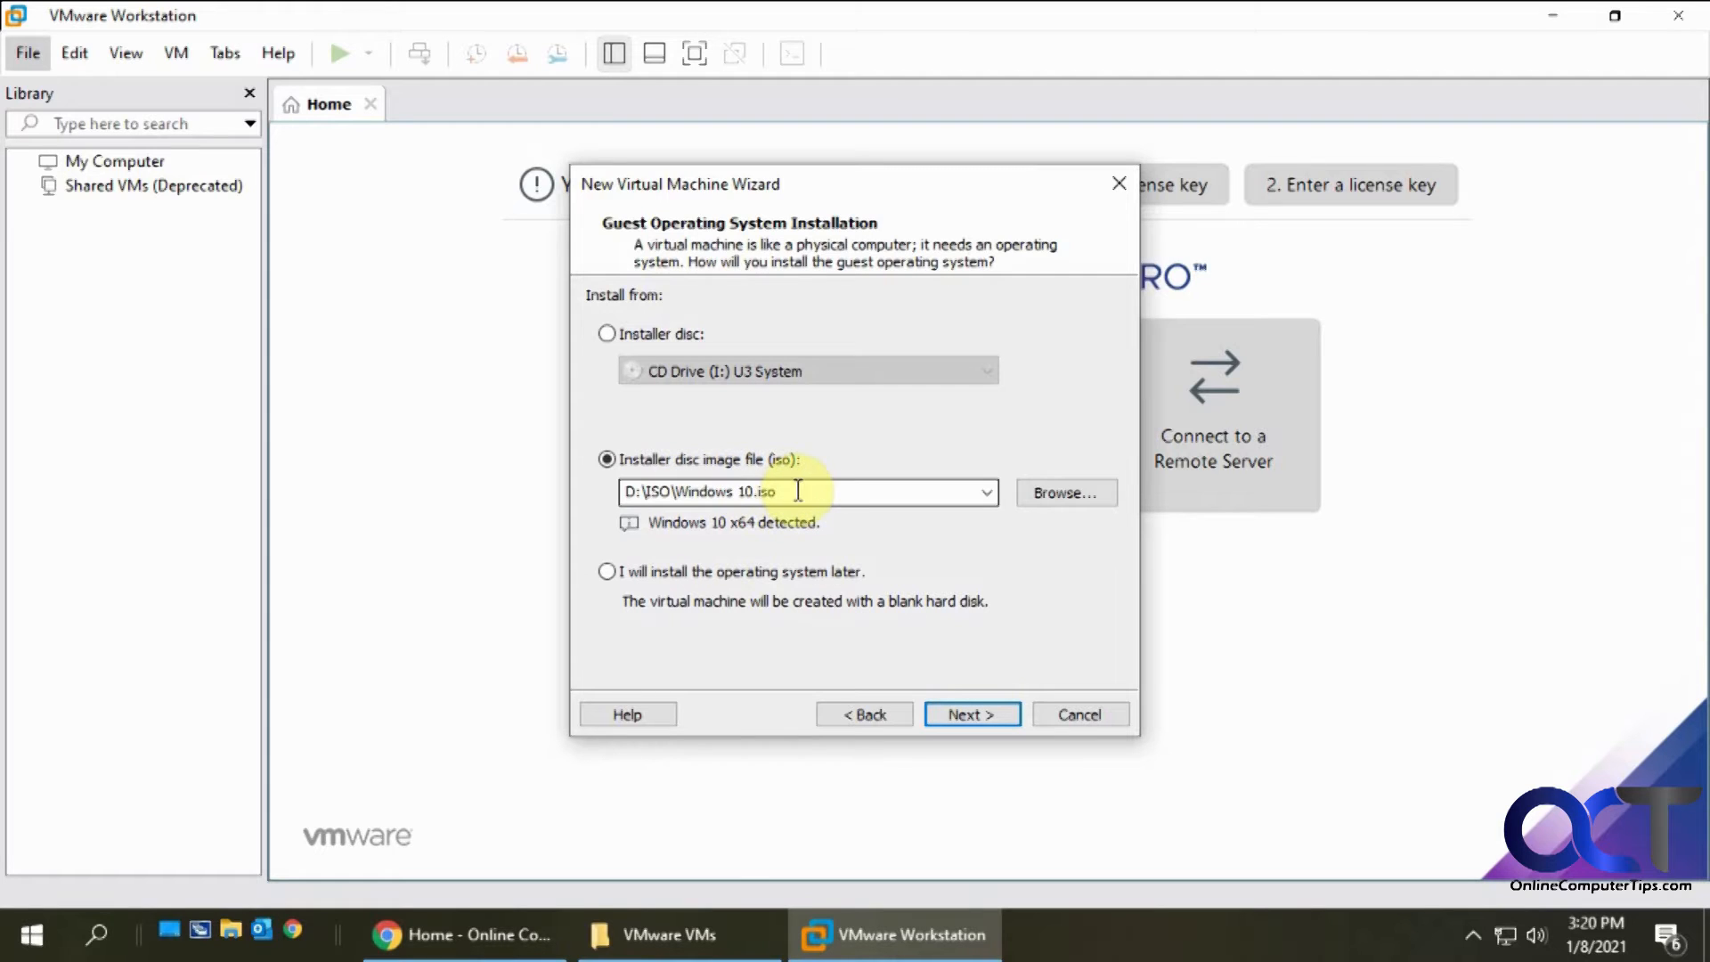
pyautogui.moveTo(873, 532)
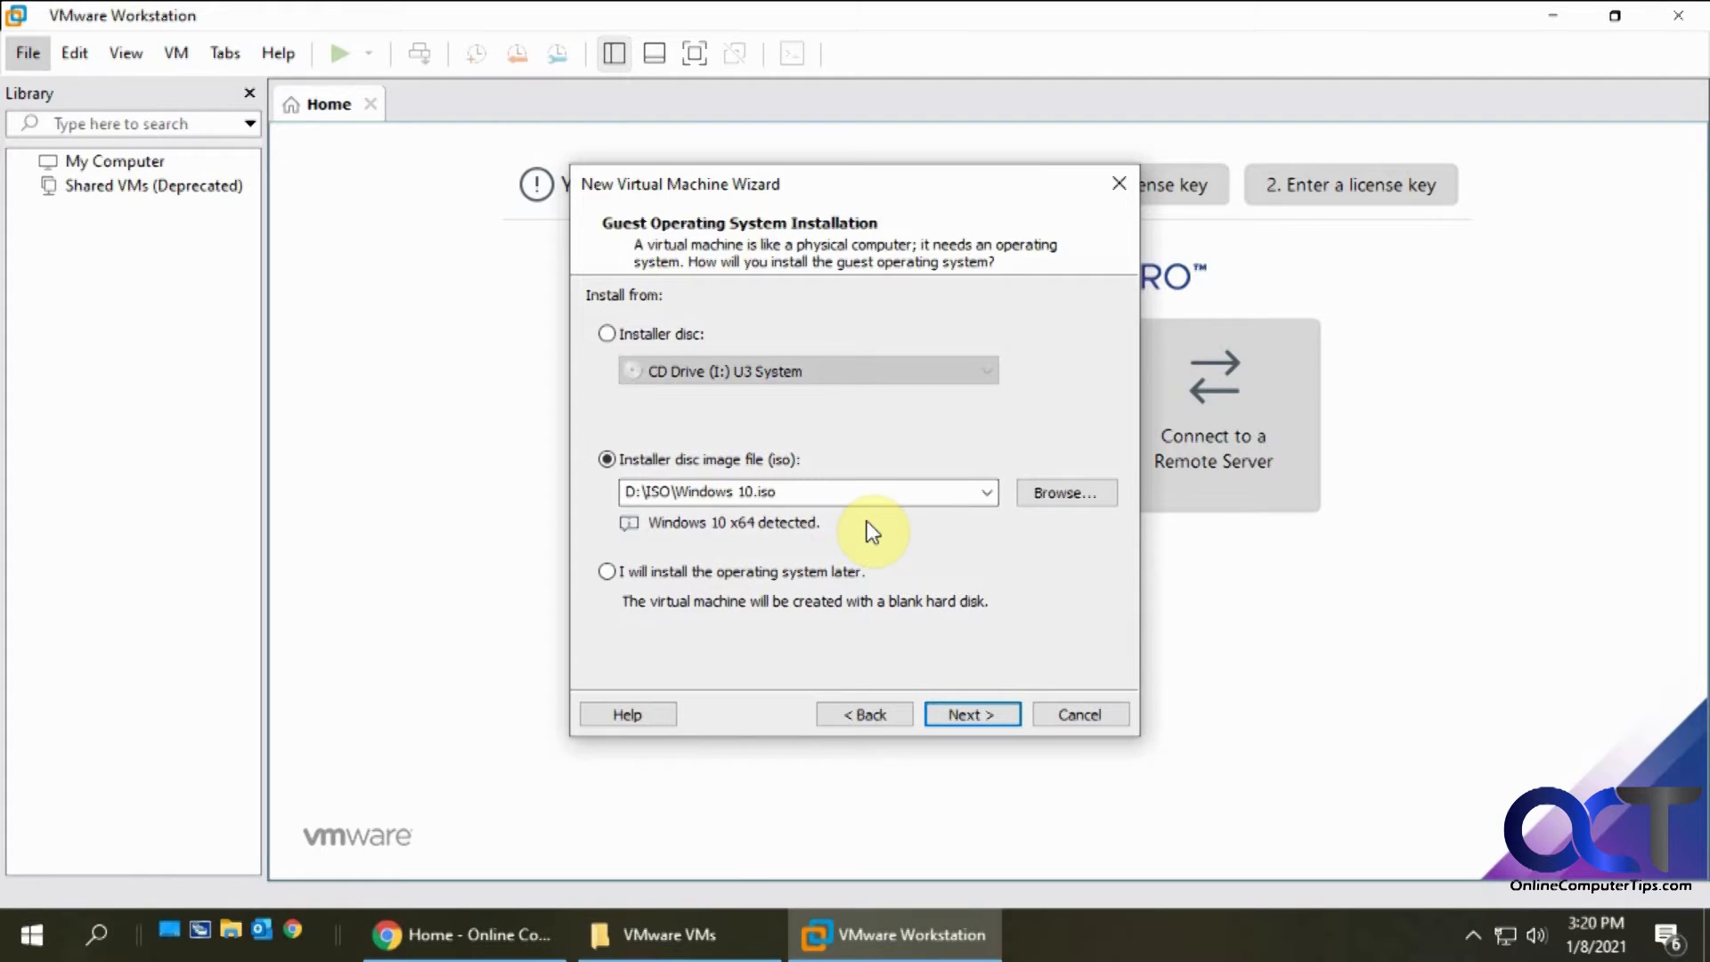
pyautogui.moveTo(879, 424)
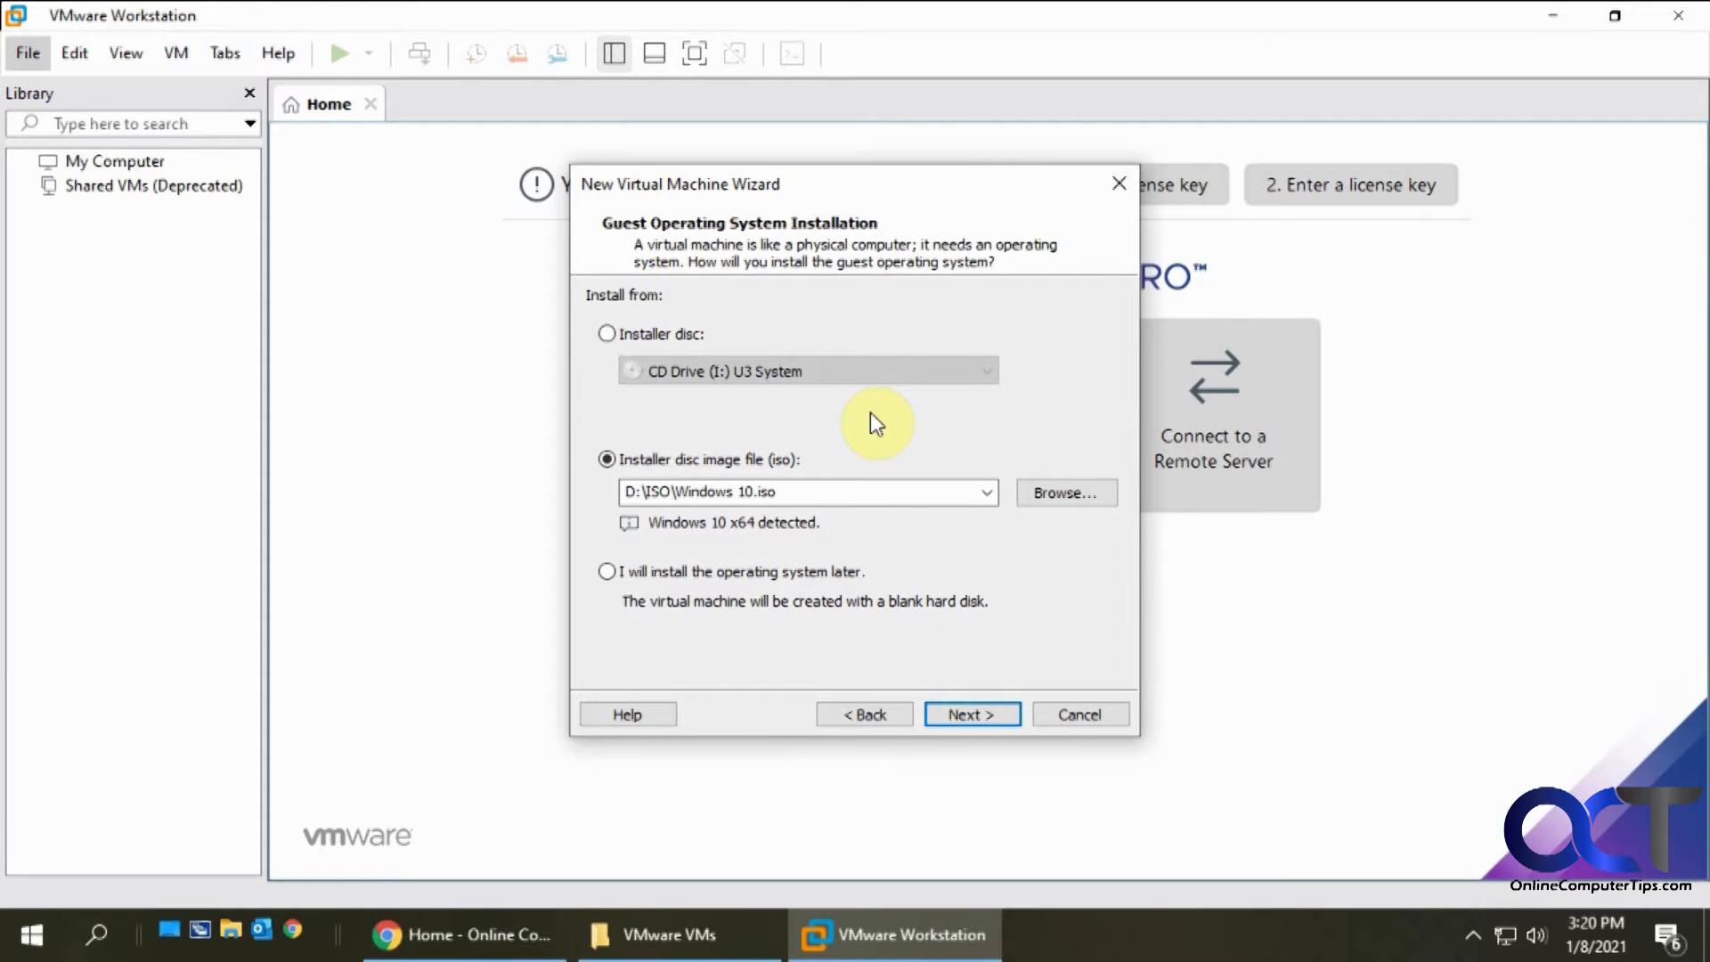
pyautogui.moveTo(671, 372)
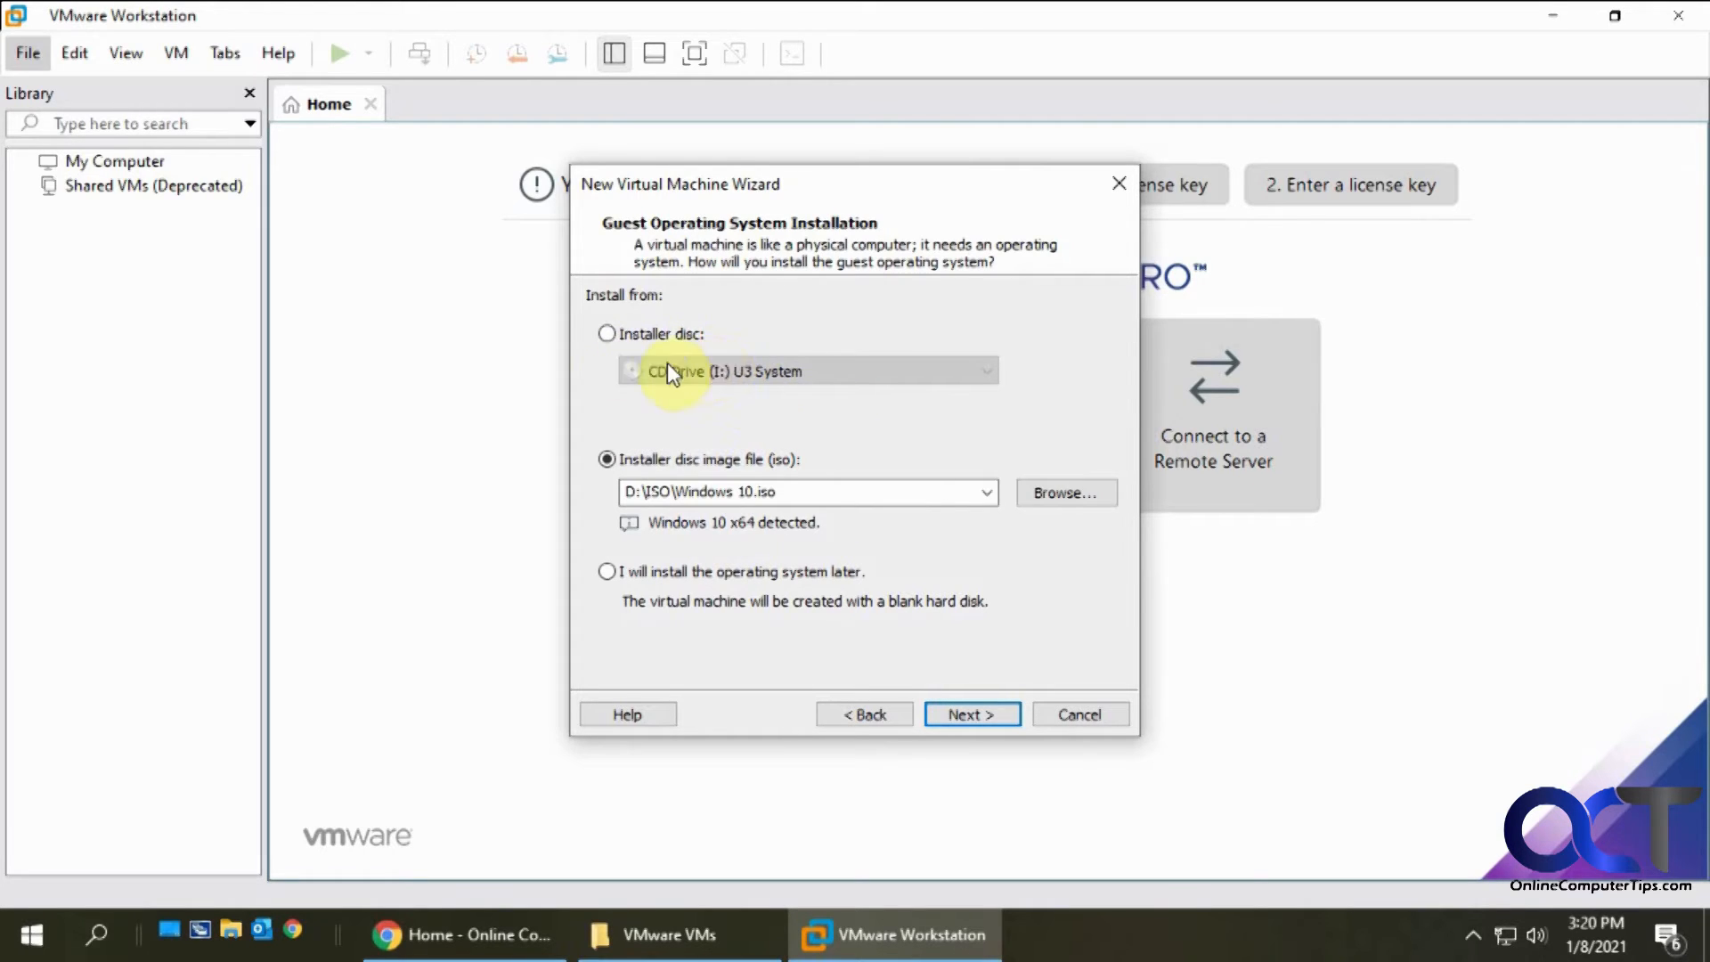
pyautogui.moveTo(776, 386)
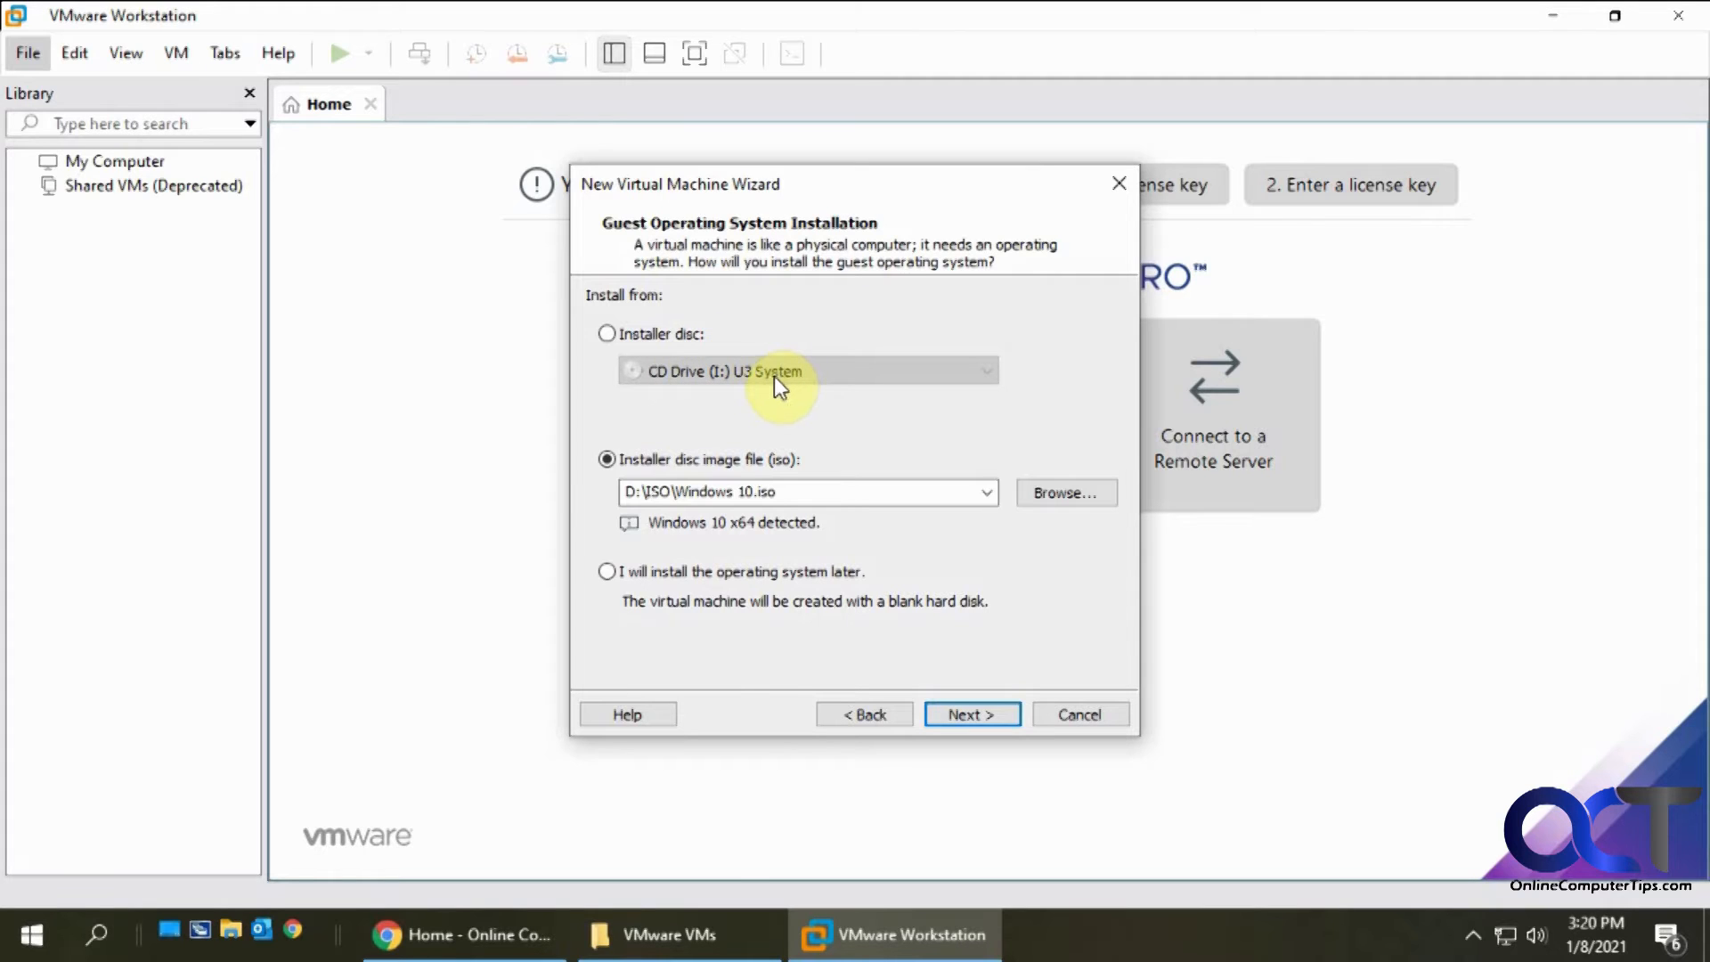
pyautogui.moveTo(749, 581)
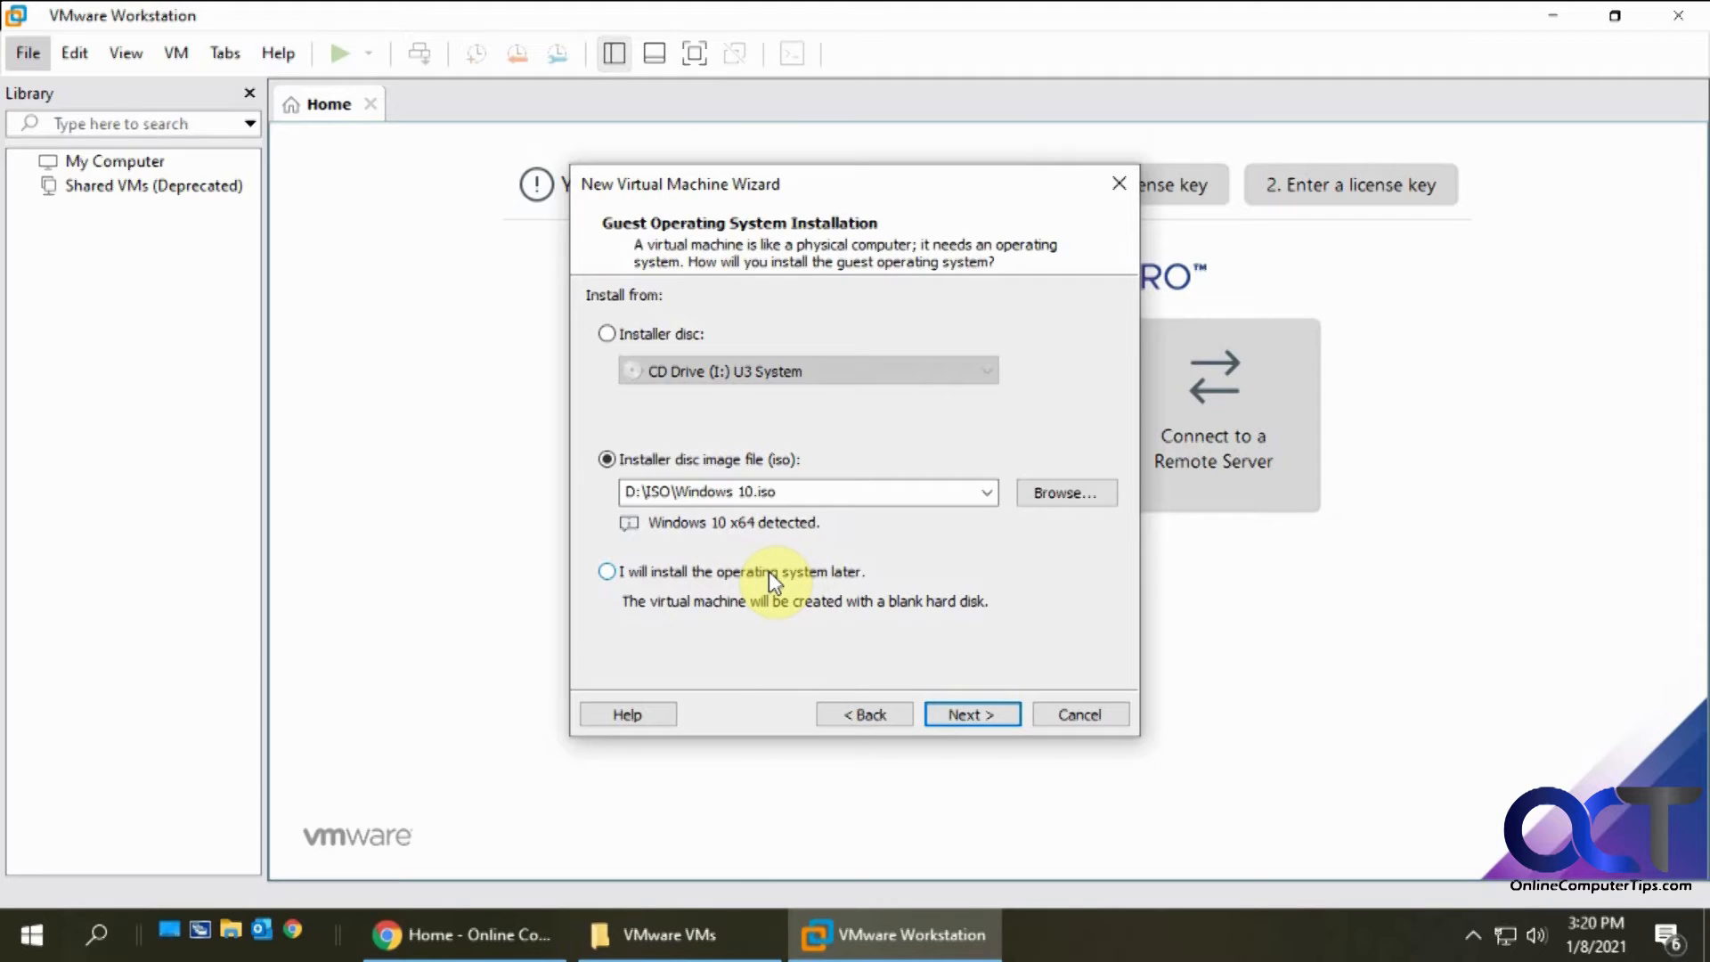
pyautogui.moveTo(971, 709)
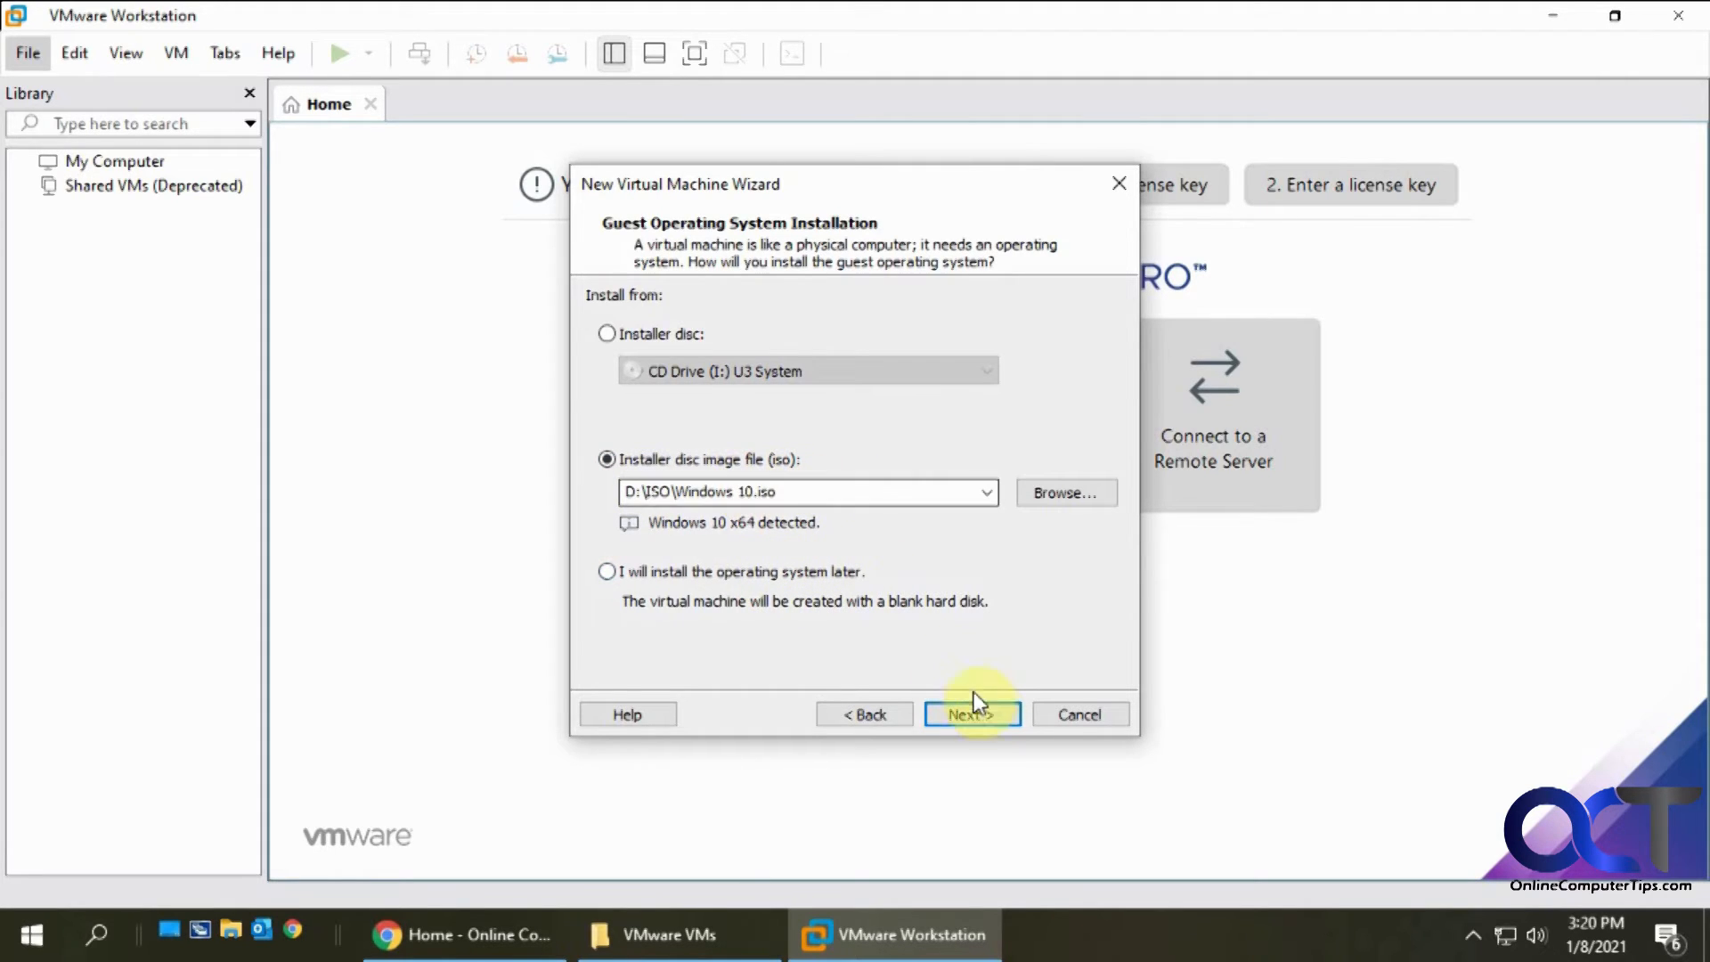
# Name the virtual machine 'Windows 10 Pro 2' by appending ' 2'
pyautogui.click(971, 715)
pyautogui.write('Windows 10 Pro')
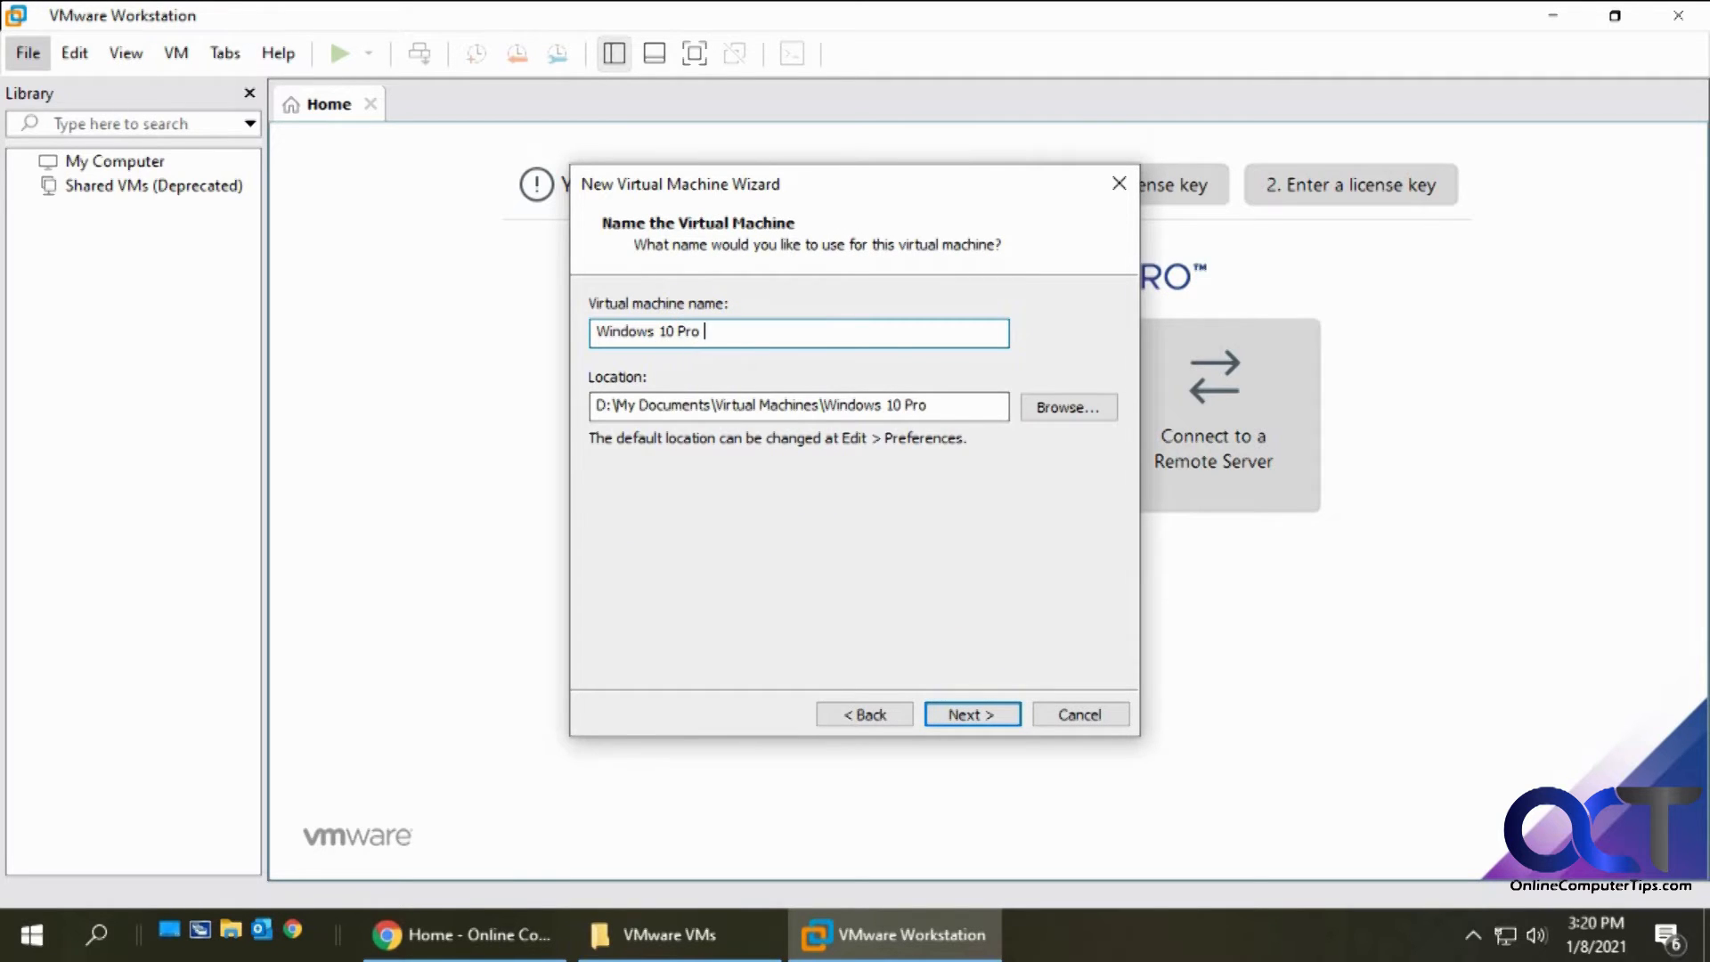
pyautogui.write('2')
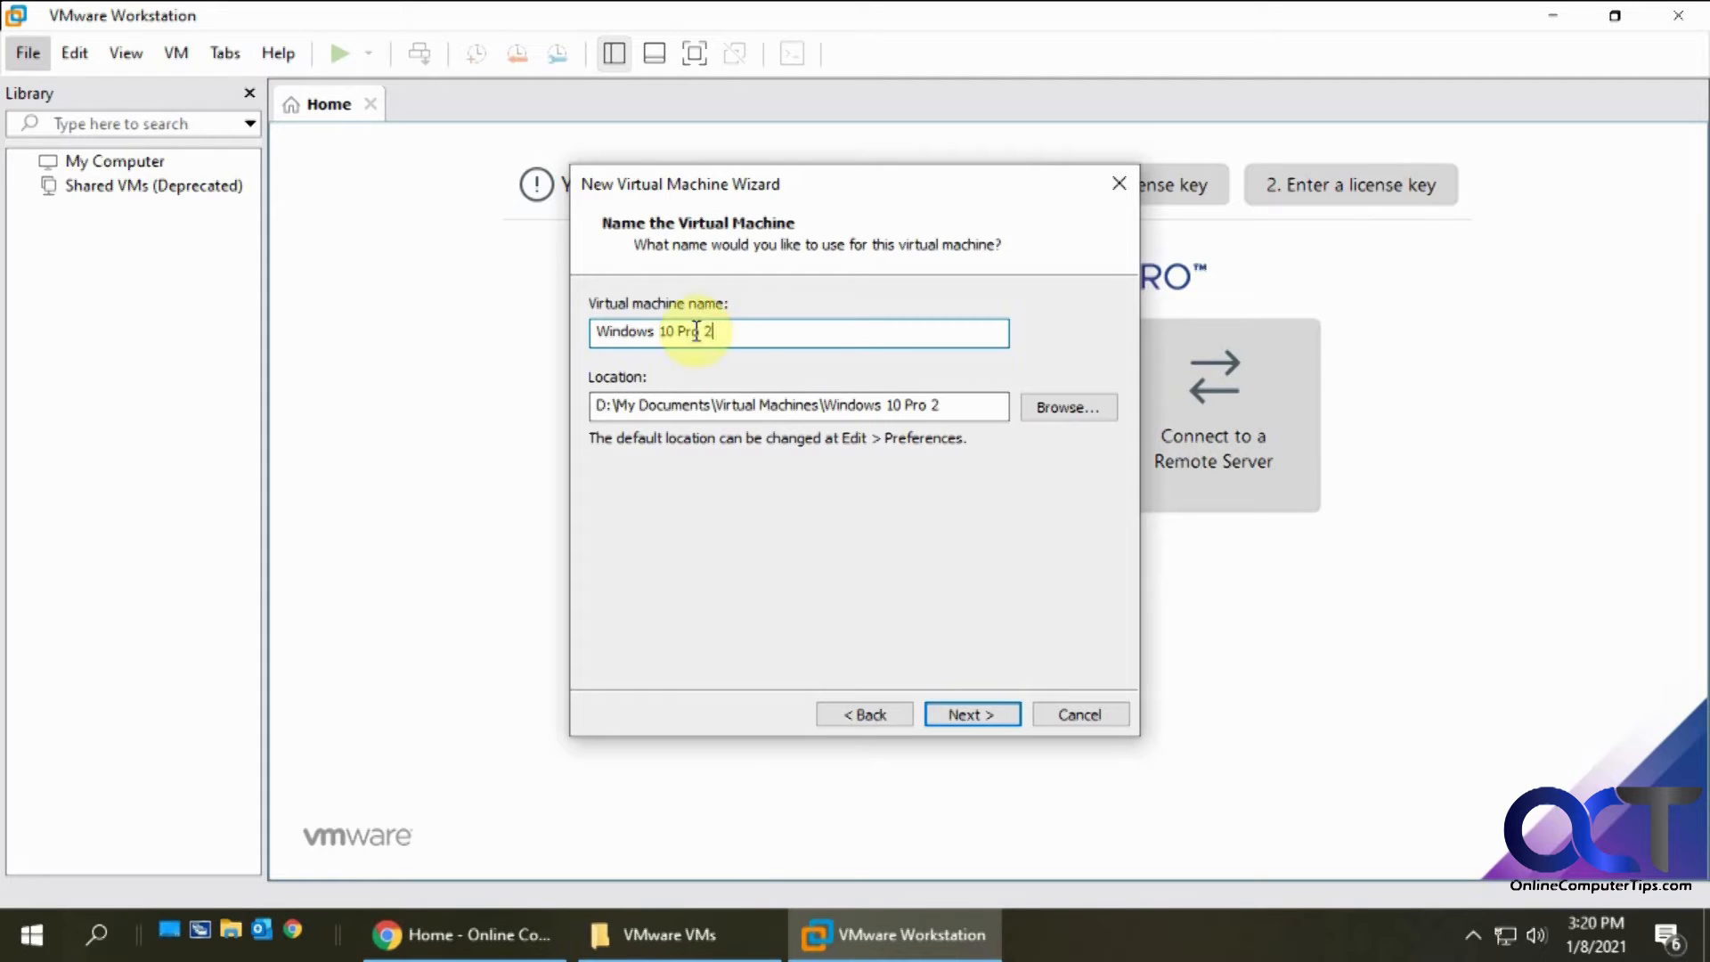
pyautogui.moveTo(741, 365)
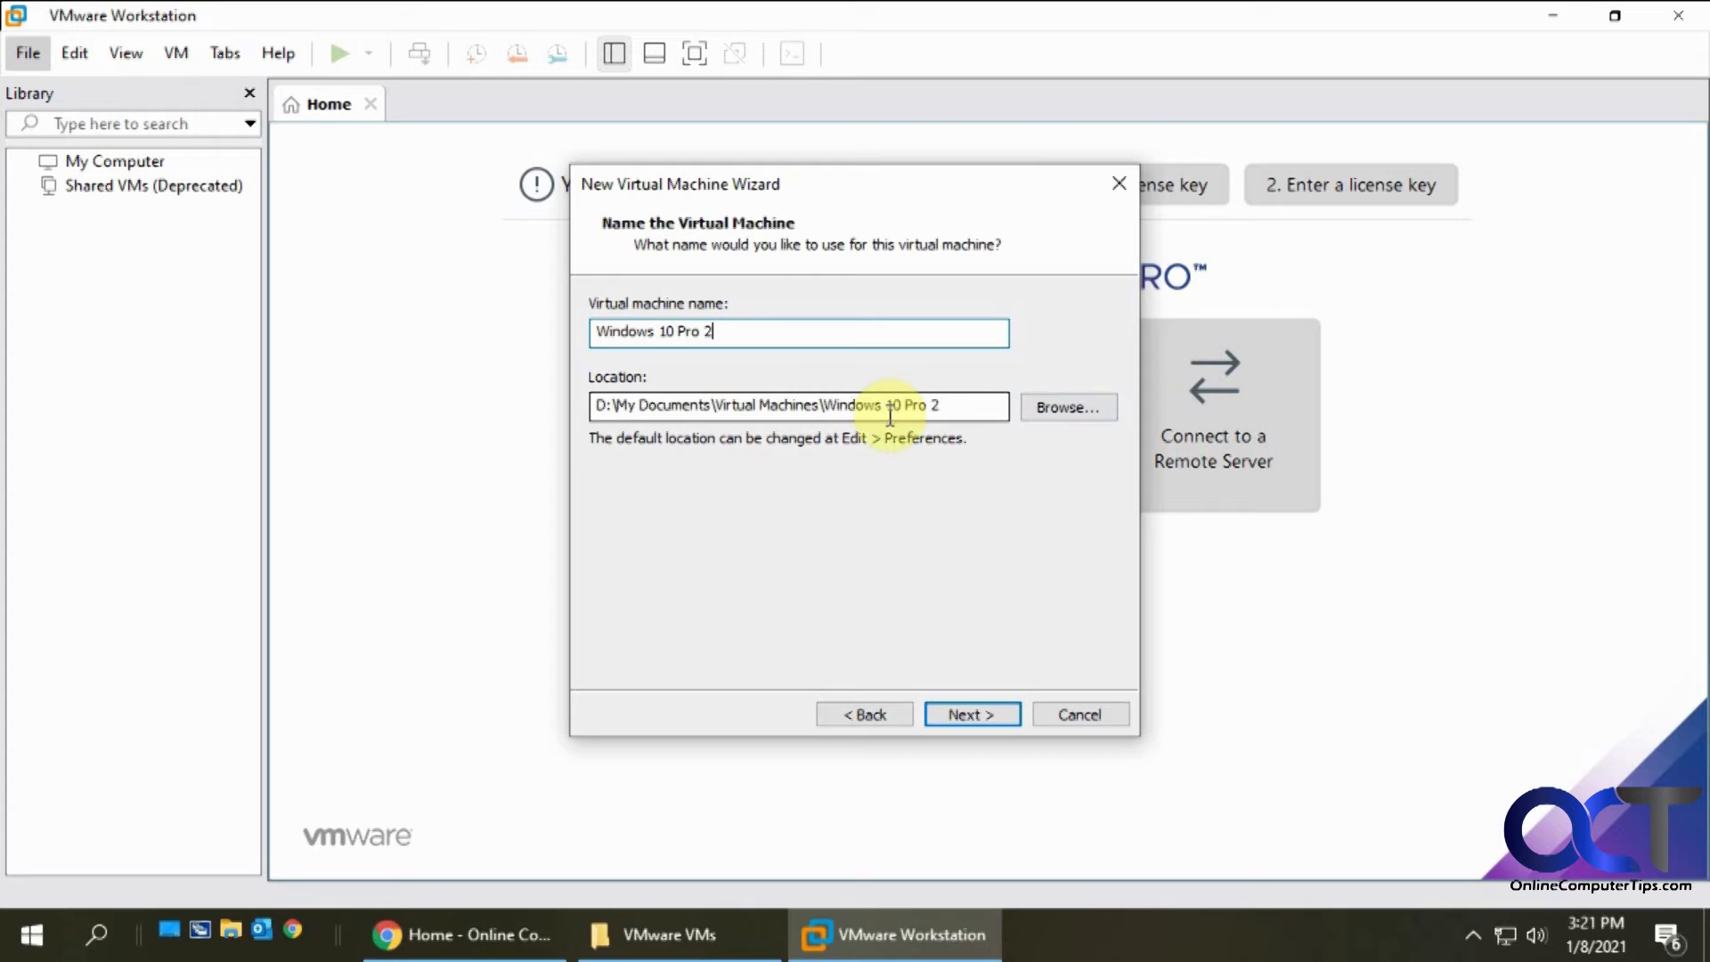
pyautogui.moveTo(1001, 417)
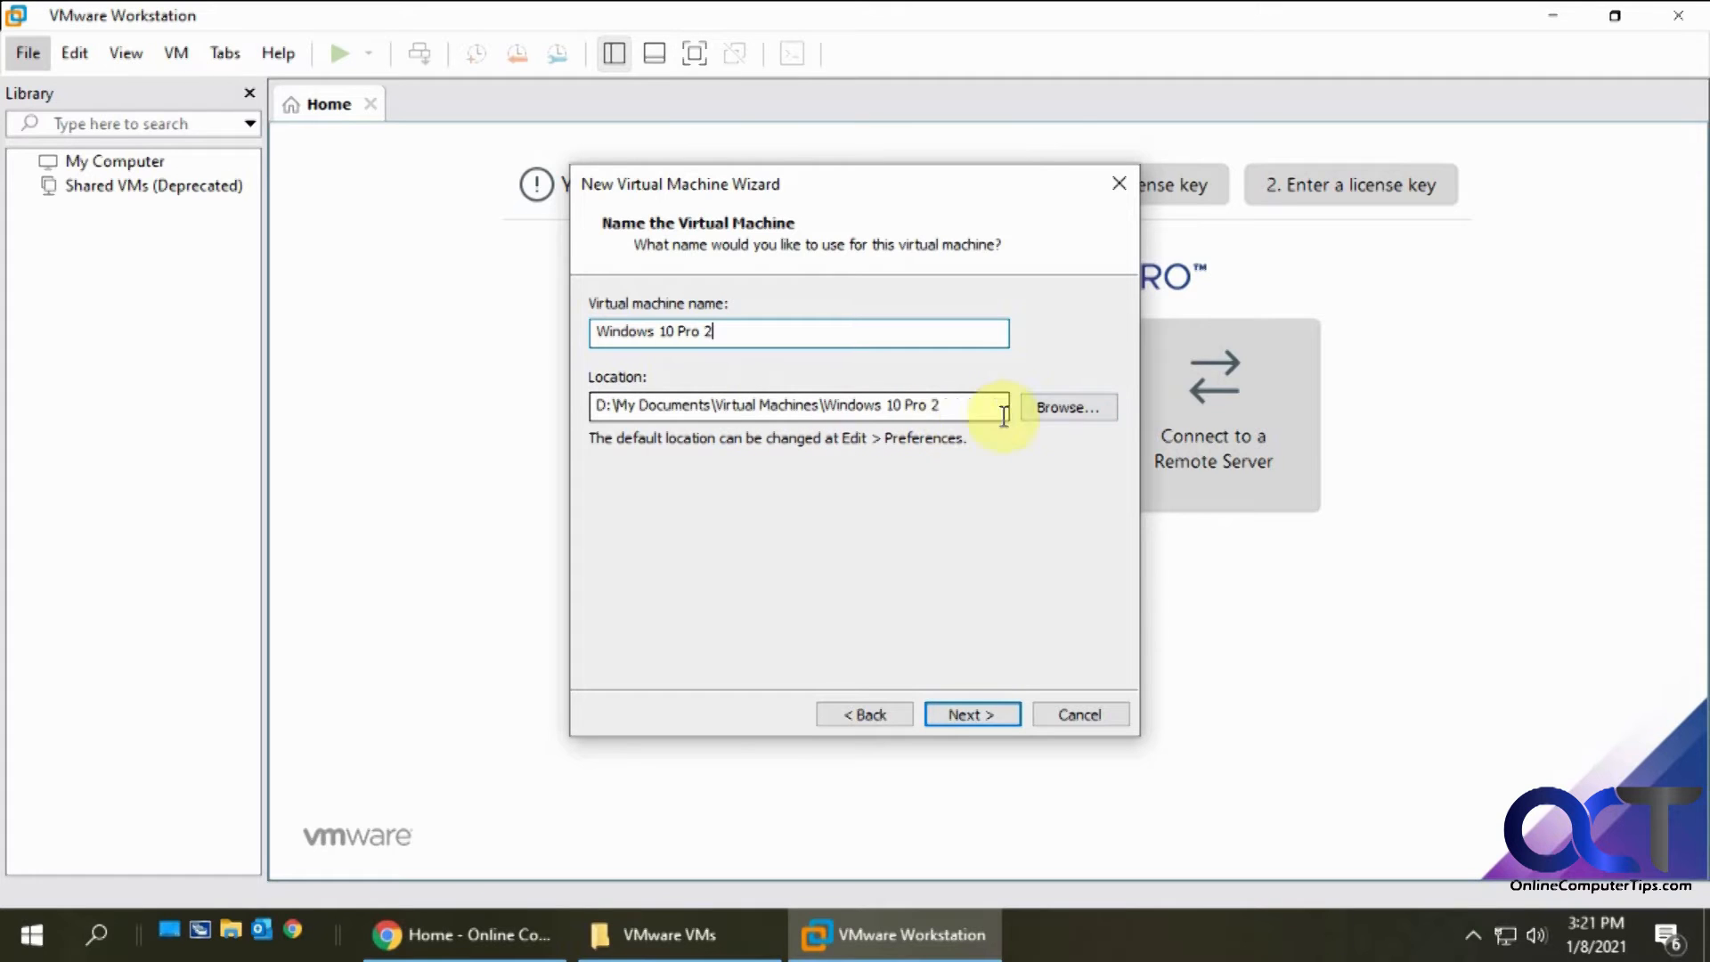
# Set the VM location to D:\VMware VMs\Windows 10 Pro 2 via Browse For Folder
pyautogui.click(1065, 406)
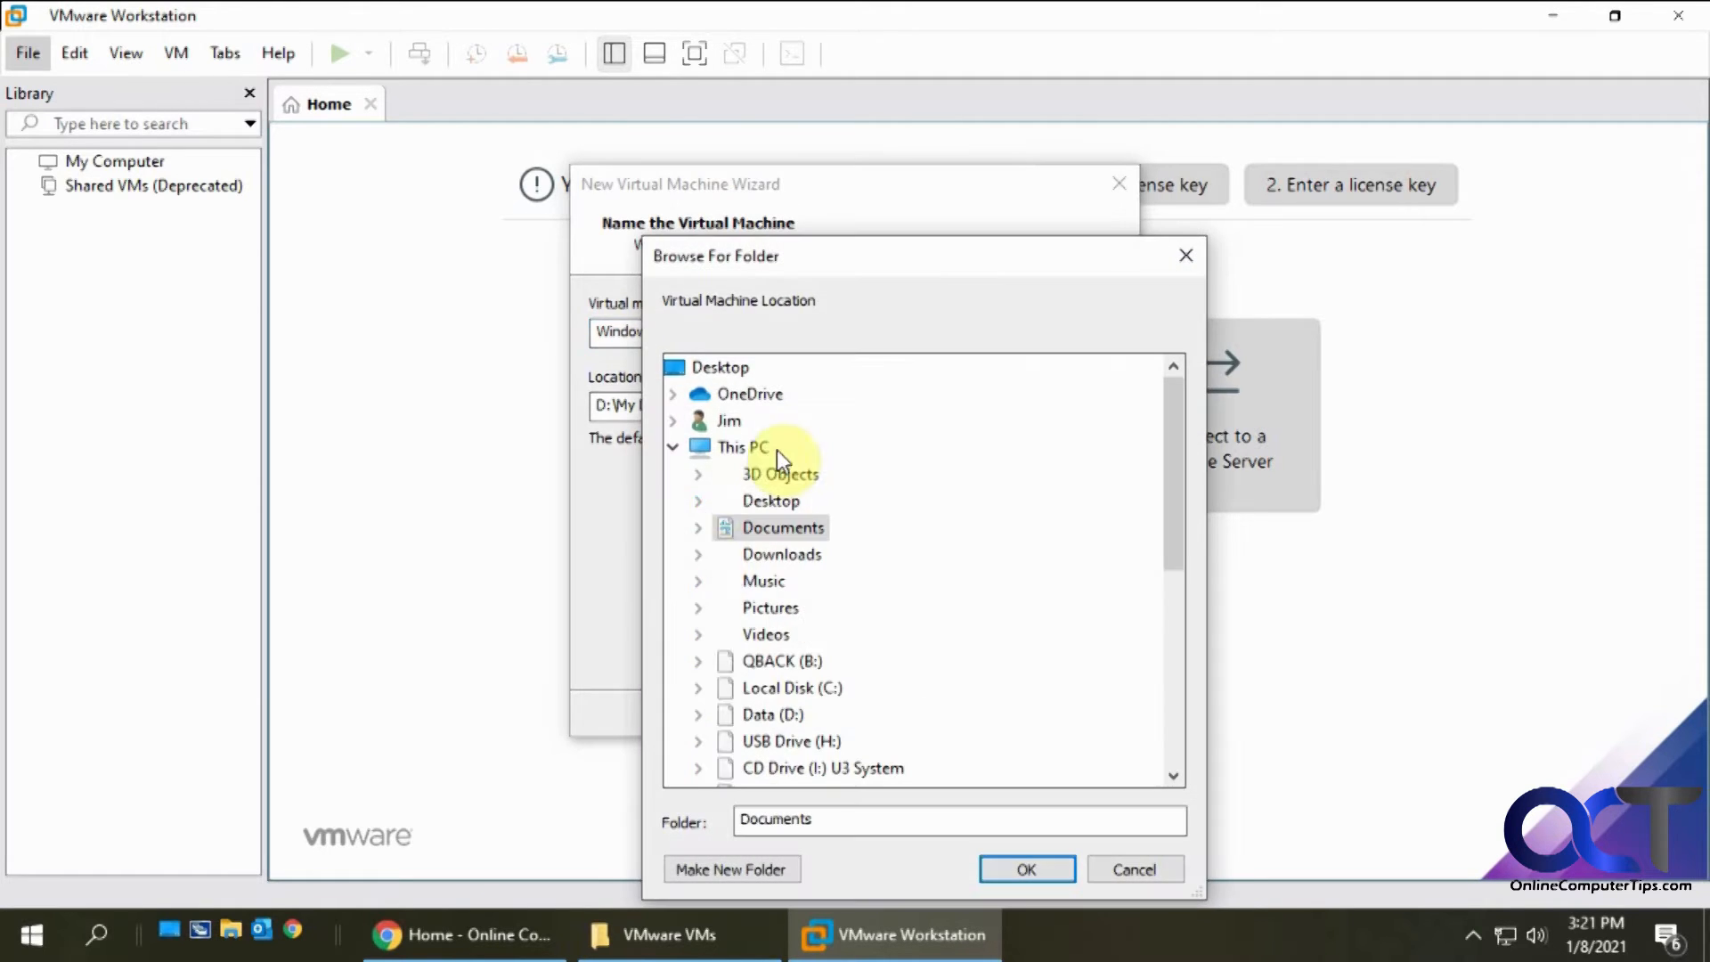
pyautogui.moveTo(791, 688)
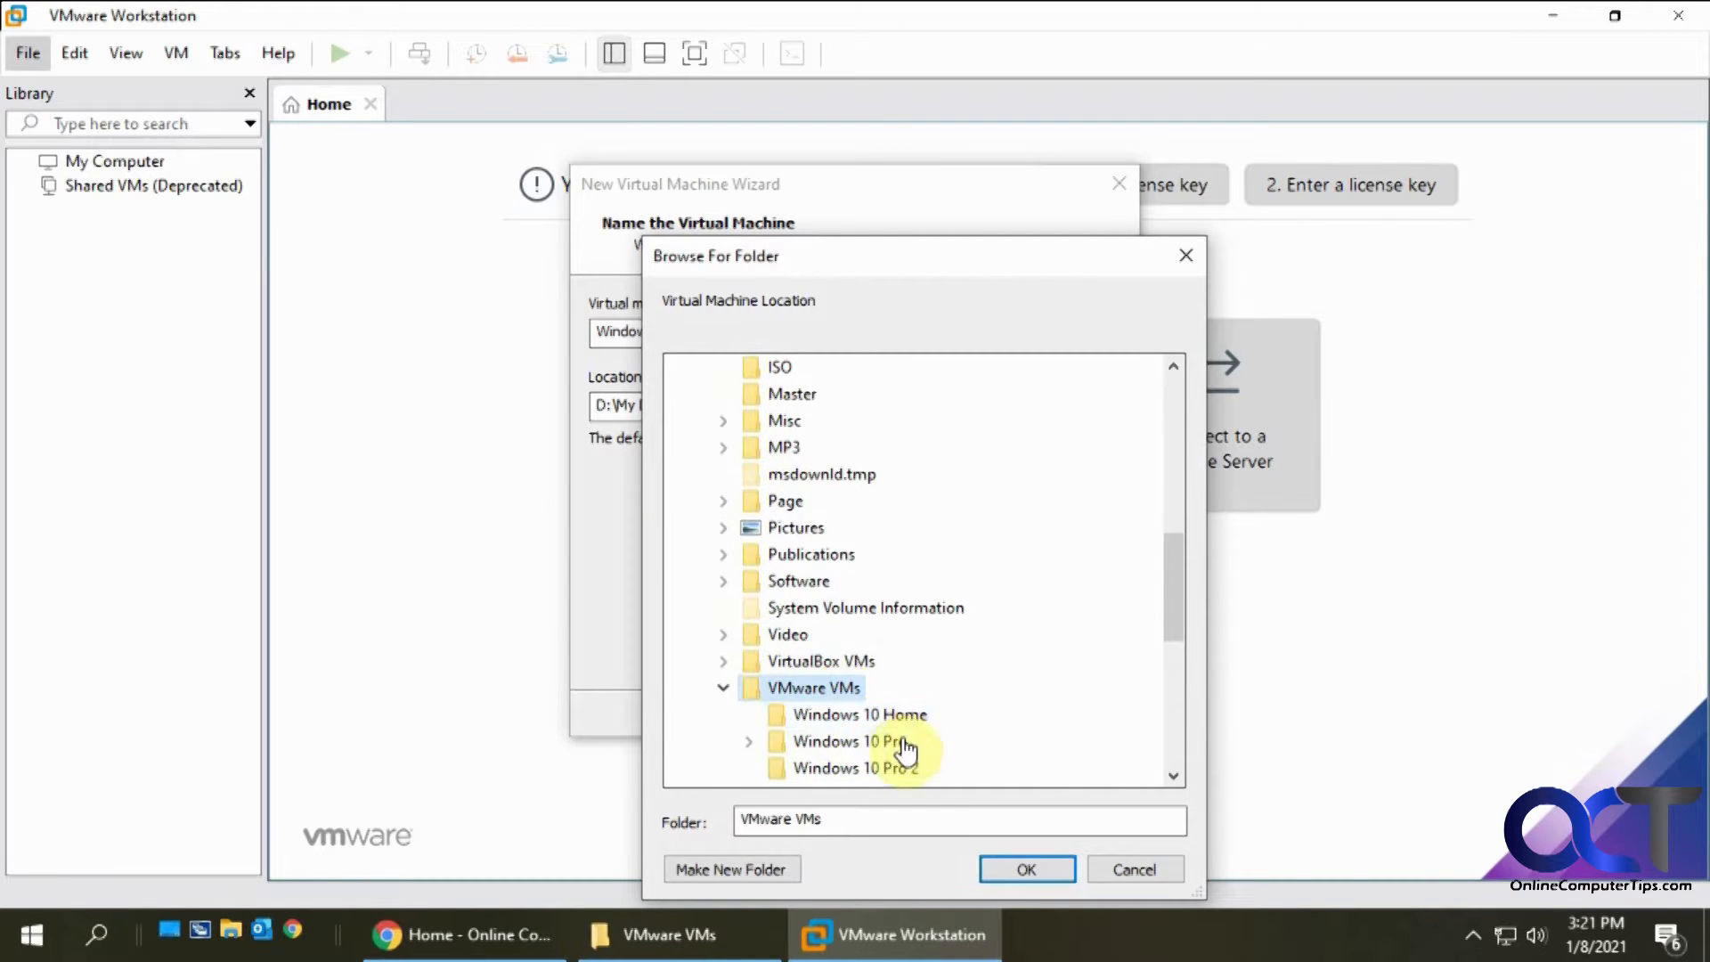
pyautogui.click(1023, 869)
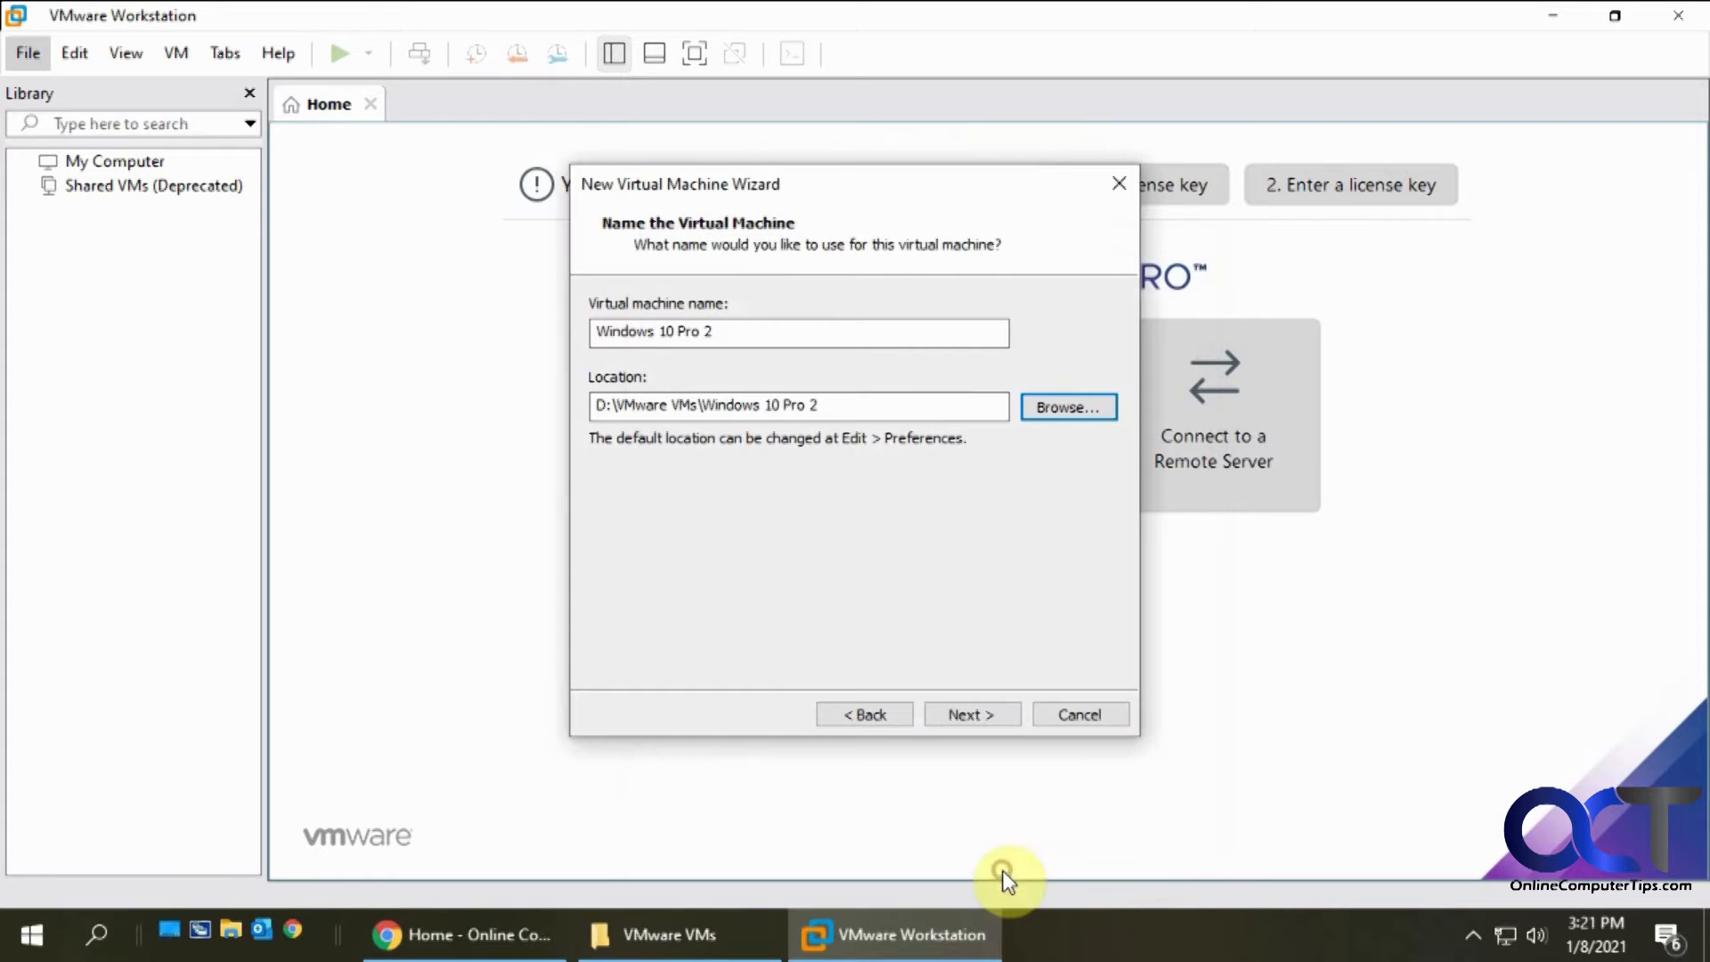
pyautogui.moveTo(985, 590)
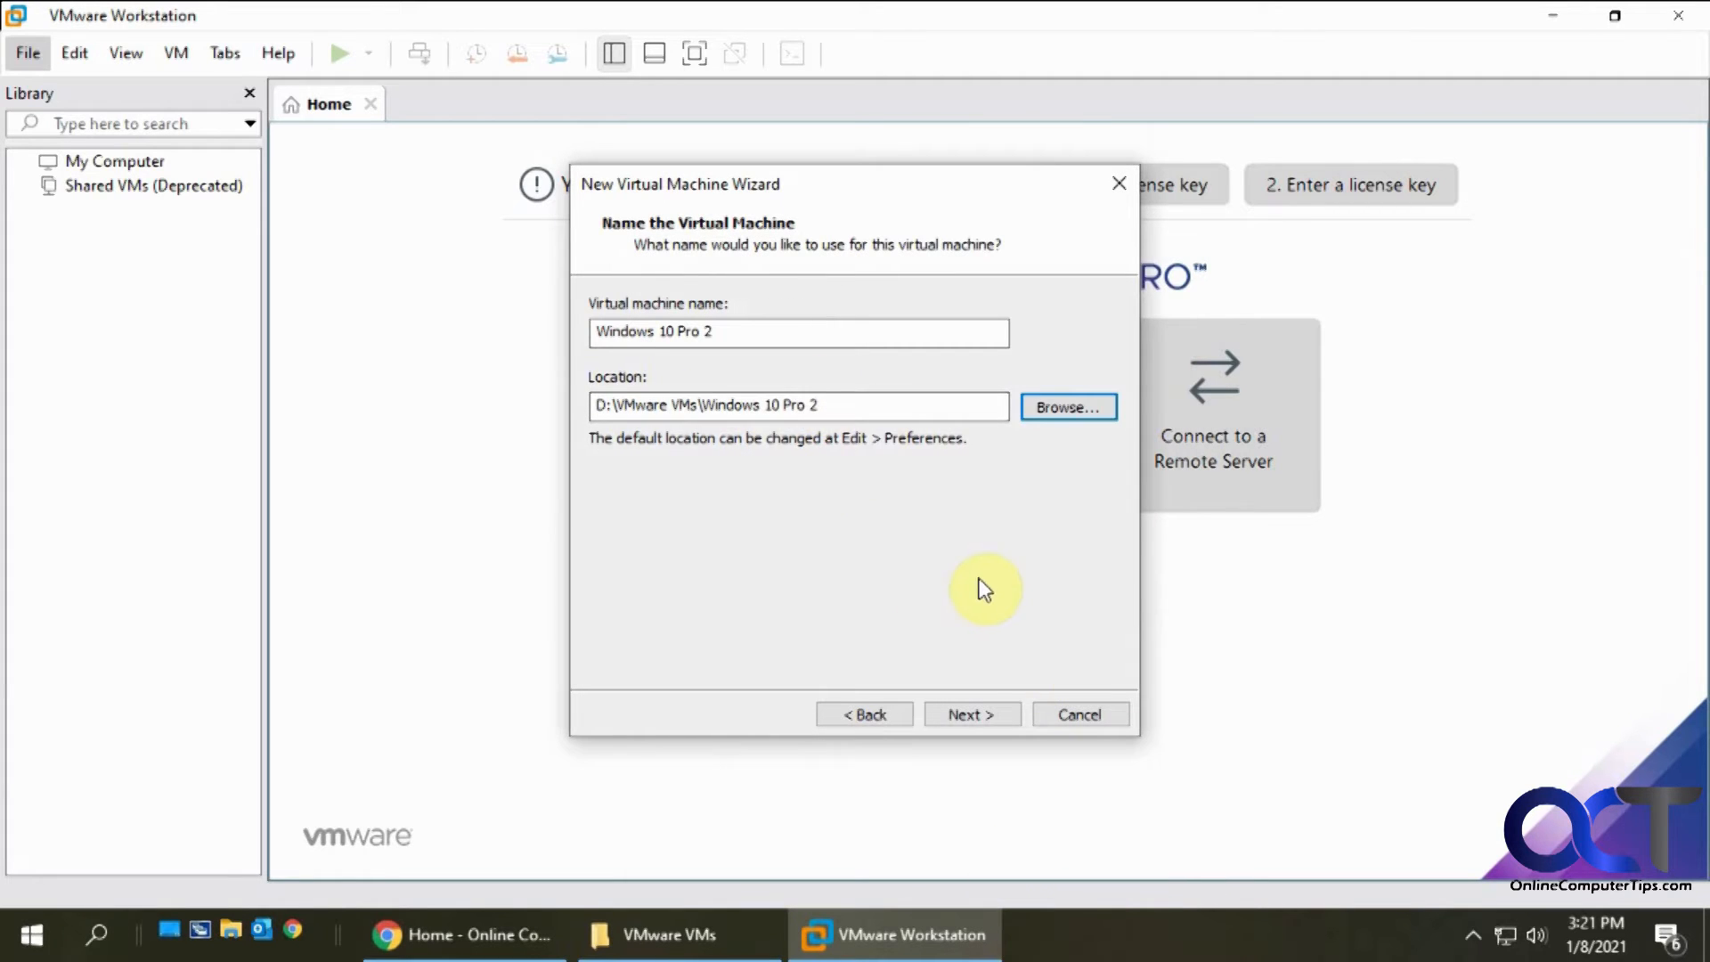
pyautogui.moveTo(771, 438)
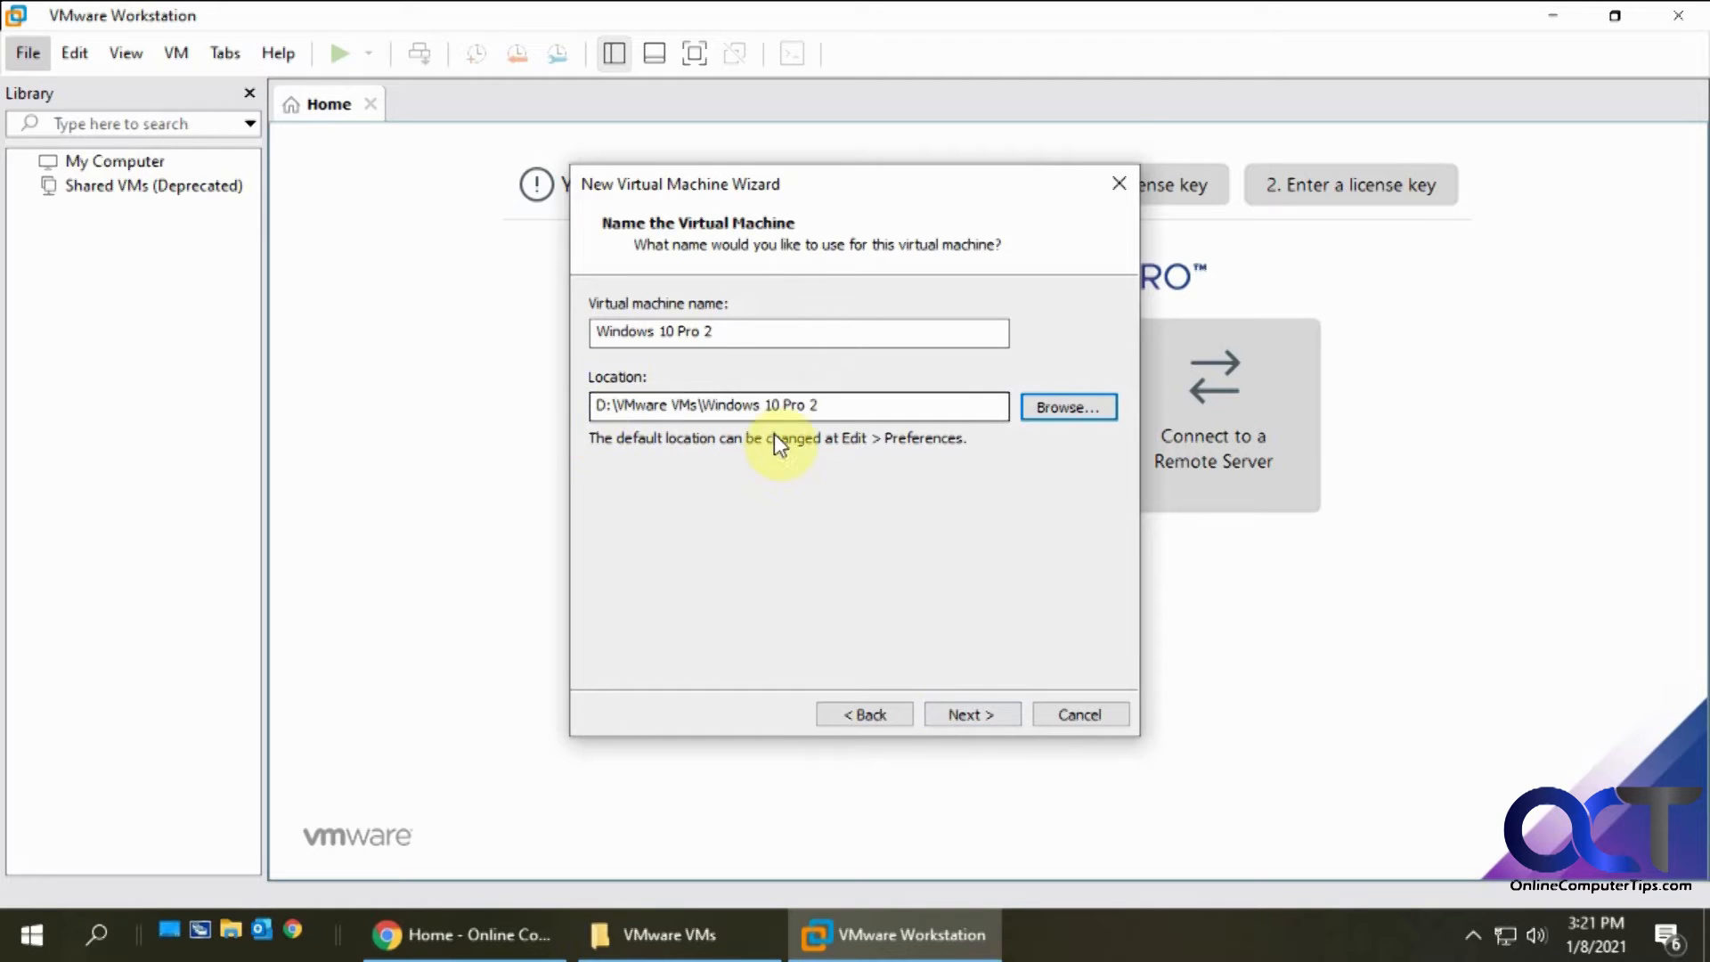
pyautogui.moveTo(969, 714)
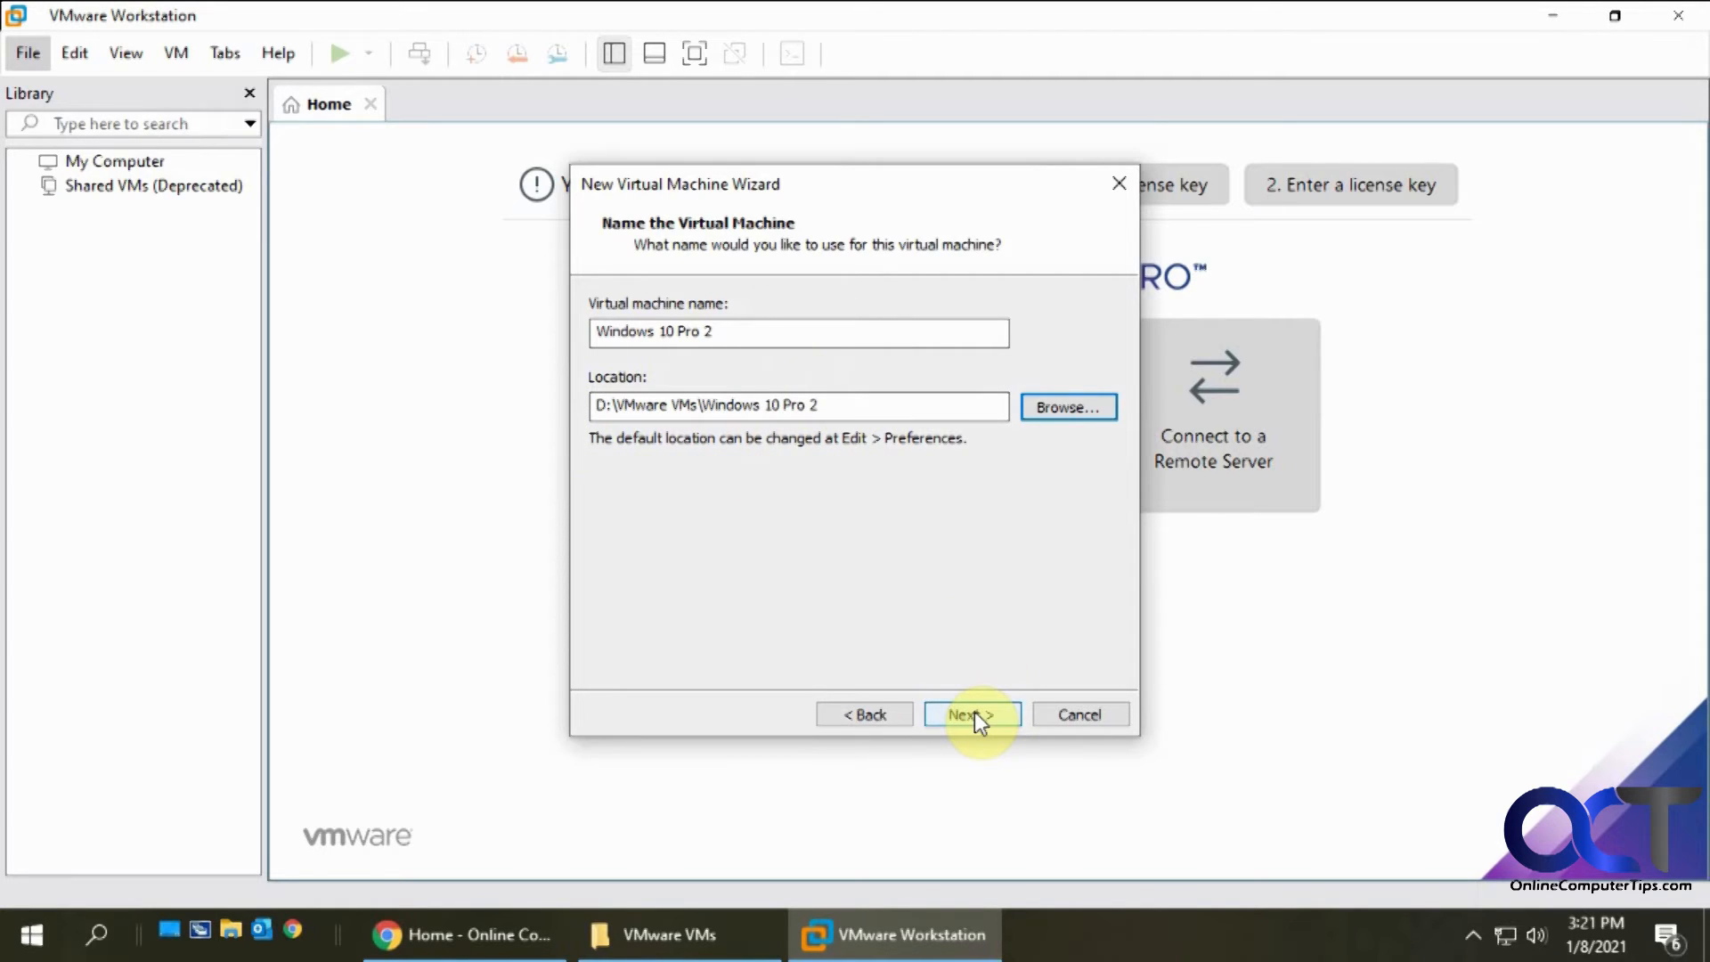
# Keep UEFI firmware with Secure Boot unchecked and reach processor configuration
pyautogui.click(969, 714)
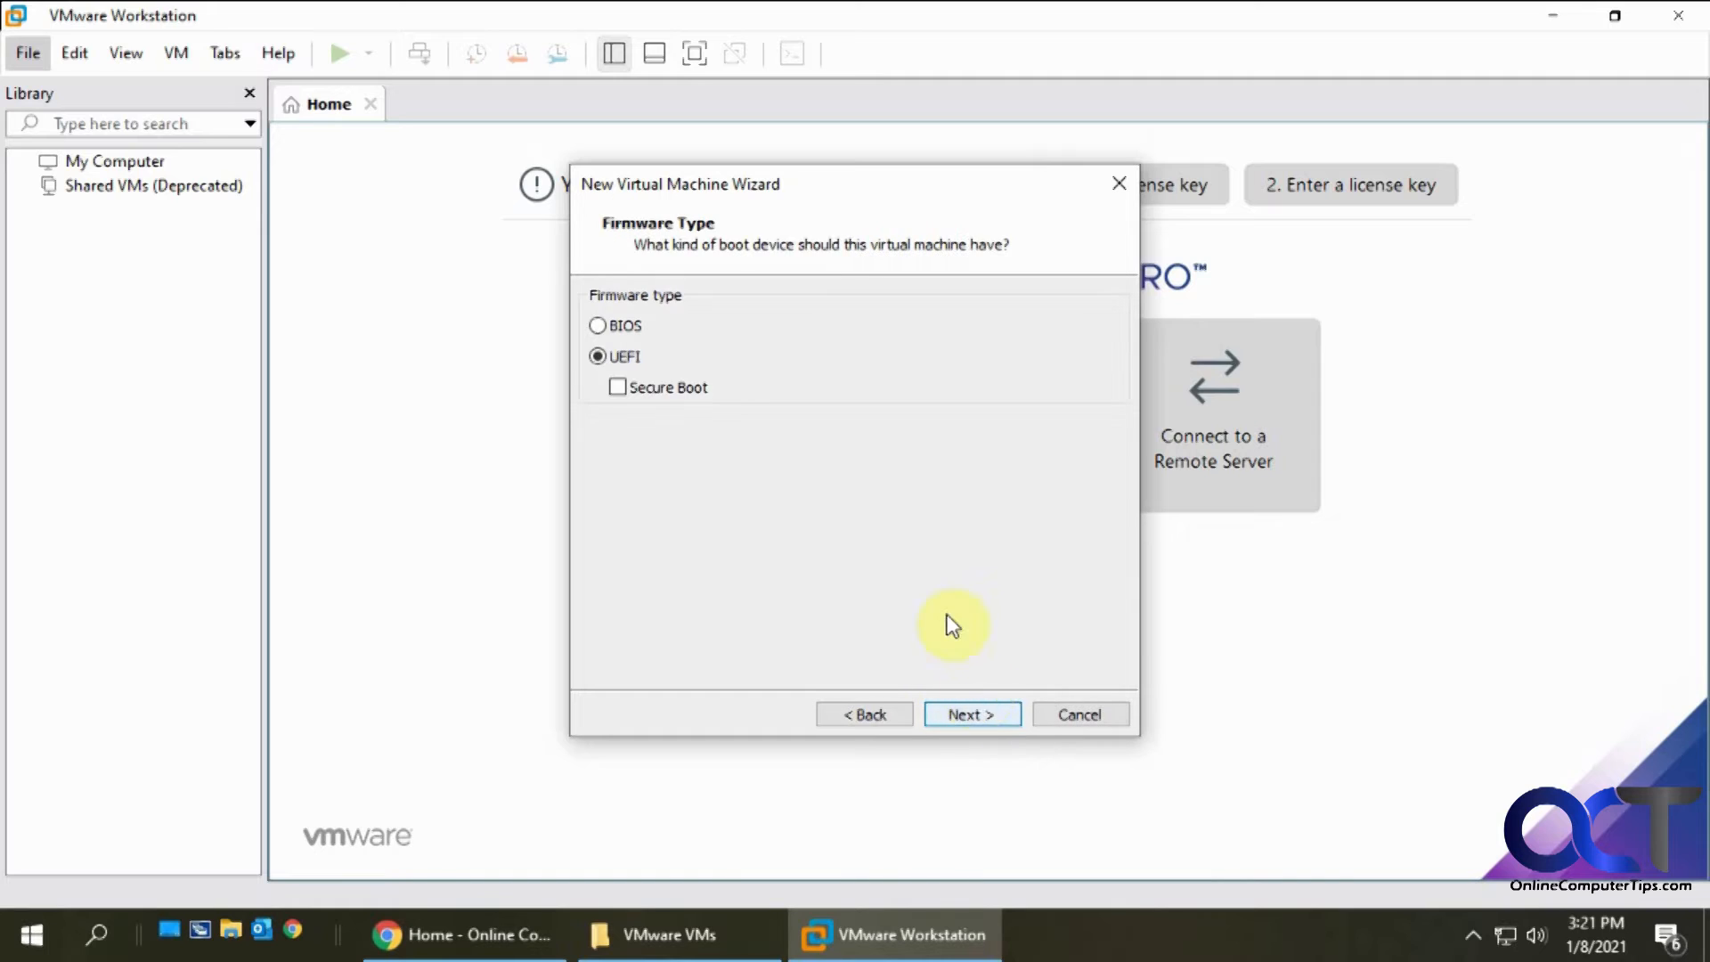
pyautogui.moveTo(720, 337)
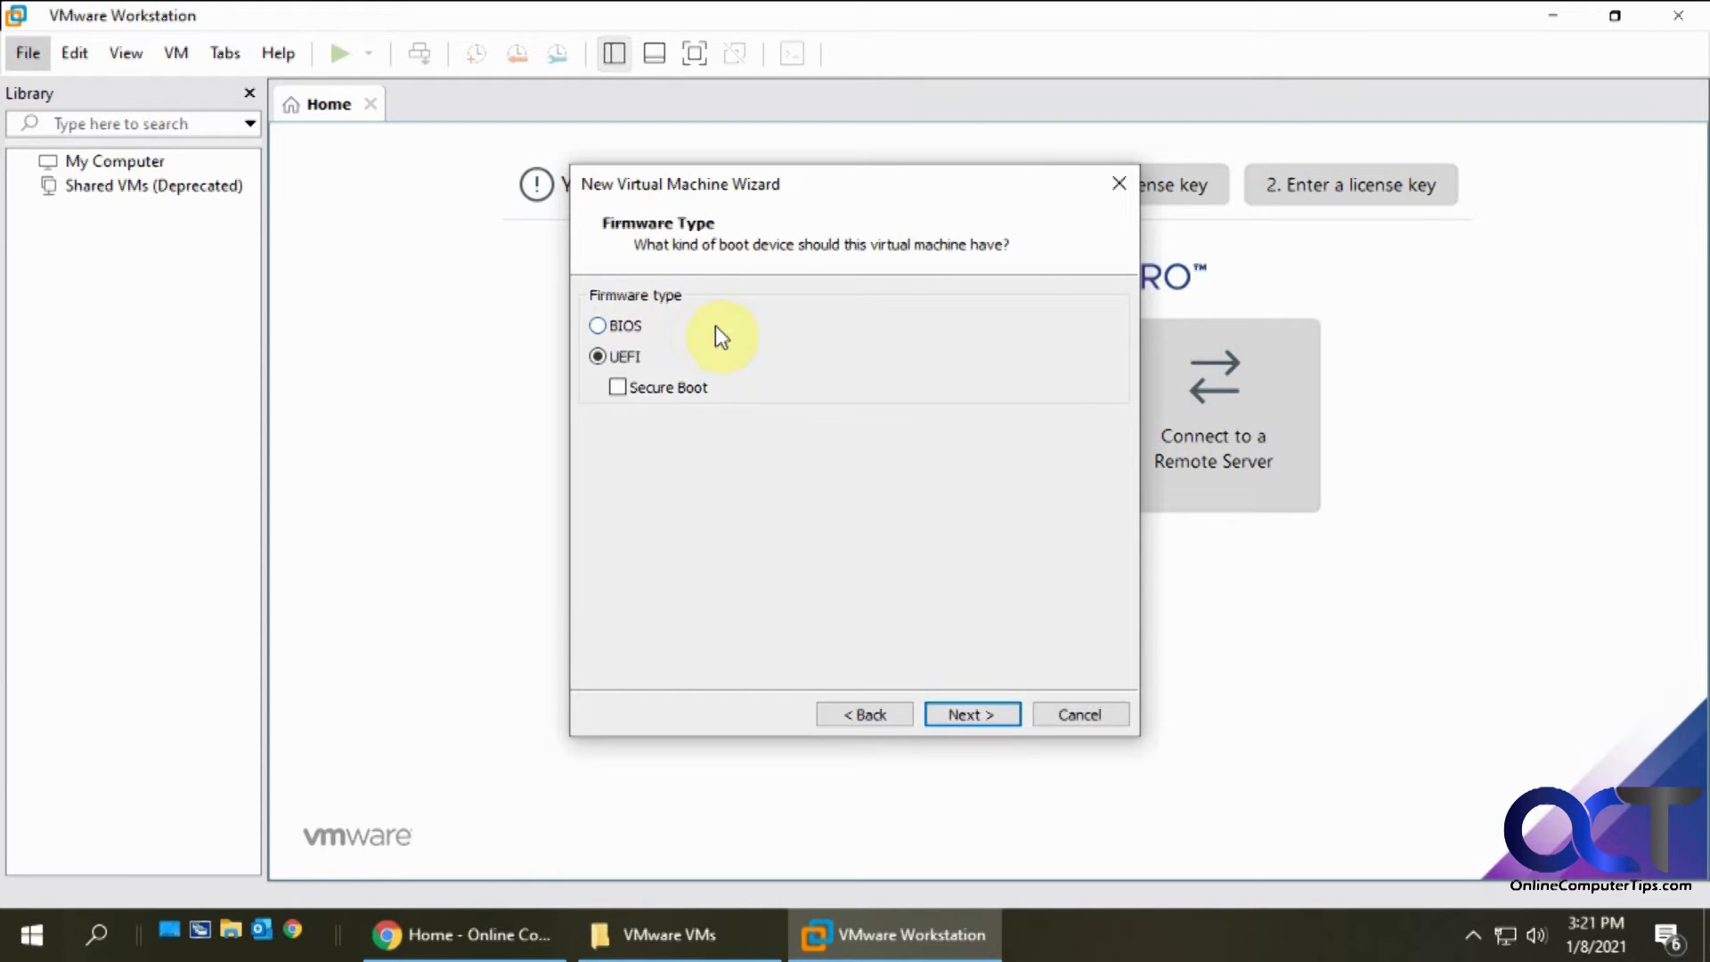
pyautogui.moveTo(658, 337)
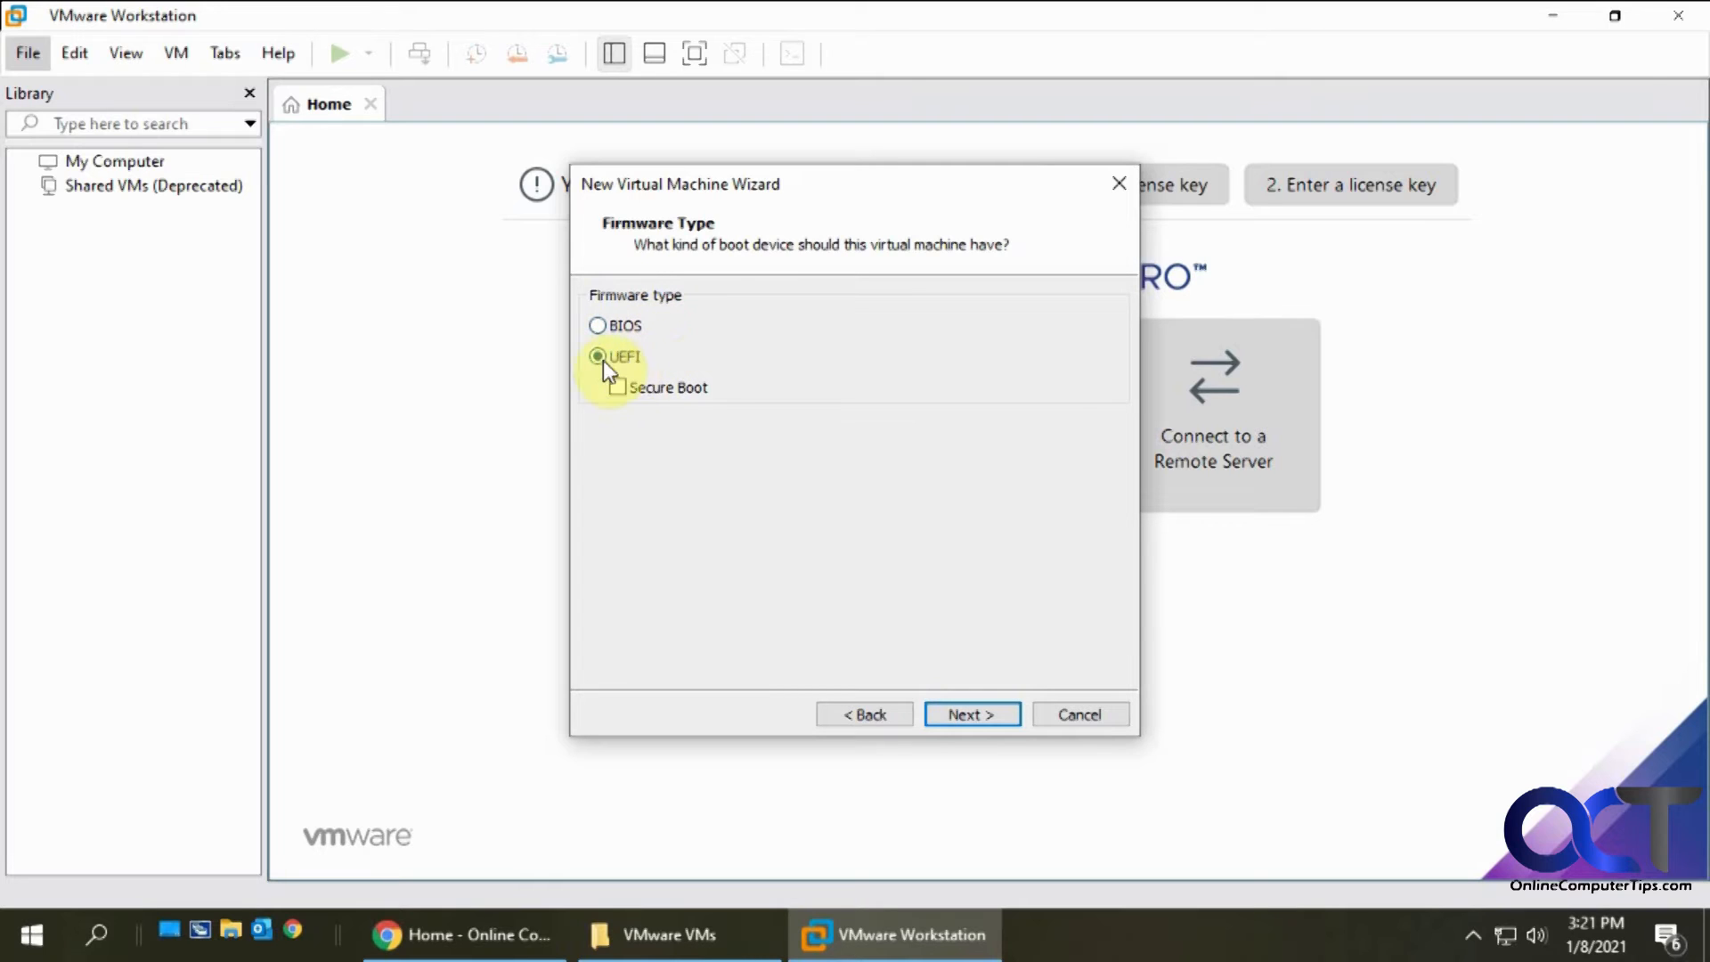
pyautogui.moveTo(668, 361)
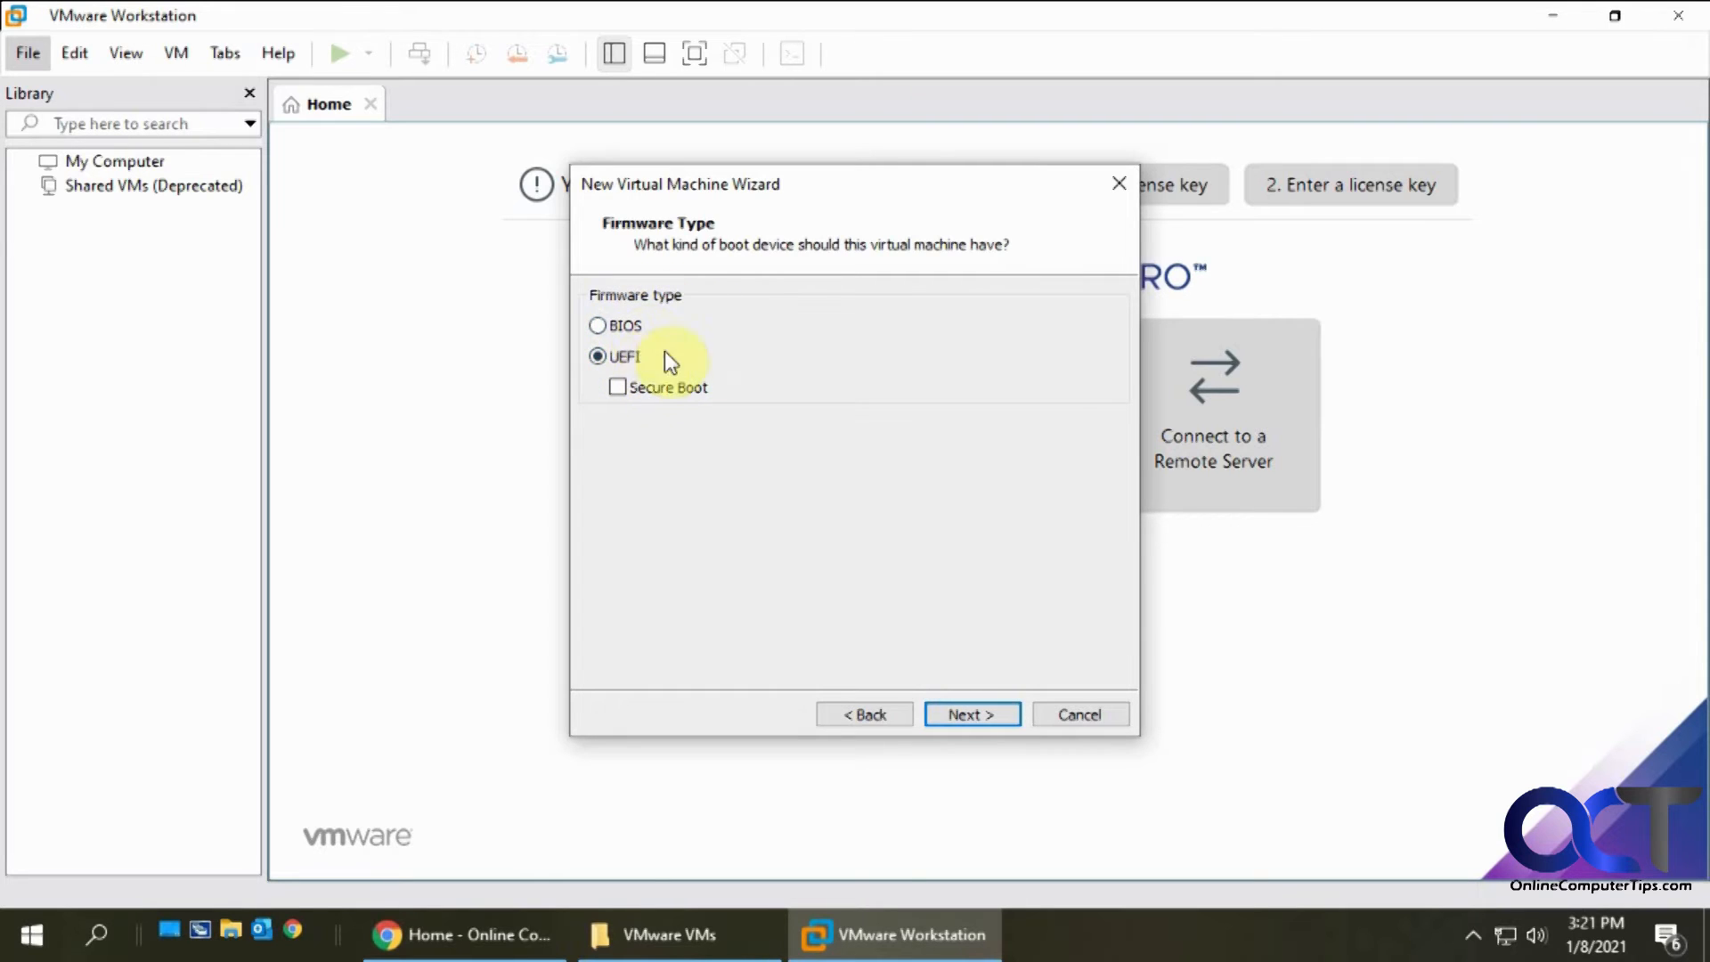
pyautogui.moveTo(979, 664)
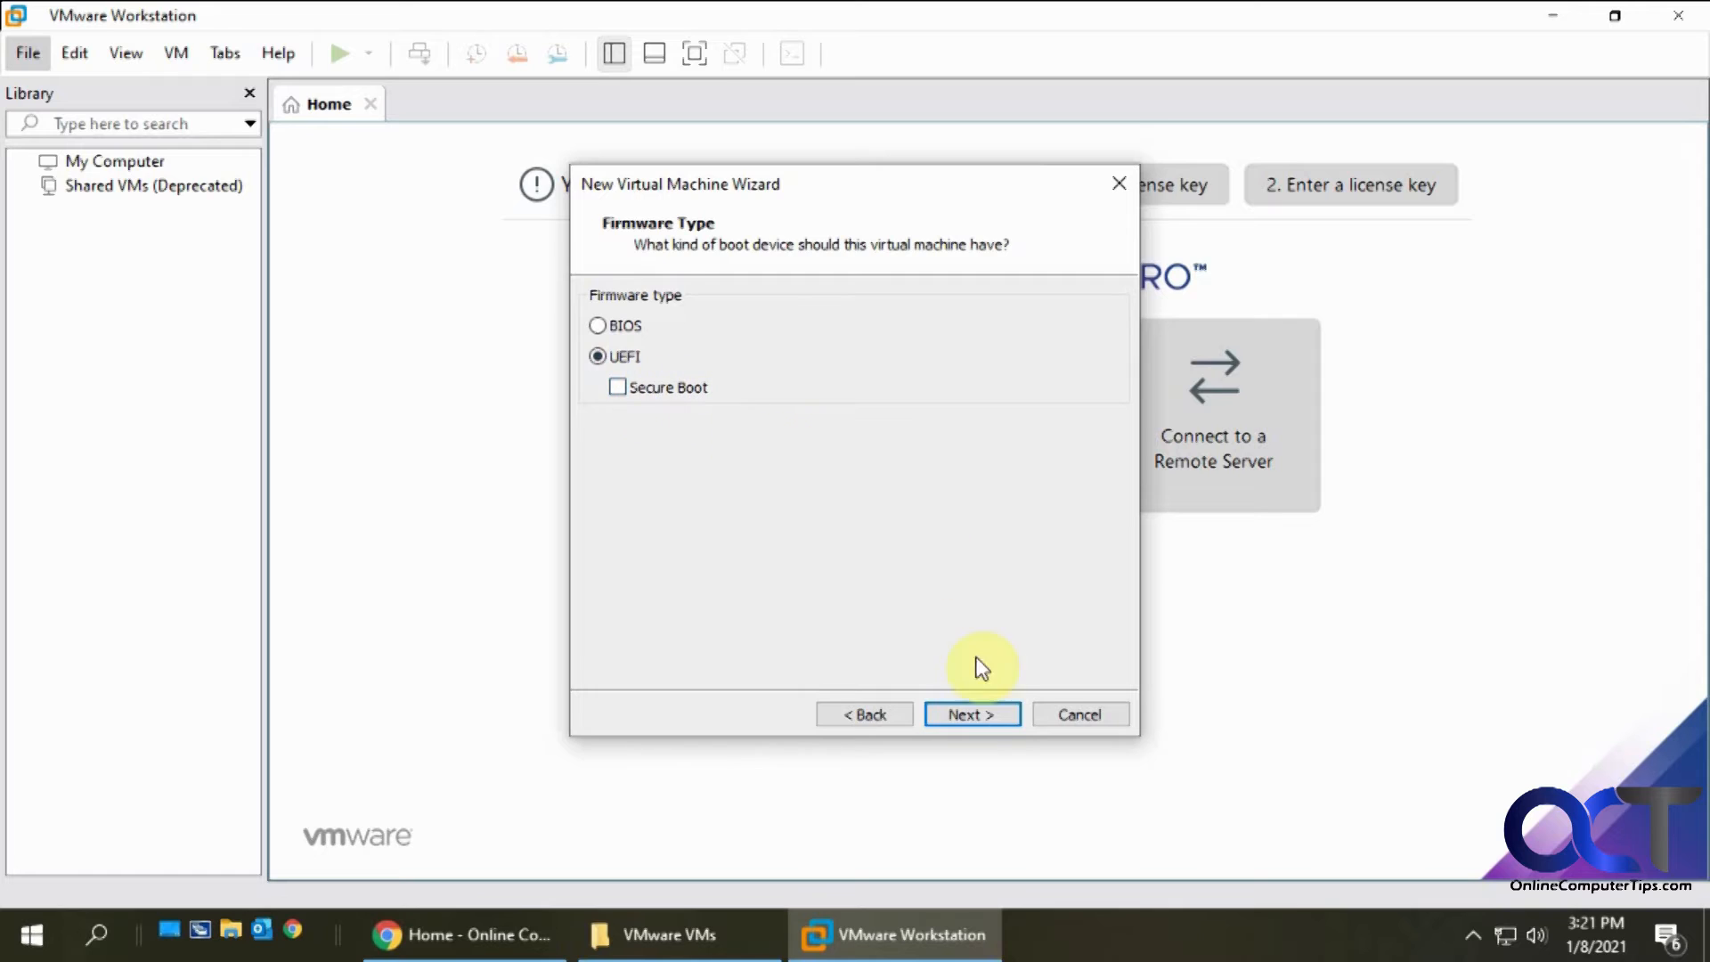
pyautogui.click(969, 715)
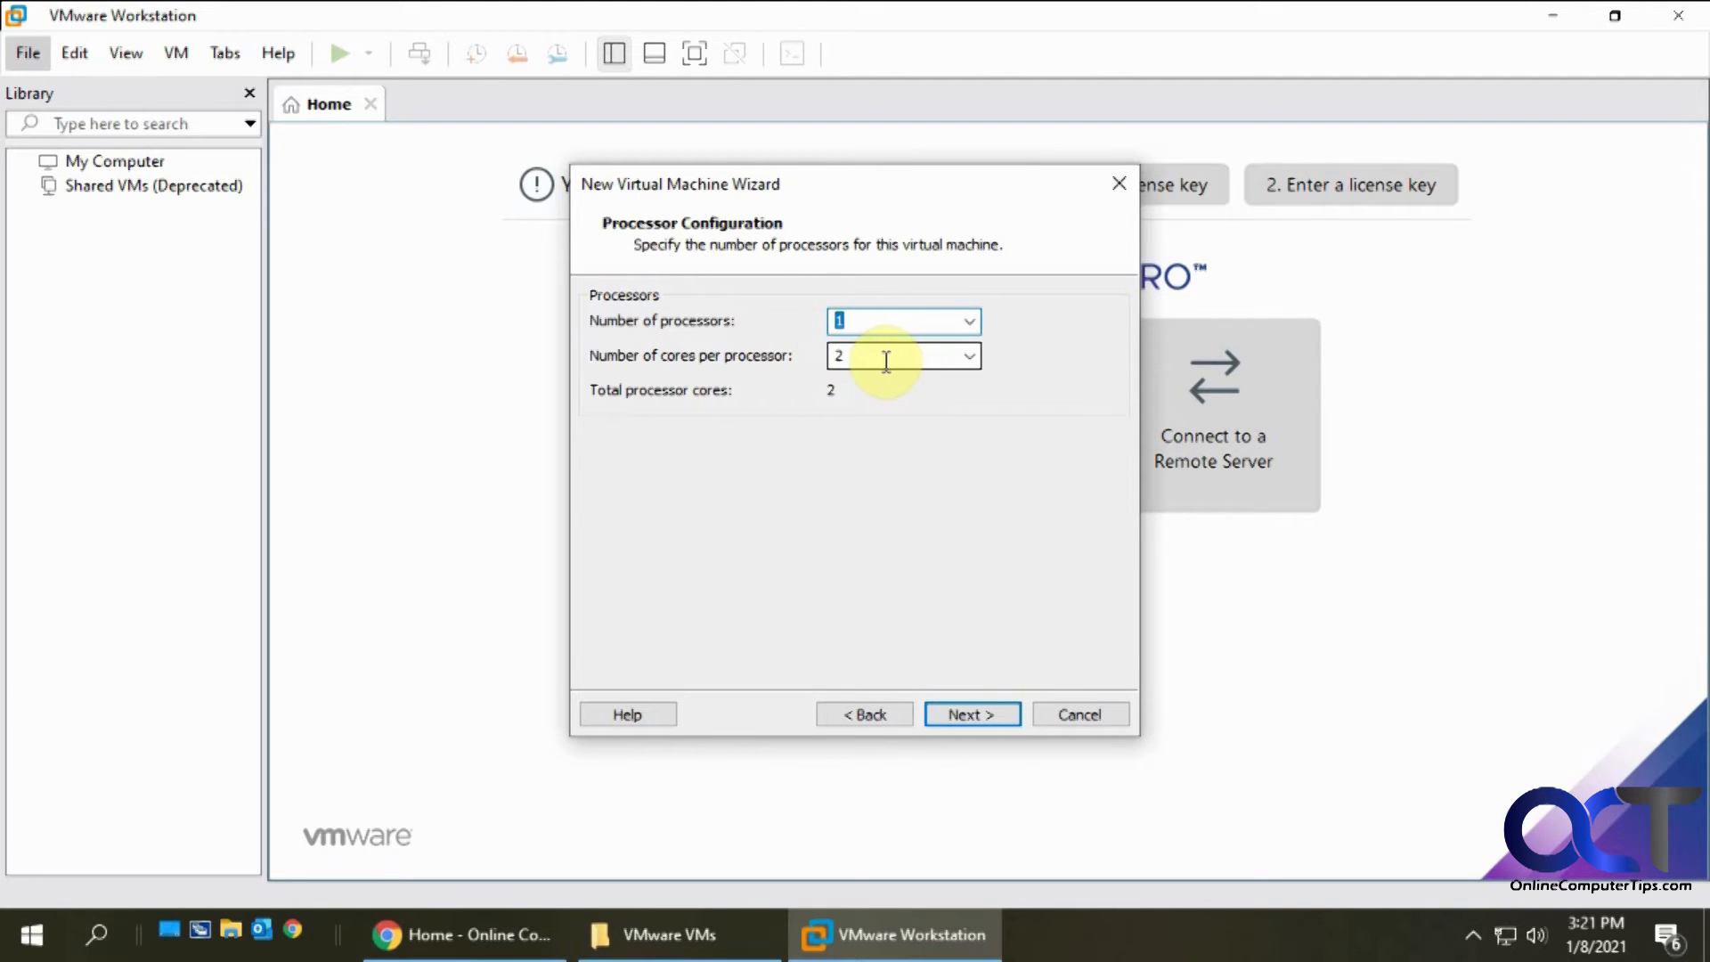
# Set 4 cores per processor (1 processor, 4 cores total) and reach the memory page
pyautogui.click(965, 357)
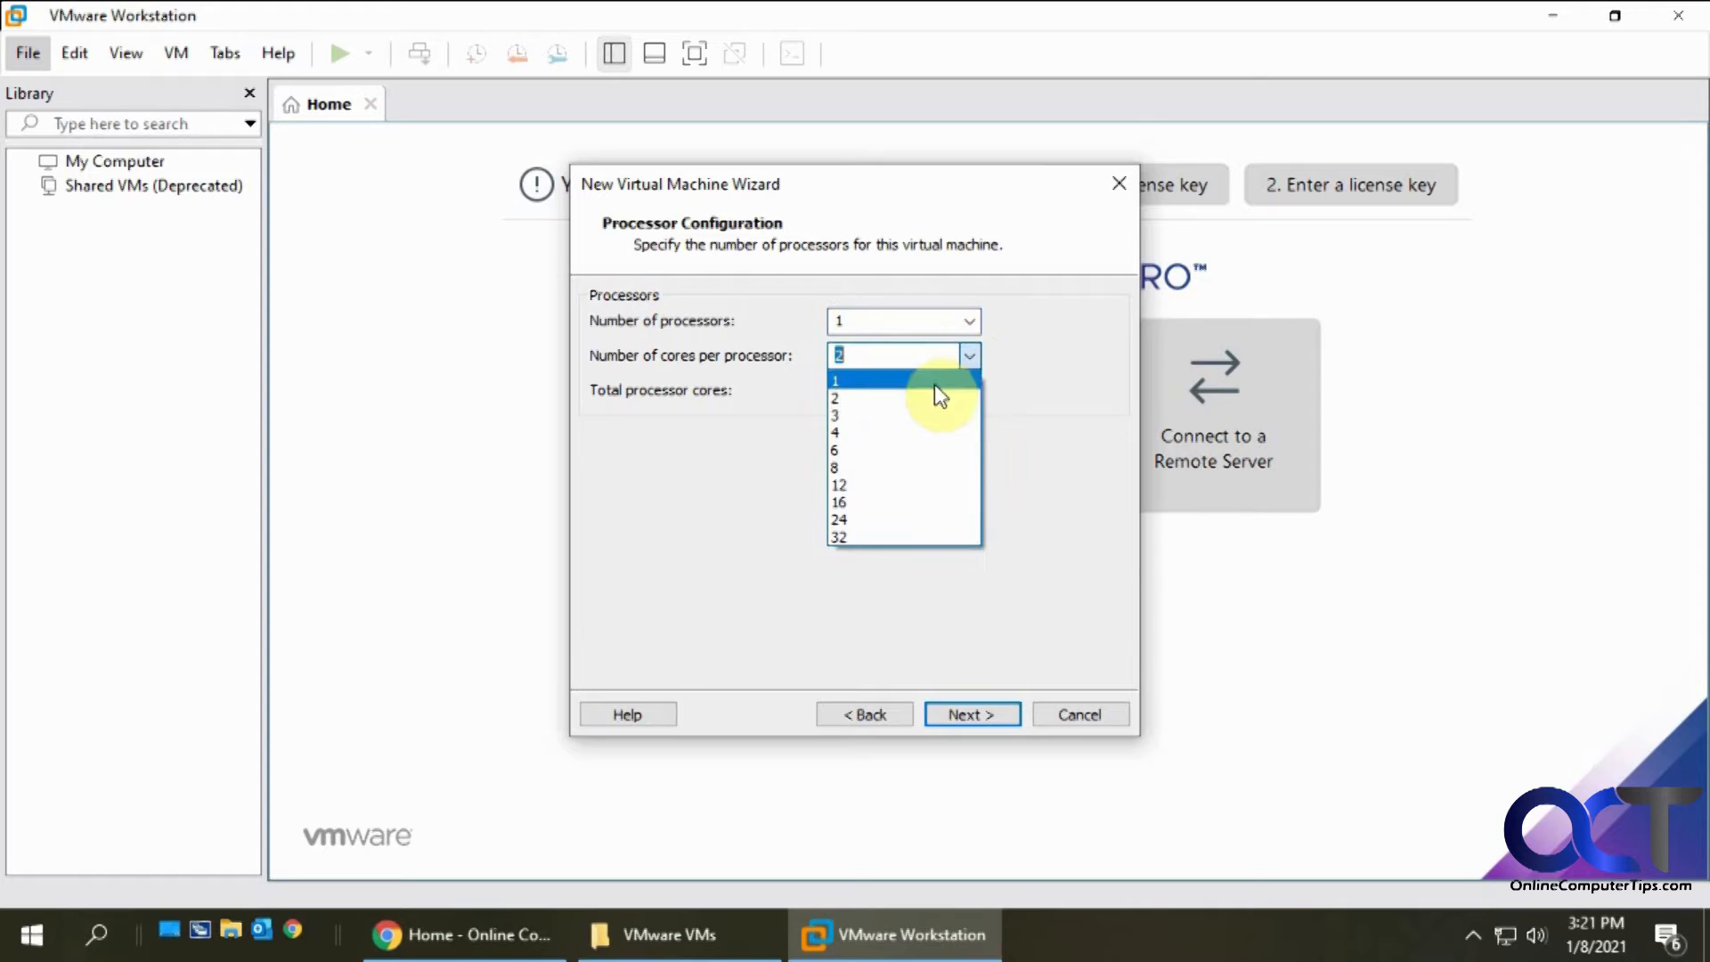
pyautogui.click(837, 431)
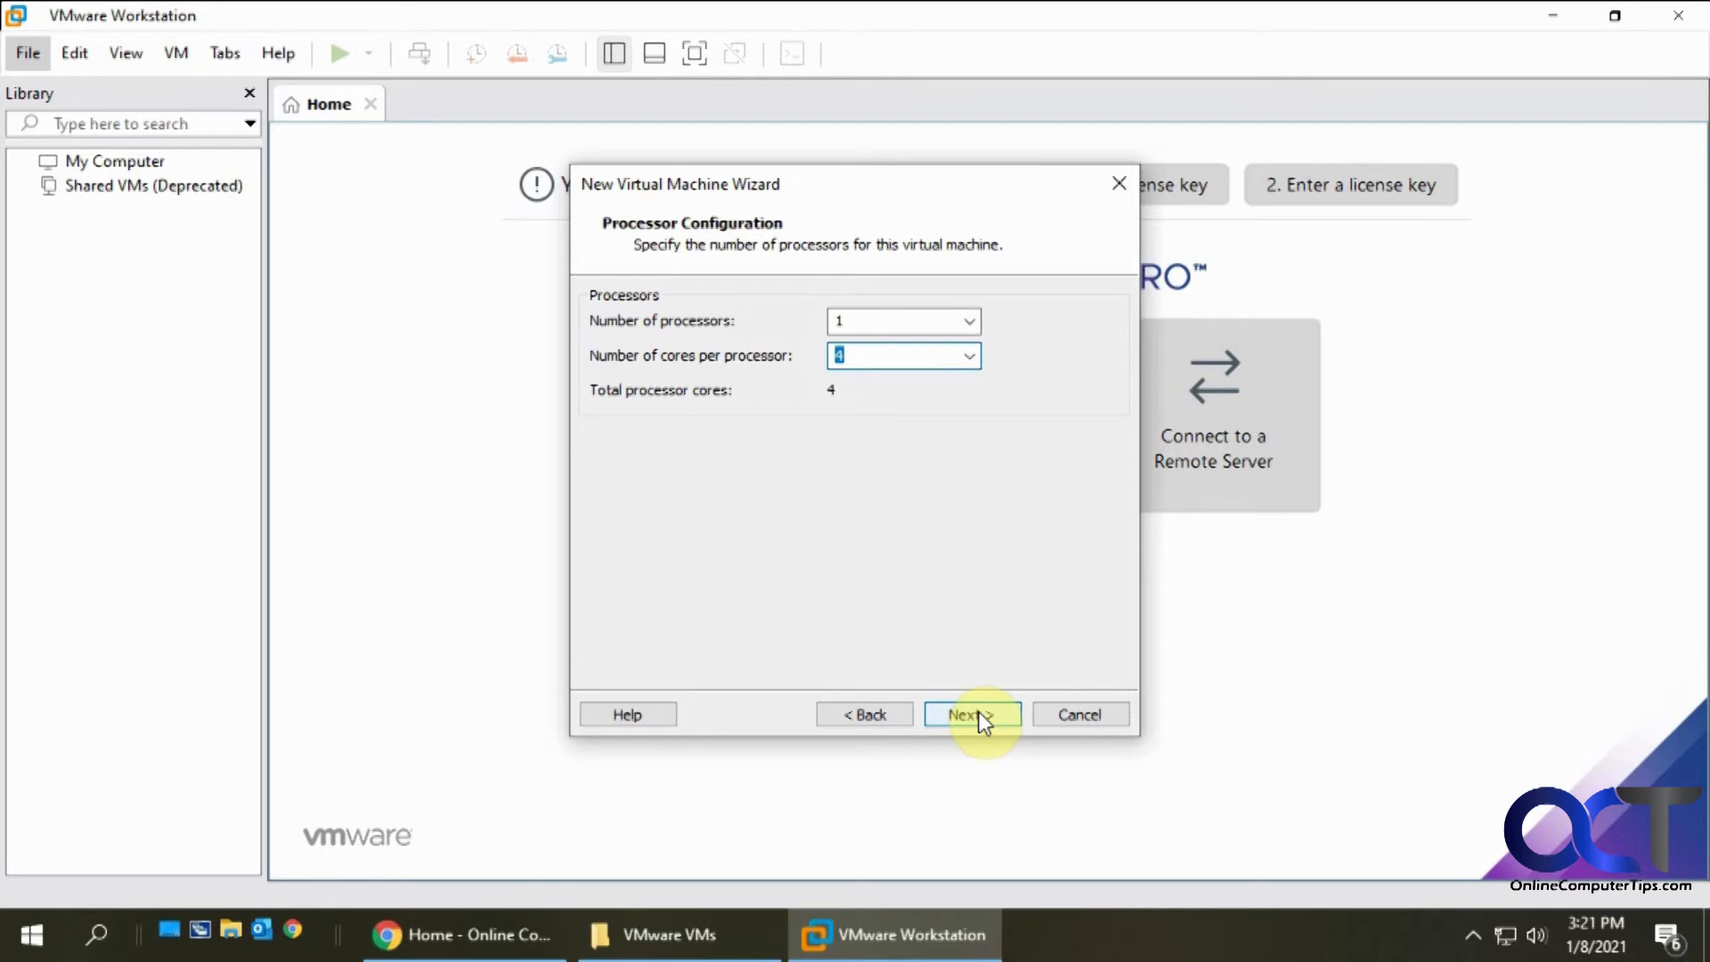
pyautogui.click(969, 714)
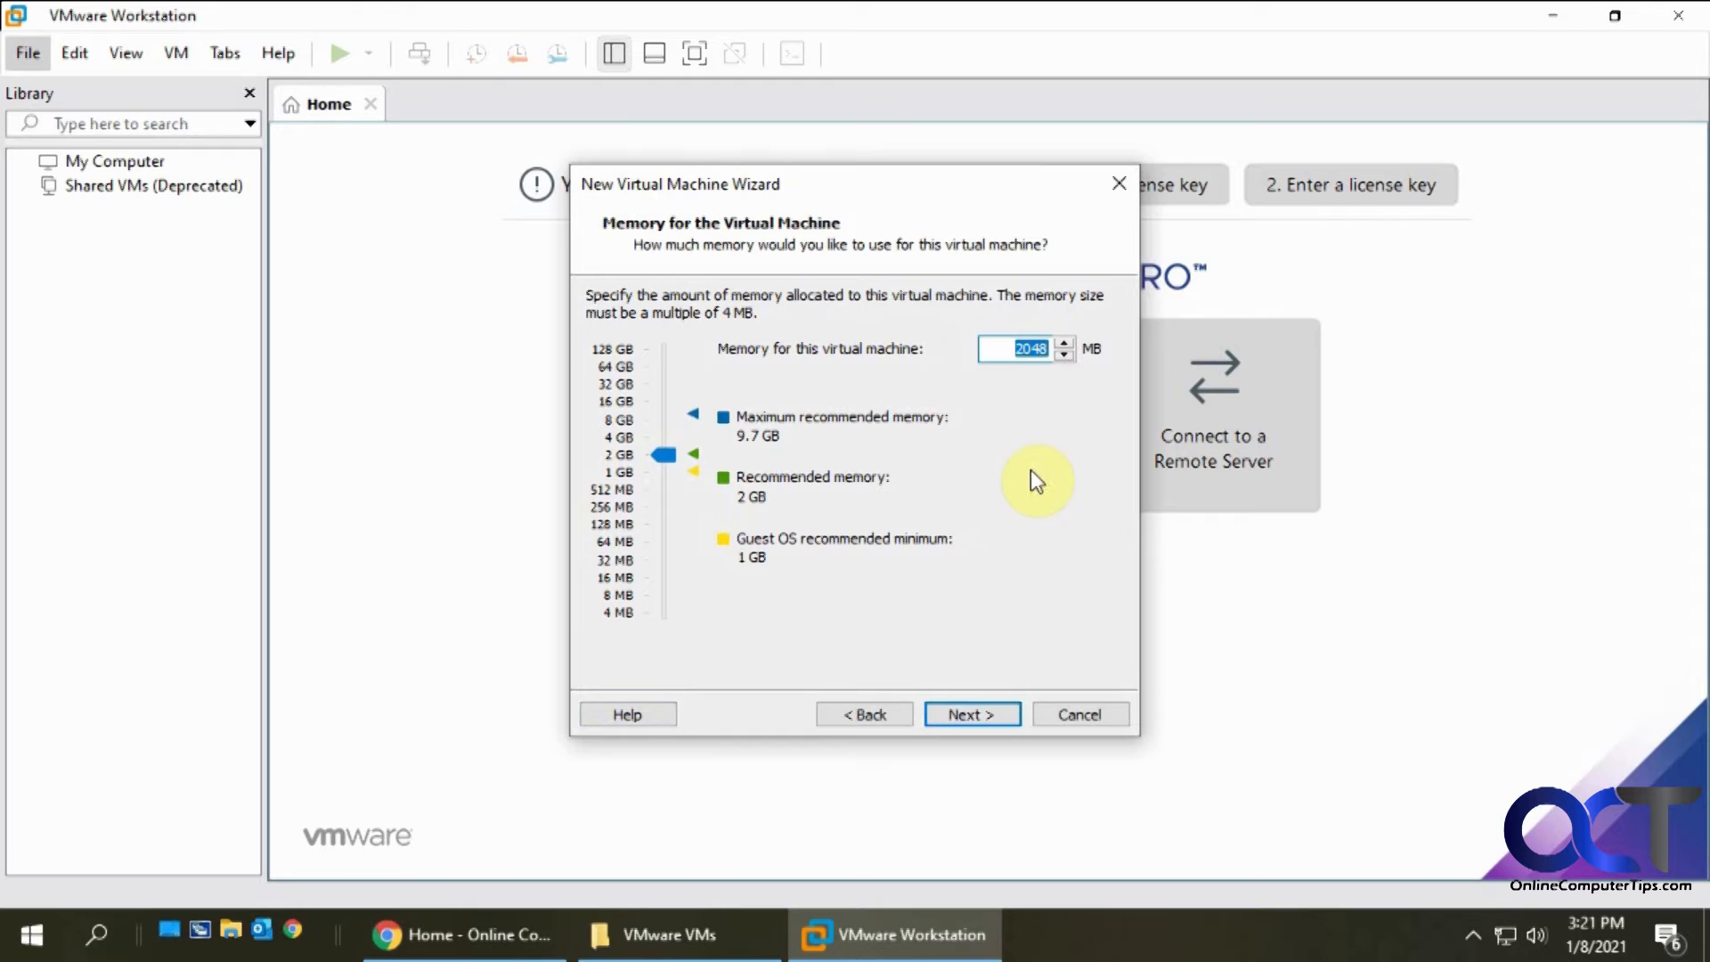
pyautogui.moveTo(1126, 426)
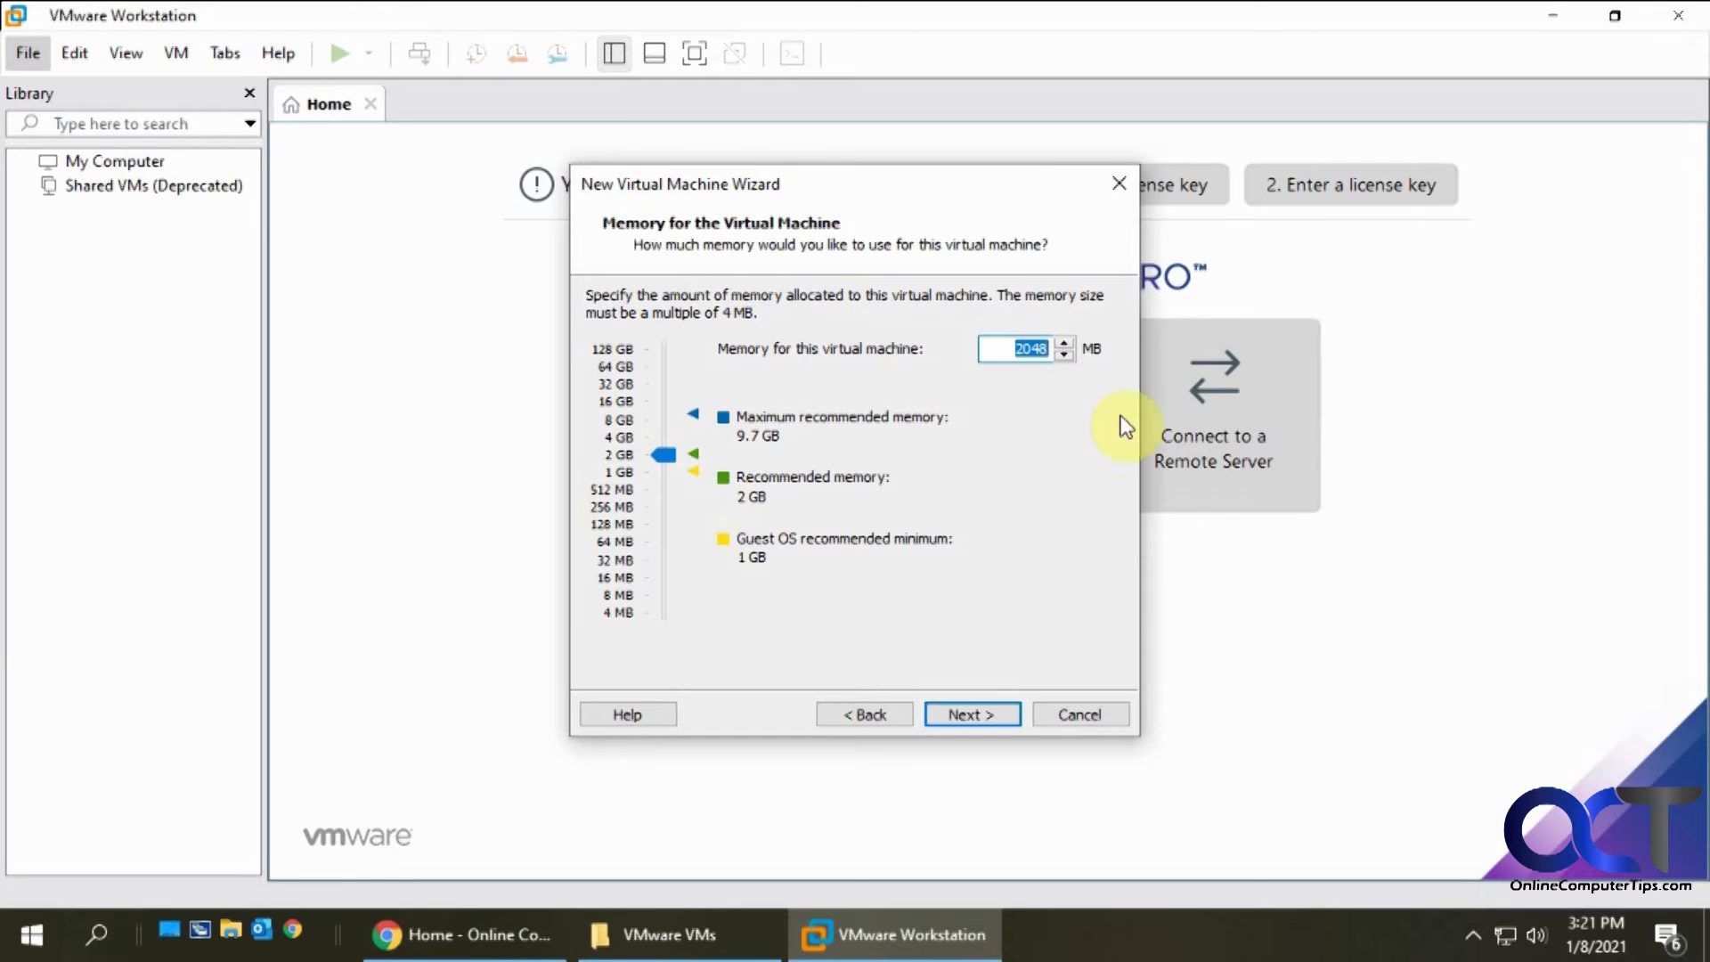
pyautogui.moveTo(982, 499)
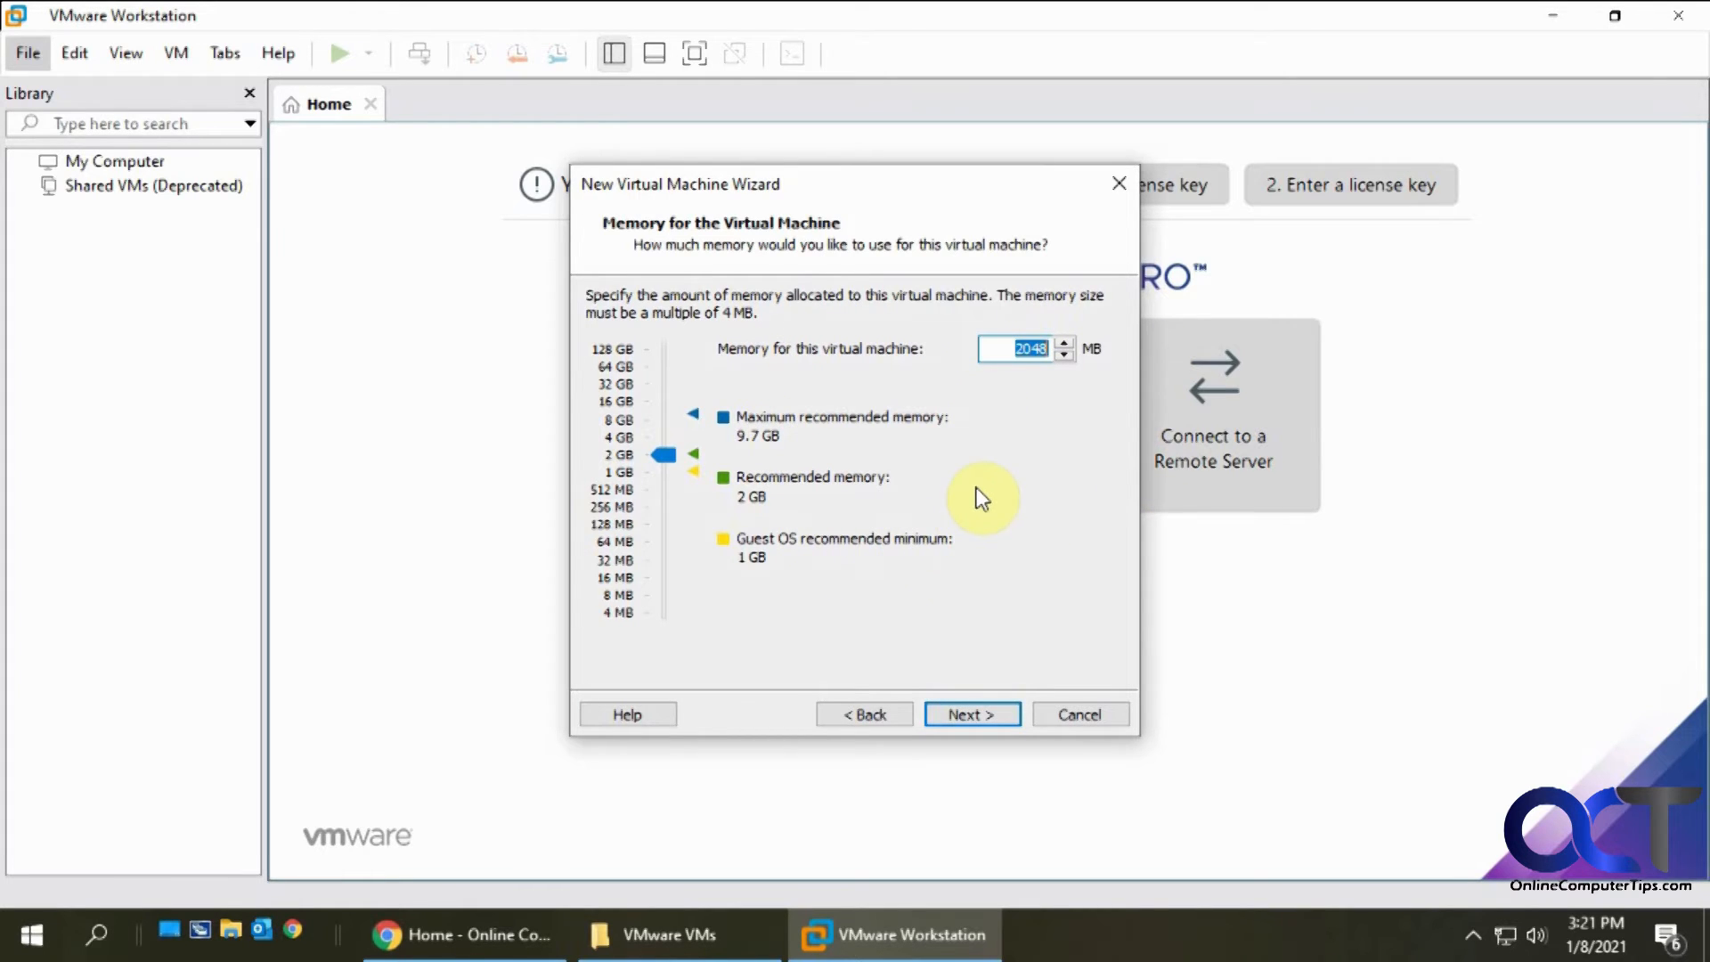
pyautogui.moveTo(678, 384)
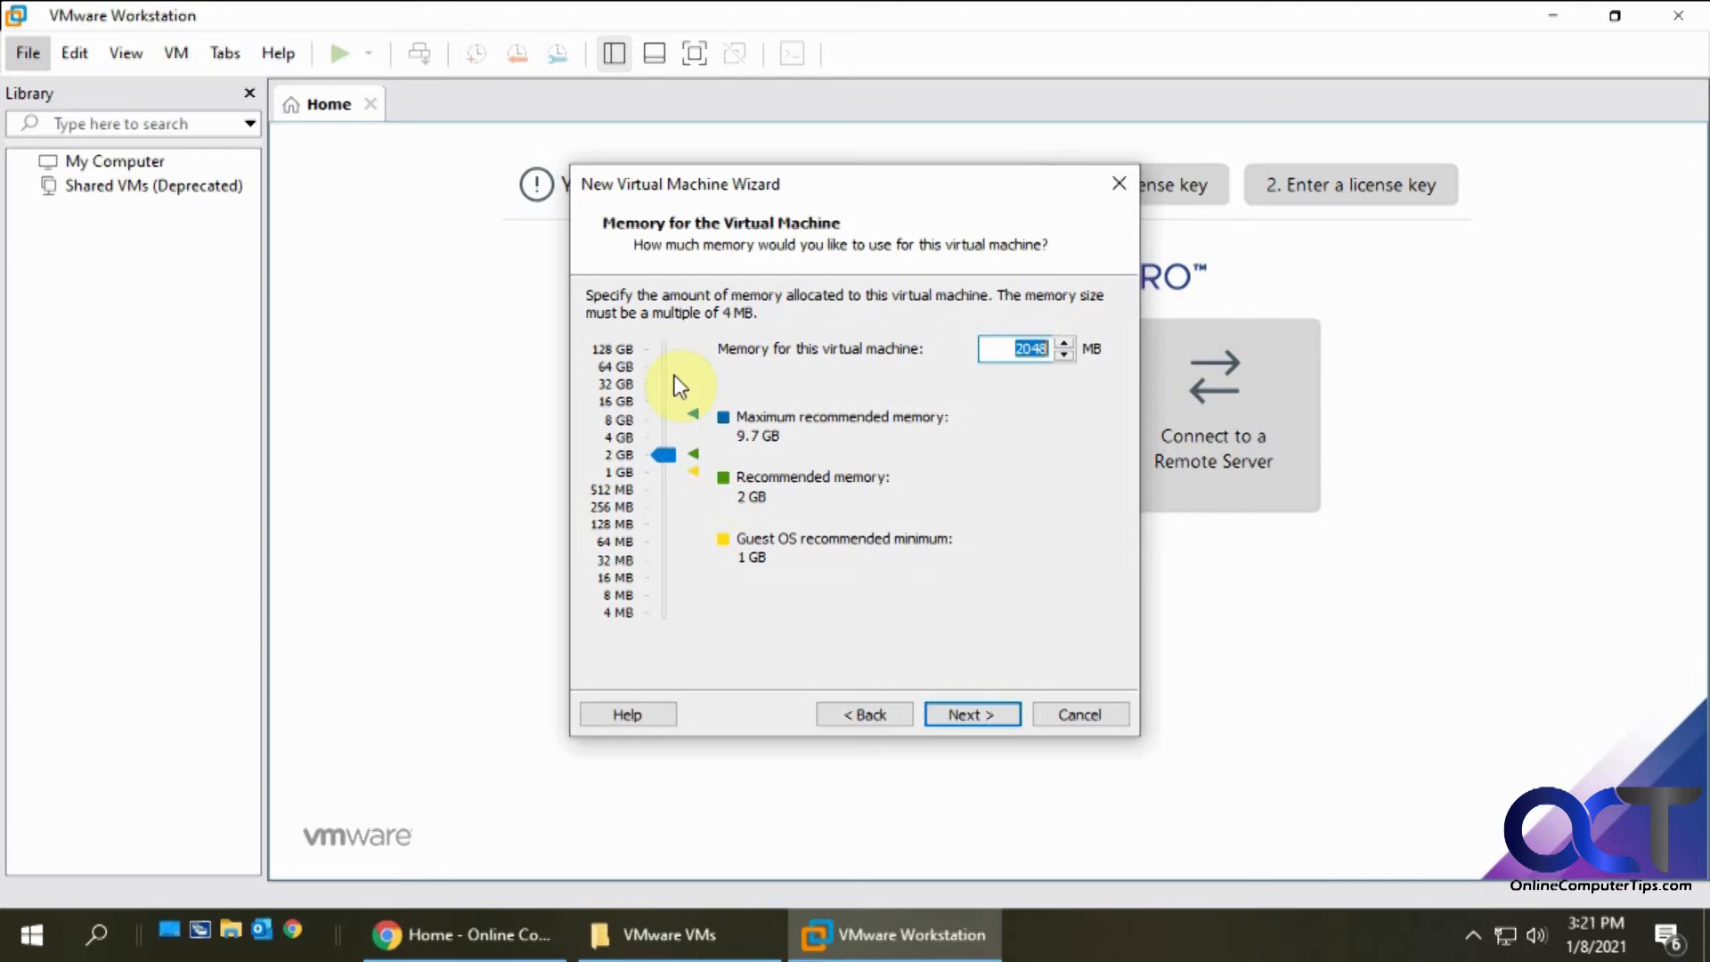
pyautogui.moveTo(750, 491)
pyautogui.write('4096')
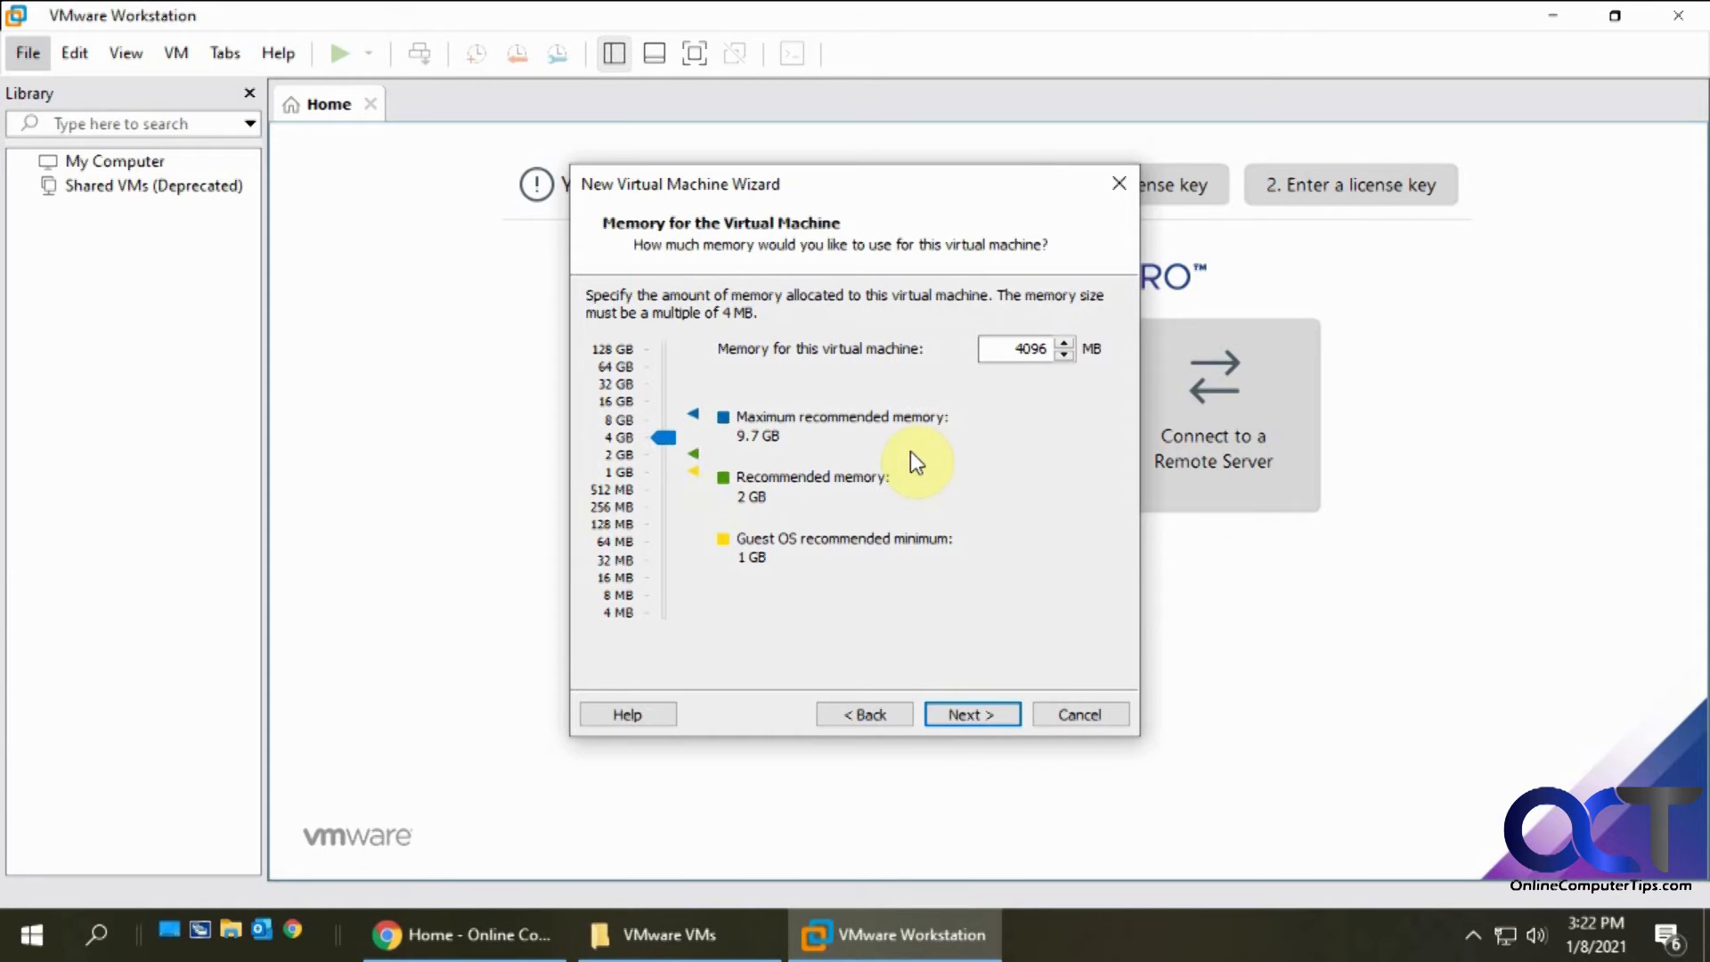
pyautogui.moveTo(970, 714)
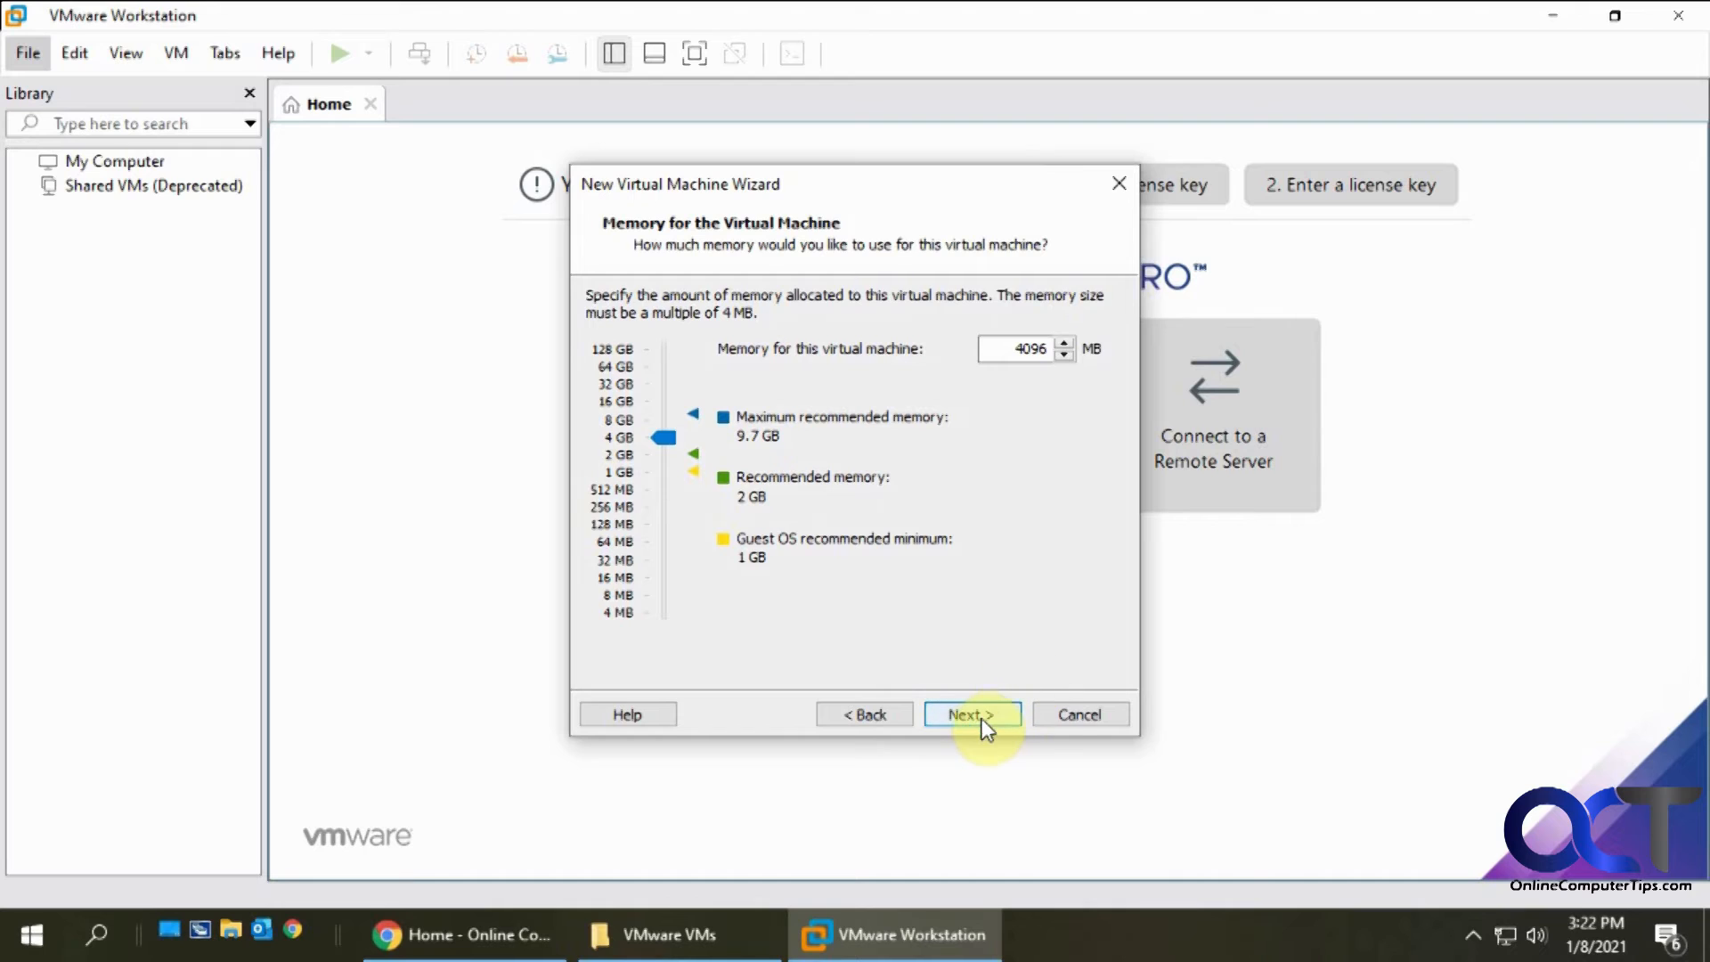
# Accept 4096 MB of memory and reach the network type page
pyautogui.click(968, 715)
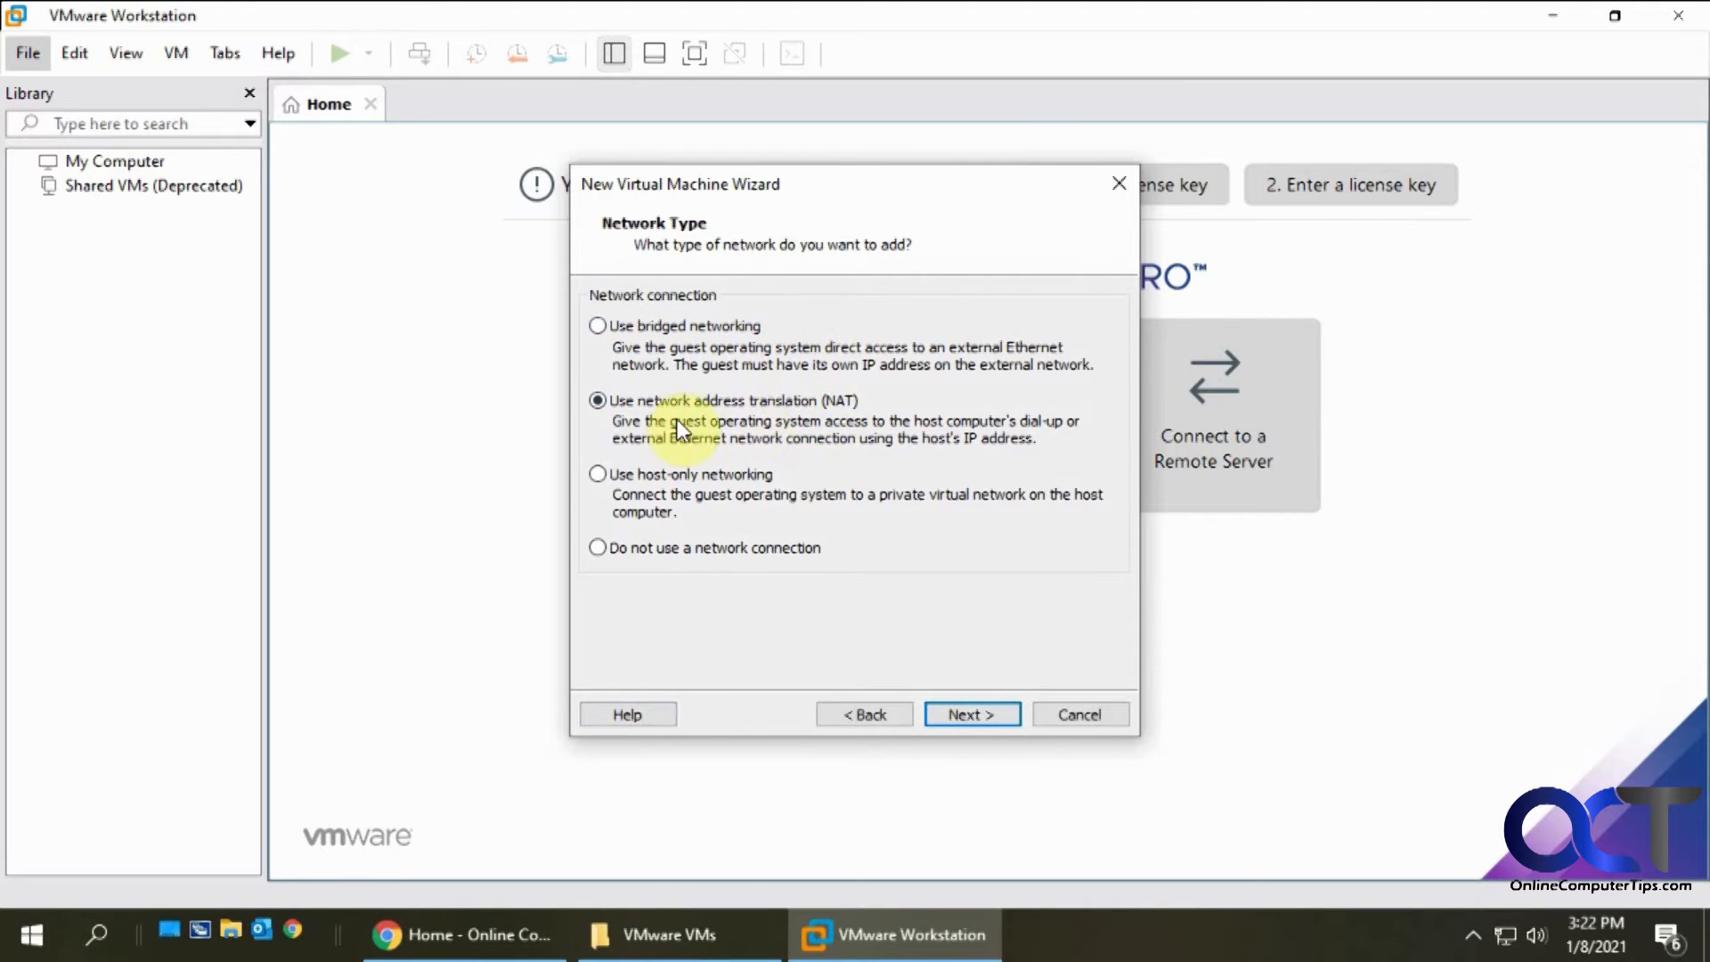
pyautogui.moveTo(747, 430)
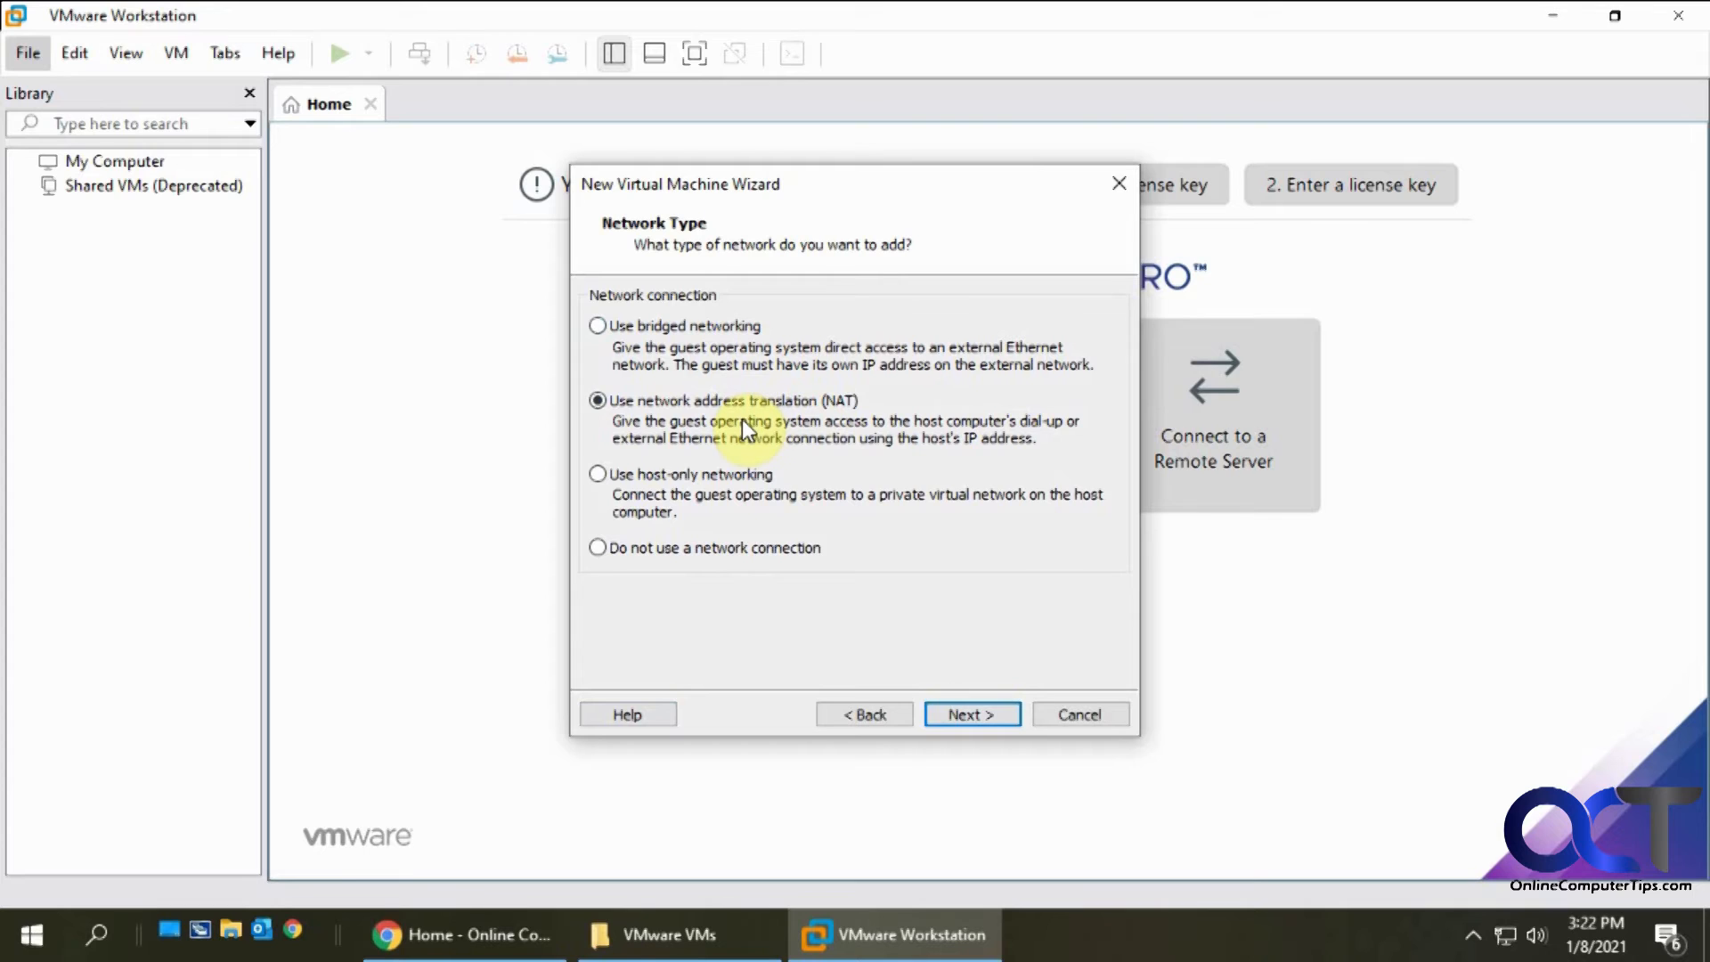
pyautogui.moveTo(954, 438)
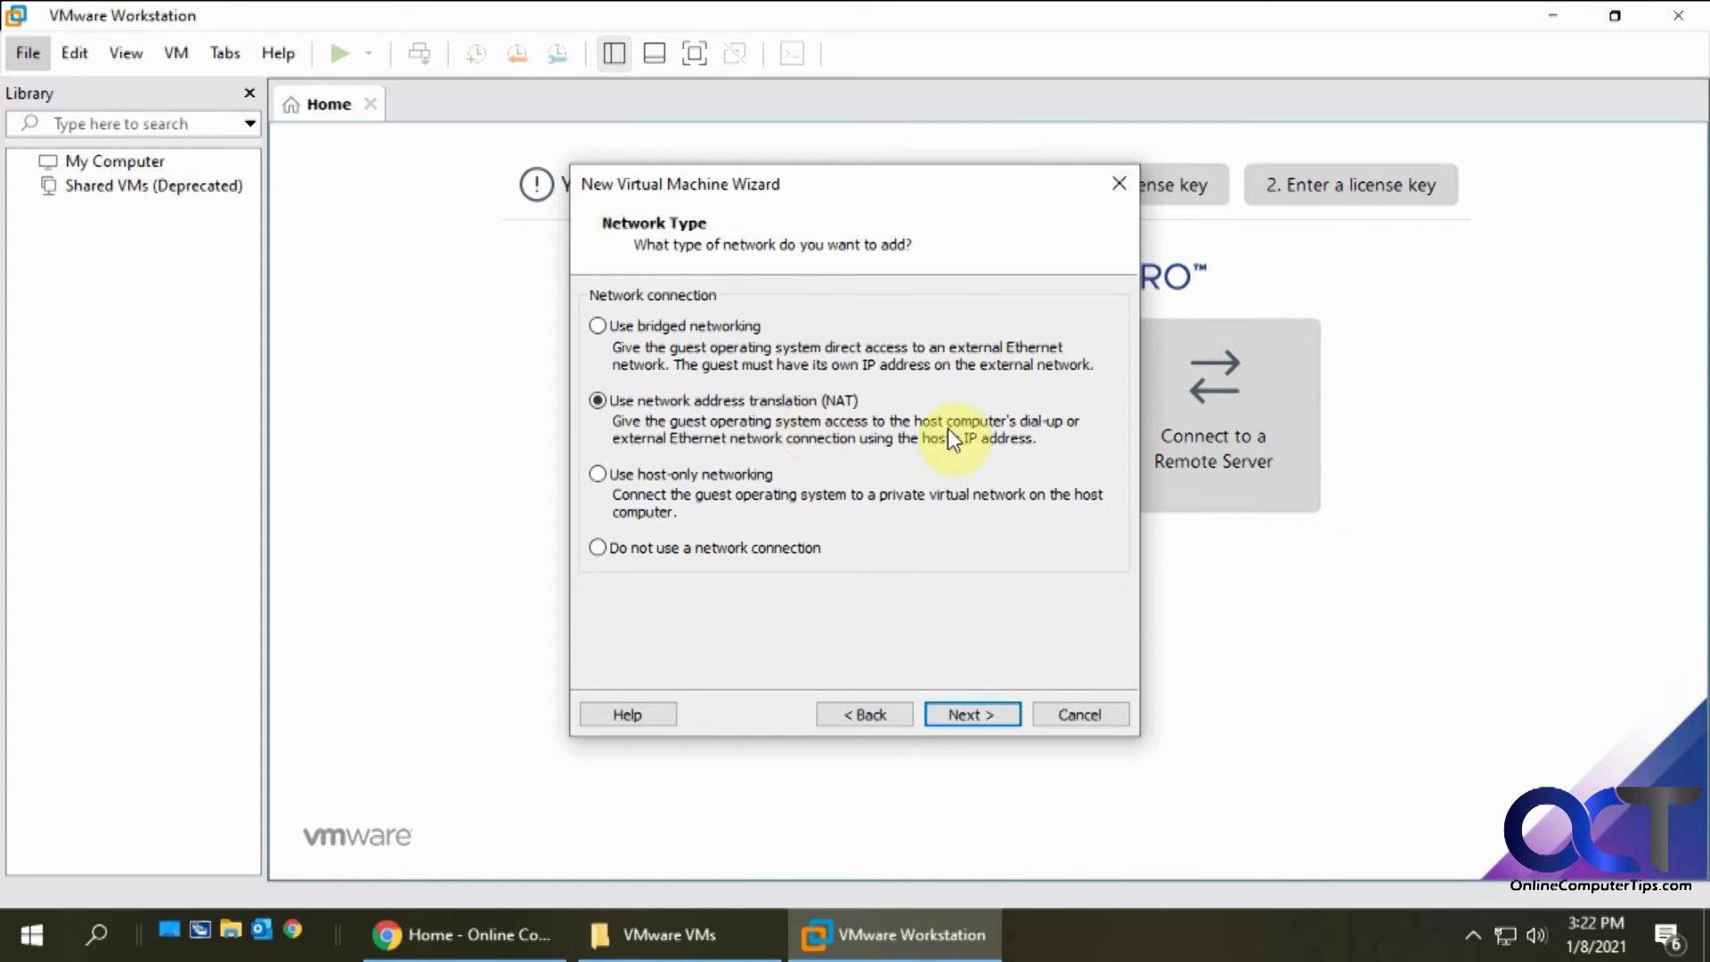
pyautogui.moveTo(707, 410)
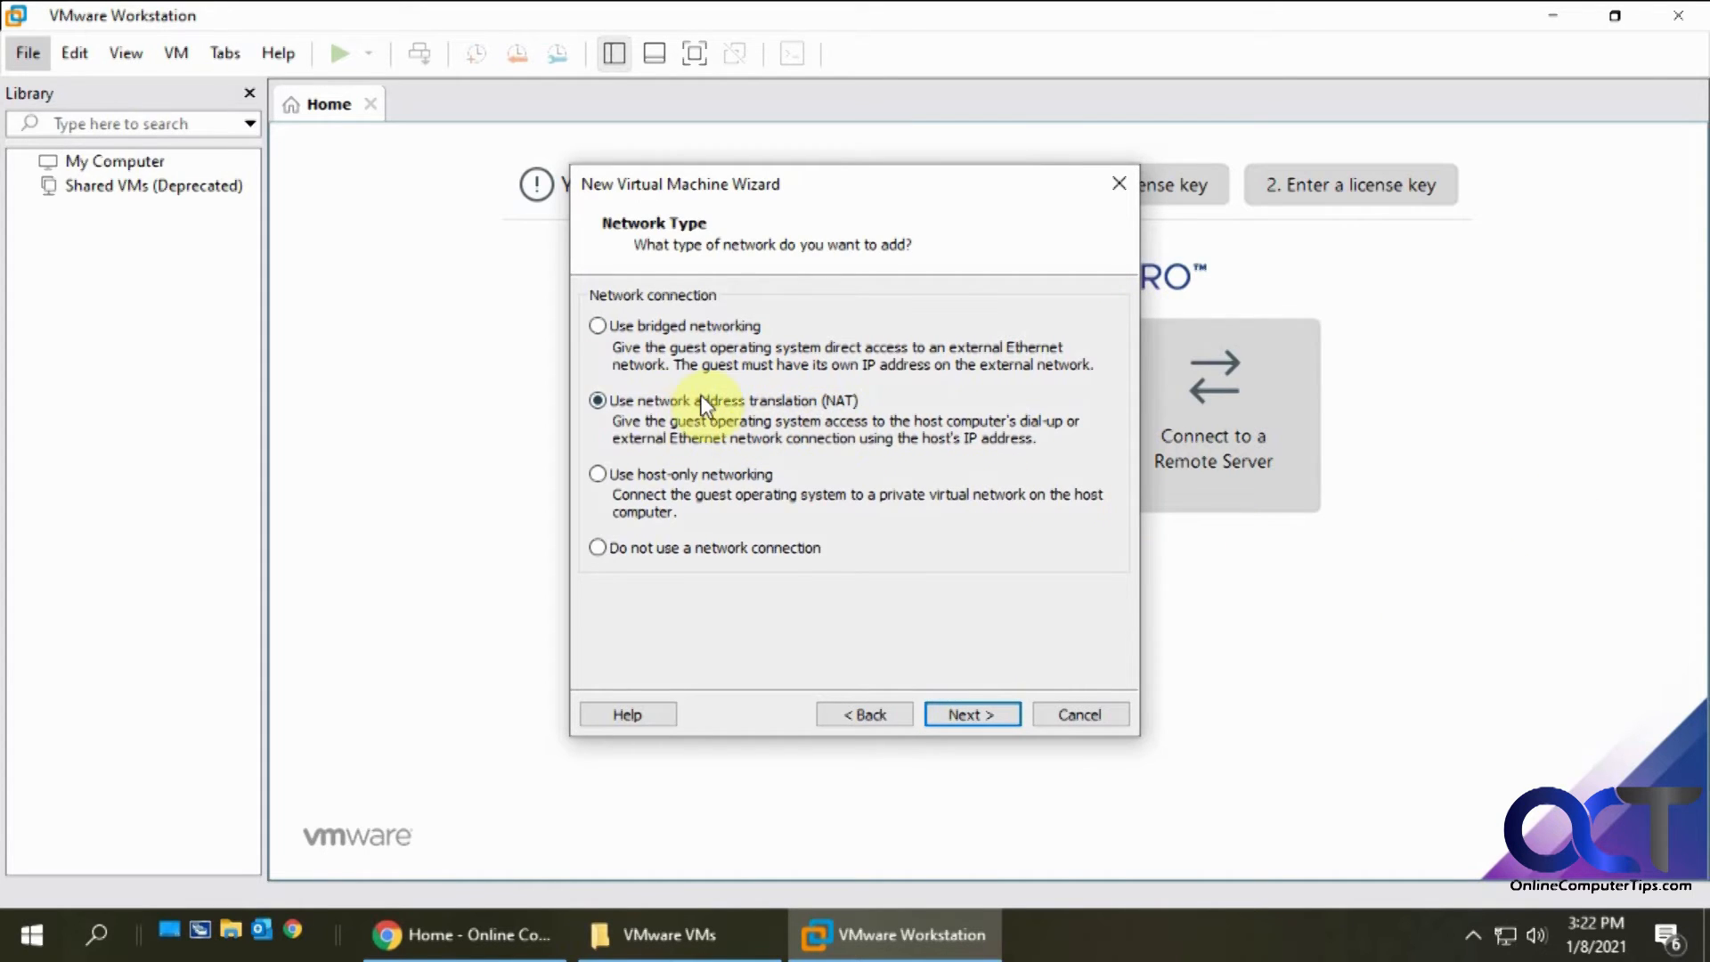
pyautogui.moveTo(878, 415)
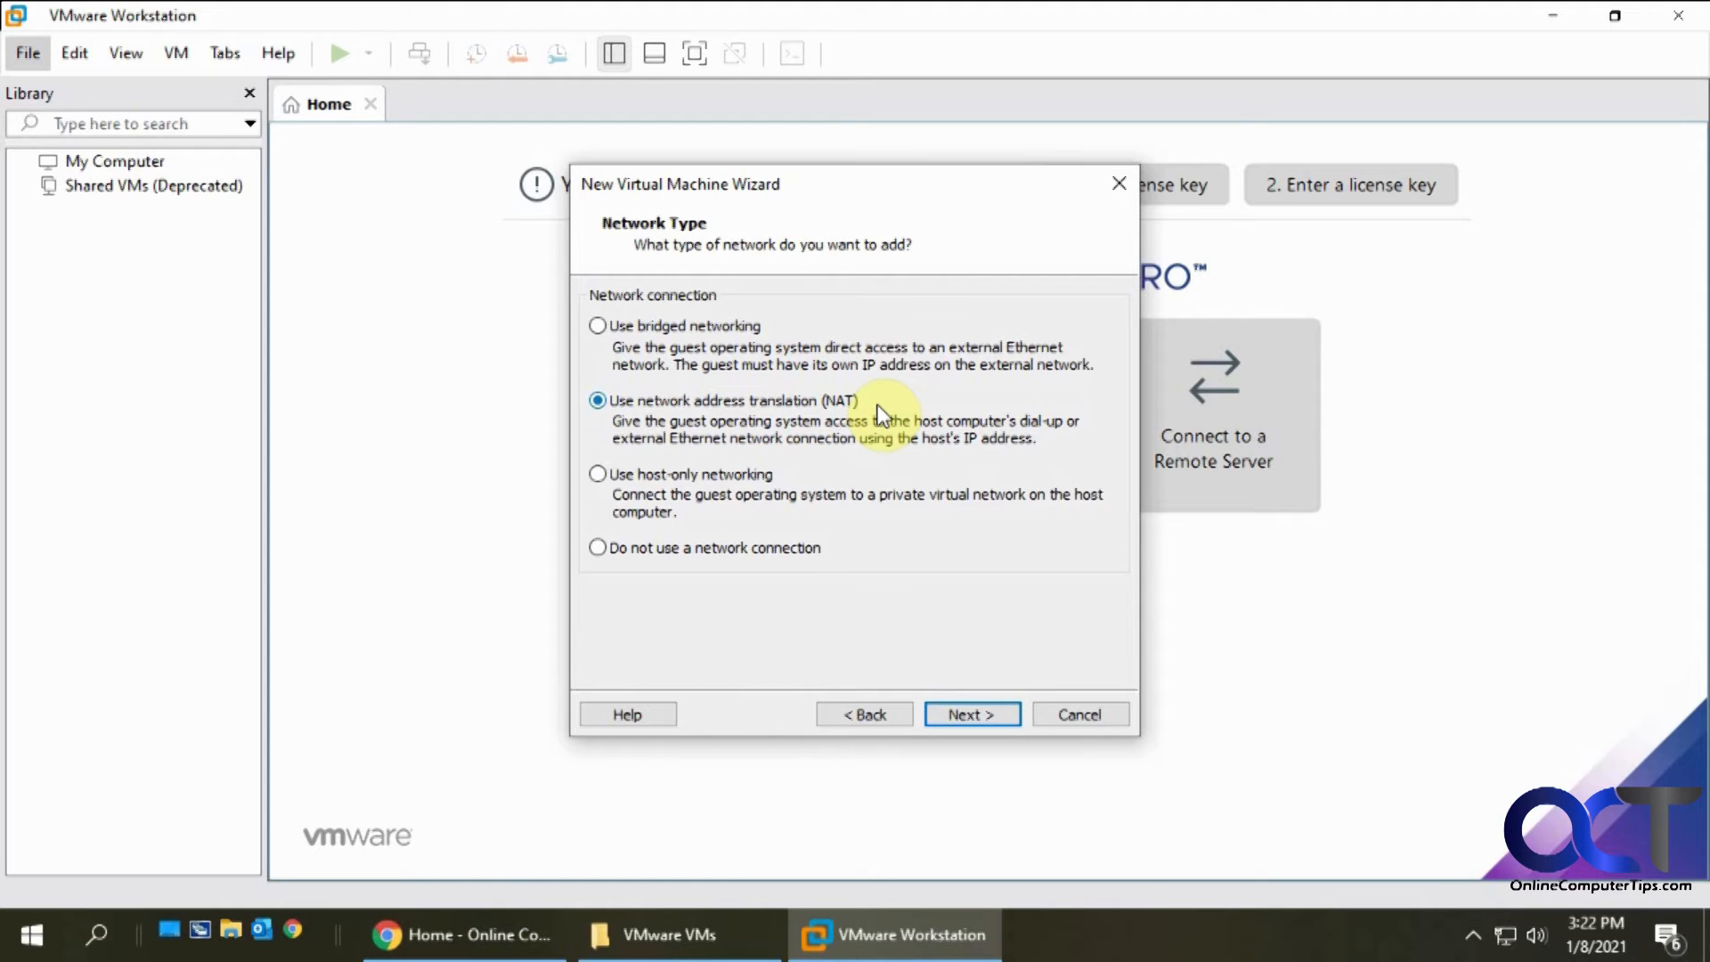
pyautogui.moveTo(773, 558)
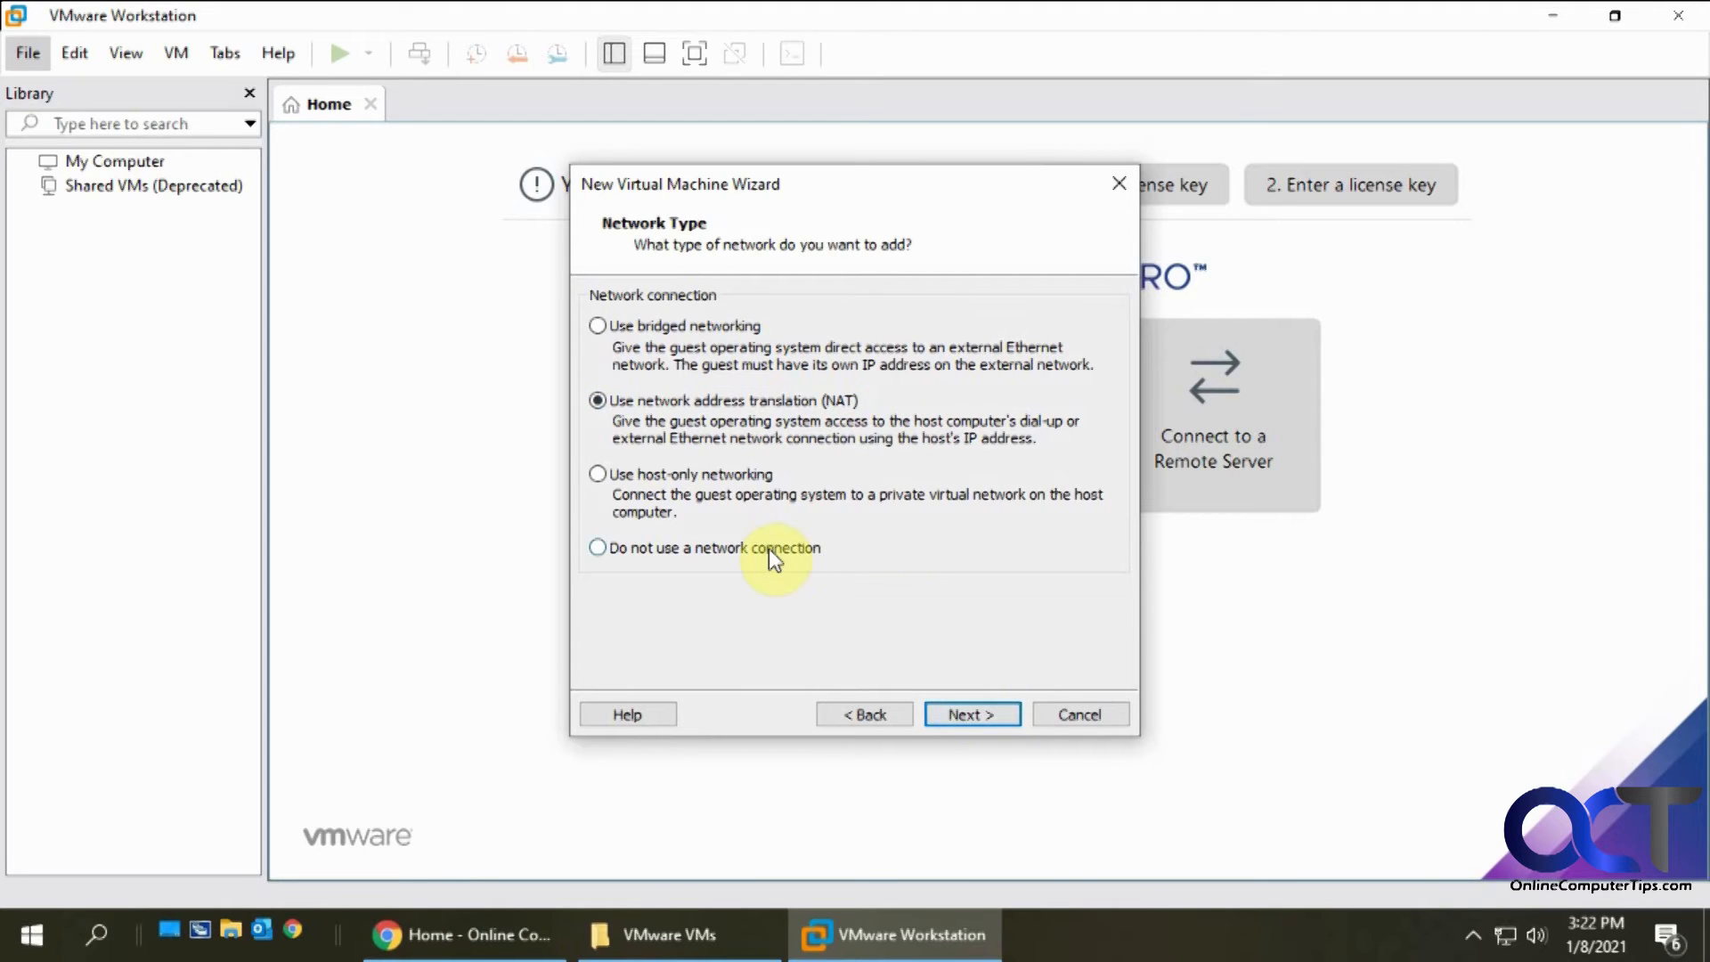
pyautogui.moveTo(983, 643)
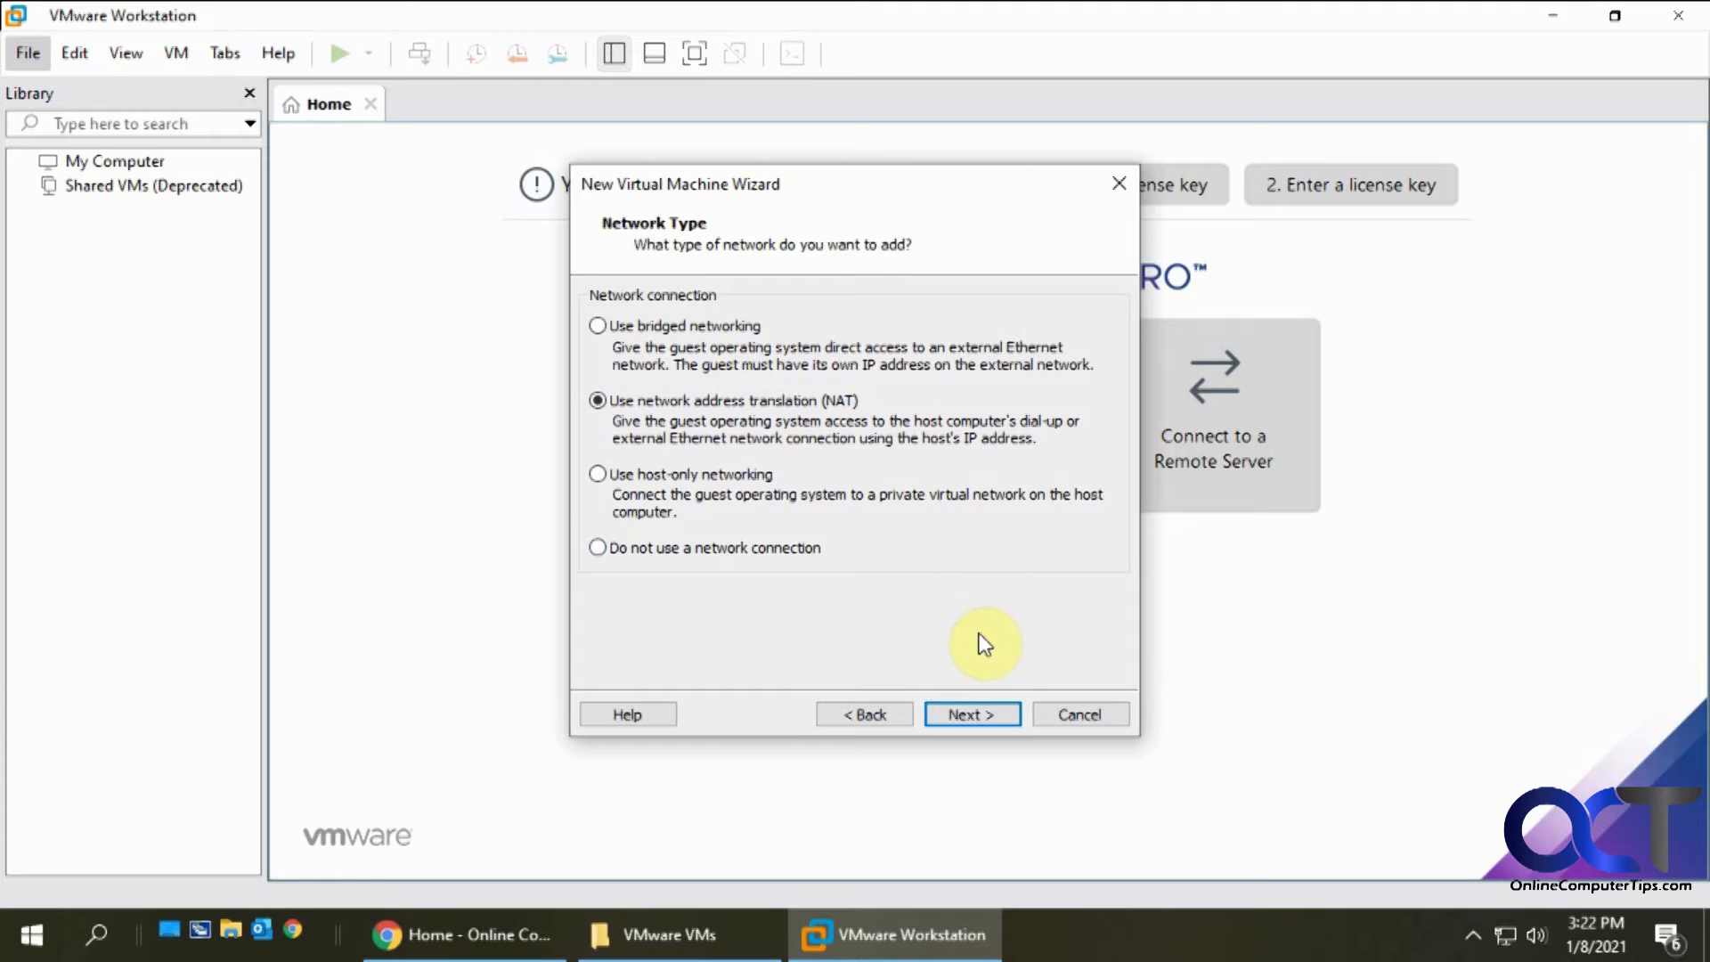
# Keep NAT networking and reach the I/O controller types page
pyautogui.click(969, 715)
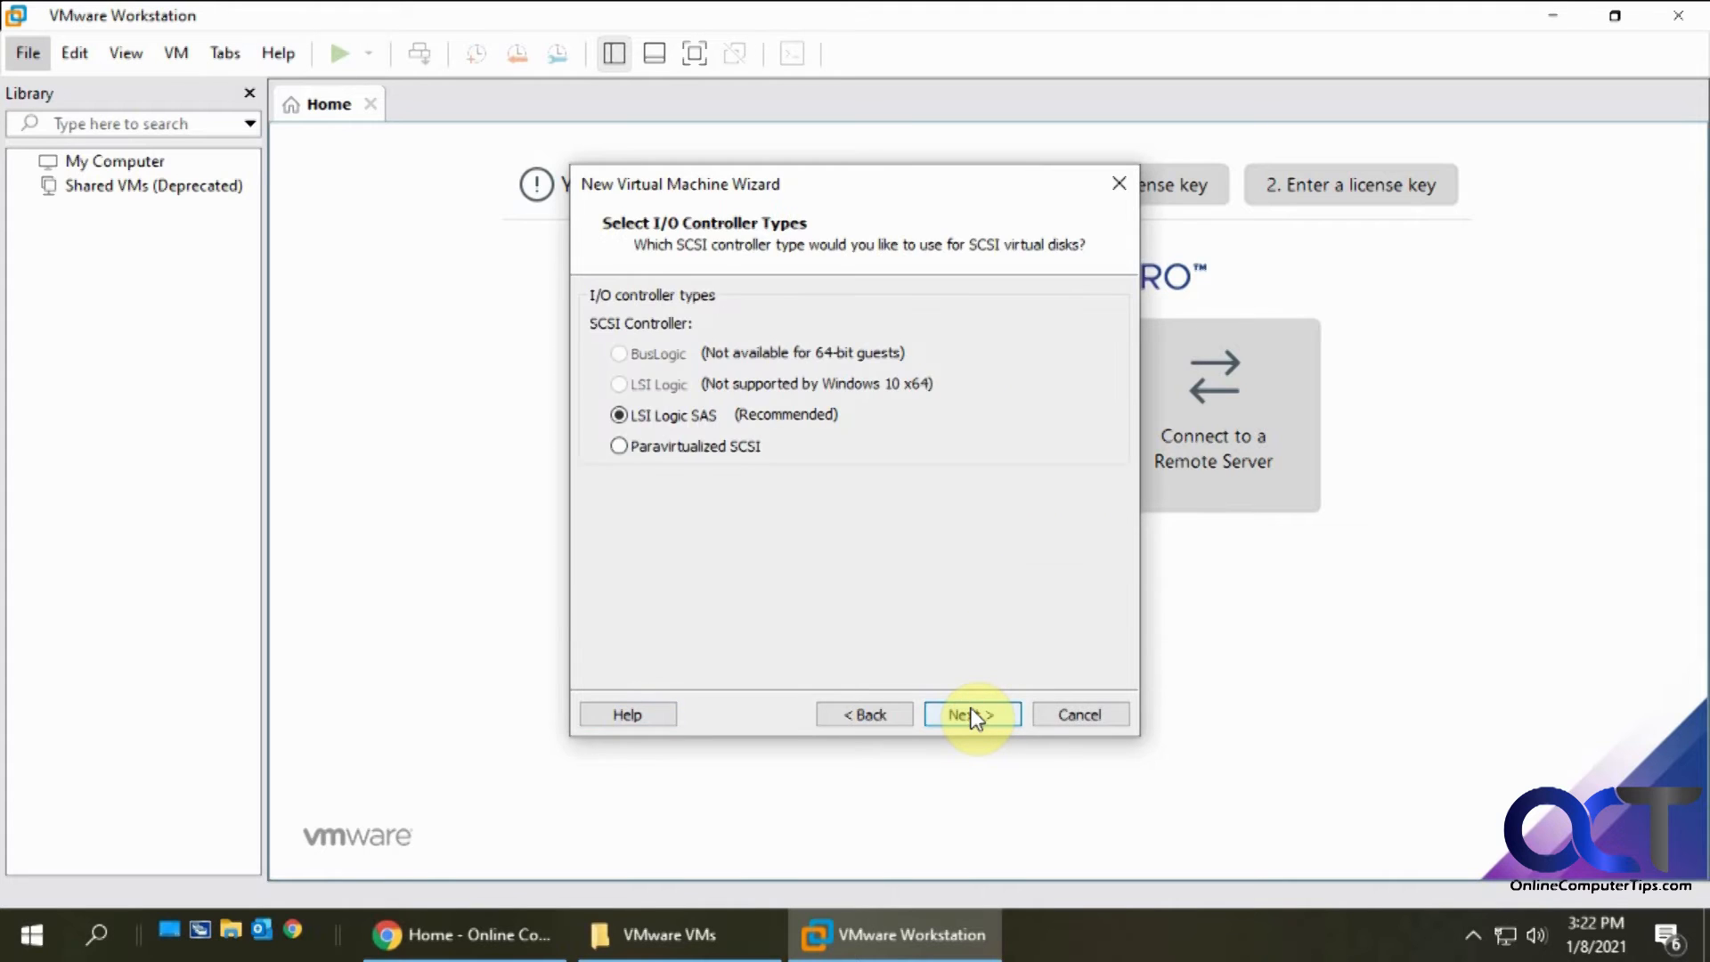
pyautogui.moveTo(652, 308)
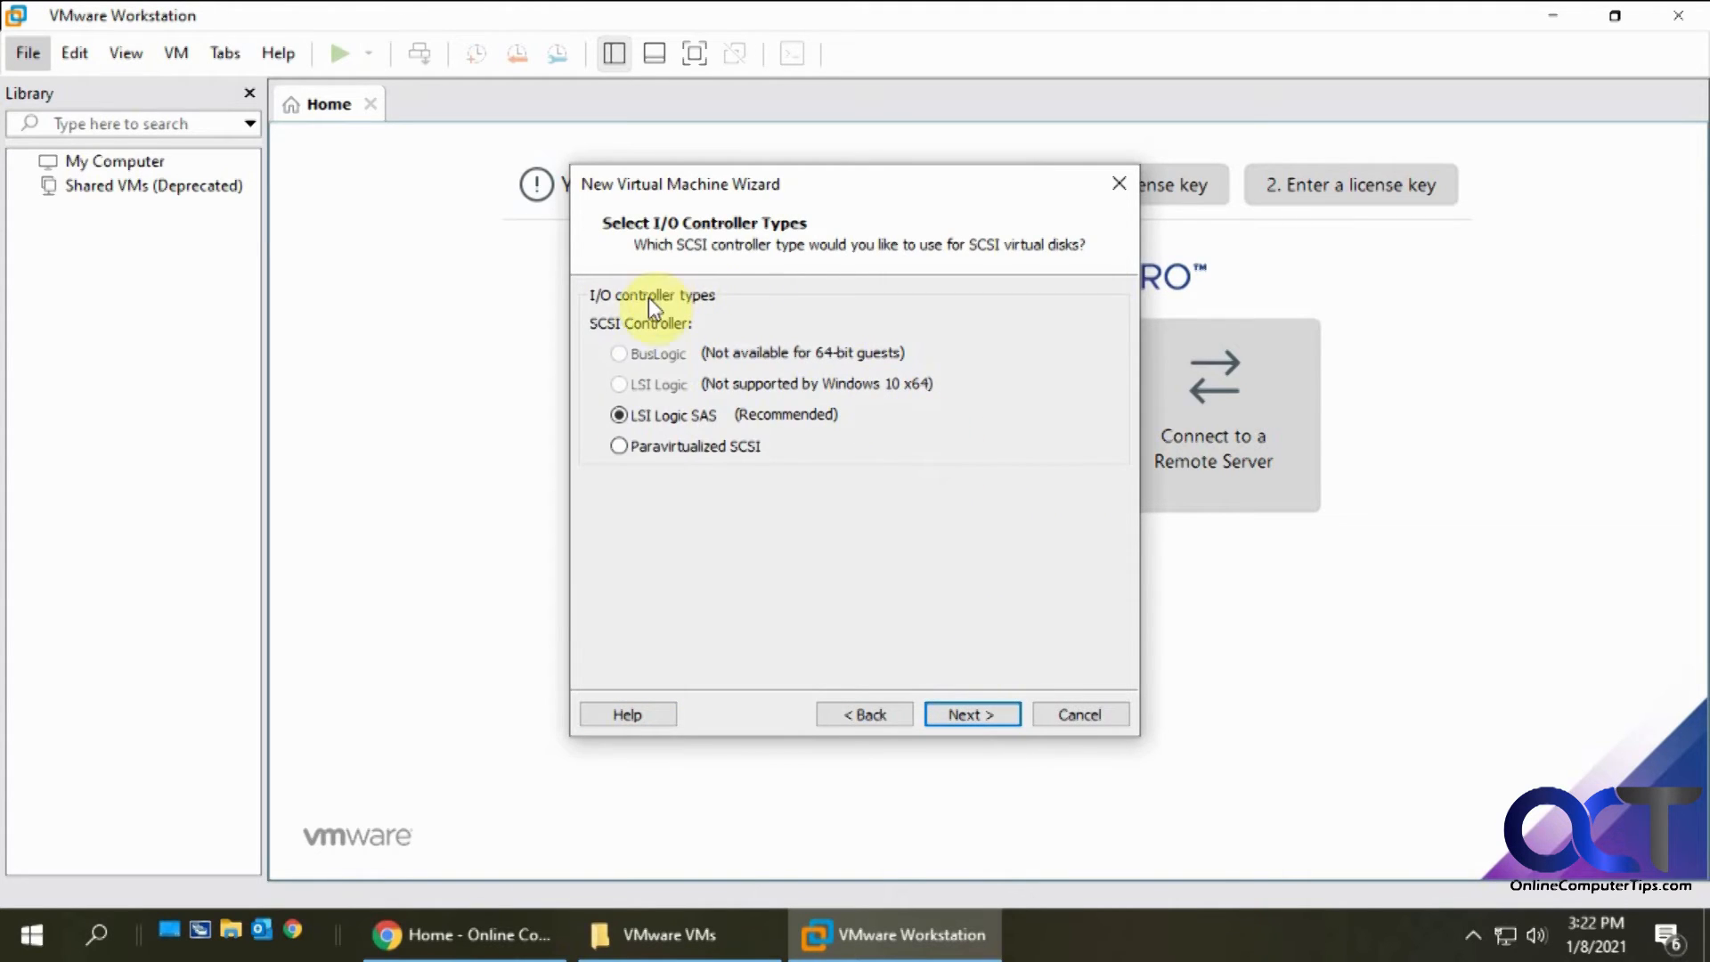
pyautogui.moveTo(710, 424)
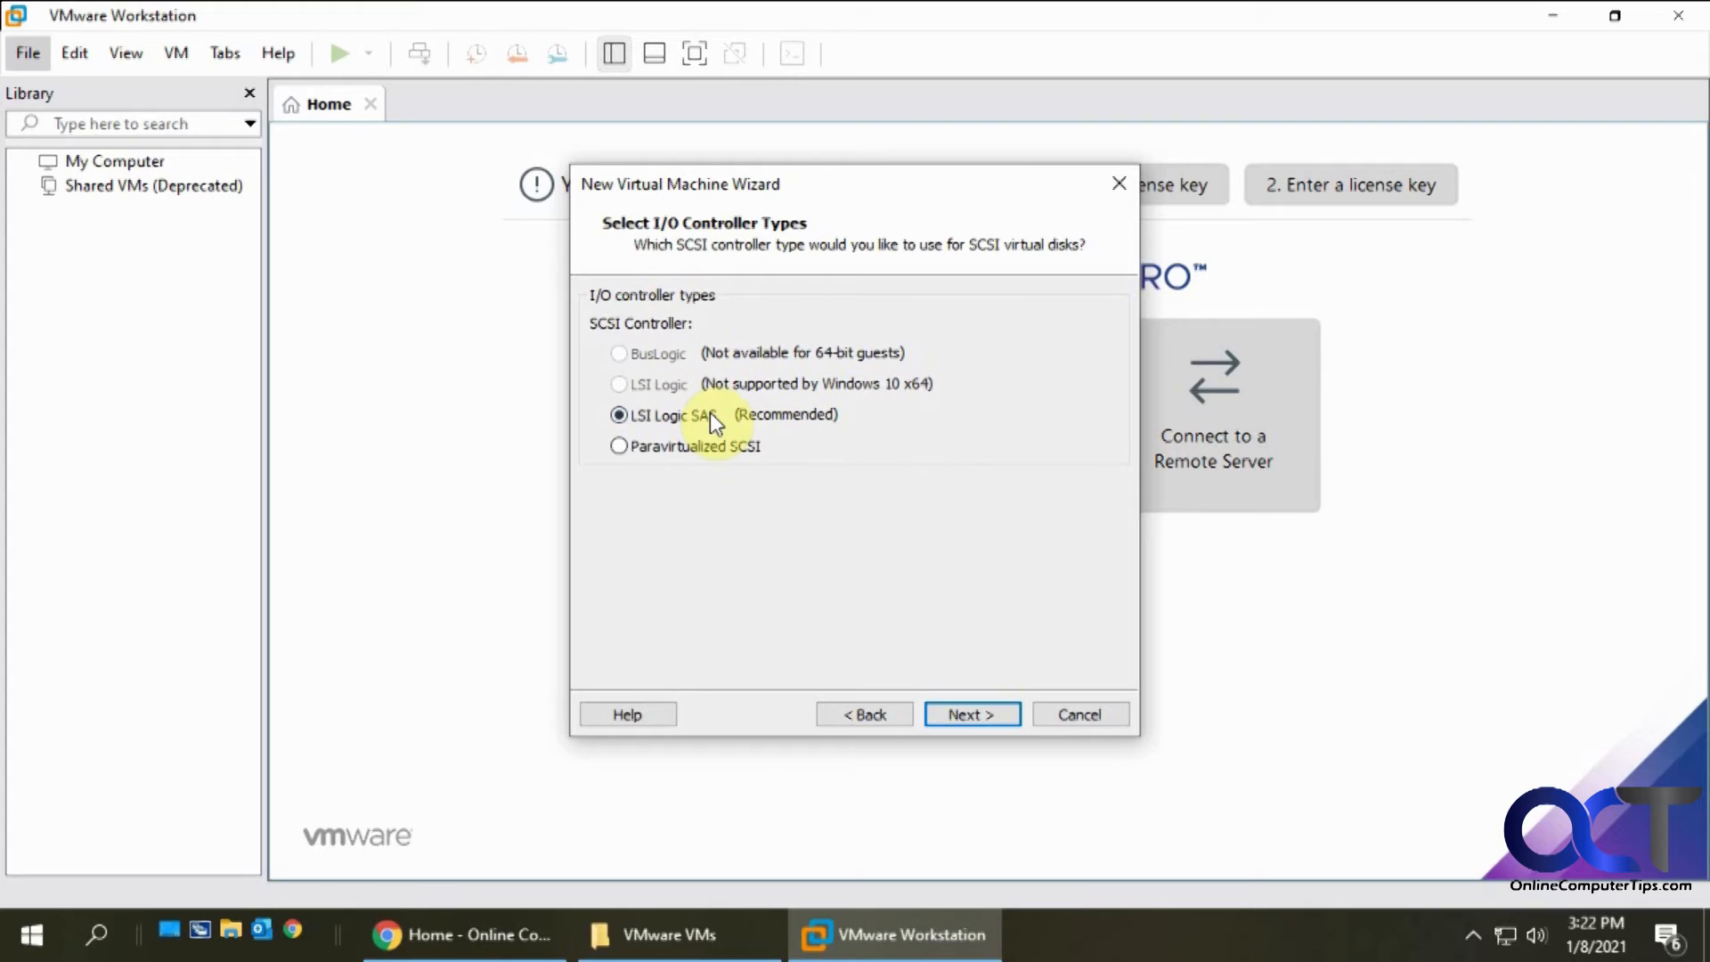
pyautogui.moveTo(910, 361)
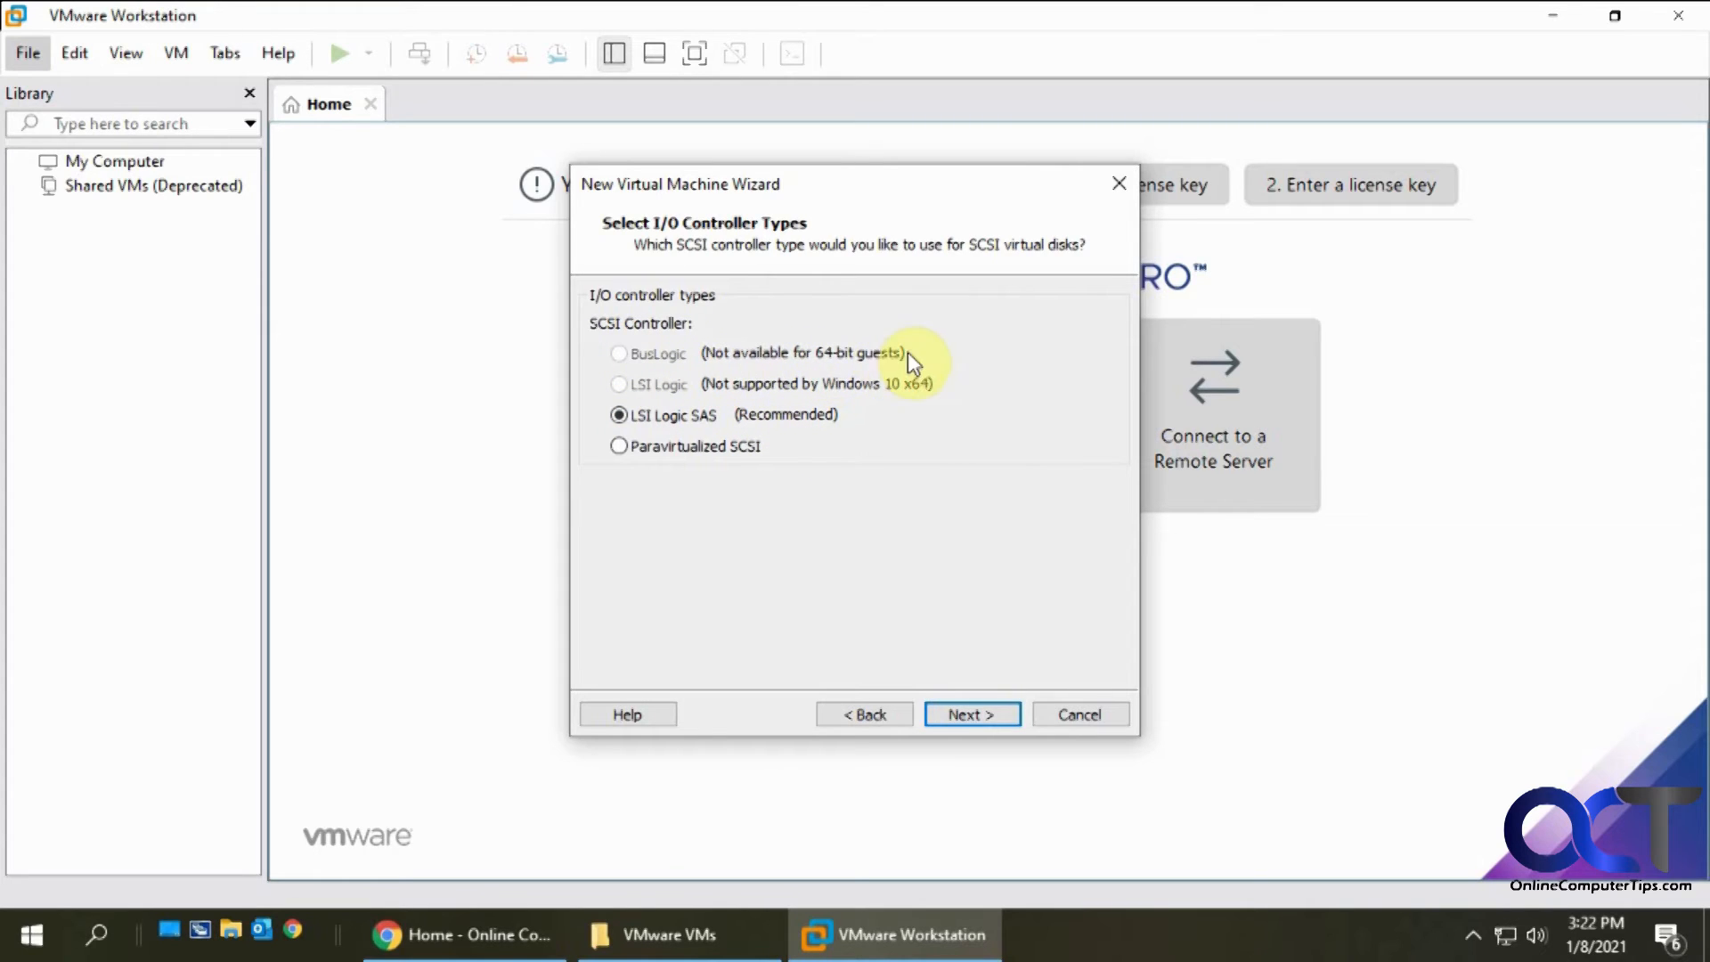
pyautogui.moveTo(839, 364)
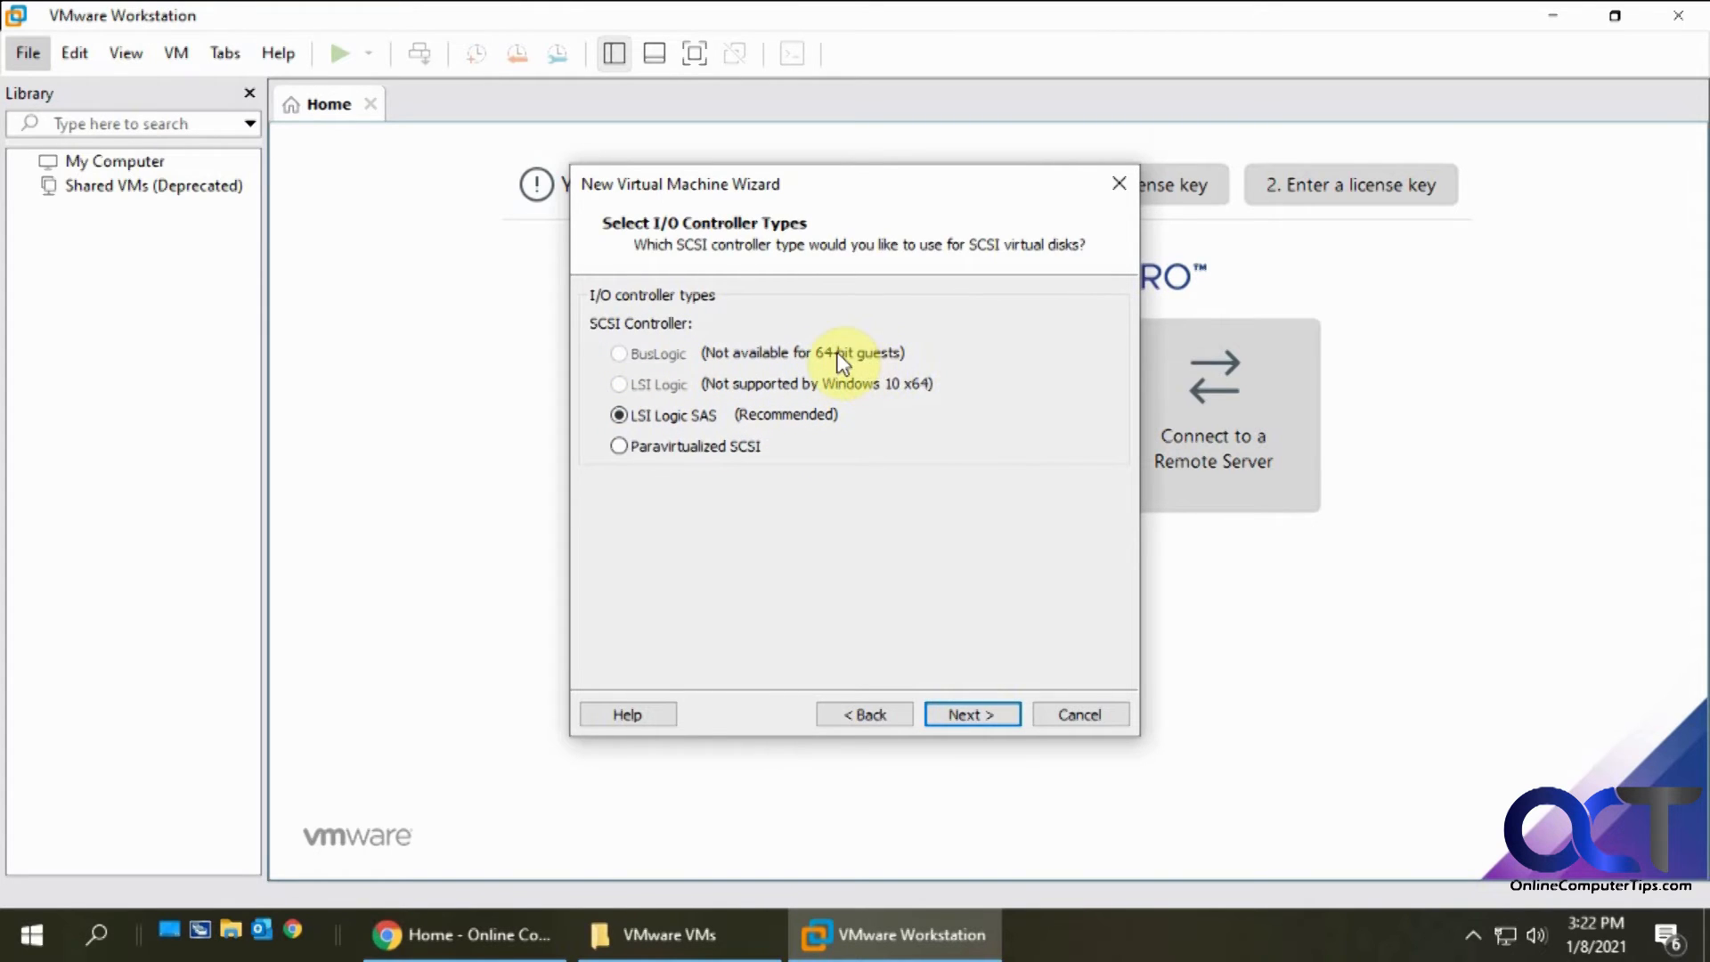
pyautogui.moveTo(744, 424)
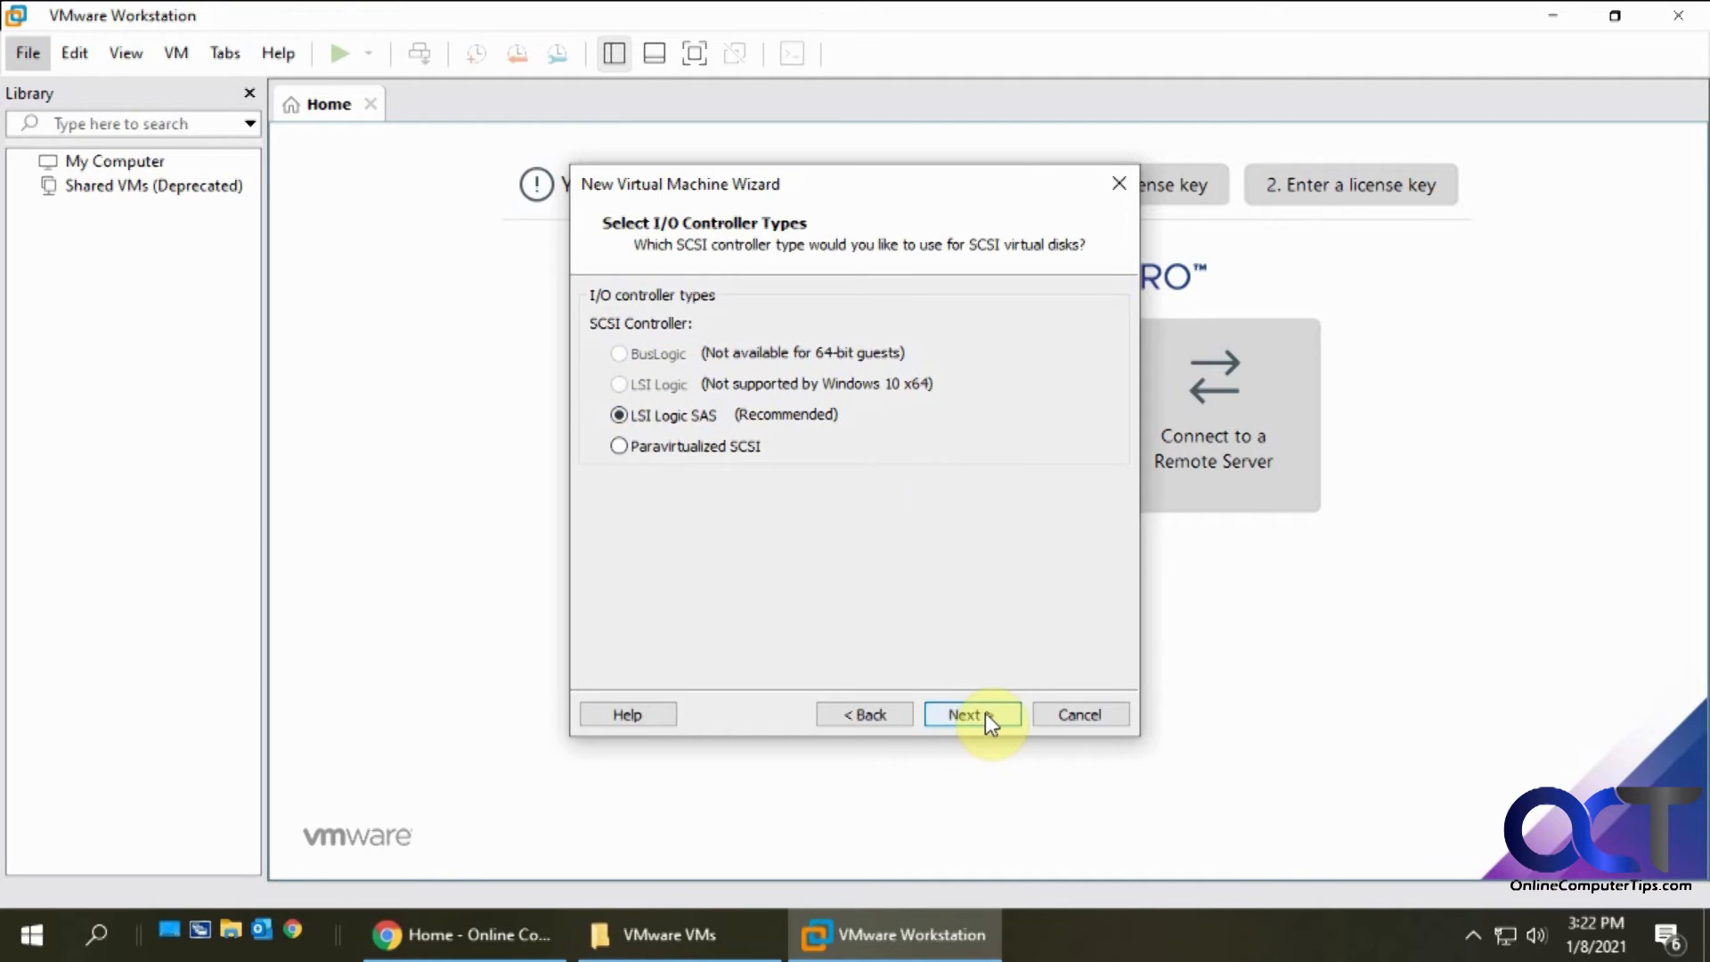
# Keep the recommended LSI Logic SAS controller and reach the disk type page
pyautogui.click(969, 714)
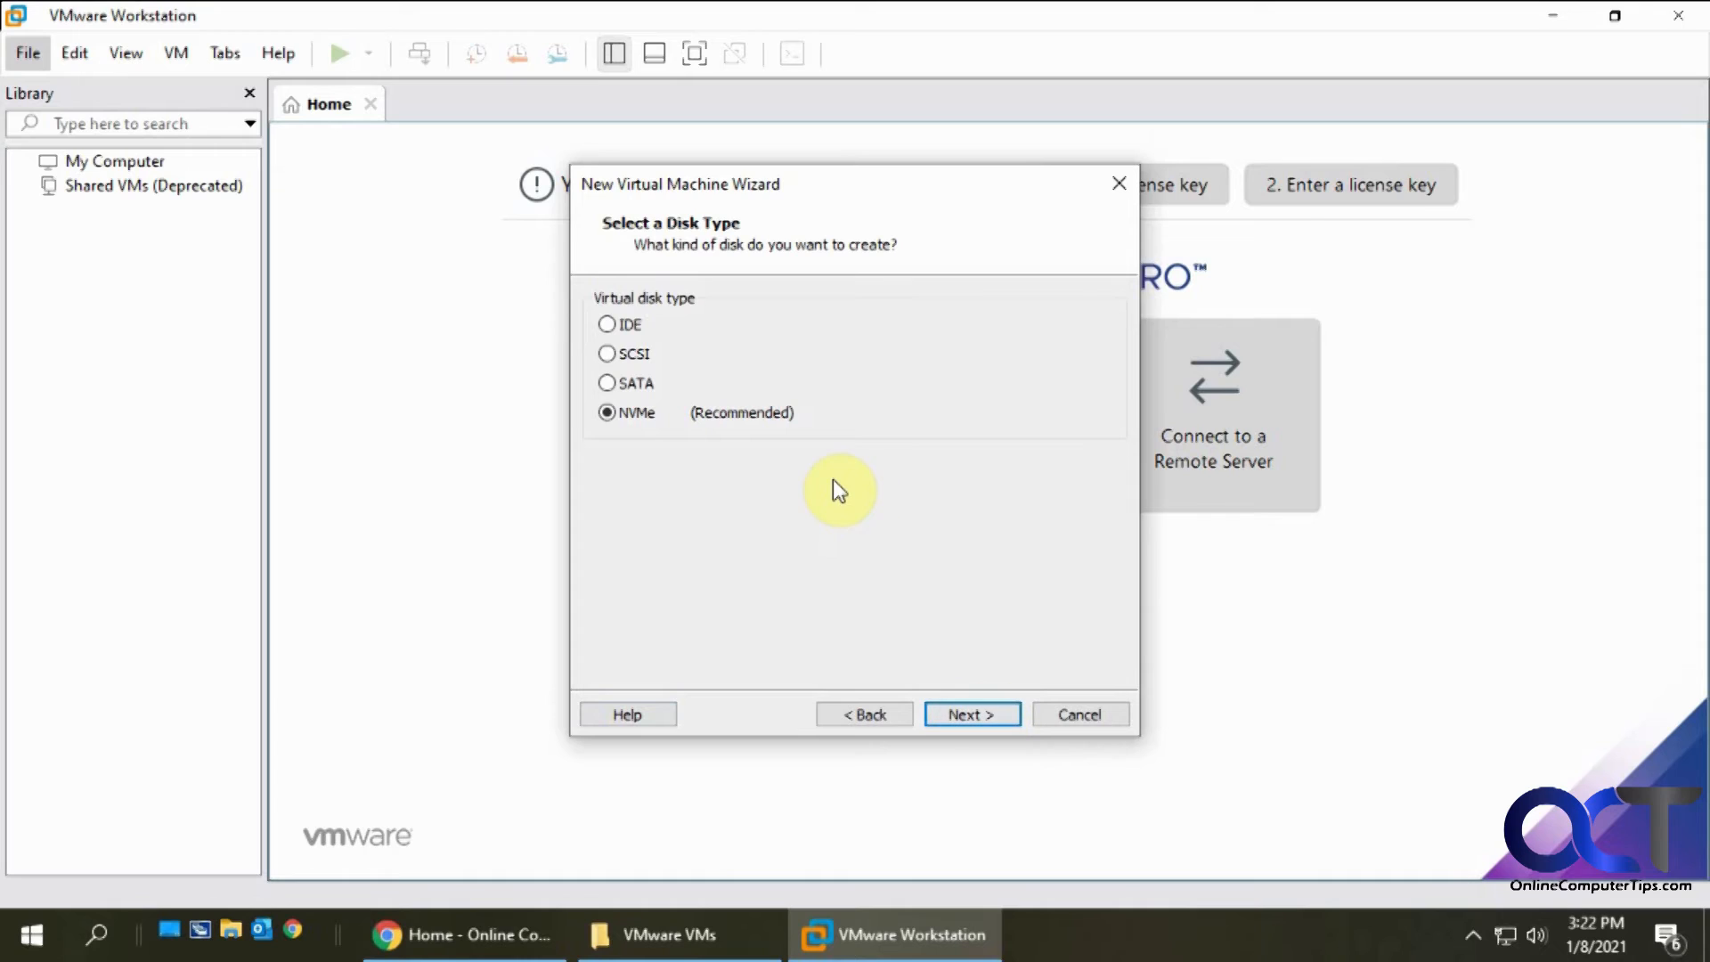
pyautogui.moveTo(851, 481)
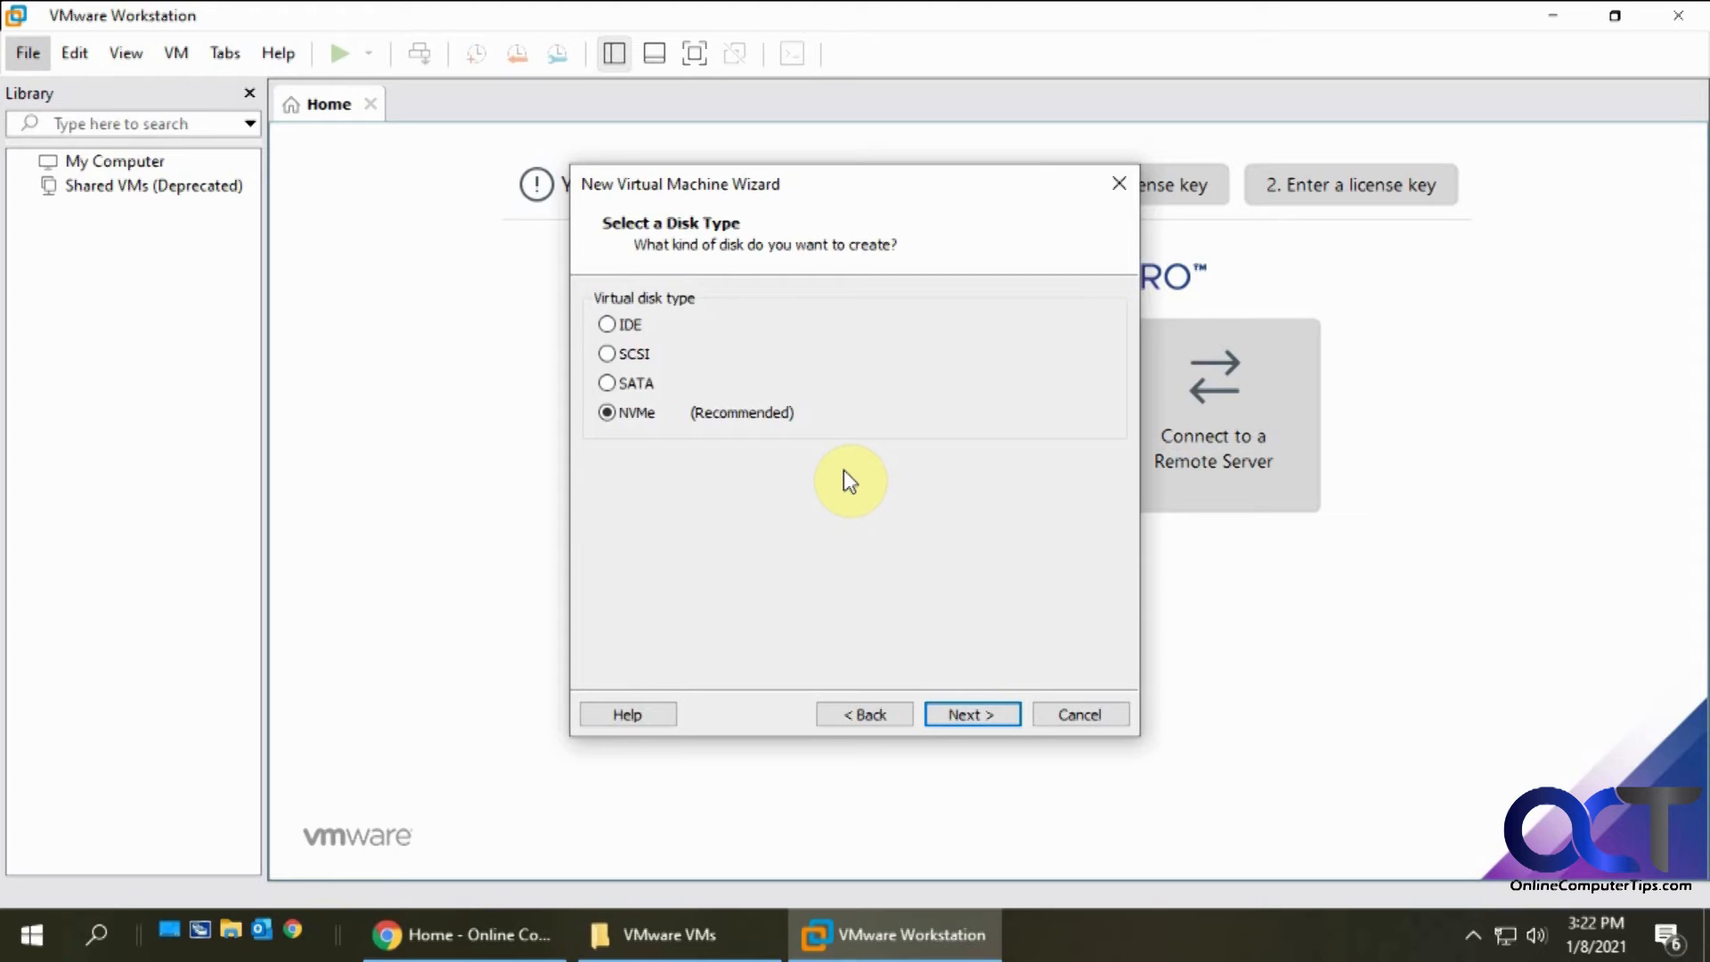
pyautogui.moveTo(760, 434)
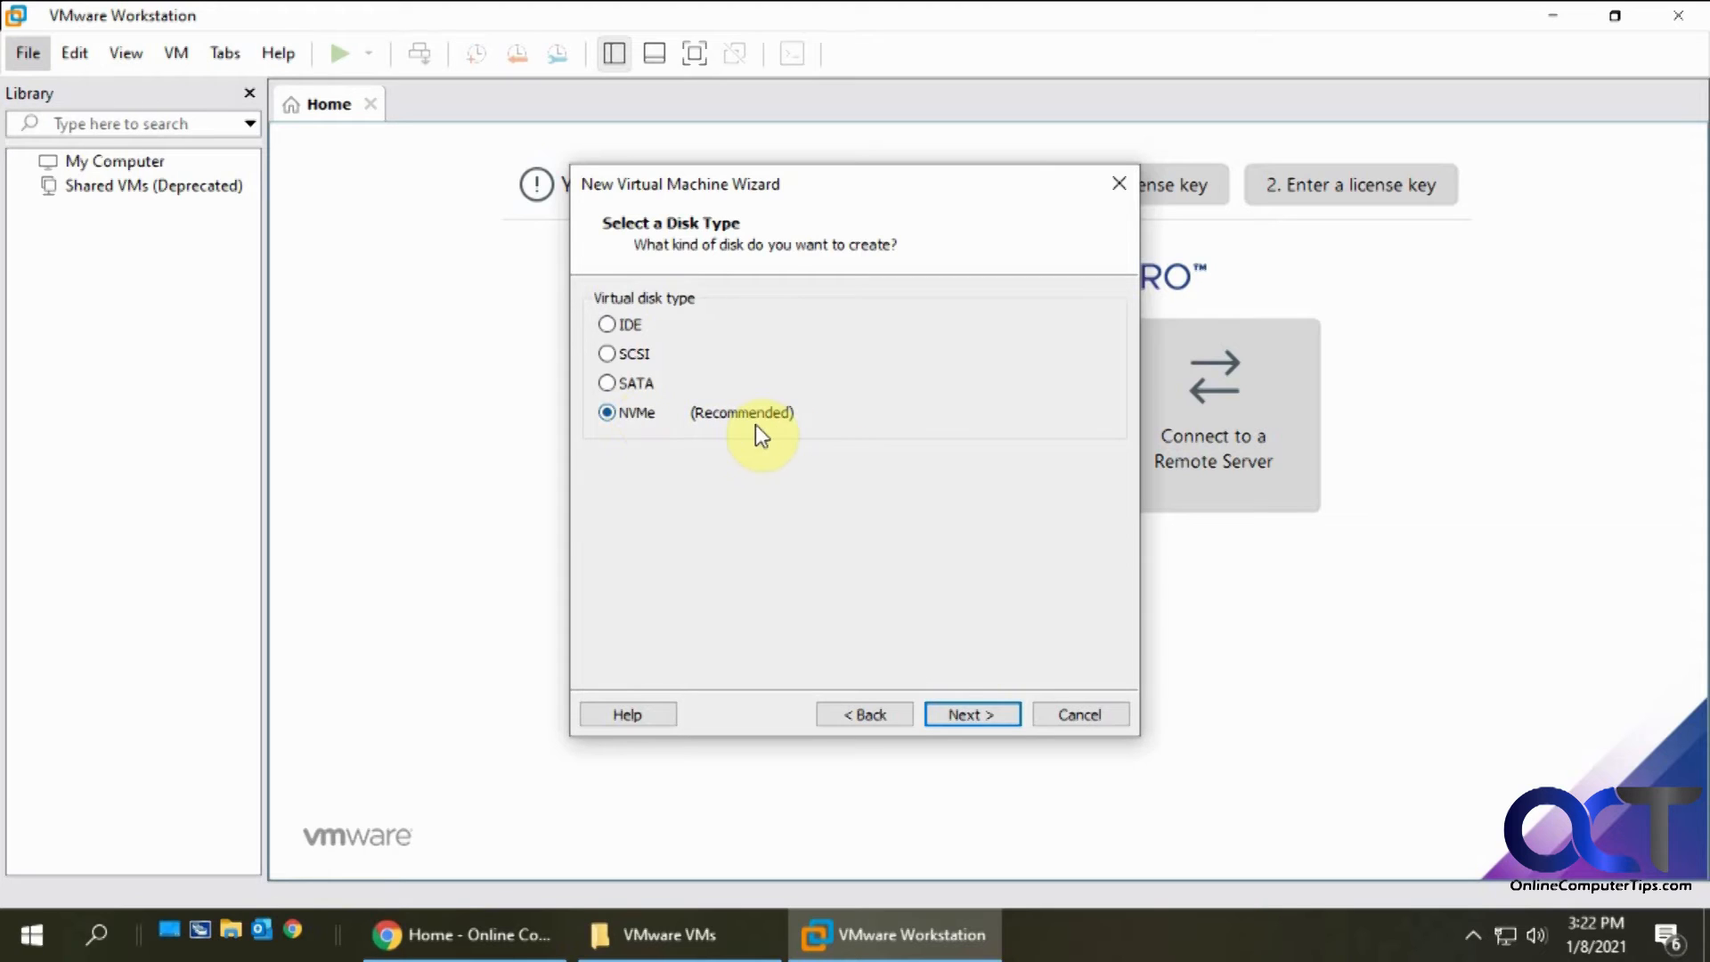
pyautogui.moveTo(727, 429)
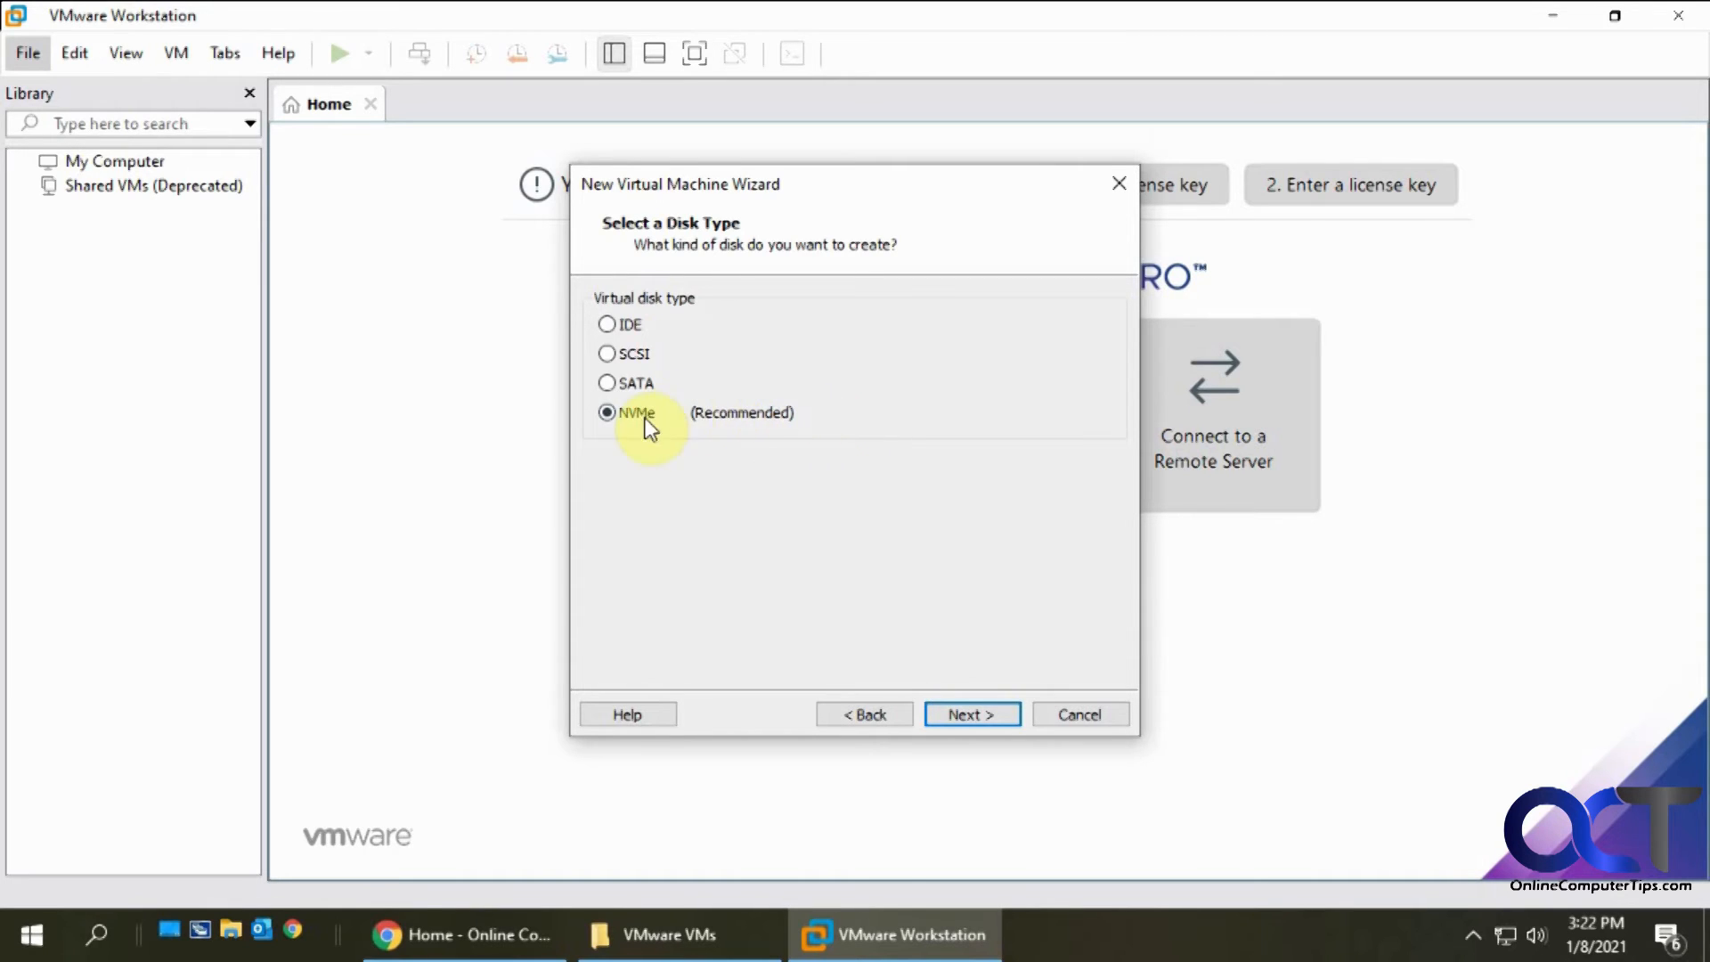
pyautogui.moveTo(673, 451)
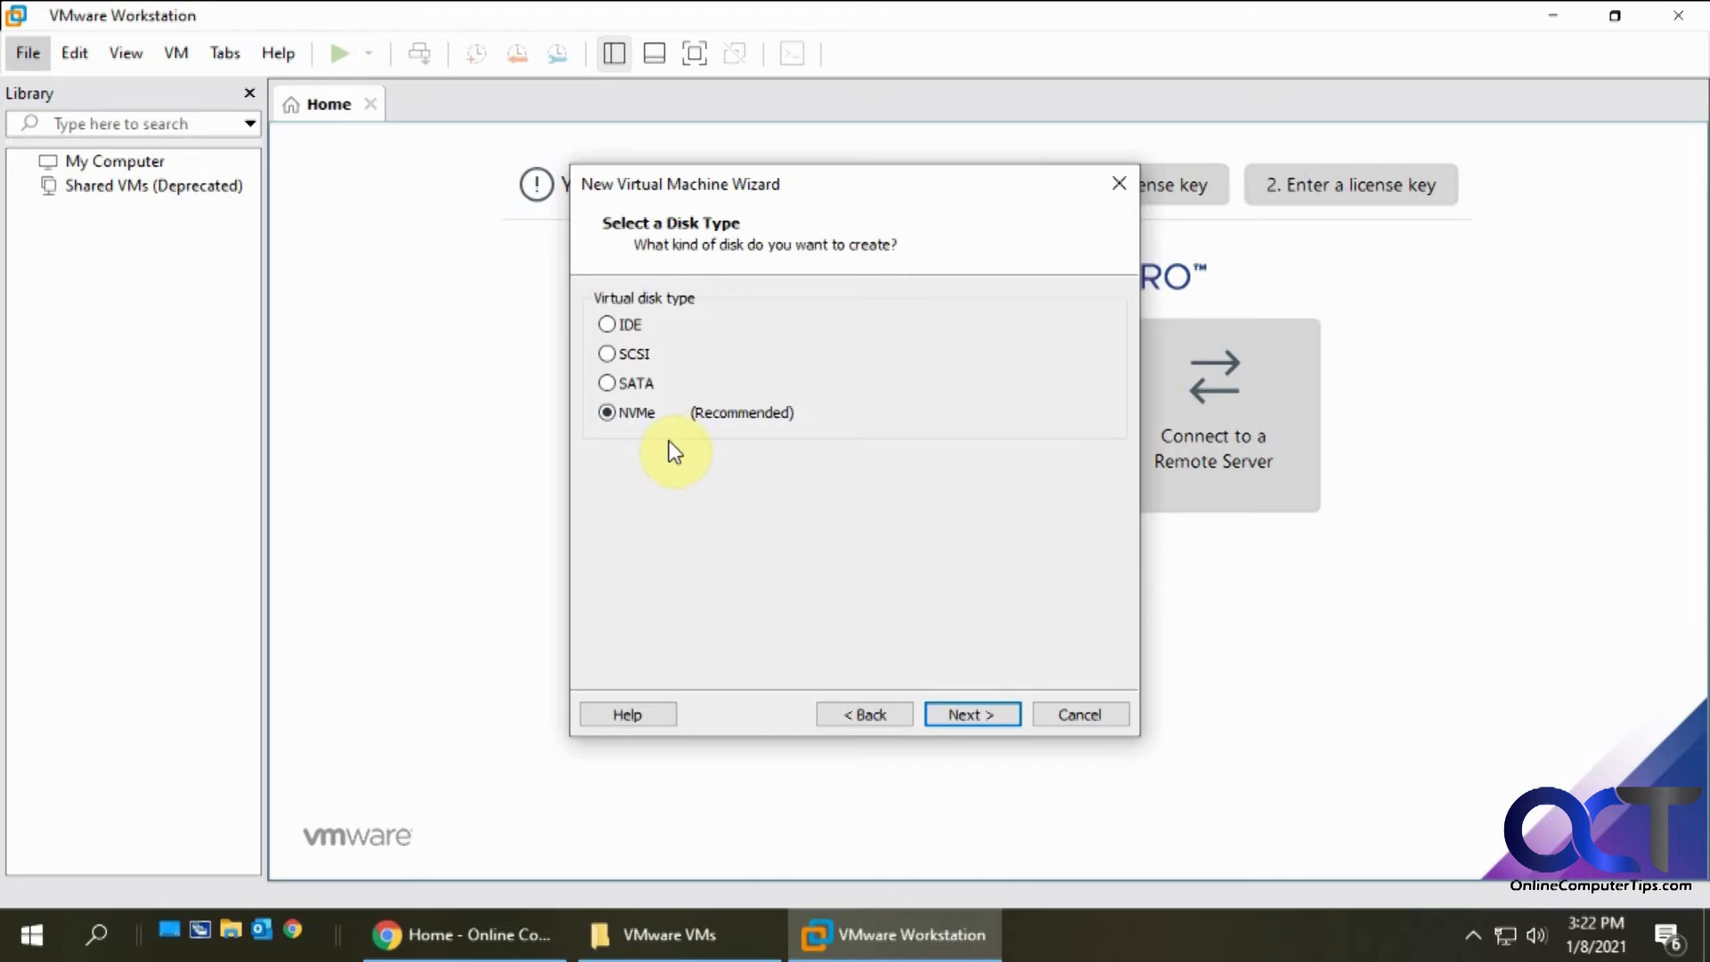
pyautogui.moveTo(730, 424)
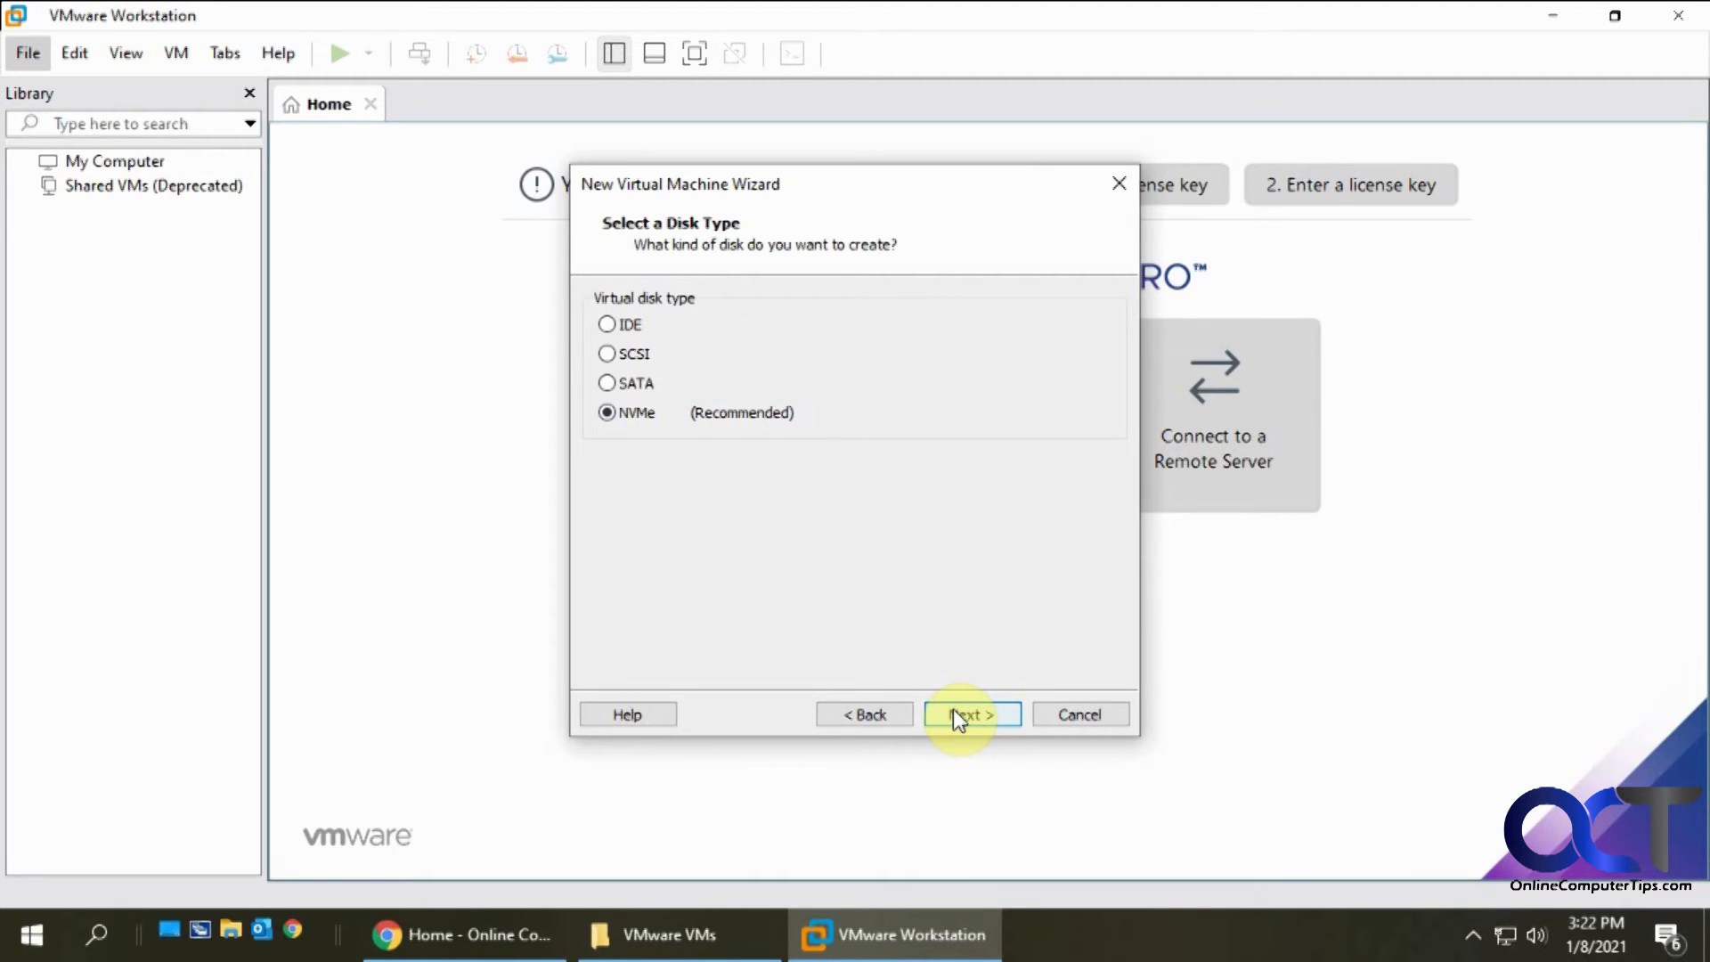
# Keep the recommended NVMe disk type and reach disk selection
pyautogui.click(964, 714)
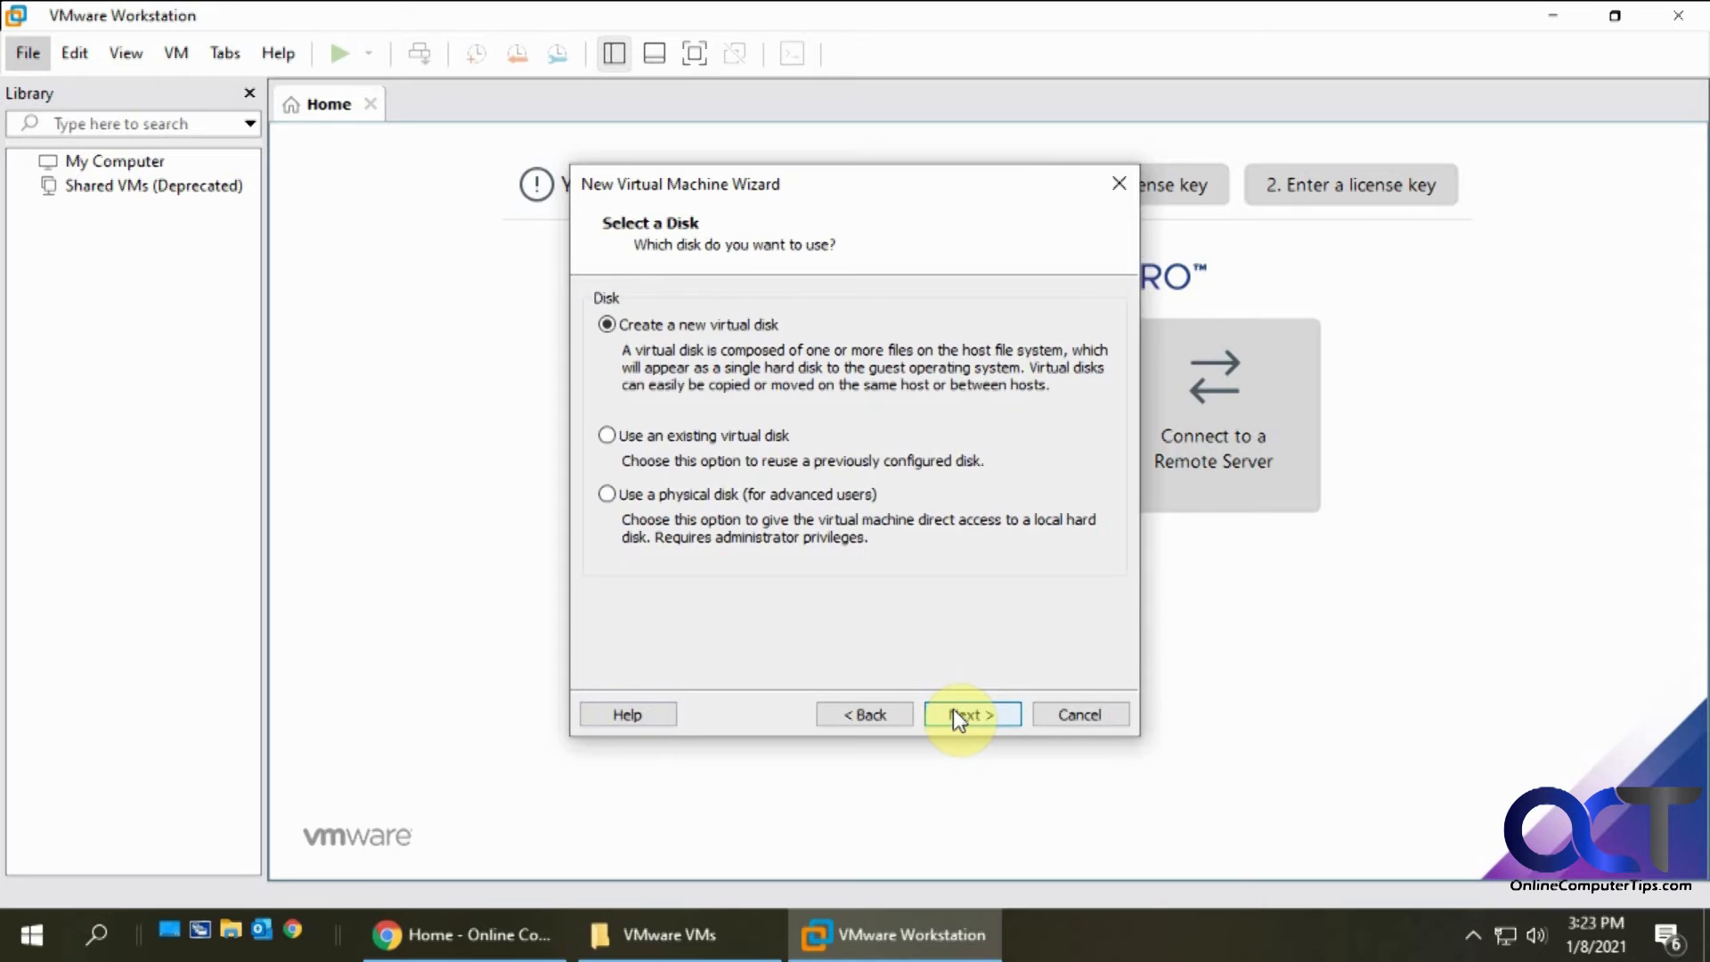
pyautogui.moveTo(1097, 805)
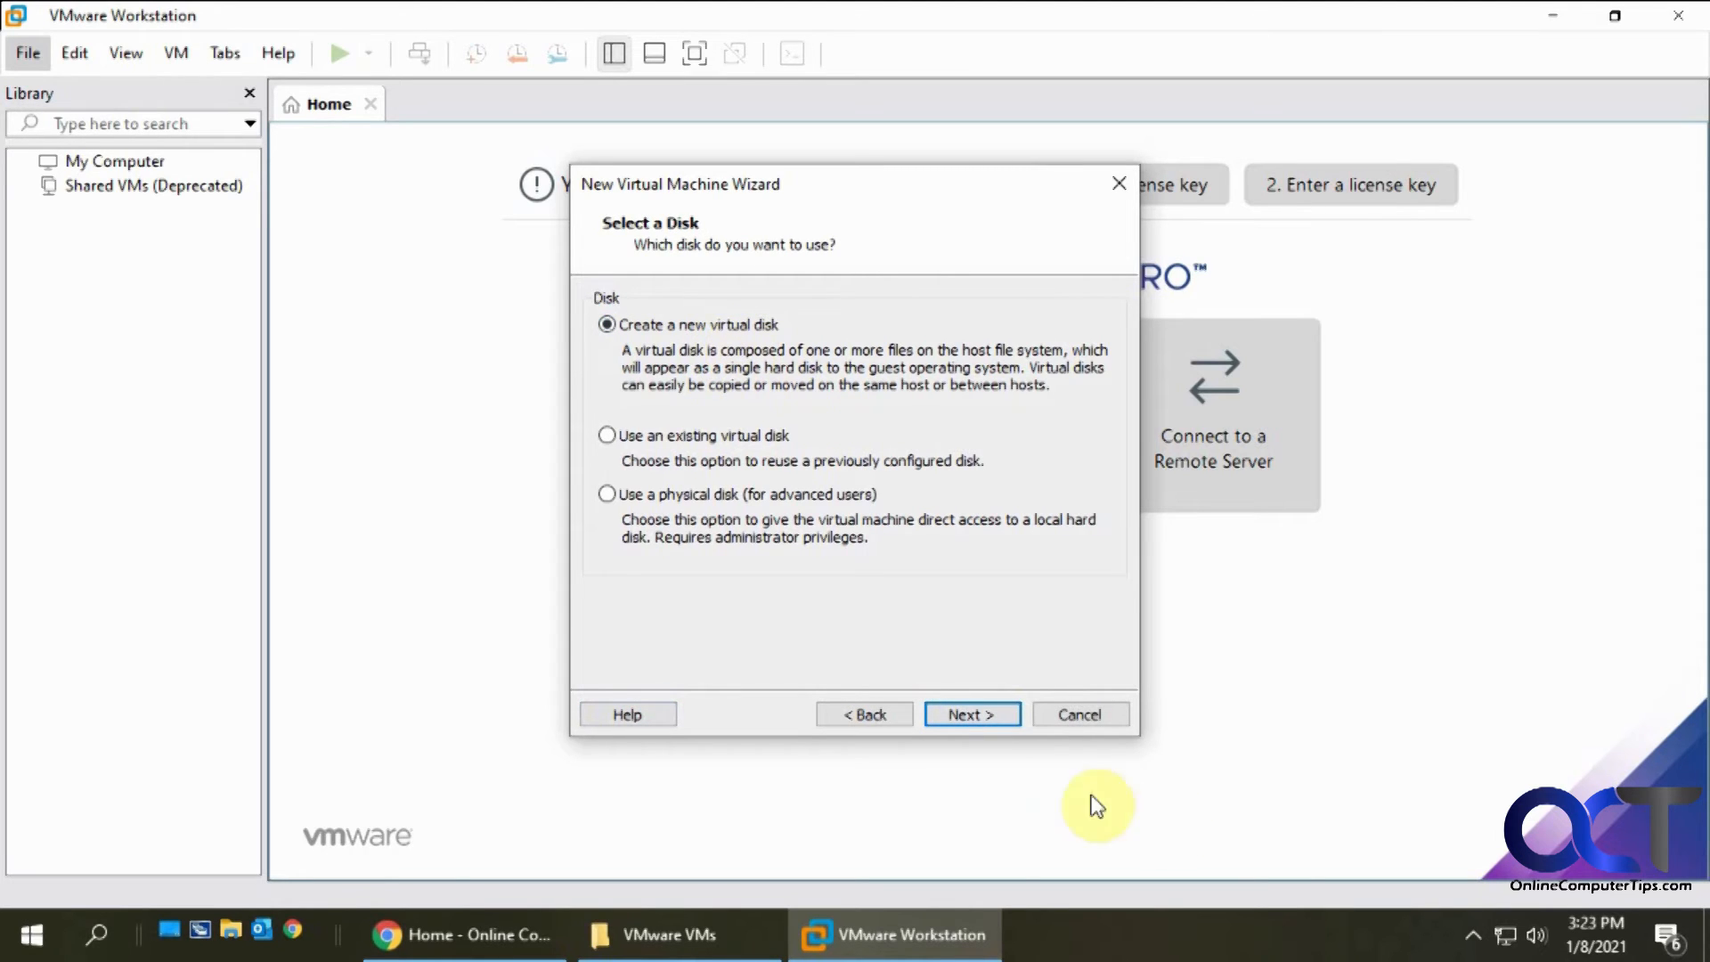
pyautogui.moveTo(725, 448)
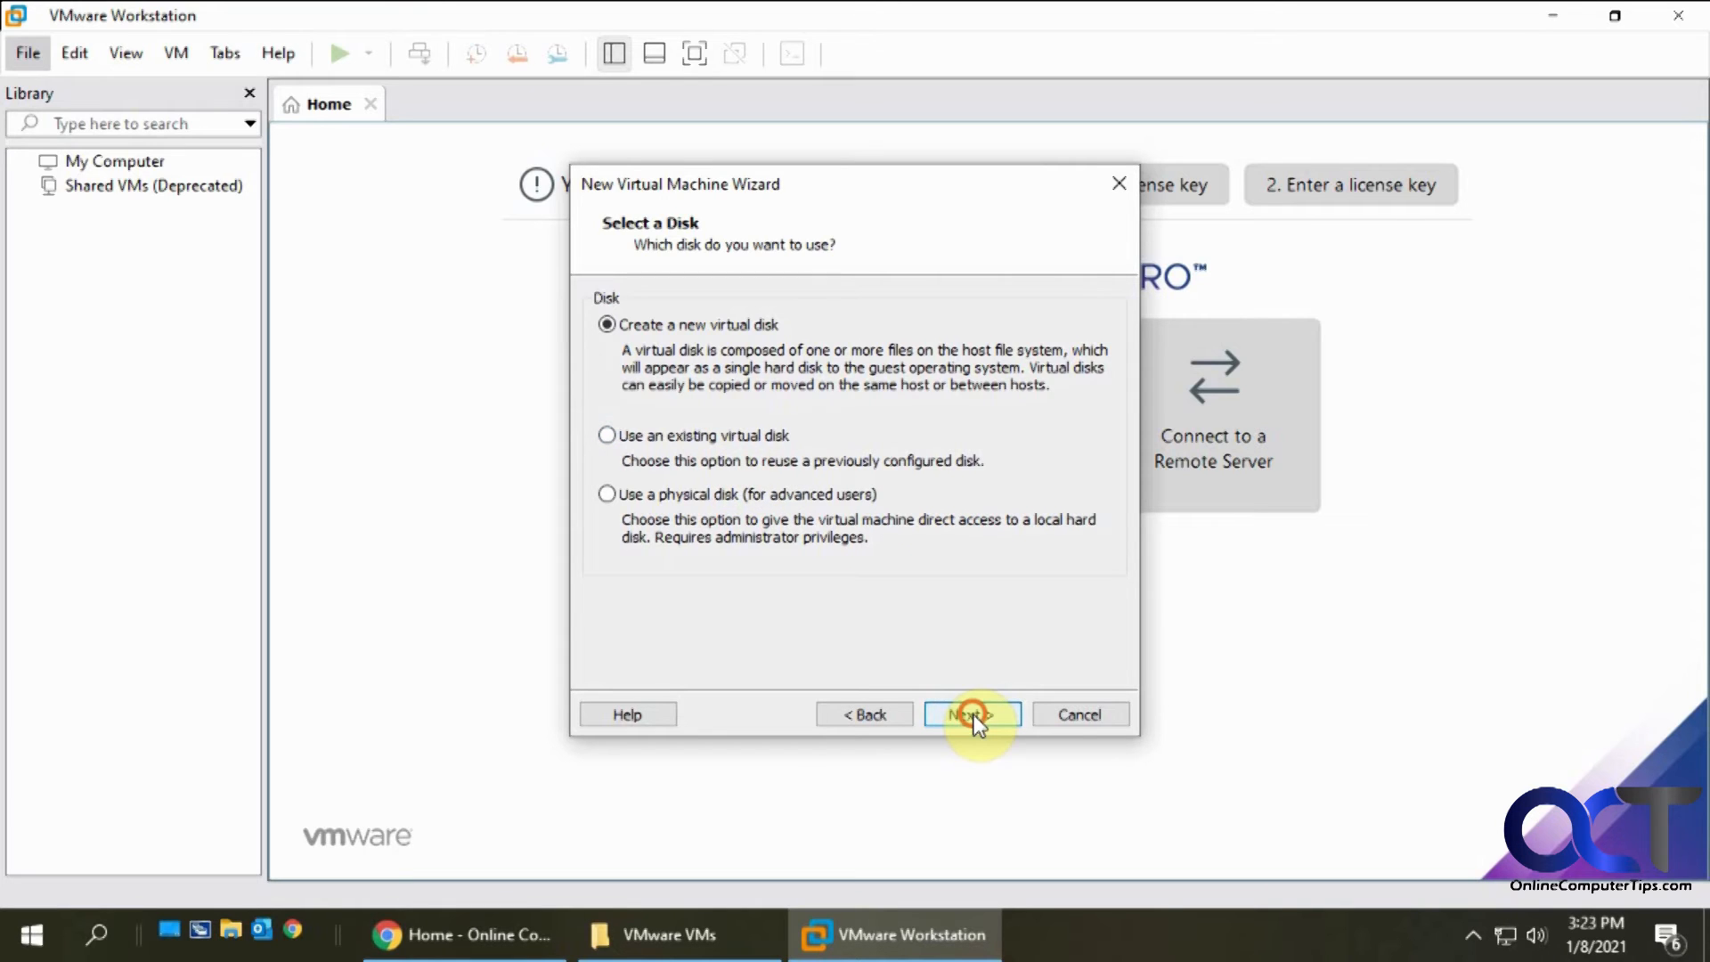
# Keep 'Create a new virtual disk' selected and advance to Specify Disk Capacity
pyautogui.click(971, 714)
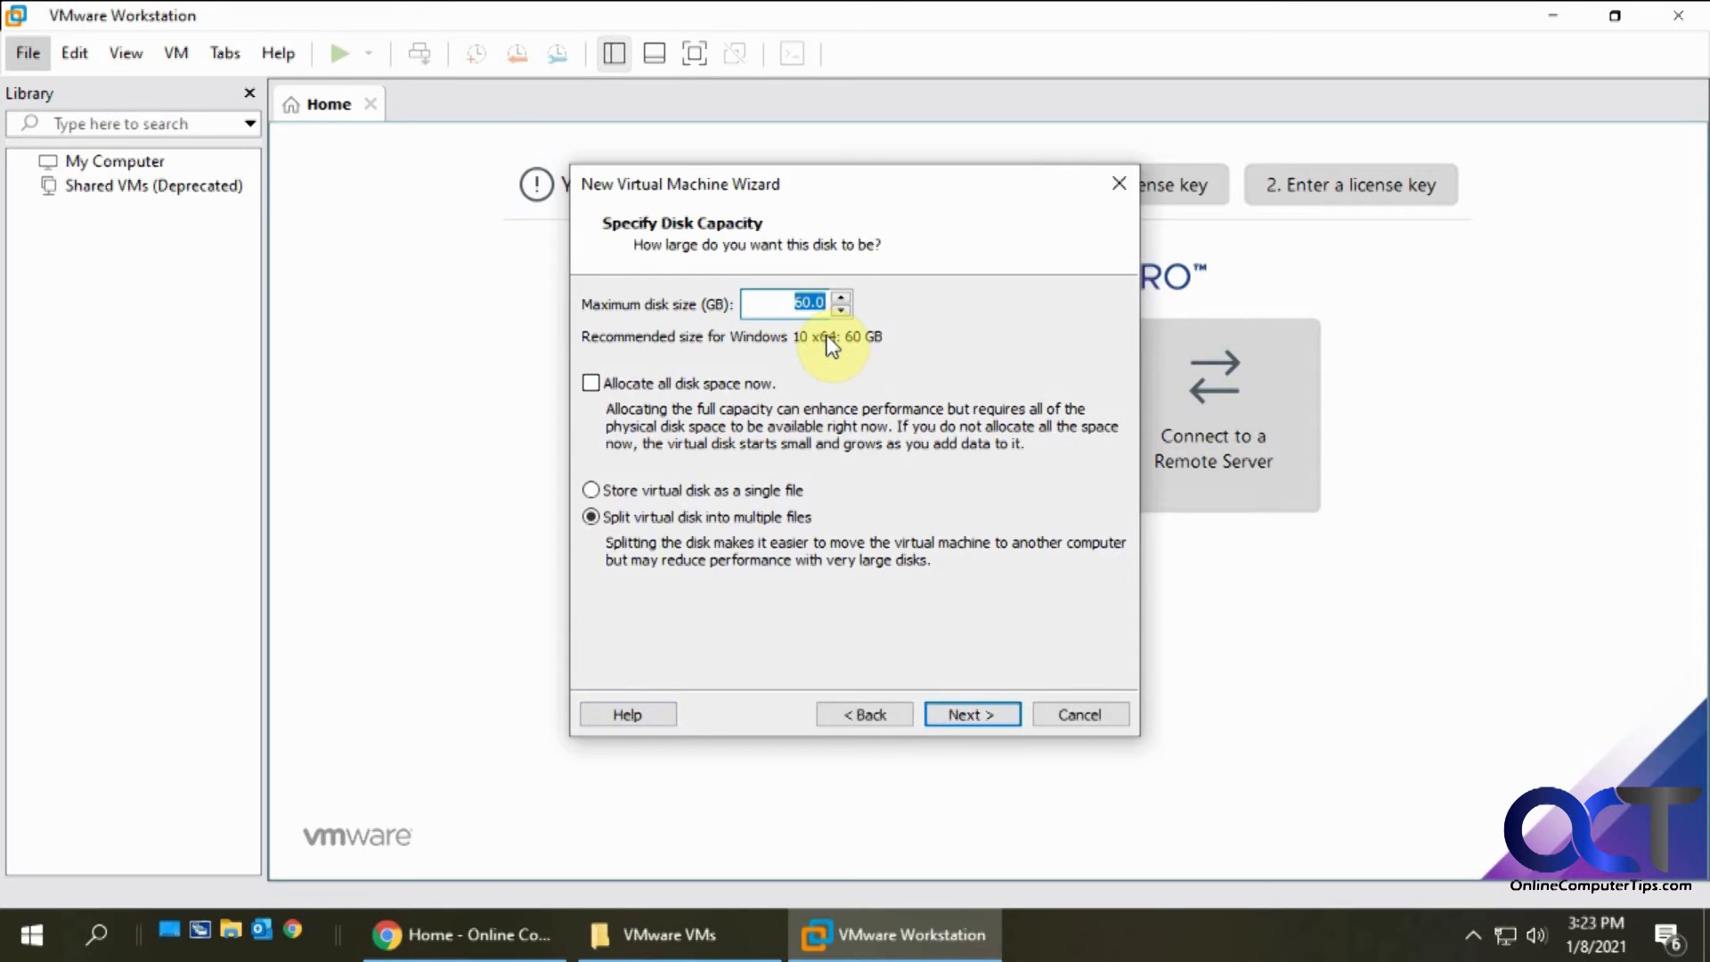
# Set the maximum disk size to 20 GB and store the virtual disk as a single file
pyautogui.write('20')
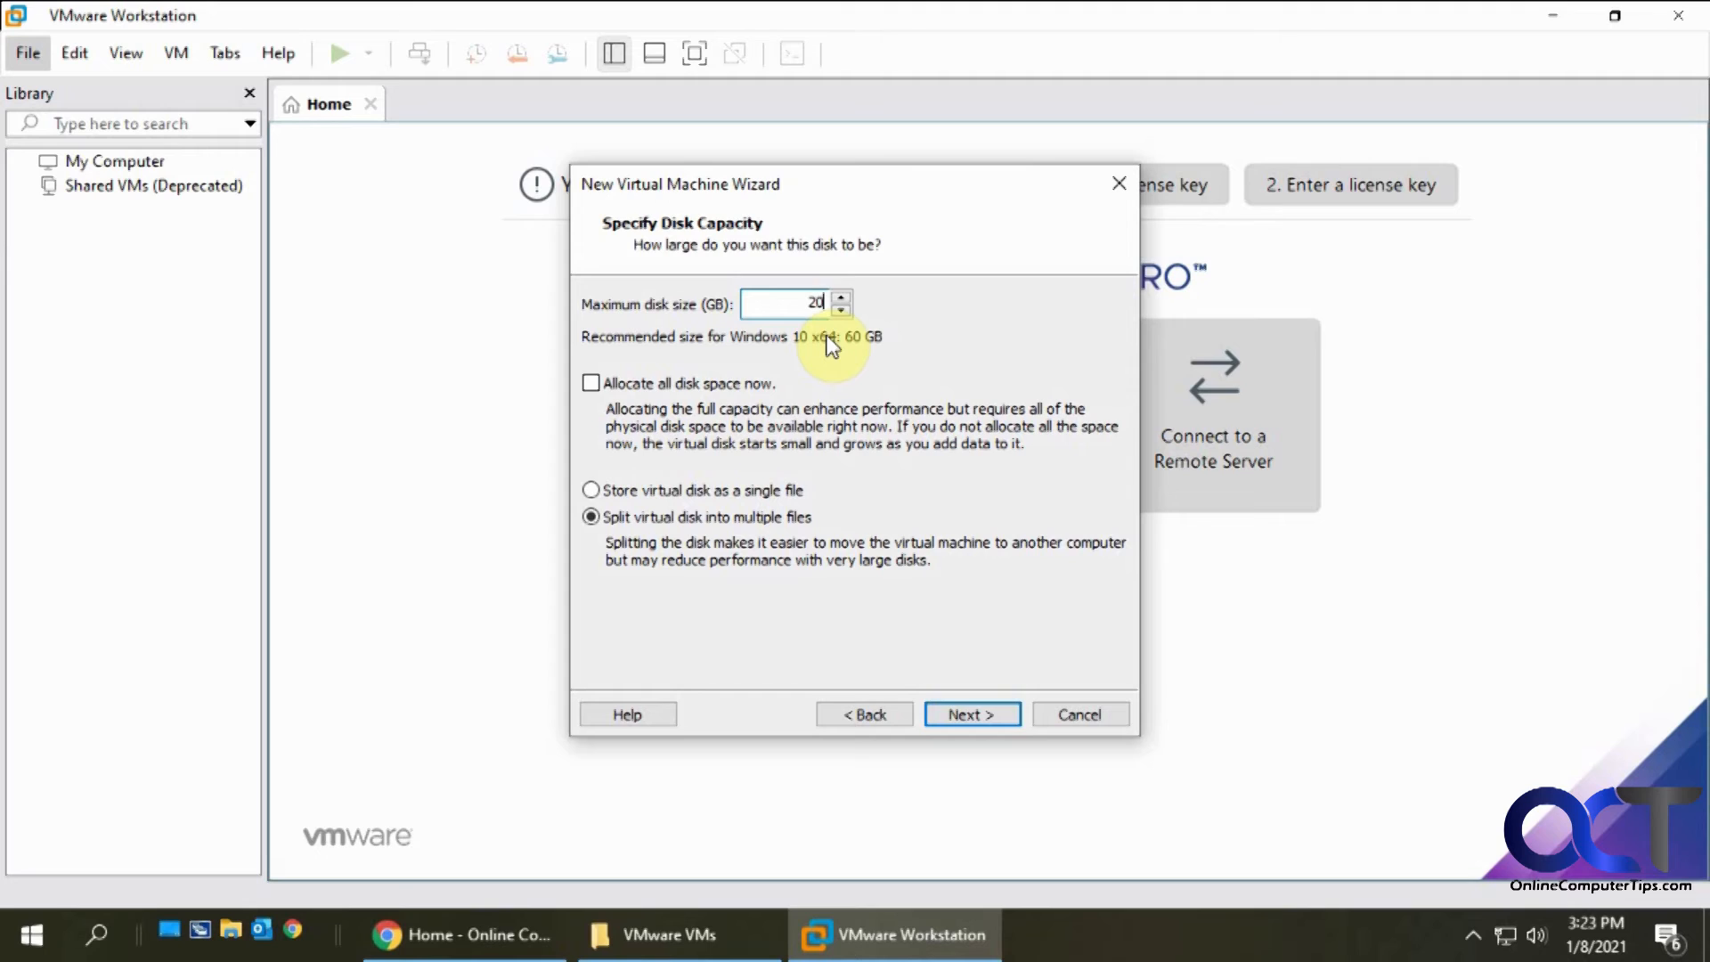
pyautogui.moveTo(595, 390)
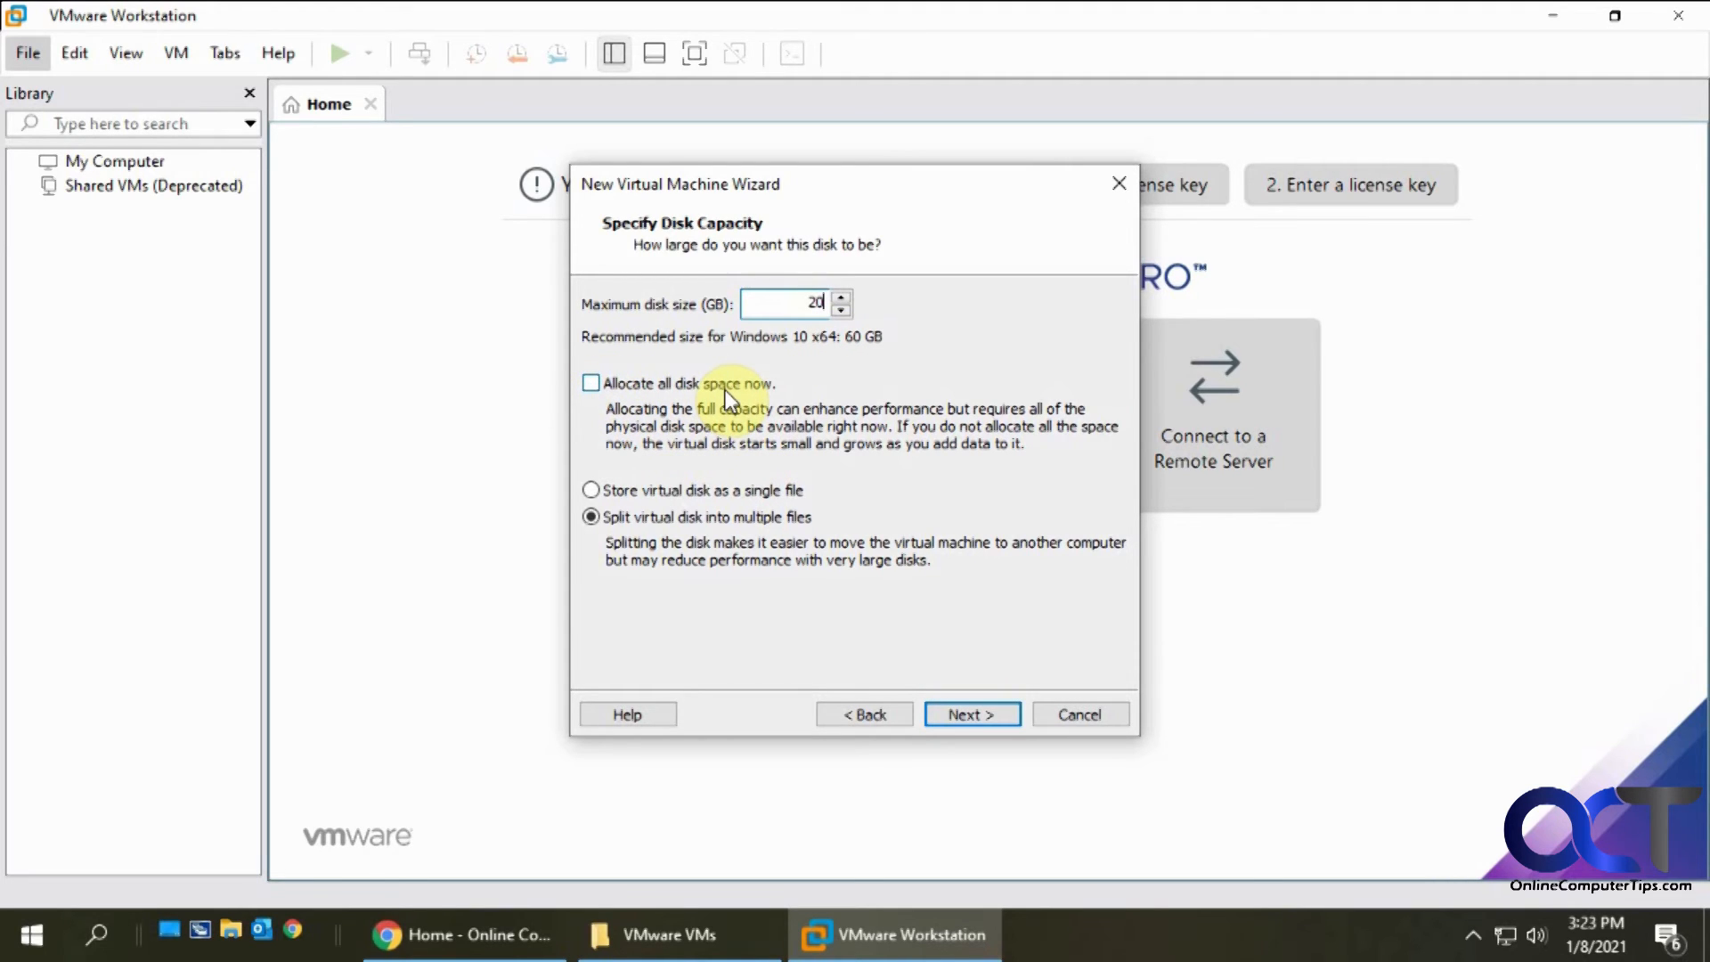
pyautogui.moveTo(839, 397)
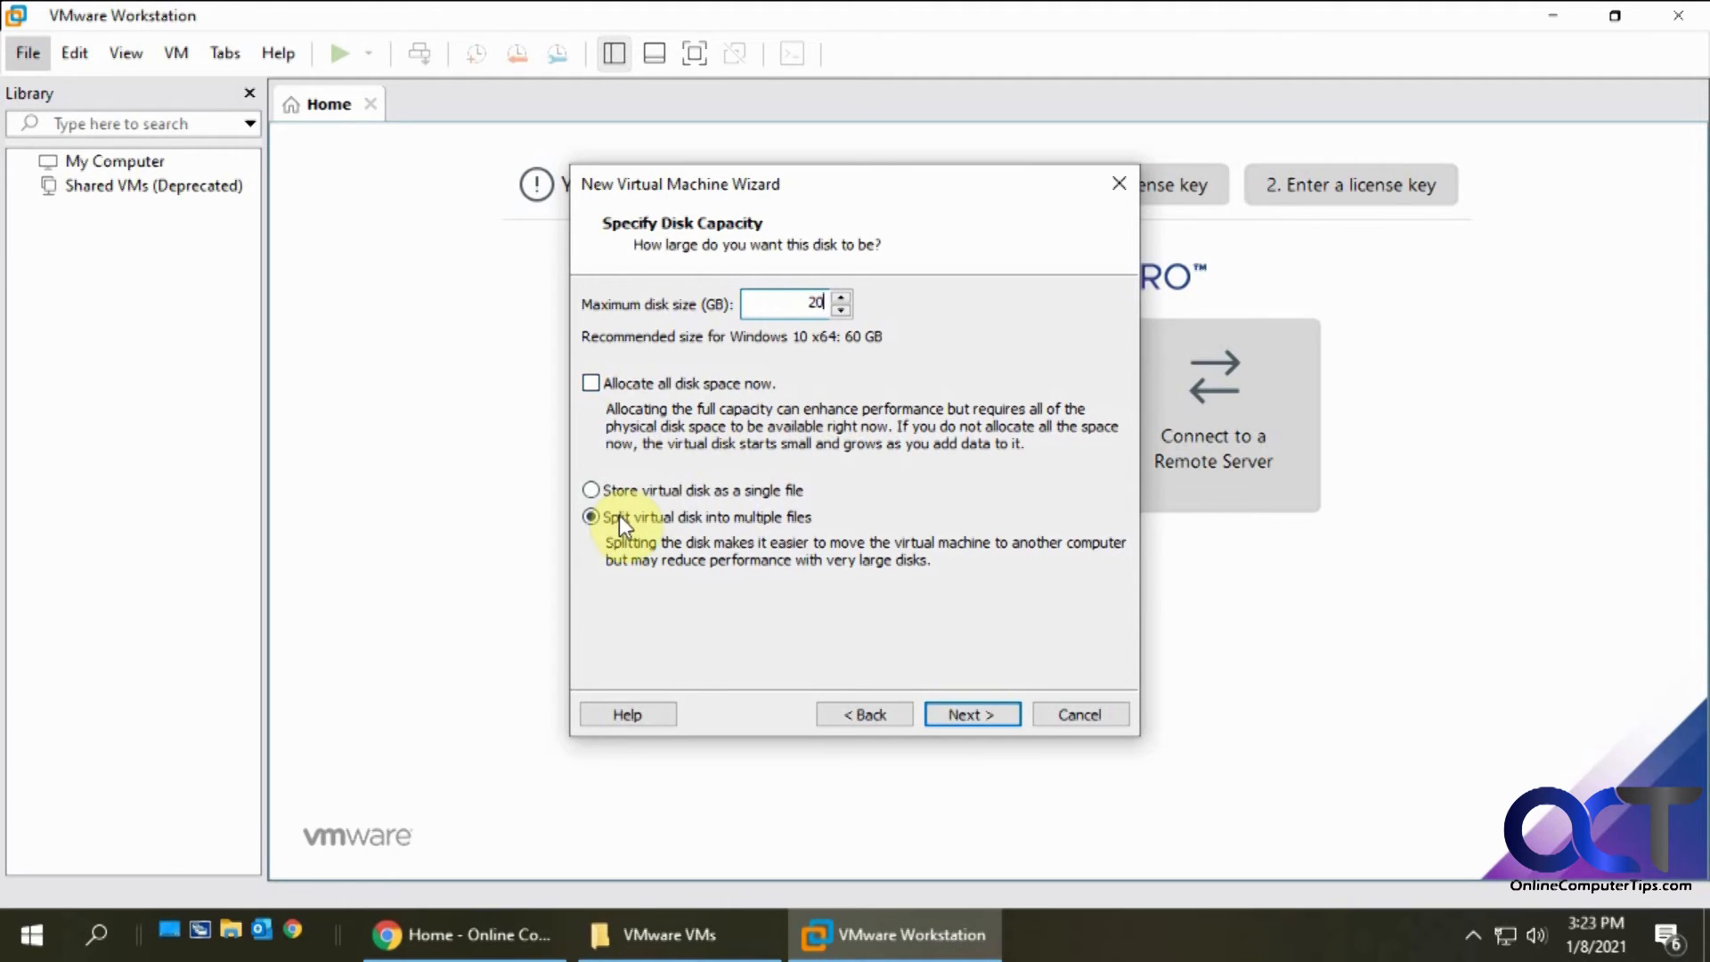
pyautogui.click(591, 490)
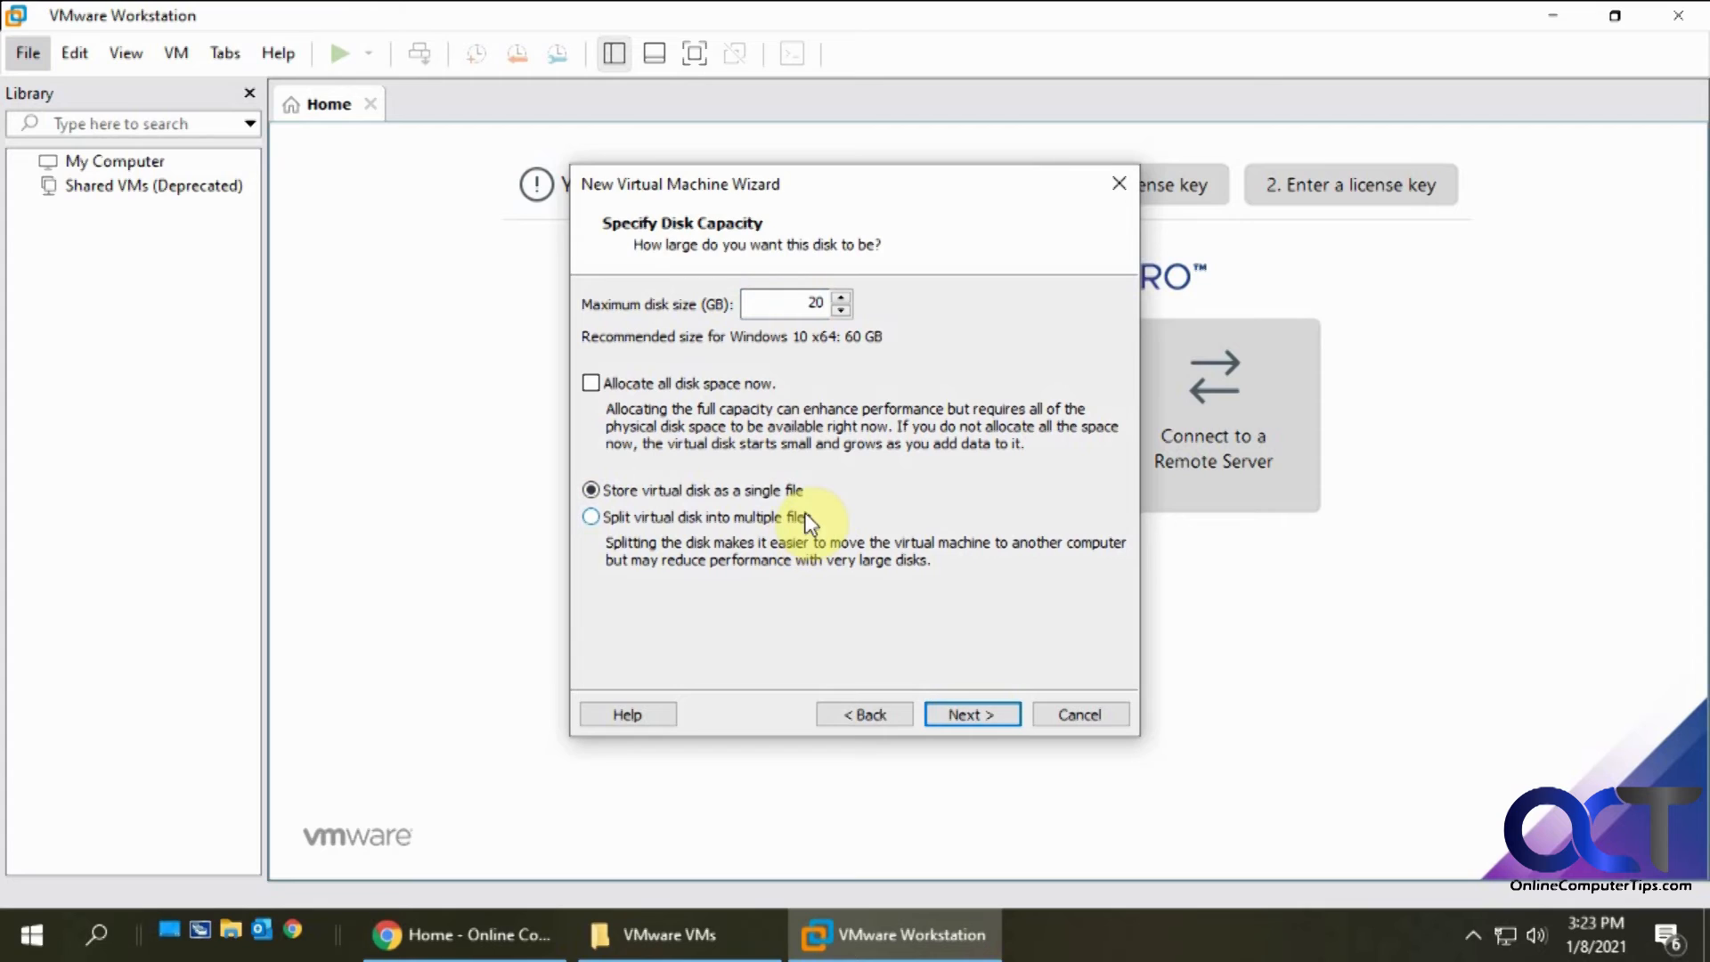
pyautogui.moveTo(791, 518)
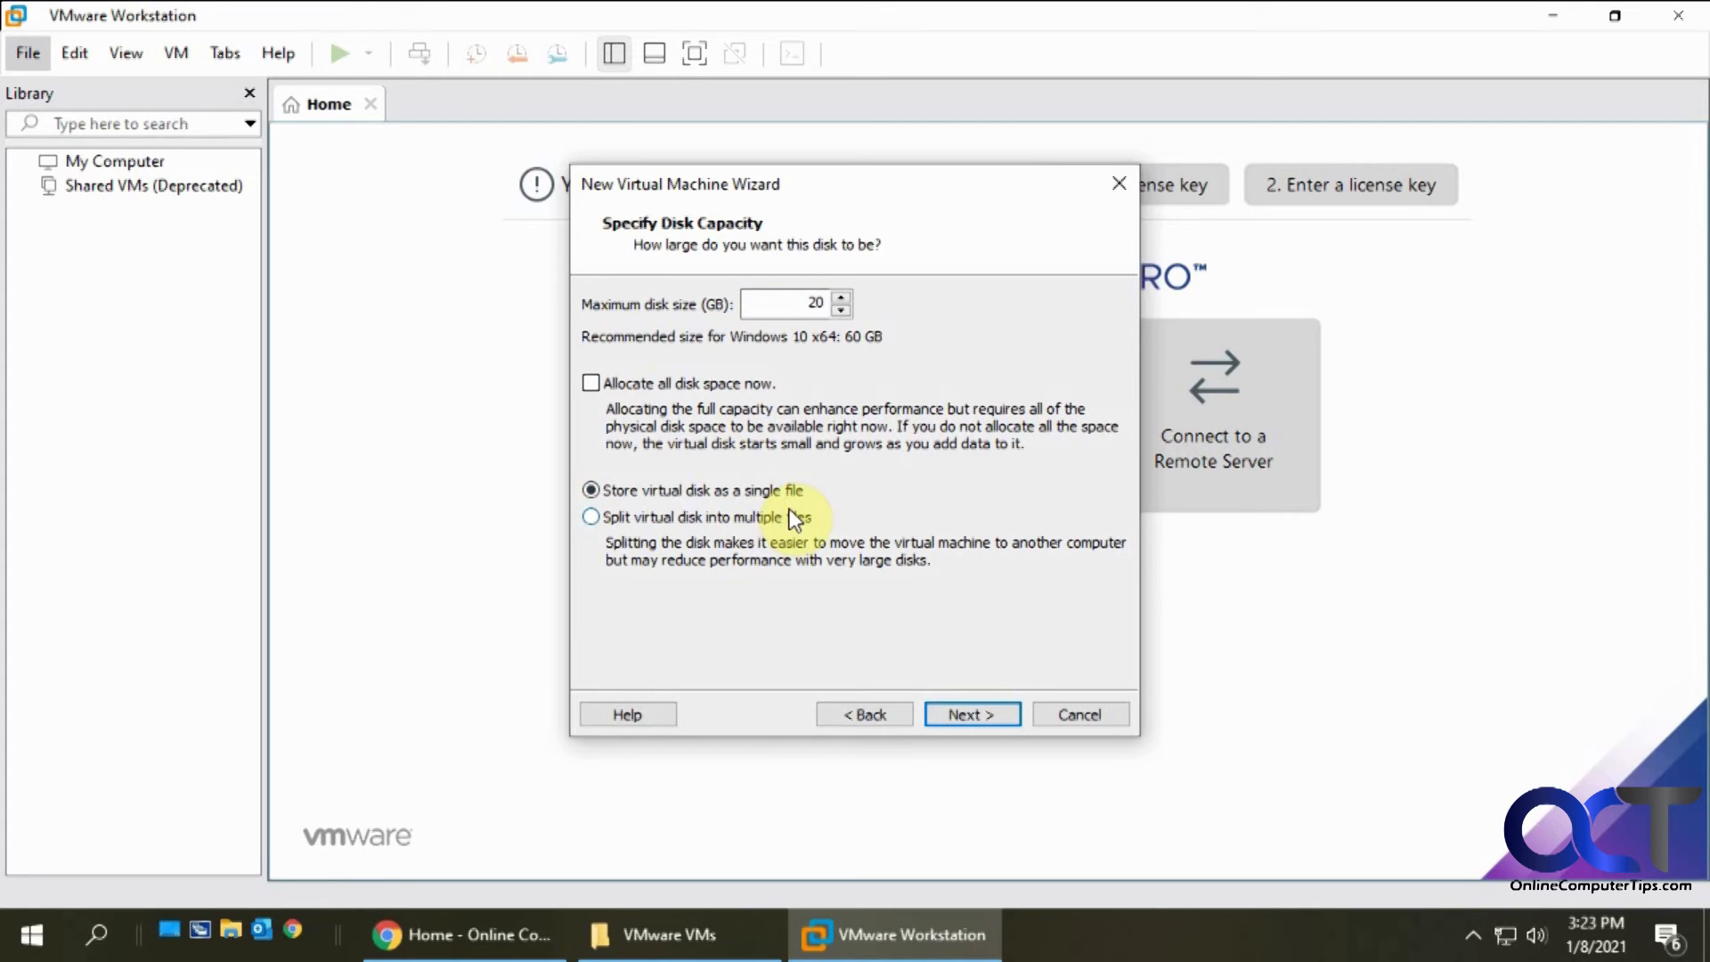
pyautogui.moveTo(862, 541)
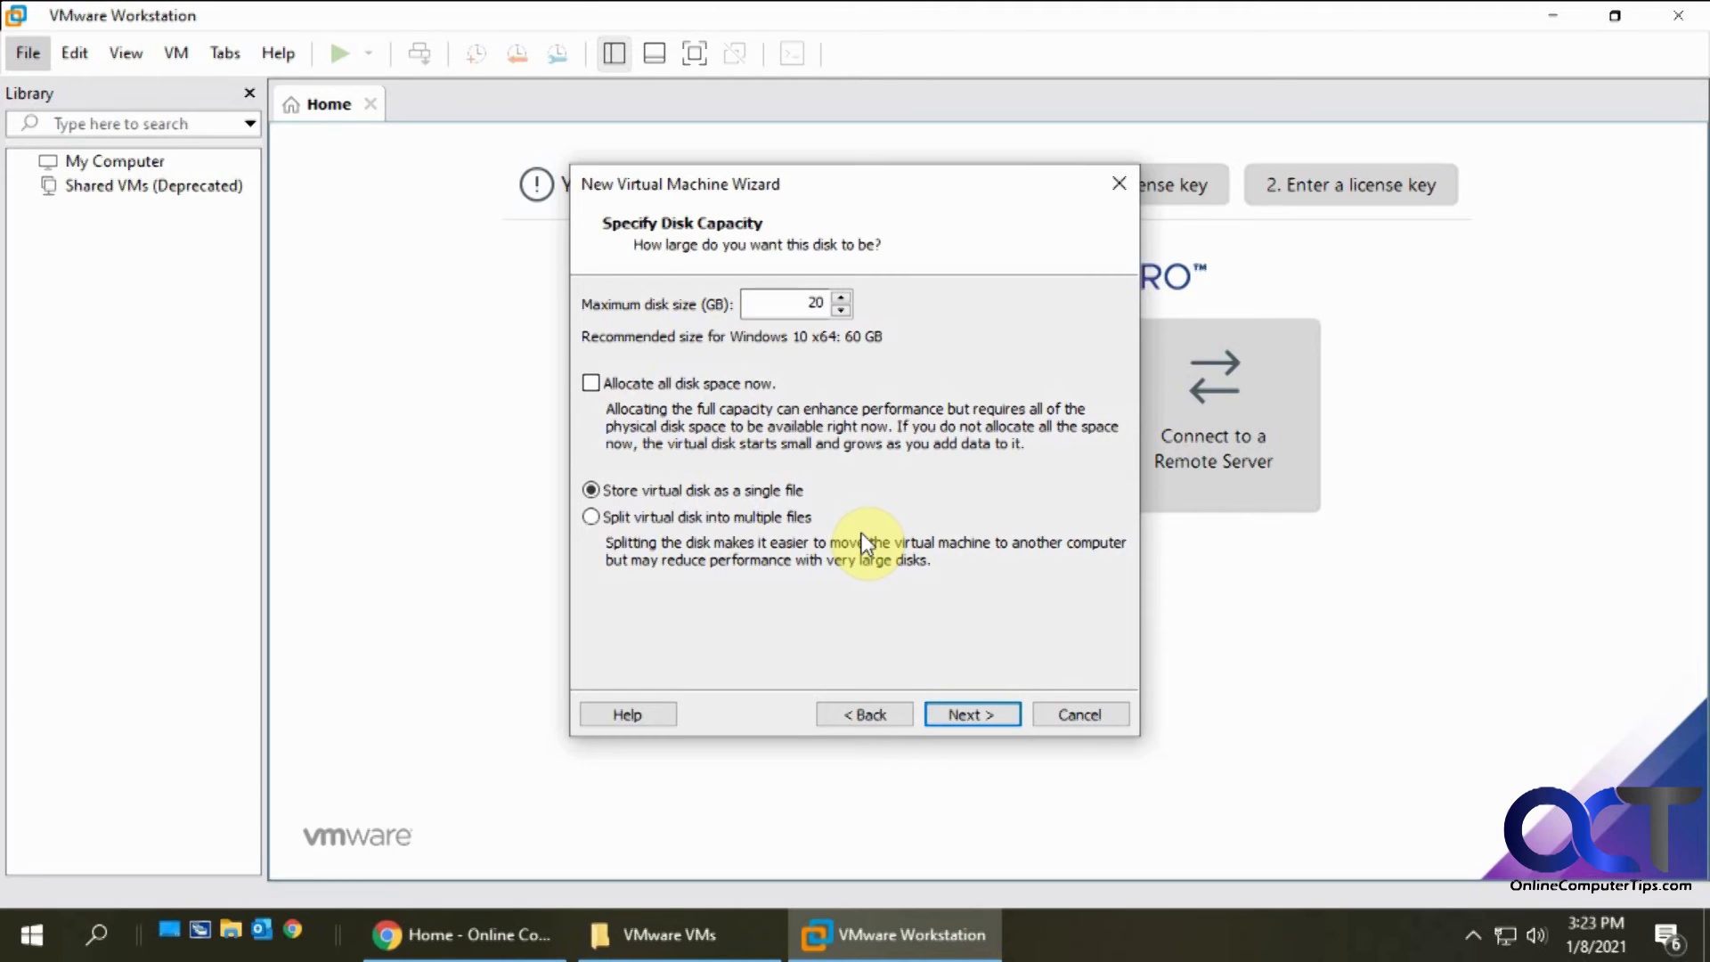
pyautogui.moveTo(1624, 524)
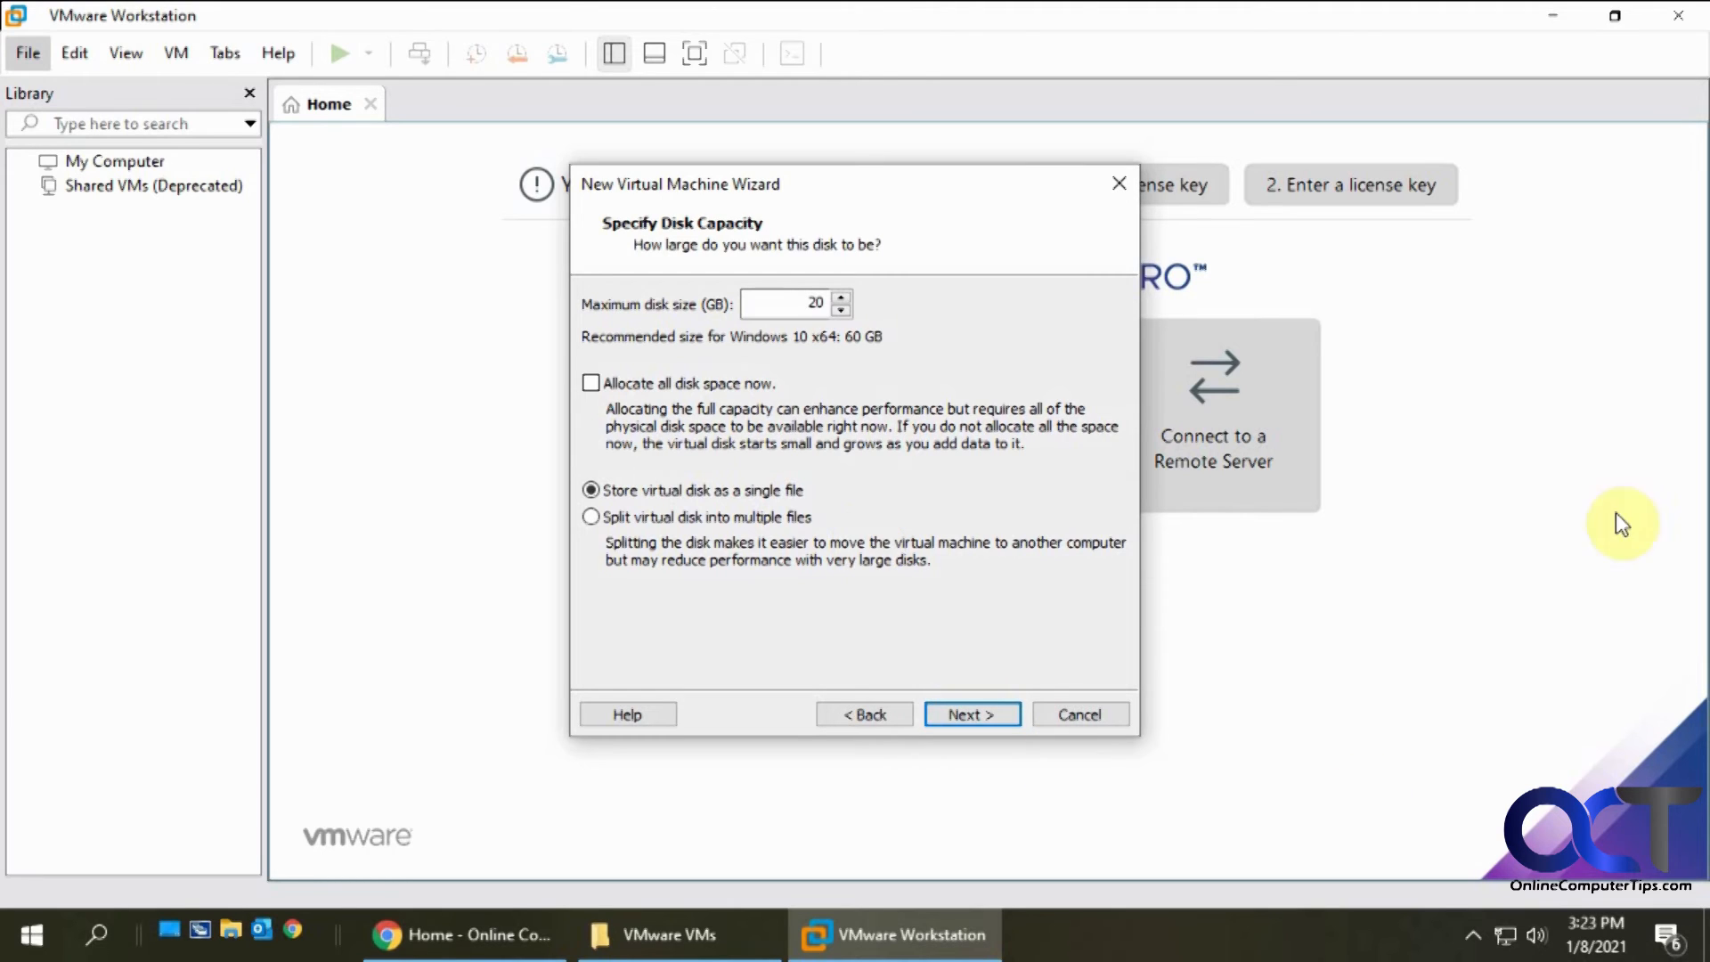
pyautogui.moveTo(839, 550)
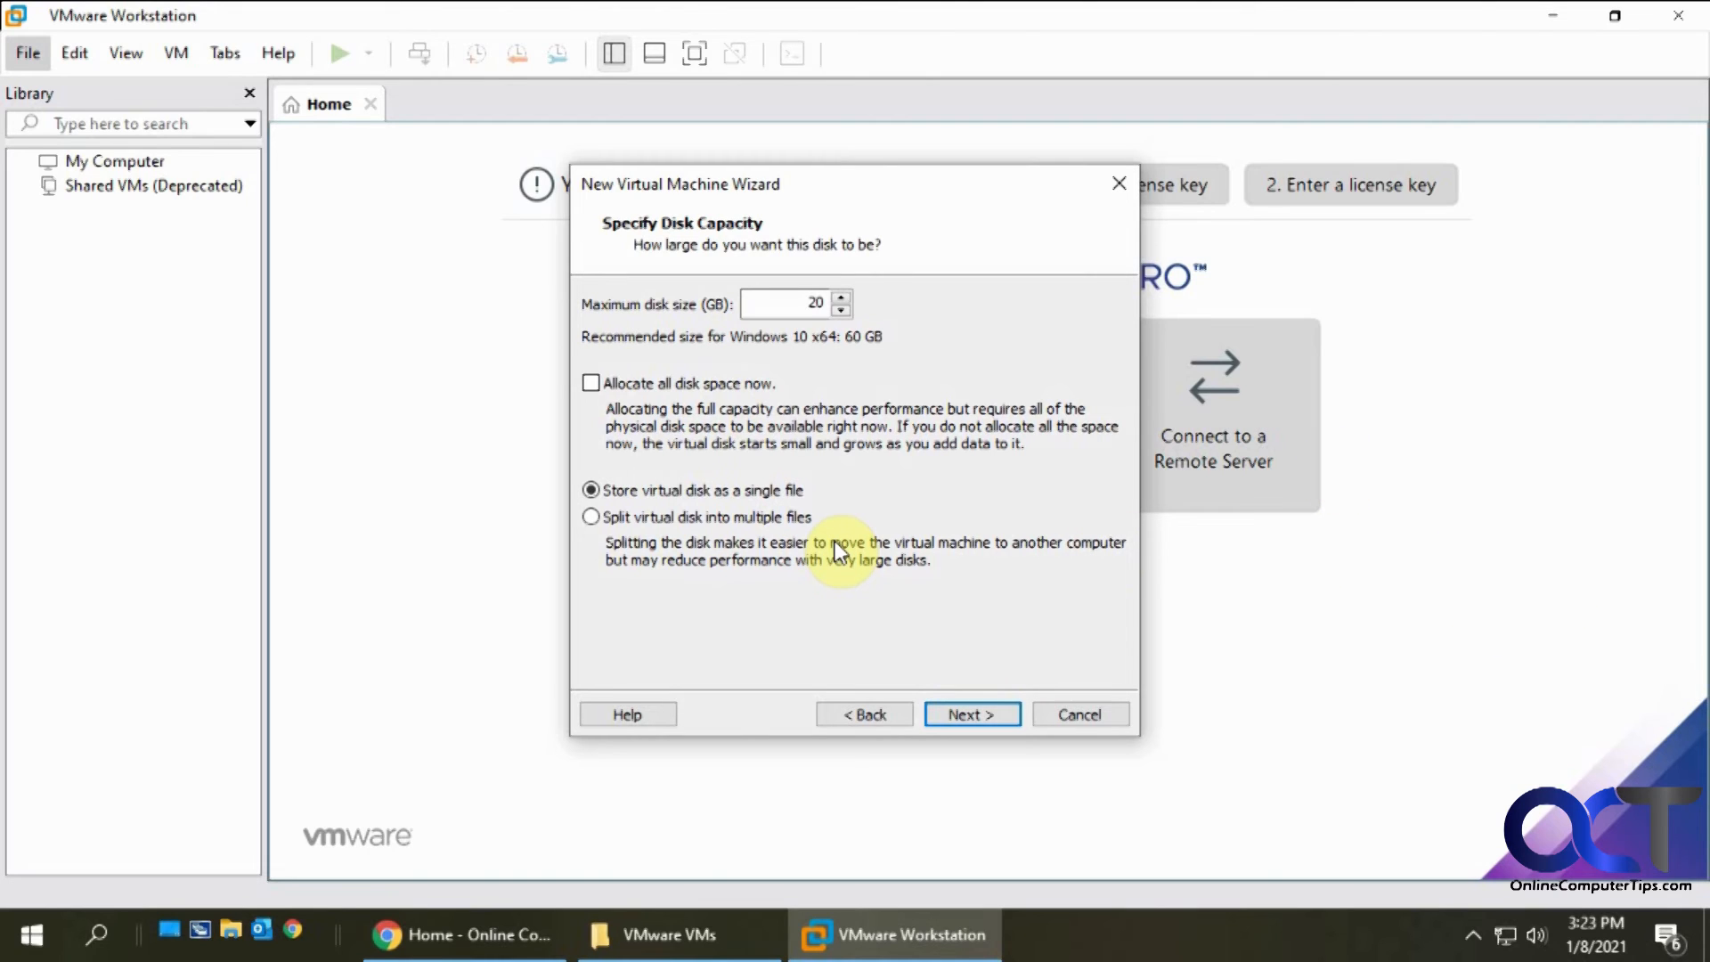
pyautogui.moveTo(698, 499)
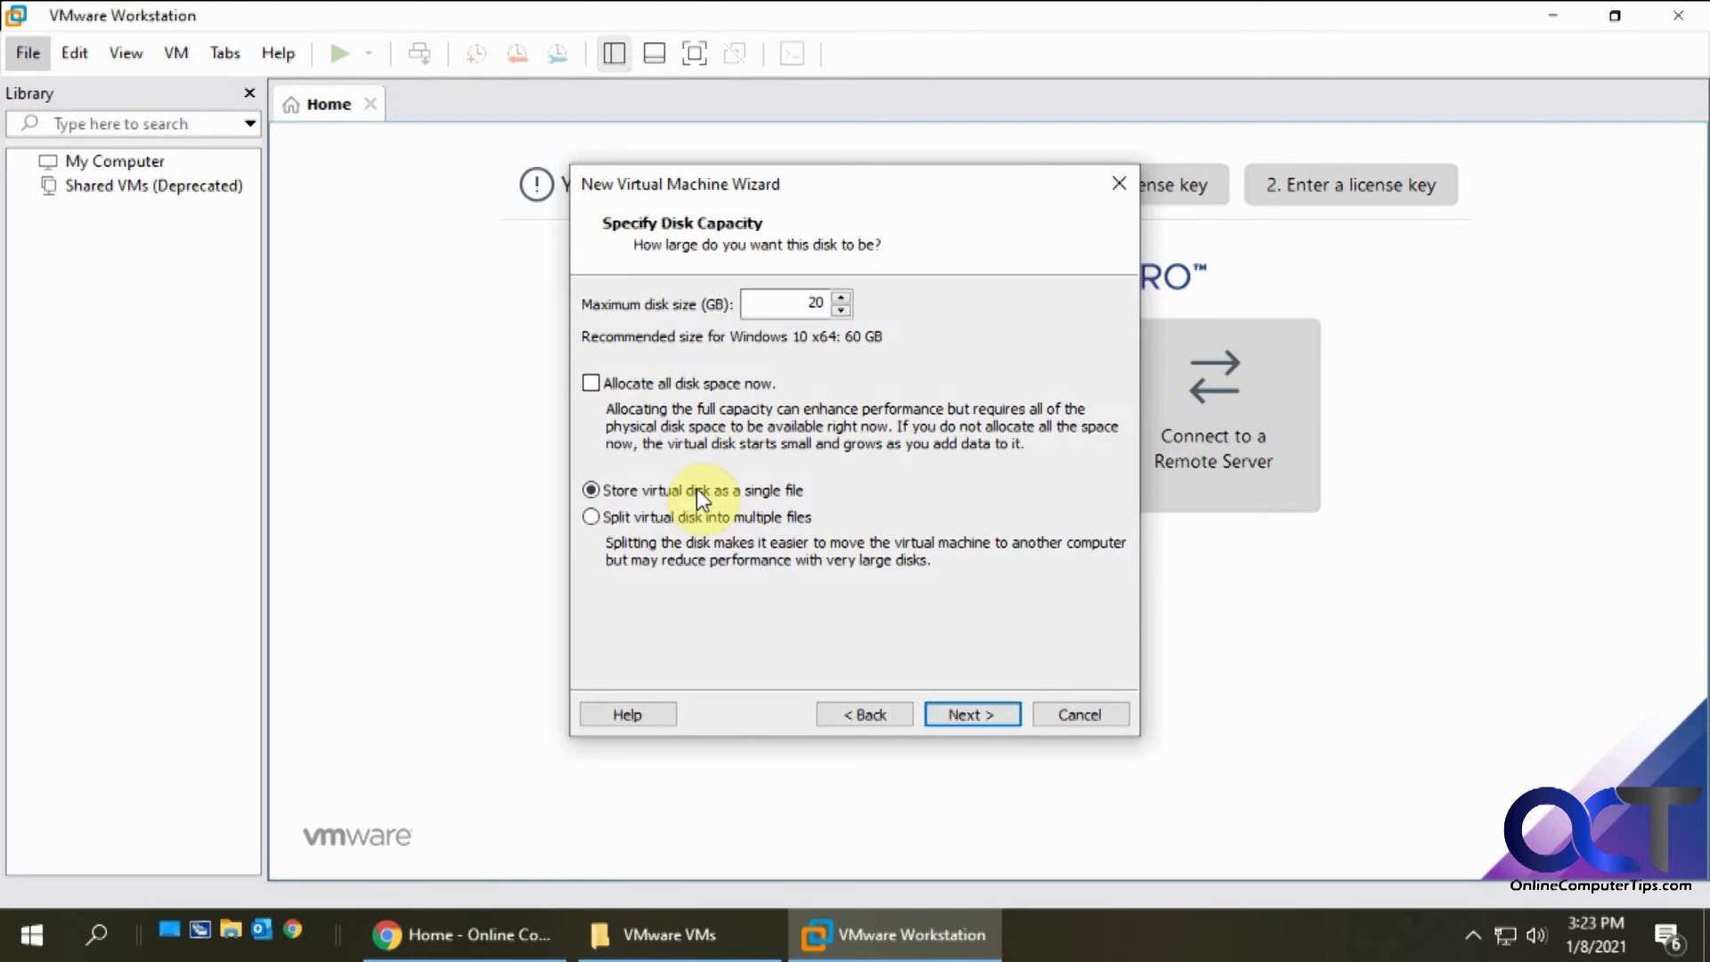
pyautogui.moveTo(740, 780)
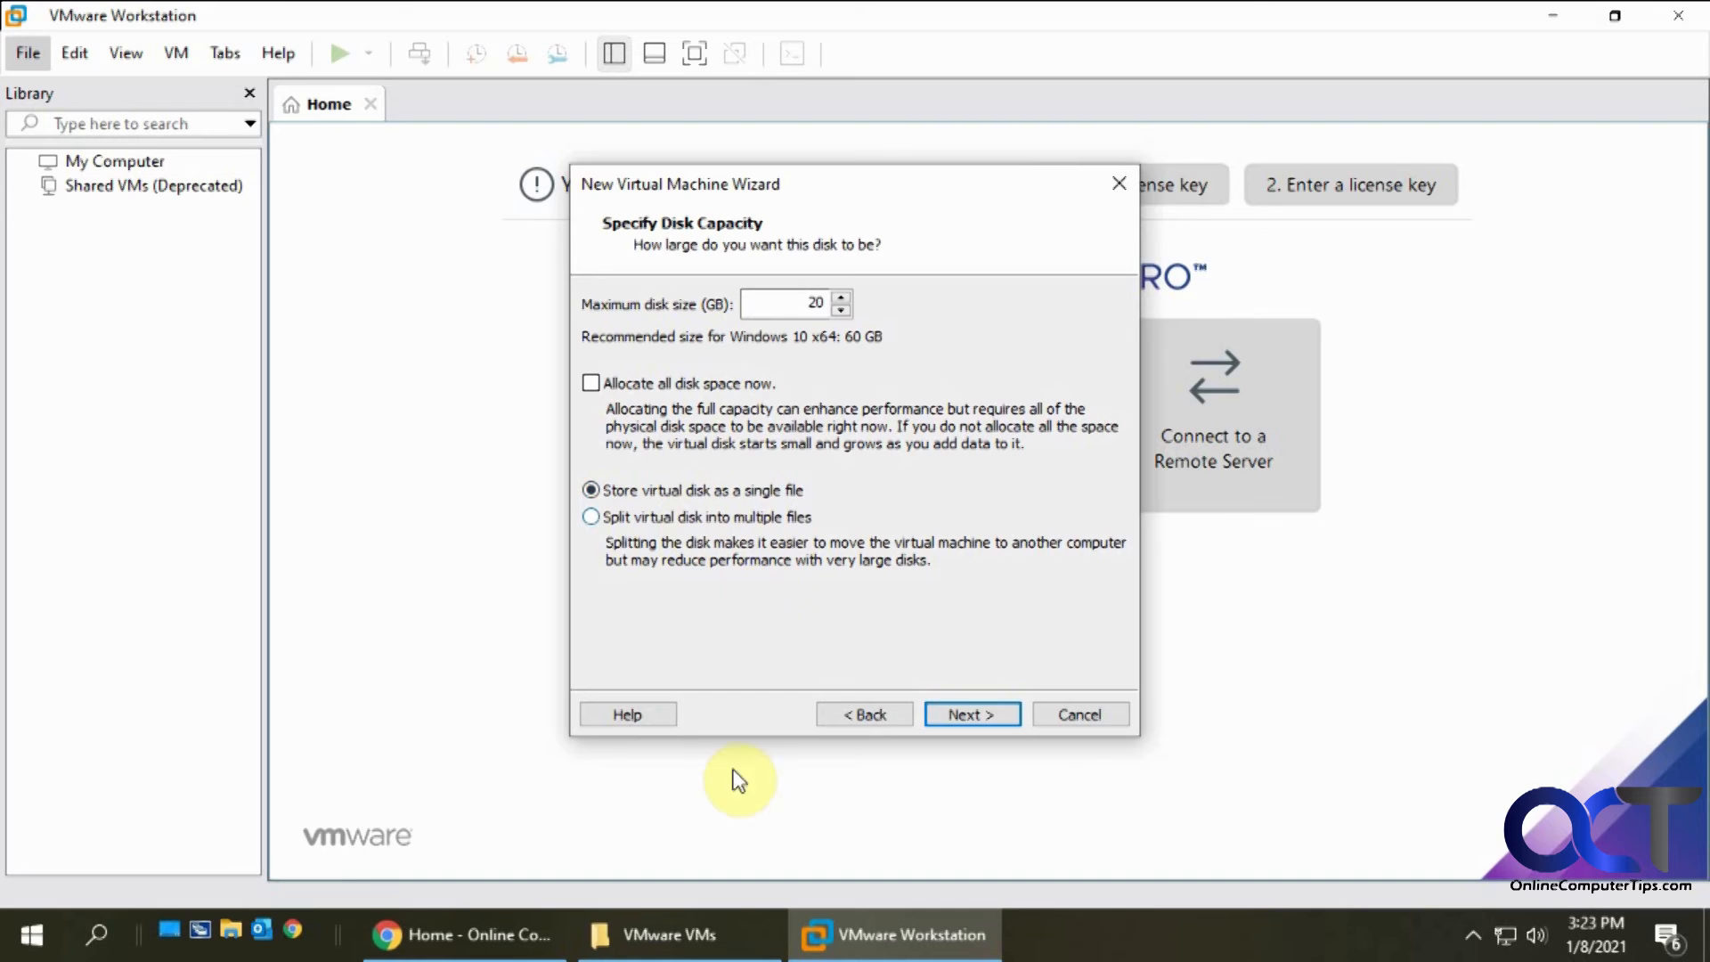
pyautogui.click(668, 935)
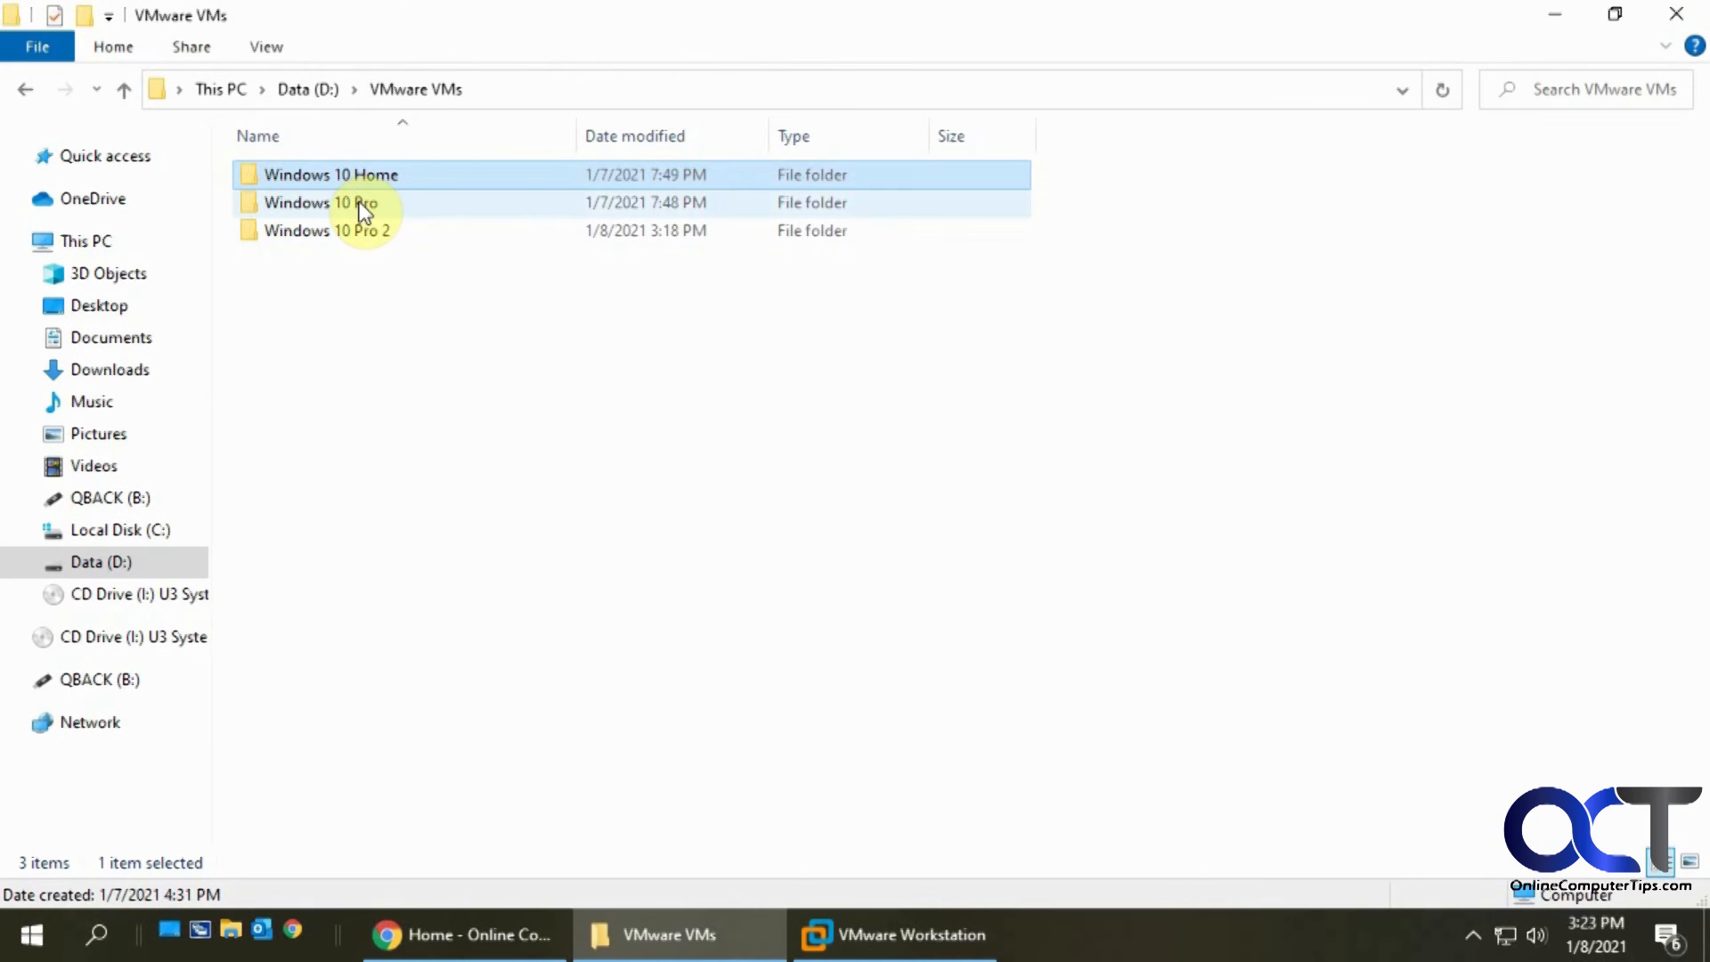
pyautogui.click(360, 203)
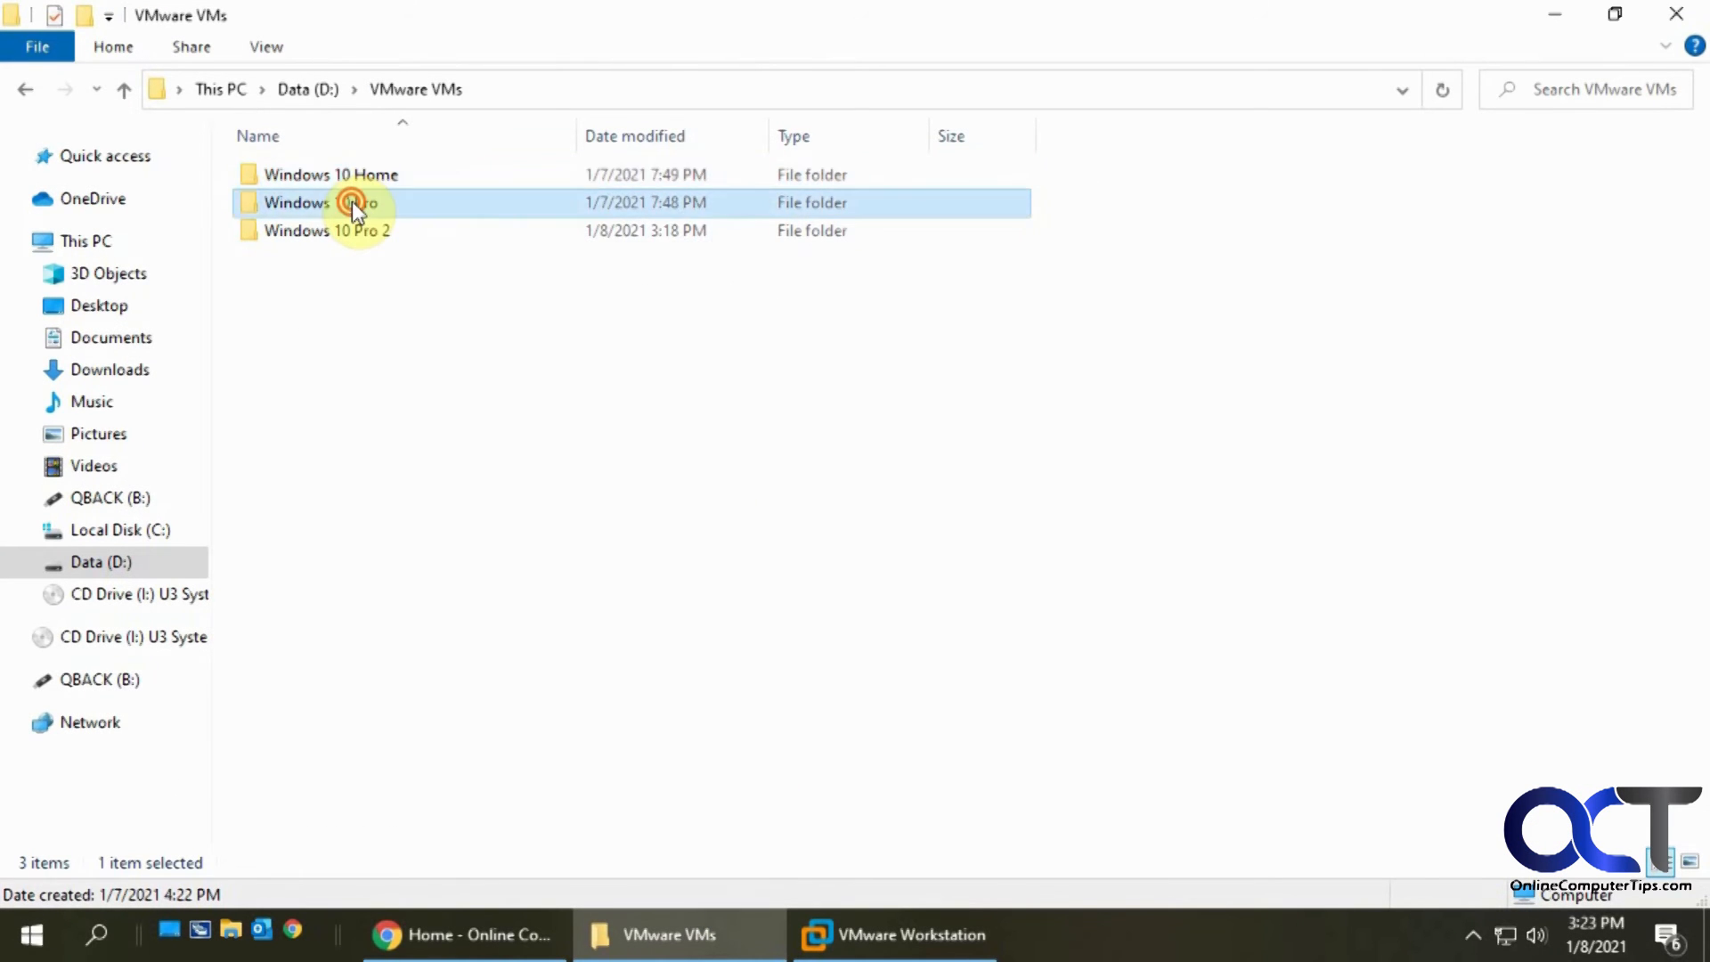
pyautogui.doubleClick(323, 203)
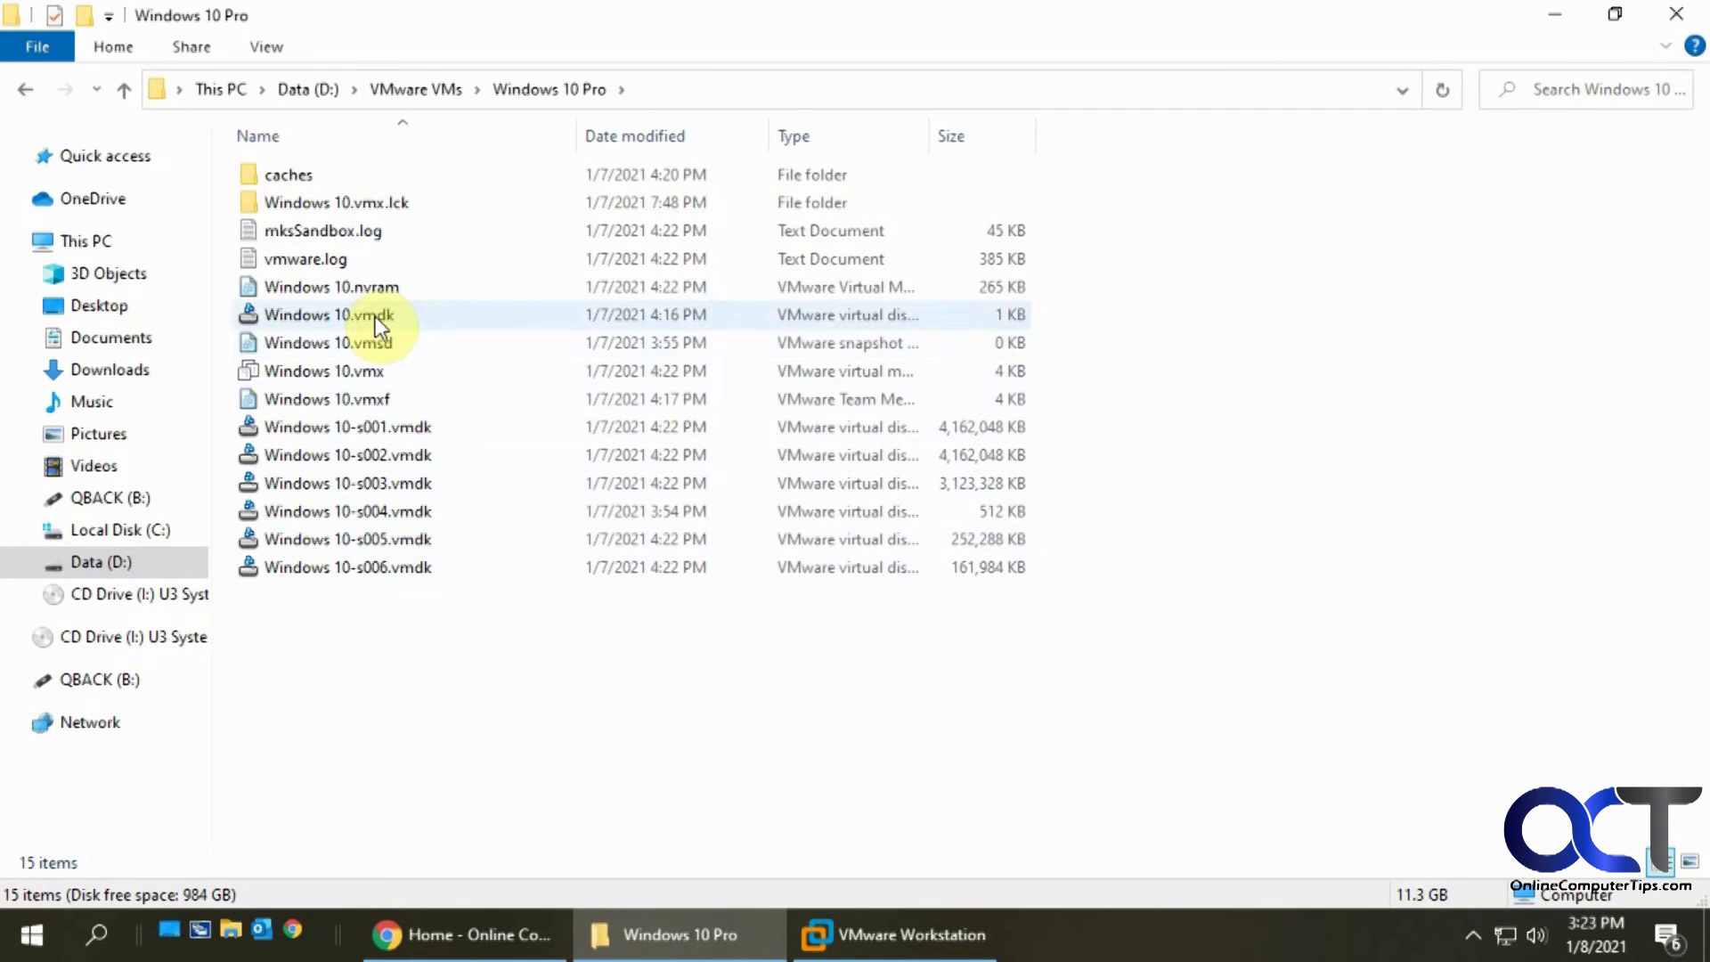
pyautogui.moveTo(415, 425)
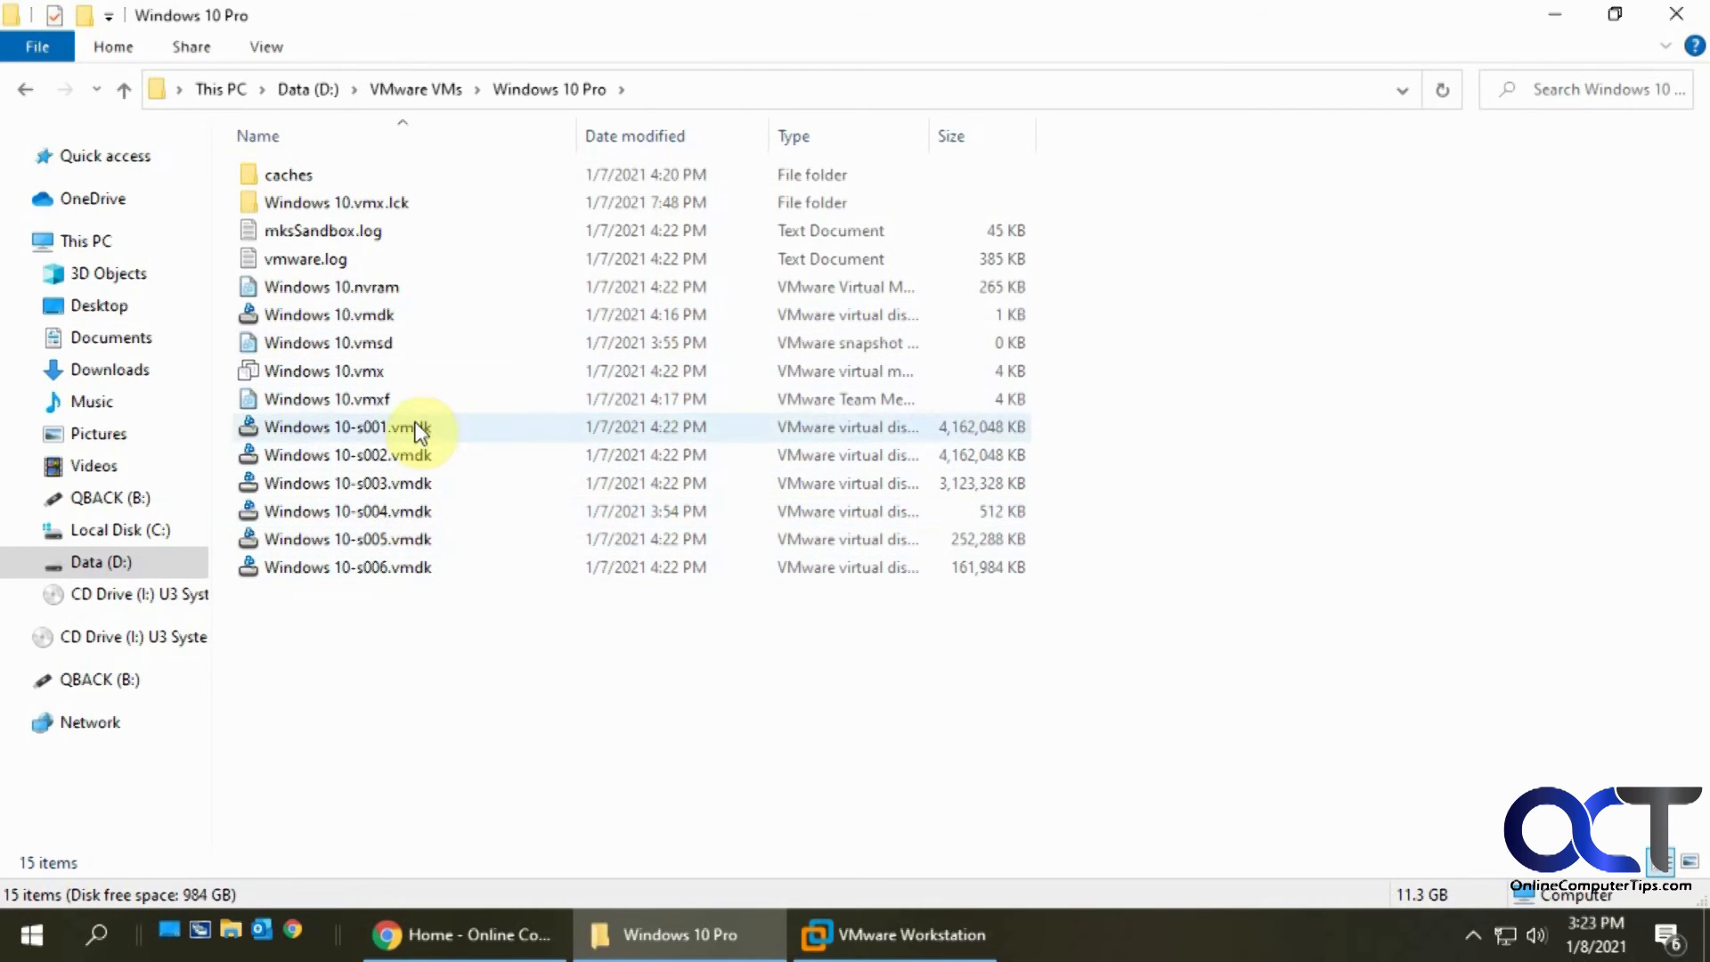
pyautogui.moveTo(442, 114)
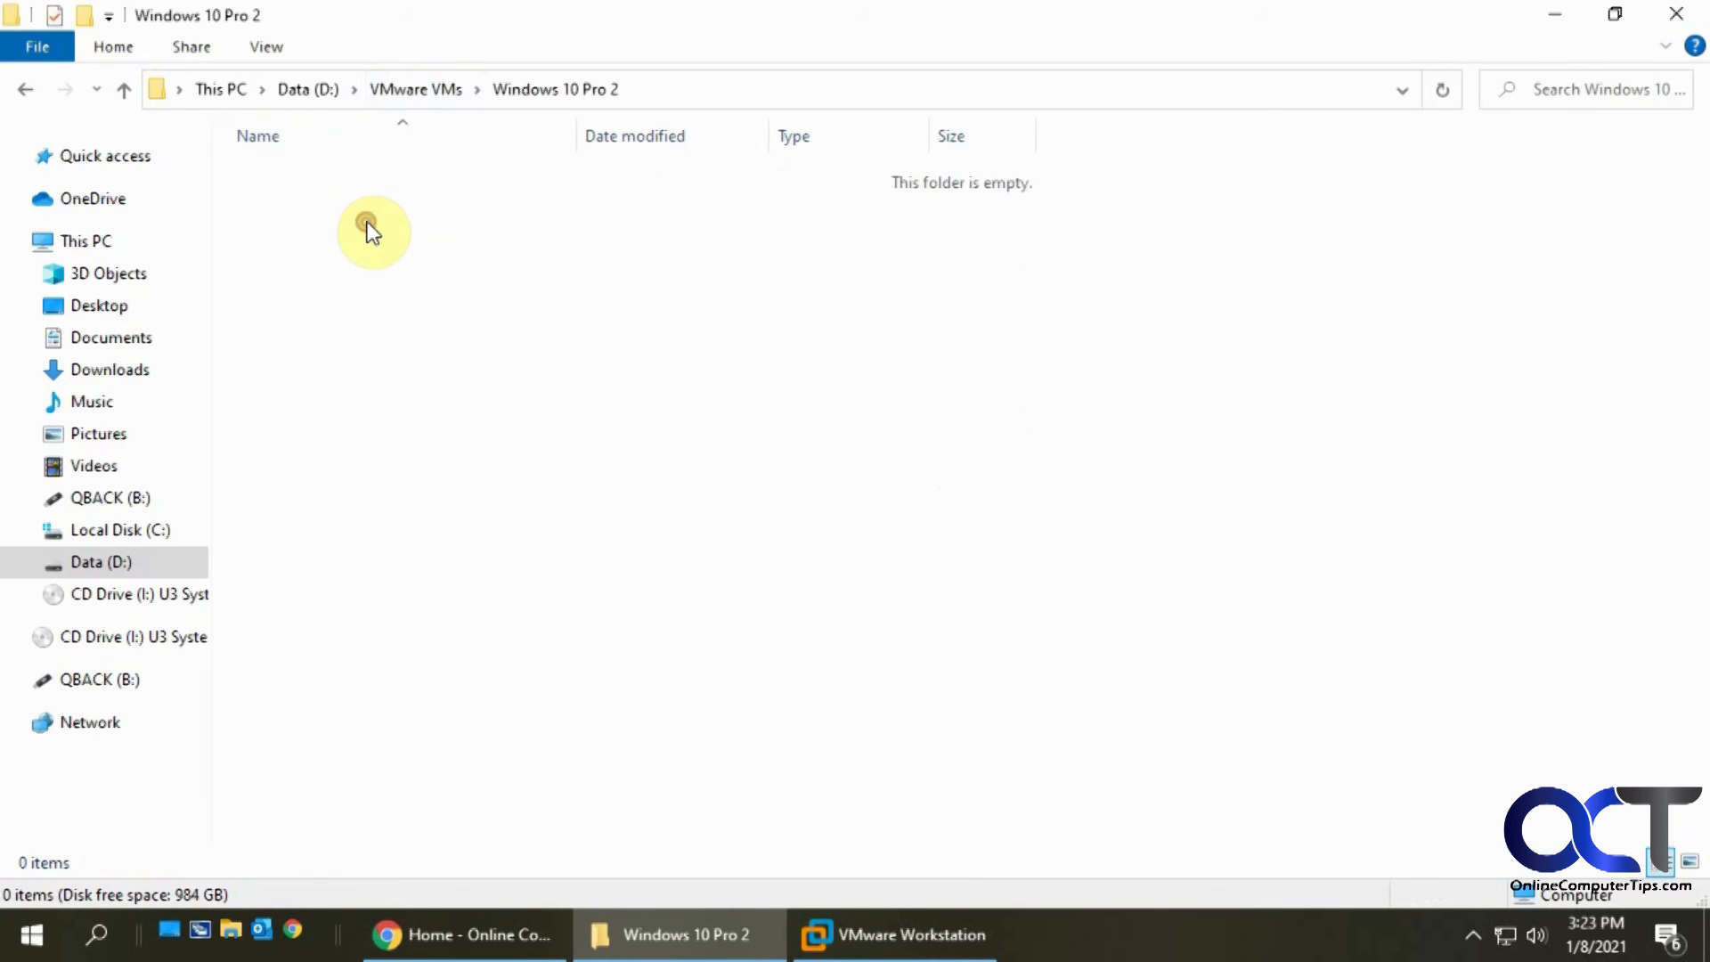
pyautogui.click(123, 89)
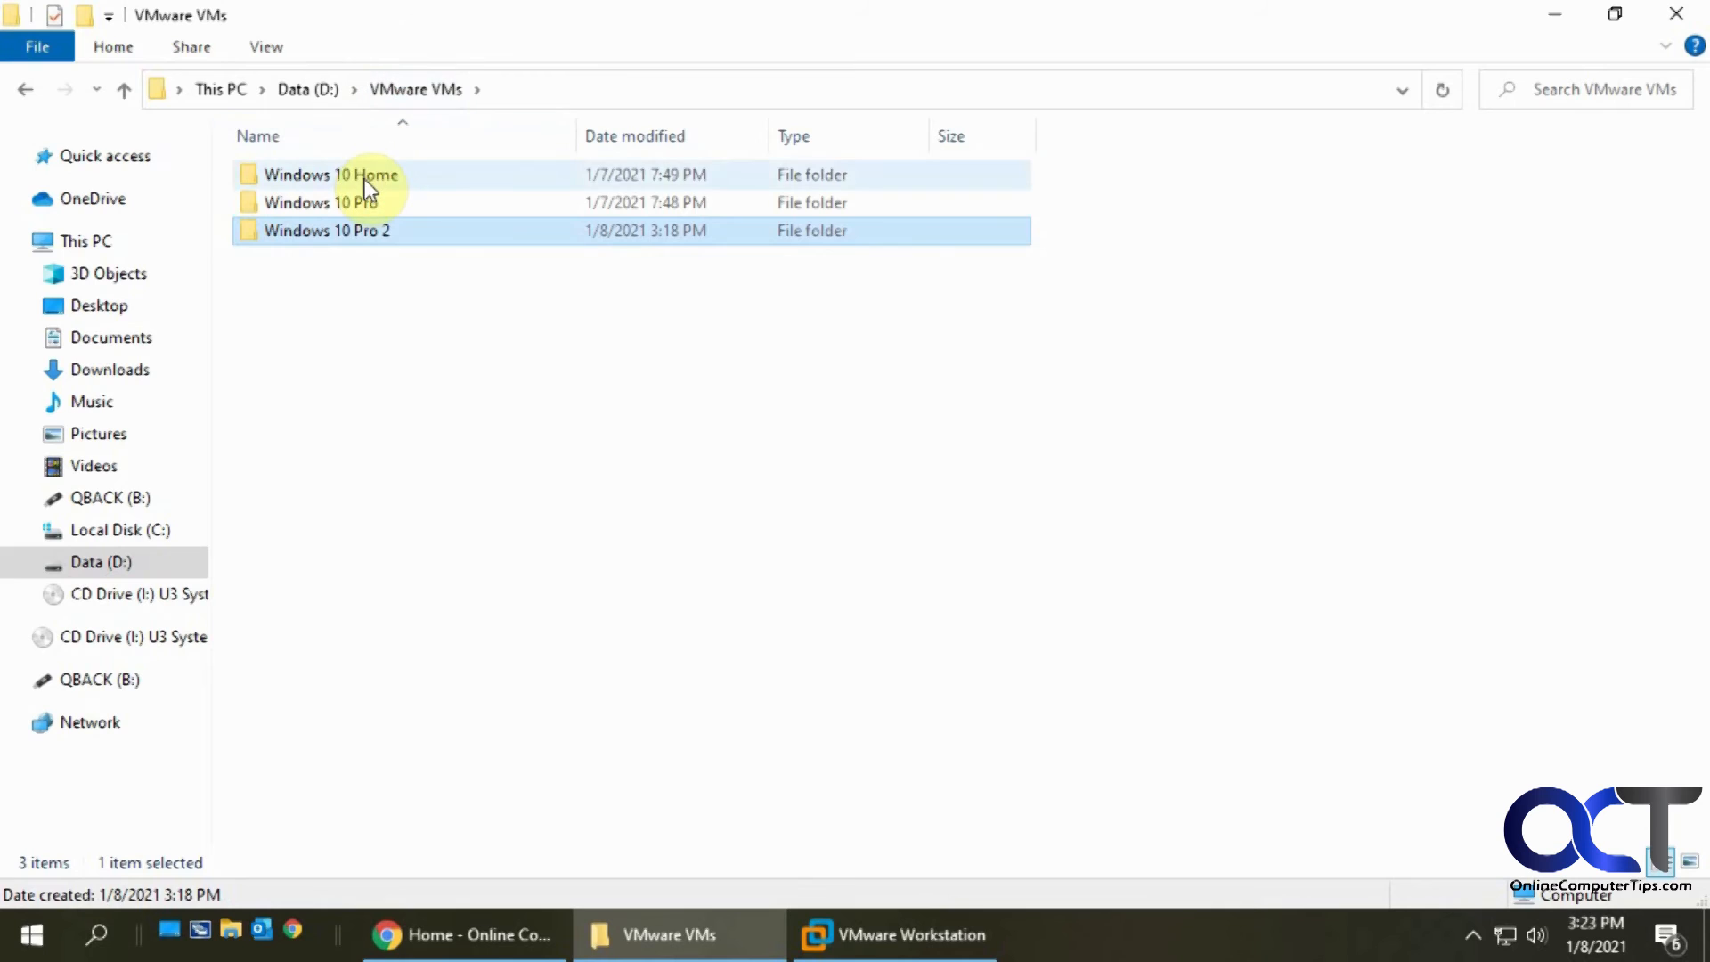
pyautogui.doubleClick(332, 175)
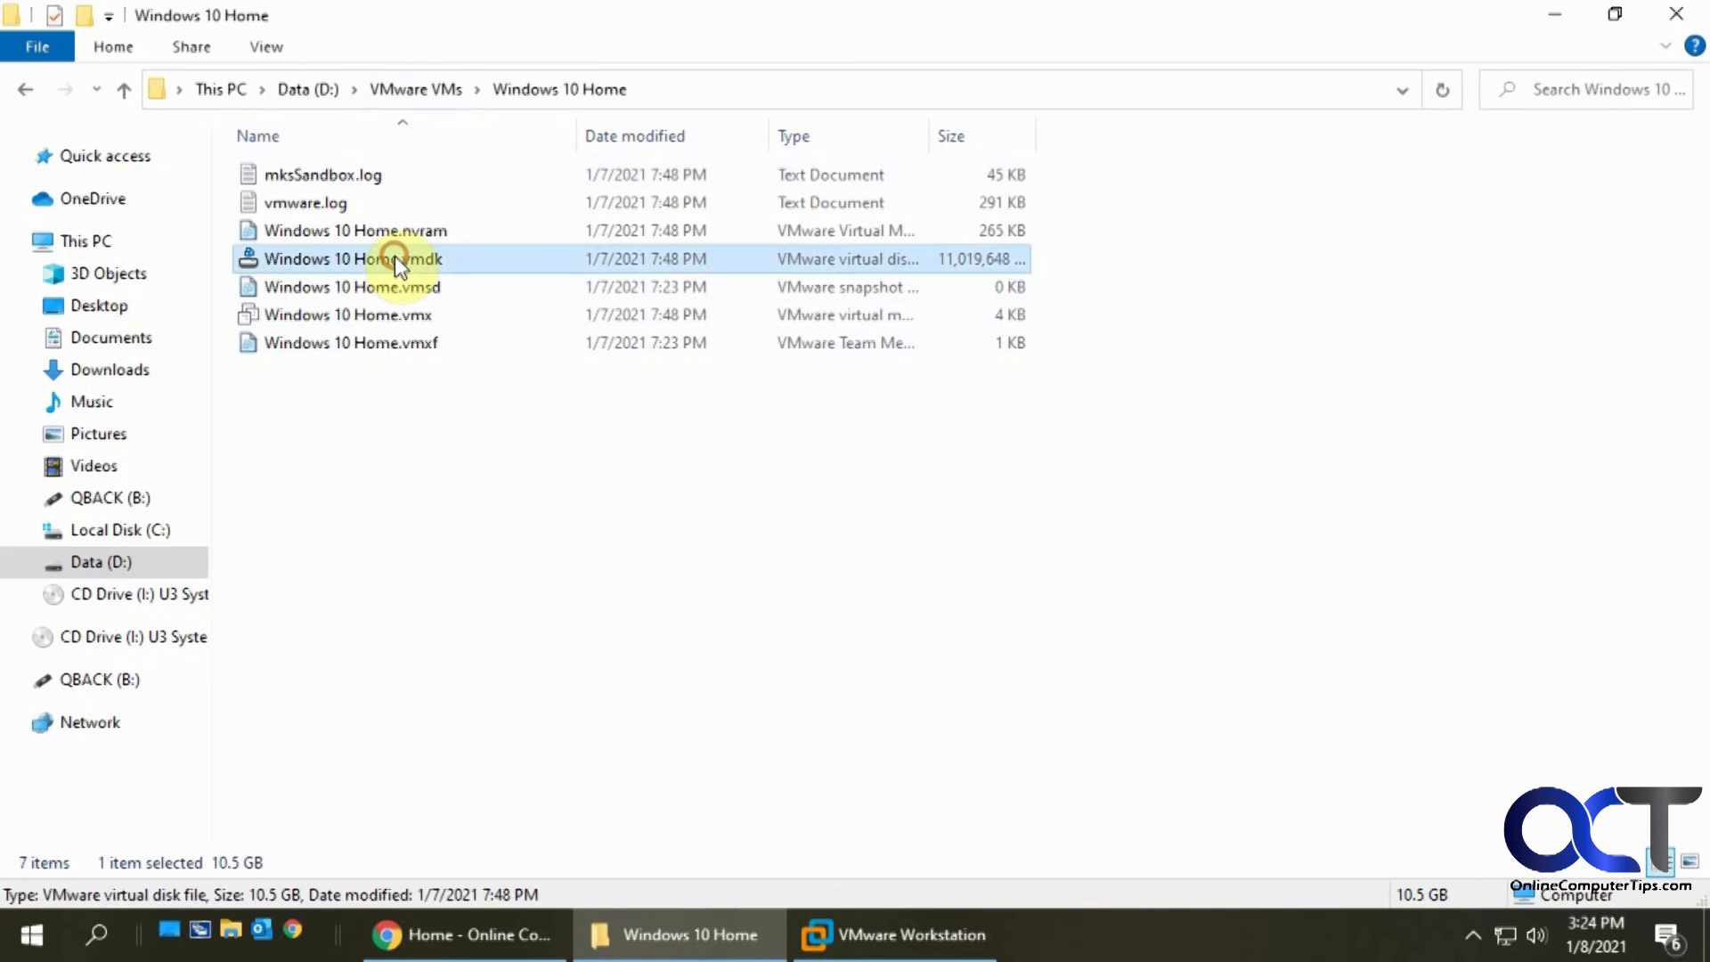
pyautogui.moveTo(431, 263)
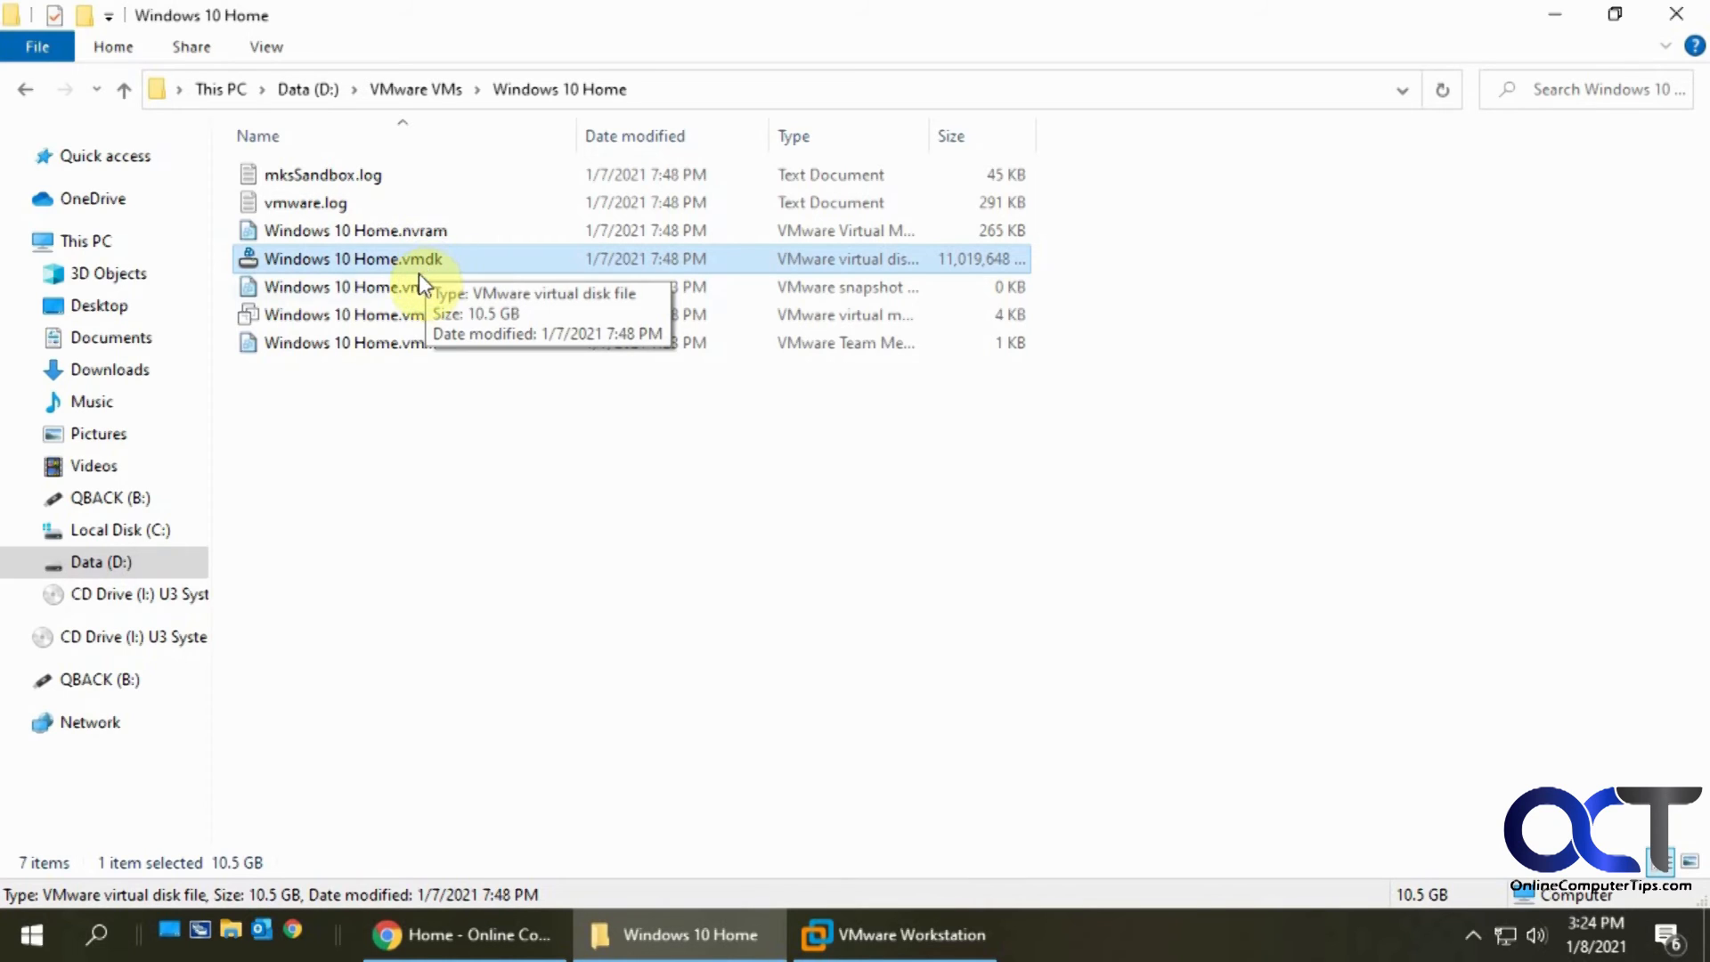
pyautogui.moveTo(670, 260)
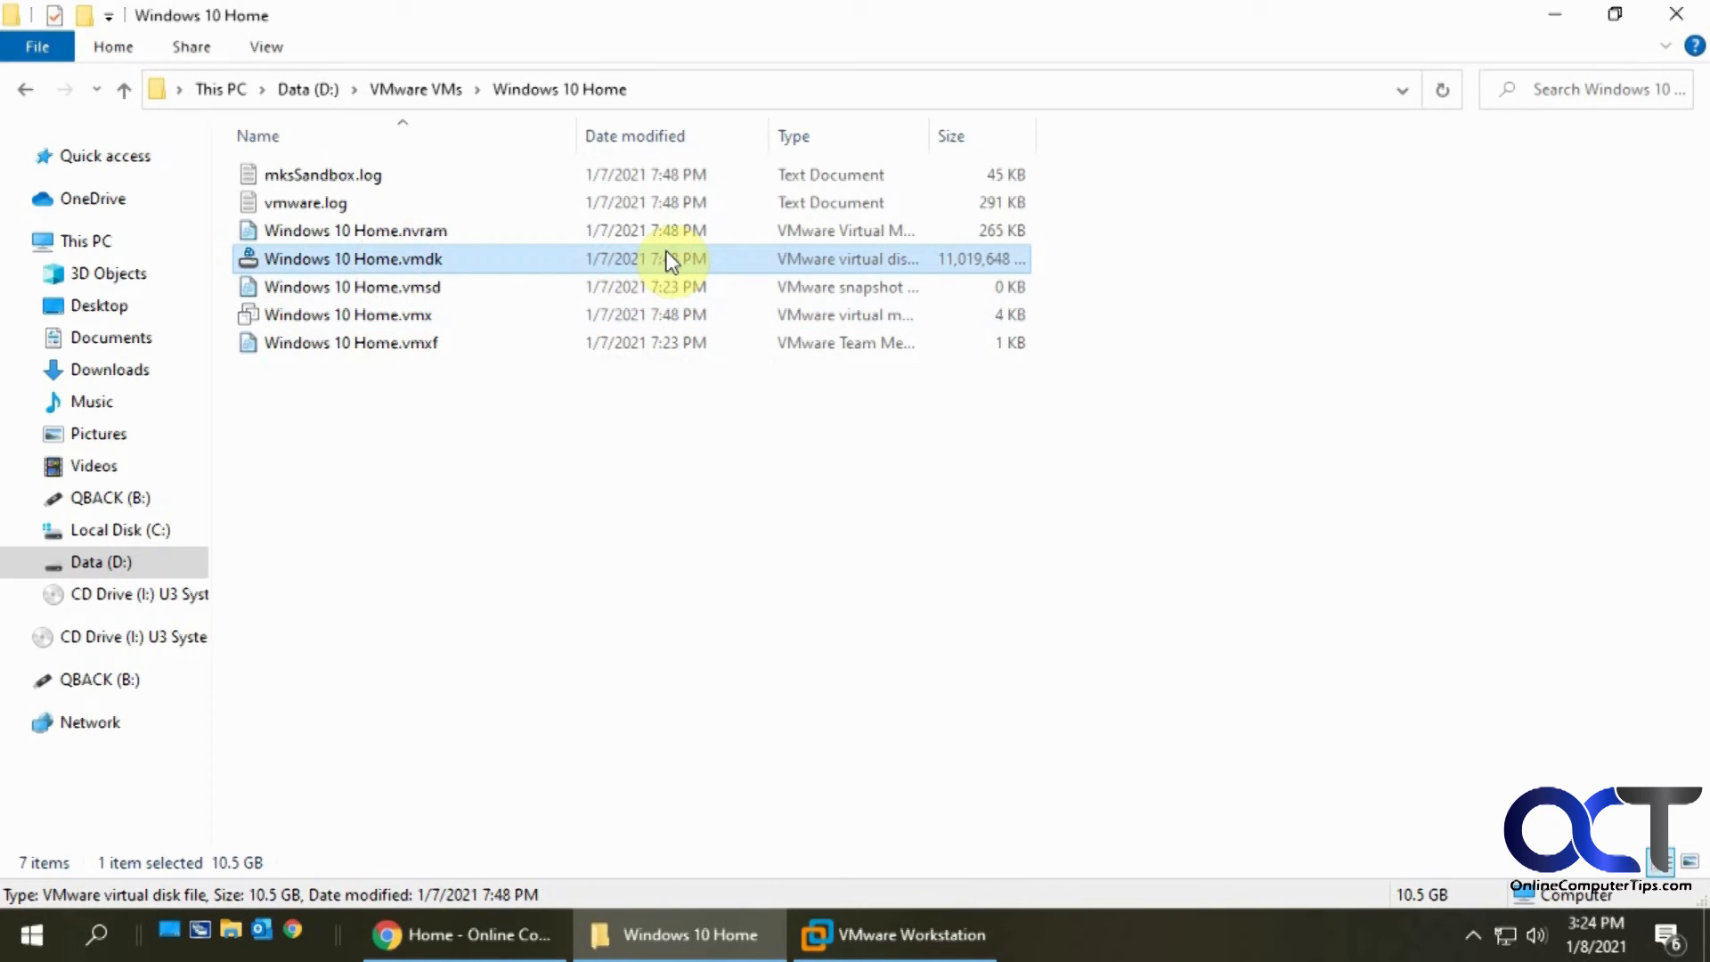
pyautogui.moveTo(657, 630)
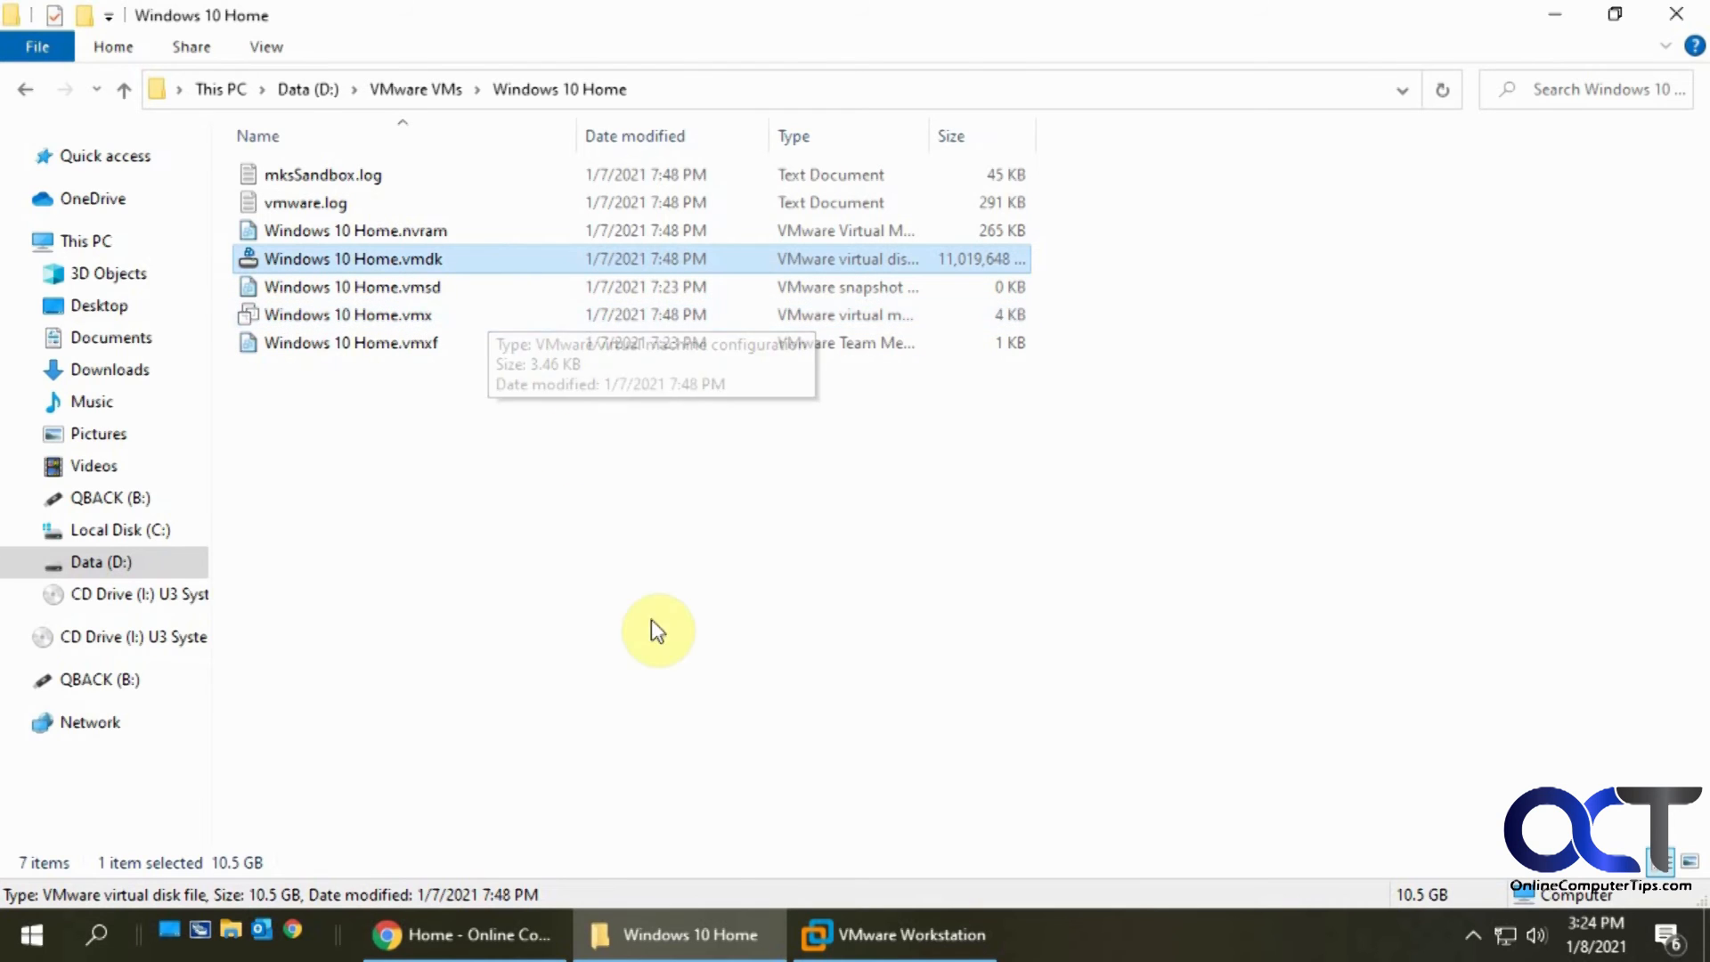
pyautogui.click(893, 935)
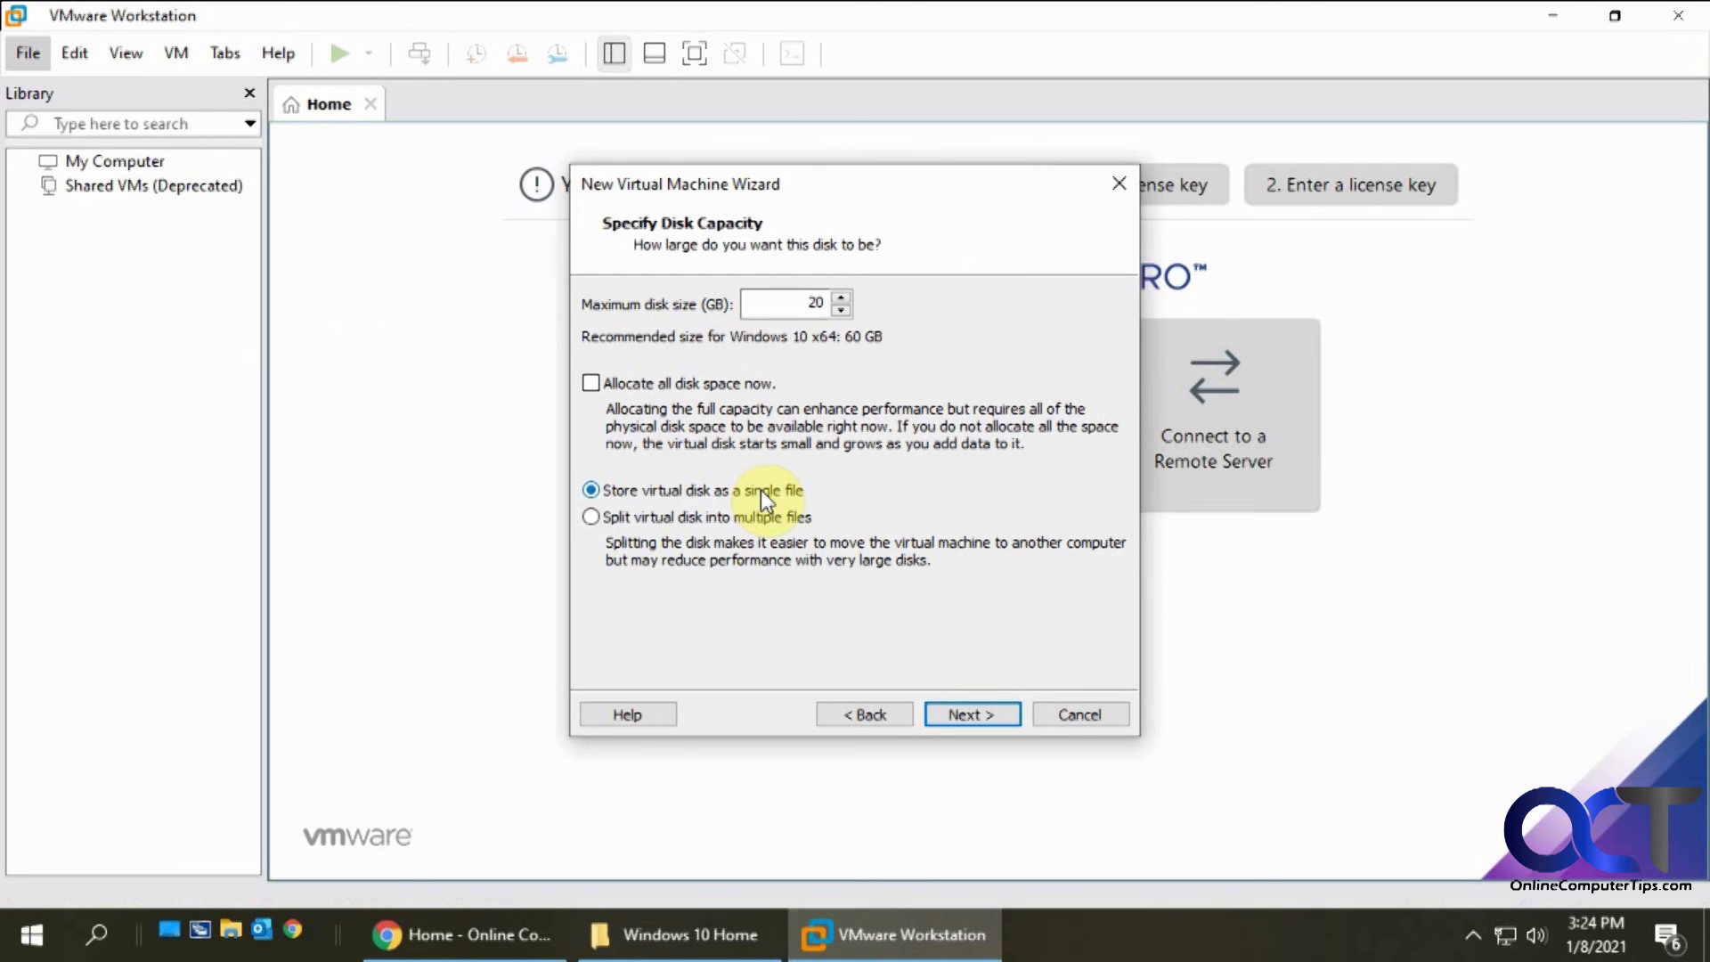
pyautogui.moveTo(962, 641)
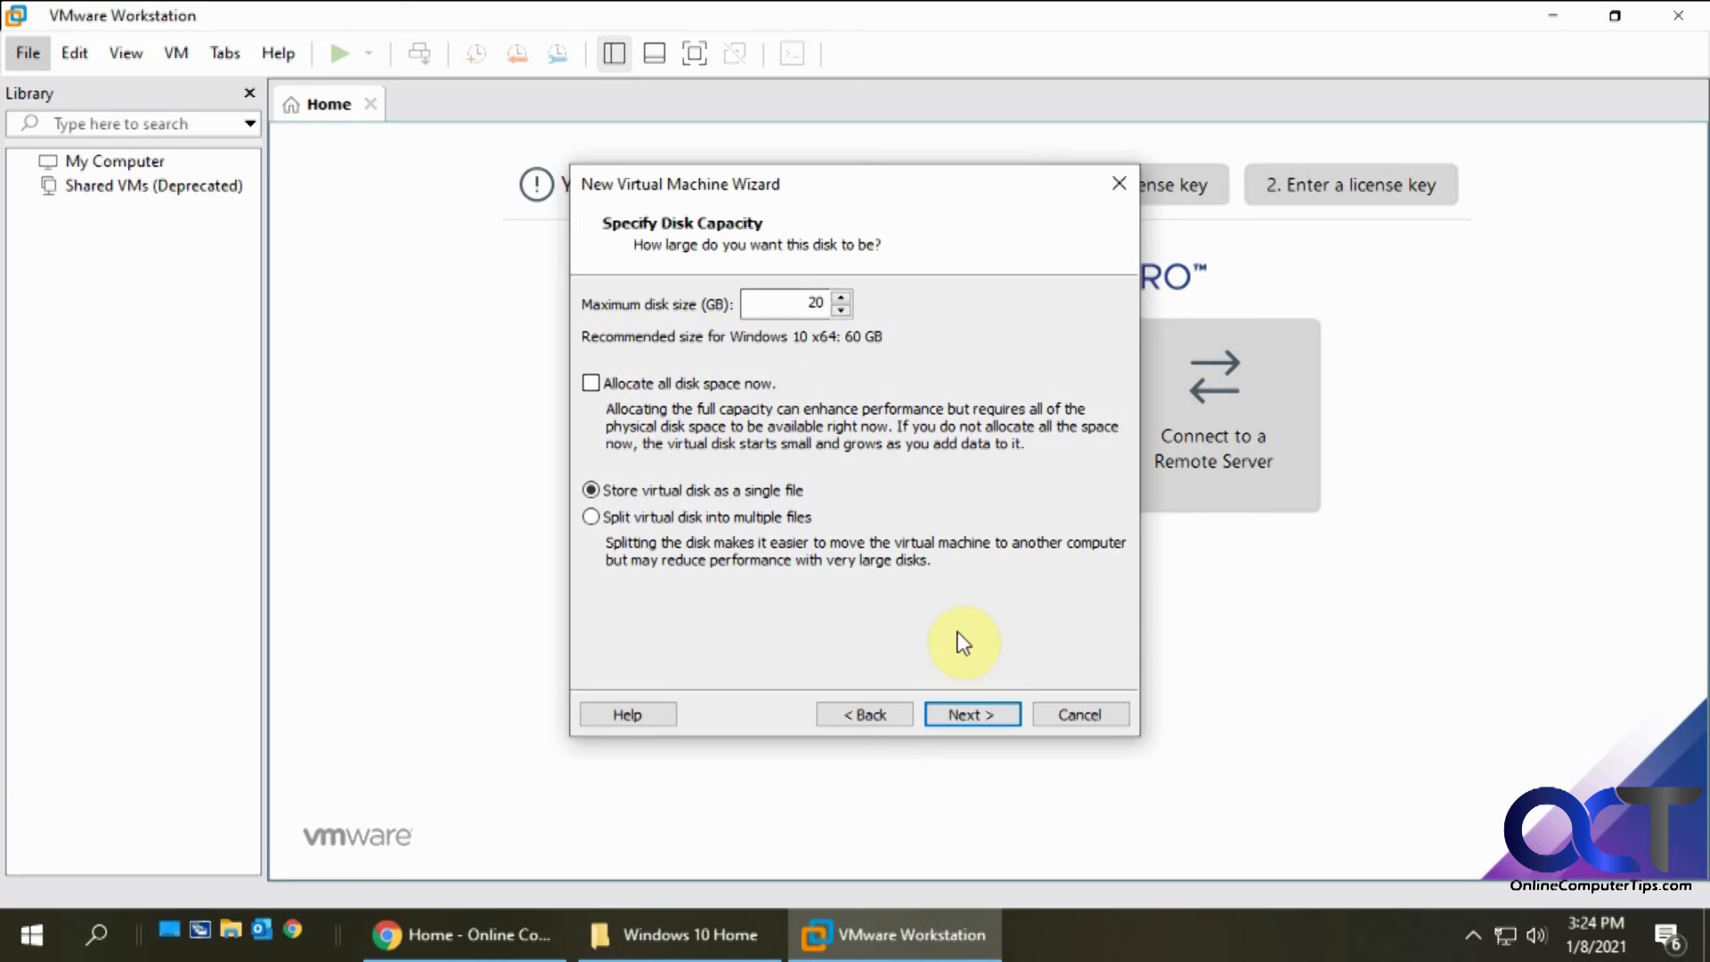
# Place the disk file in D:\VMware VMs\Windows 10 Pro 2 as Windows 10 Pro 2.vmdk and reach the summary
pyautogui.click(969, 714)
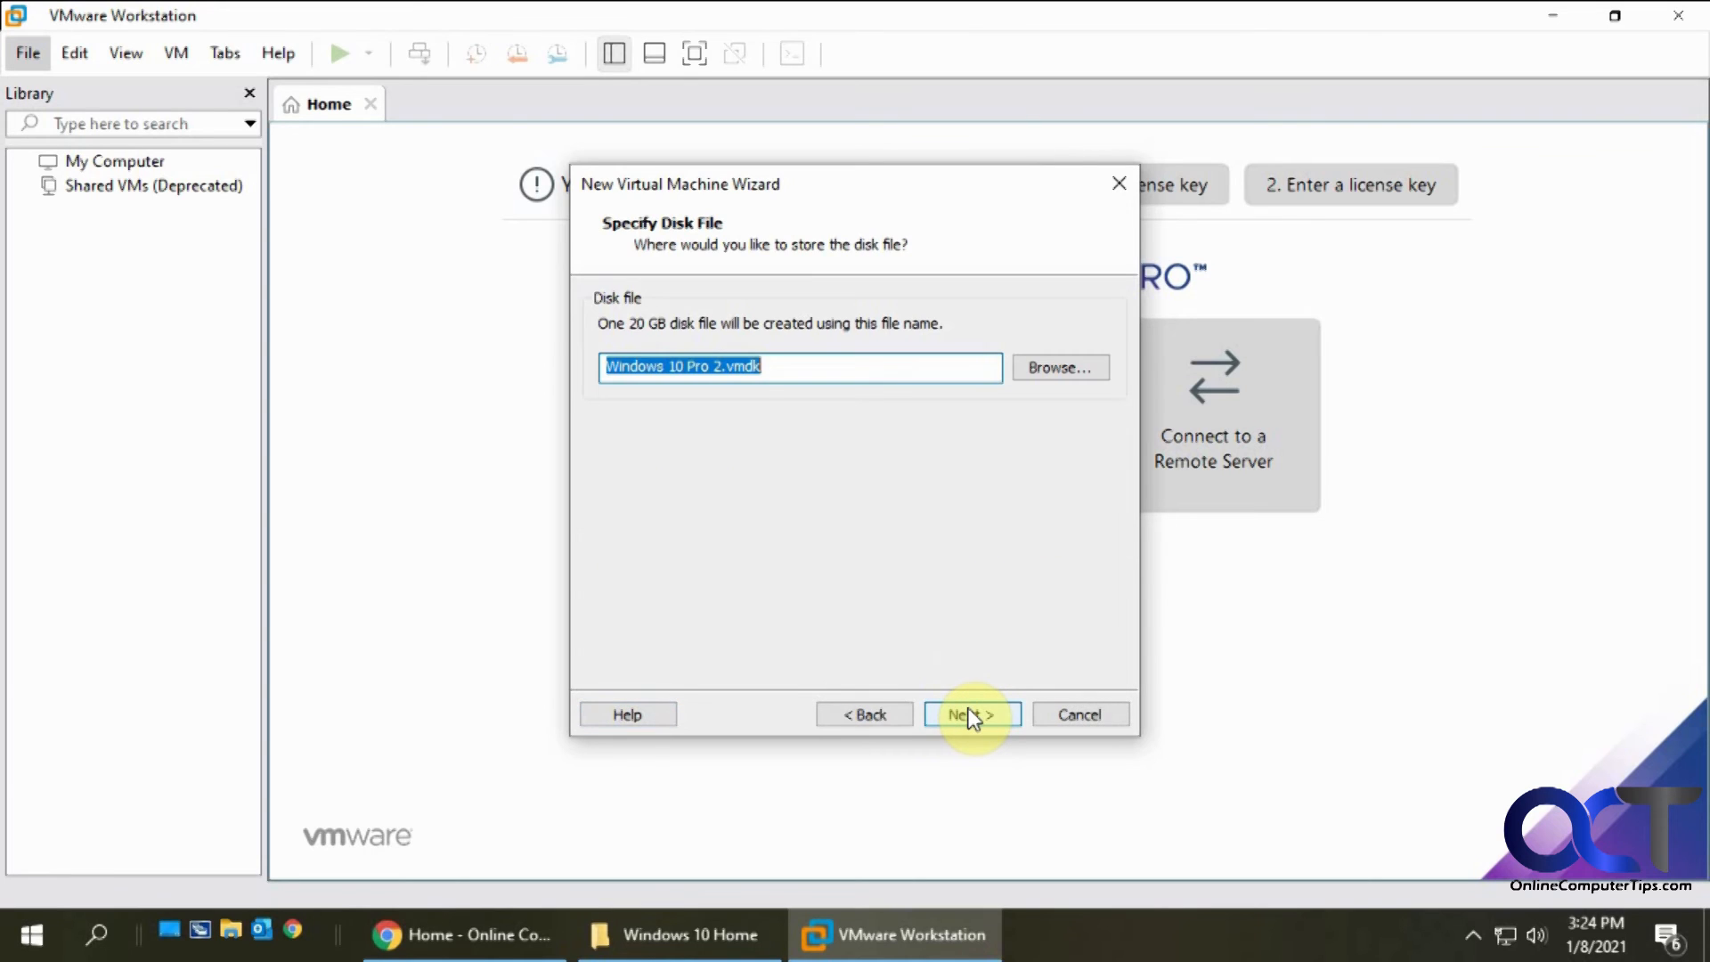
pyautogui.moveTo(736, 367)
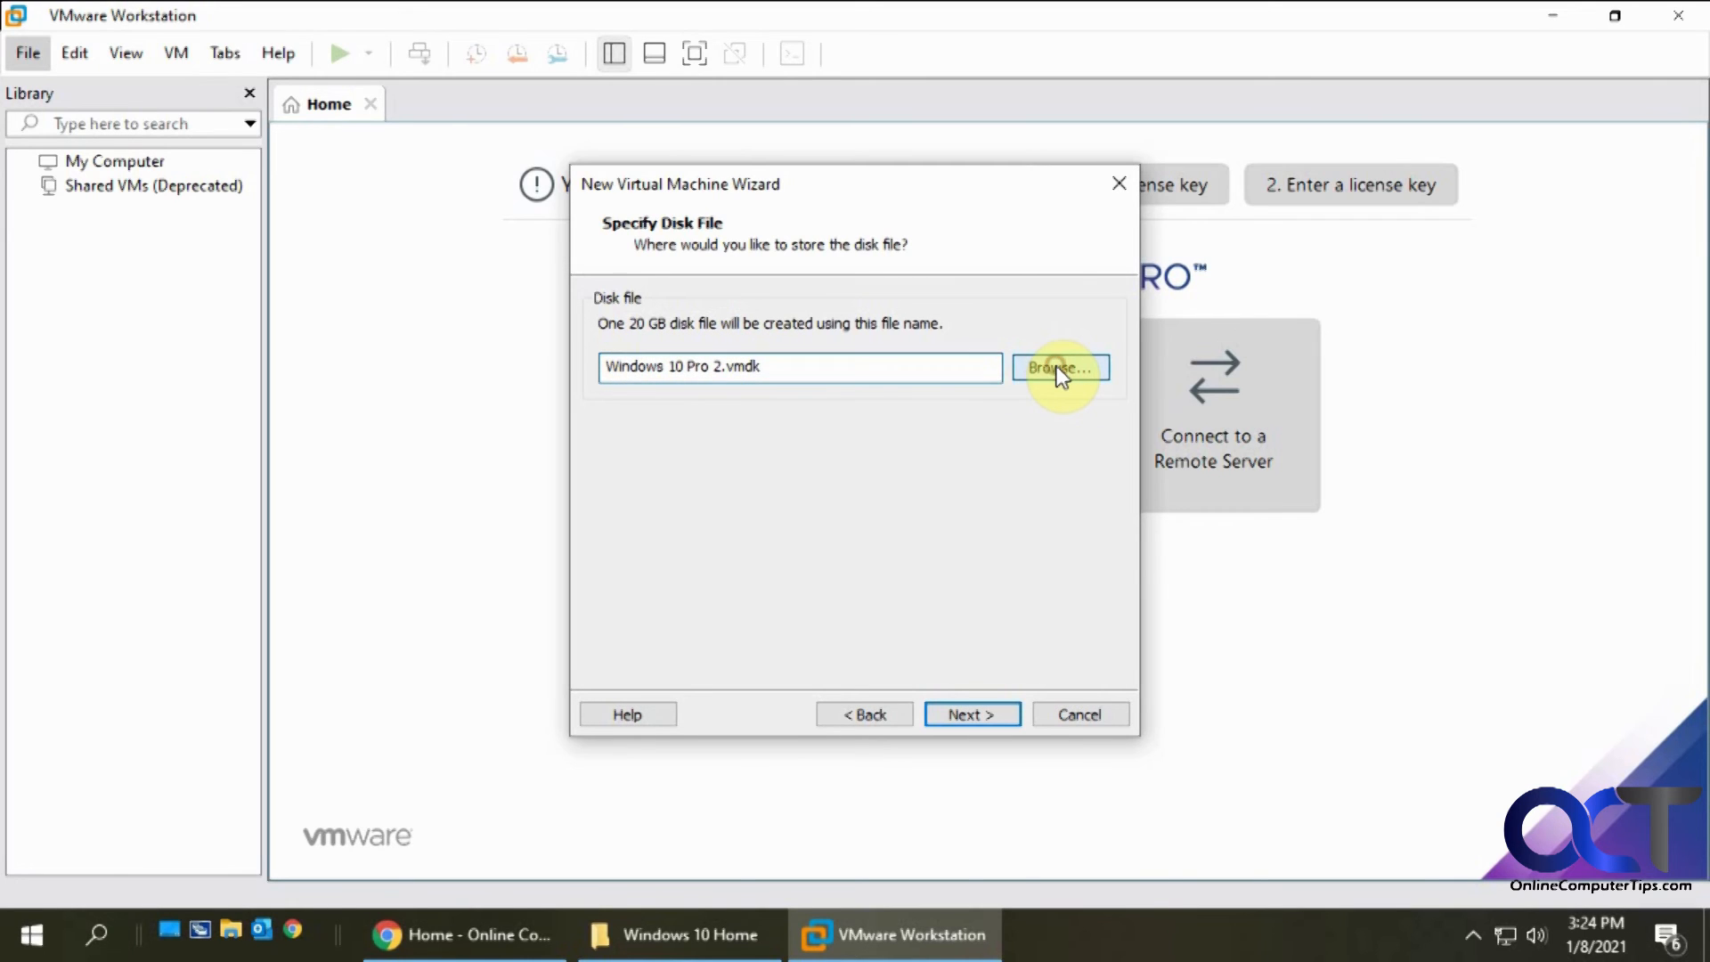
pyautogui.click(1058, 367)
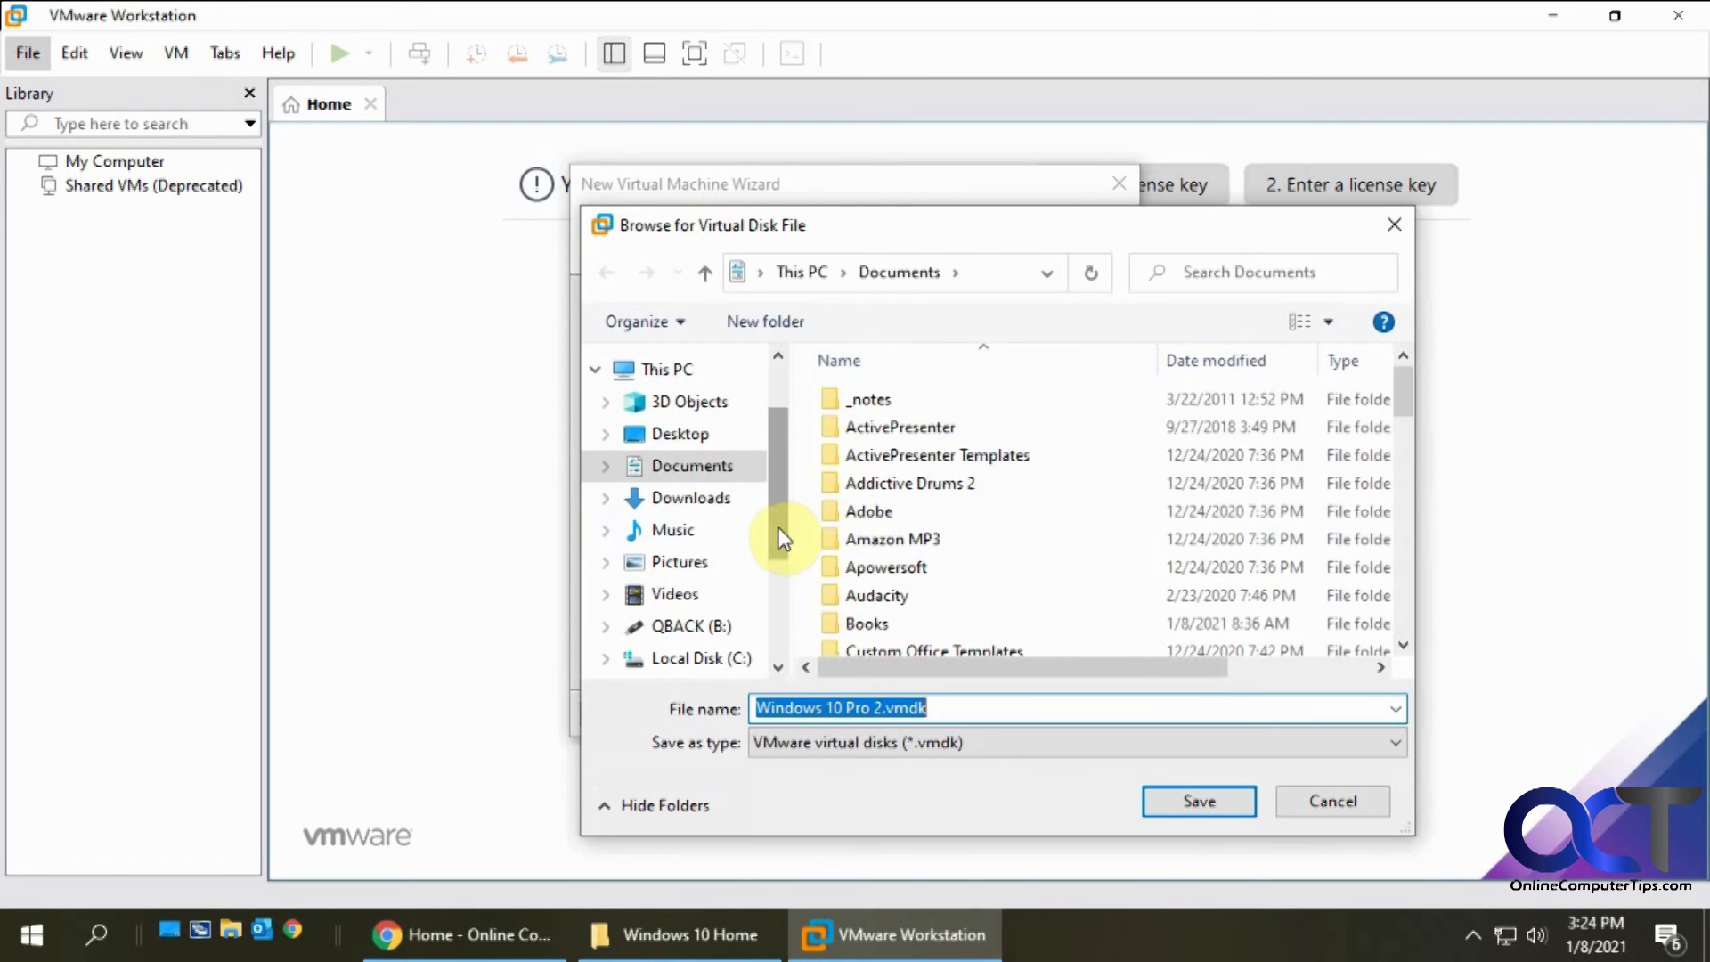
pyautogui.click(682, 583)
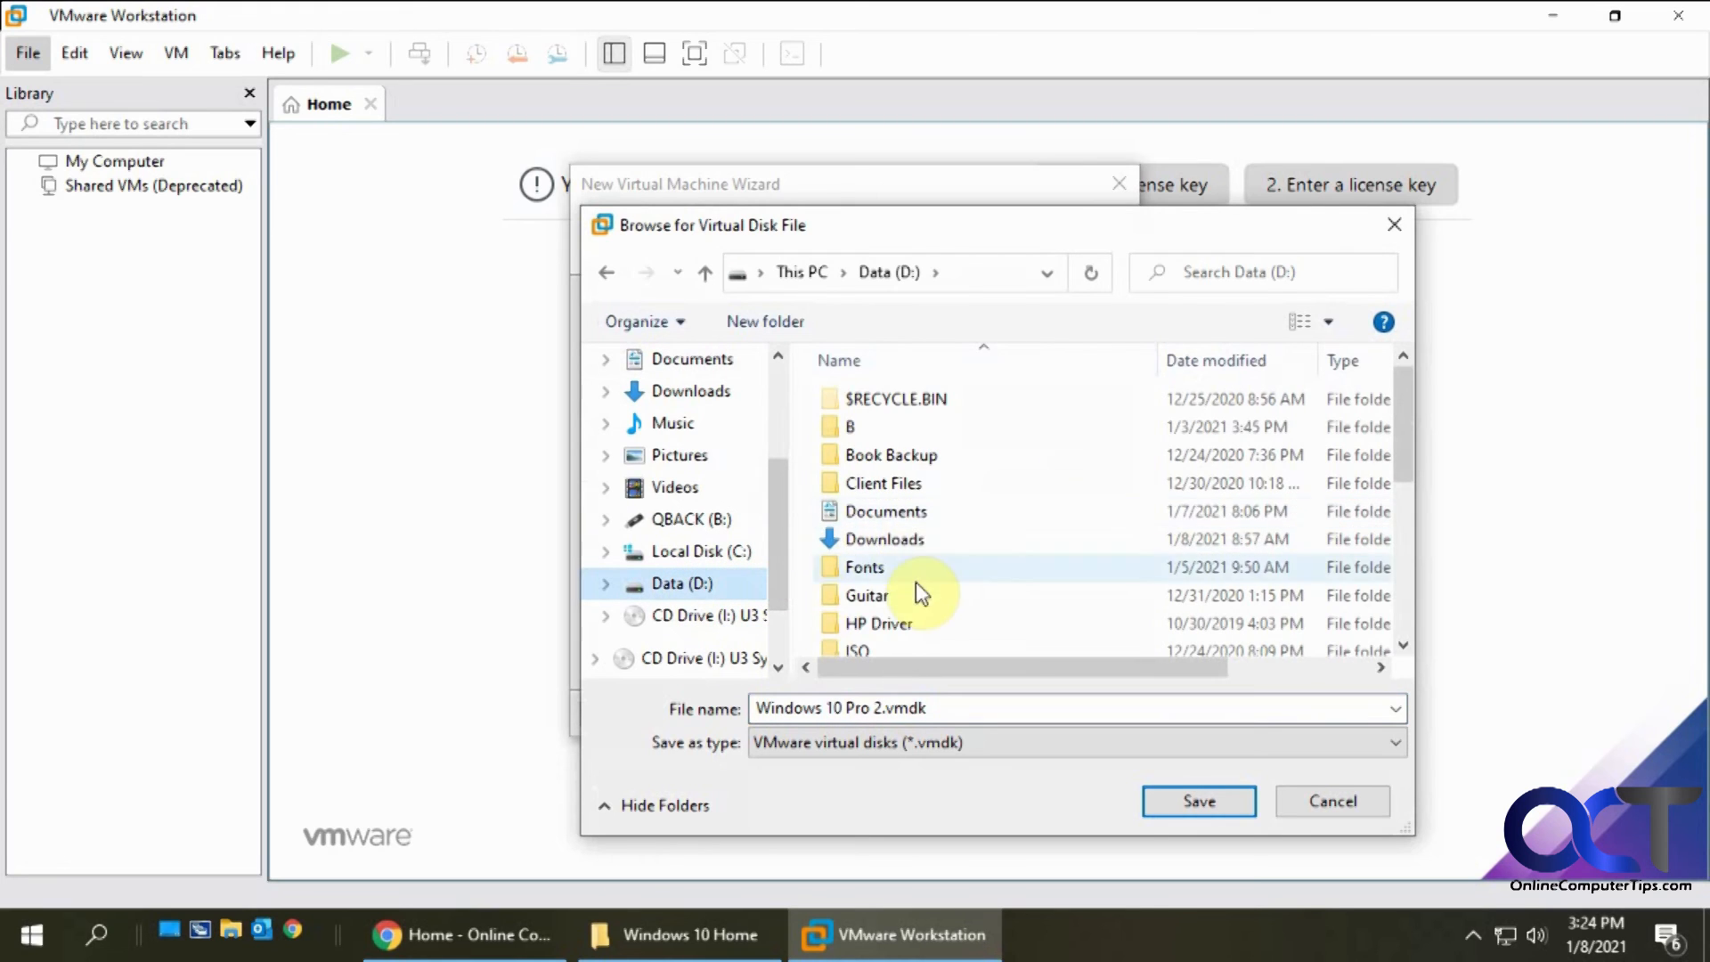
pyautogui.scroll(-3)
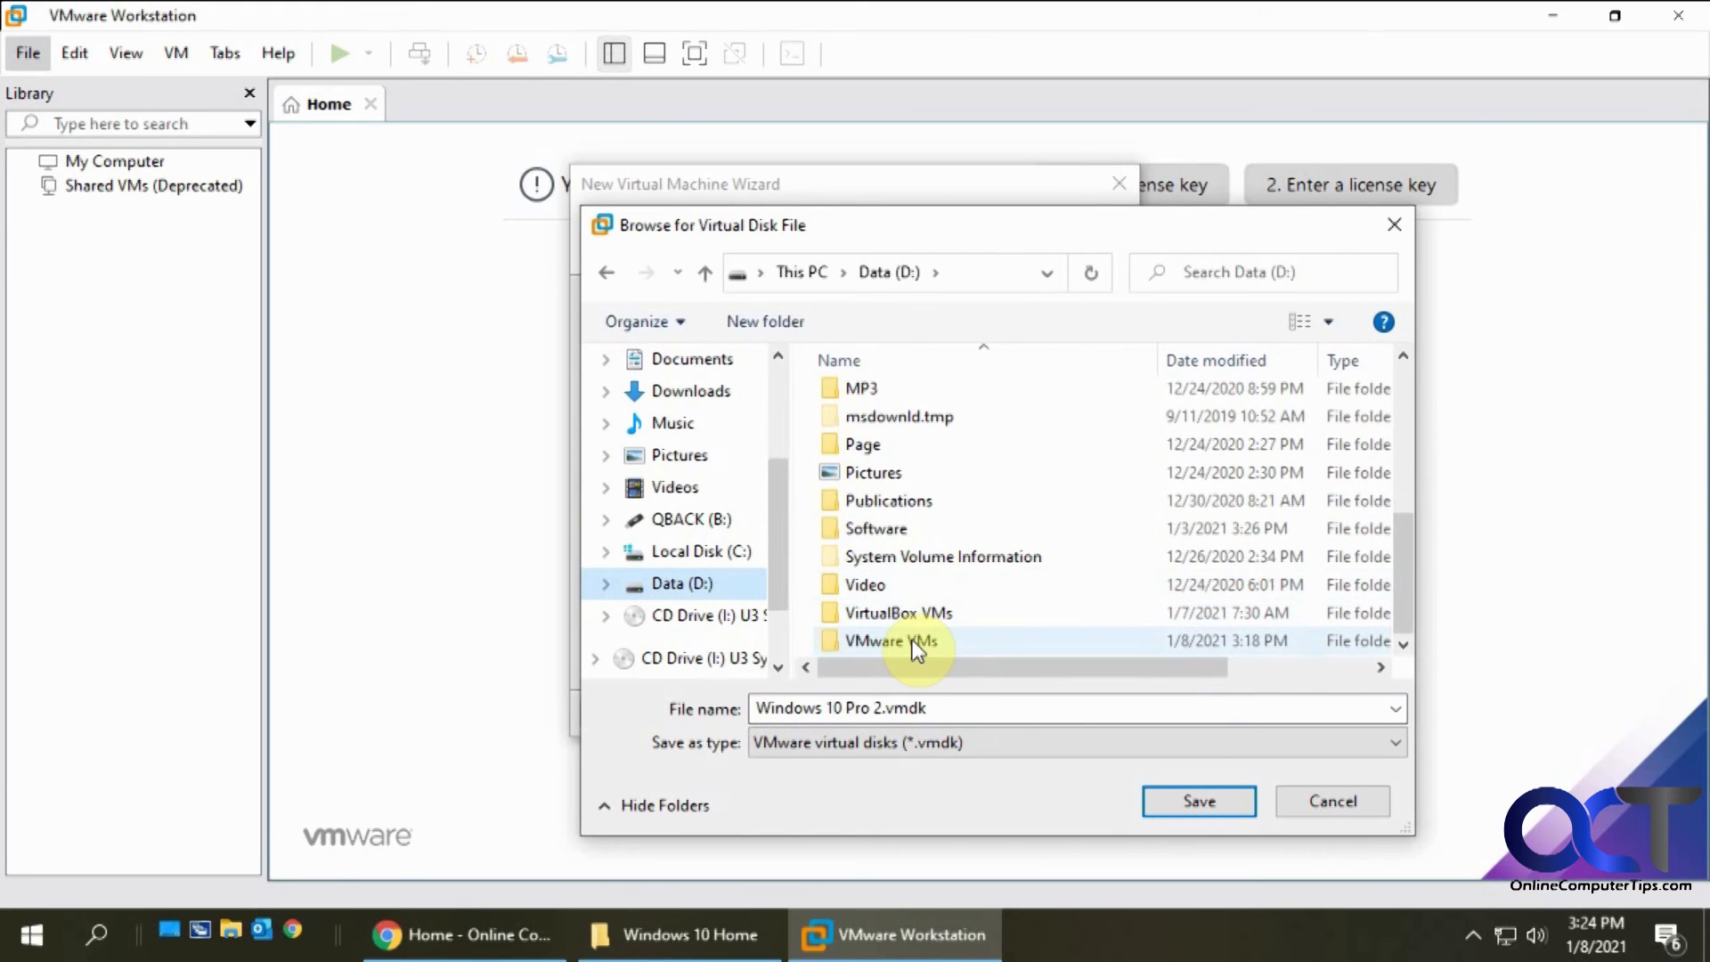
pyautogui.doubleClick(892, 639)
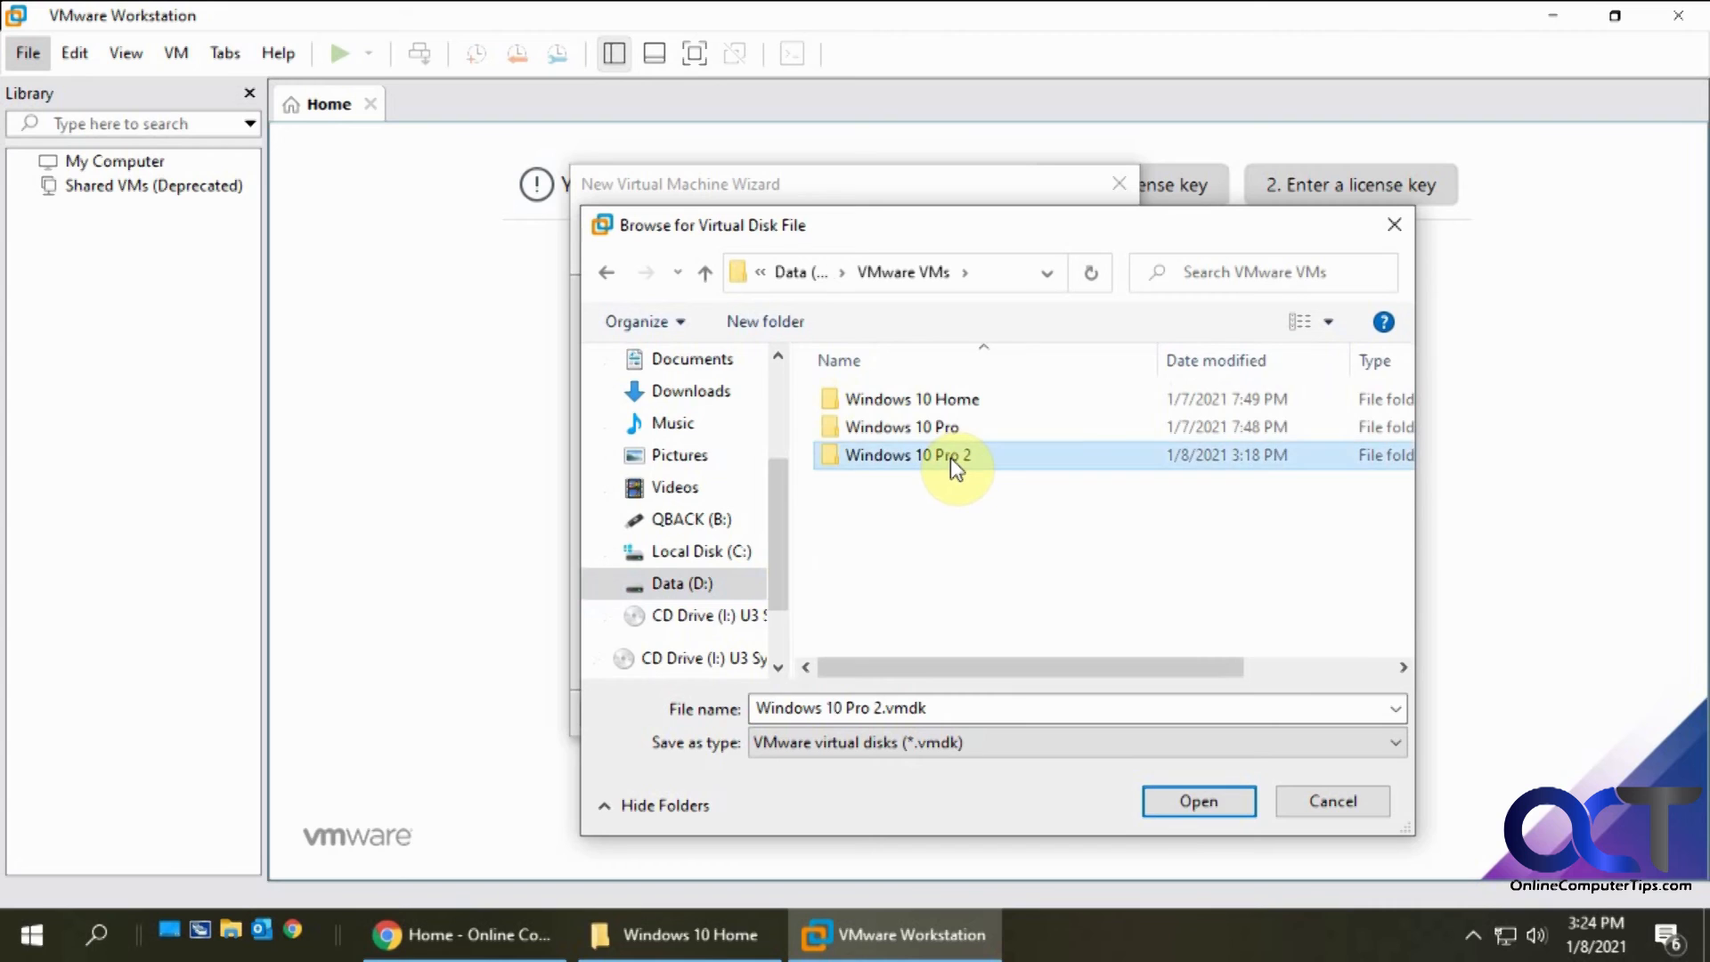
pyautogui.click(1197, 800)
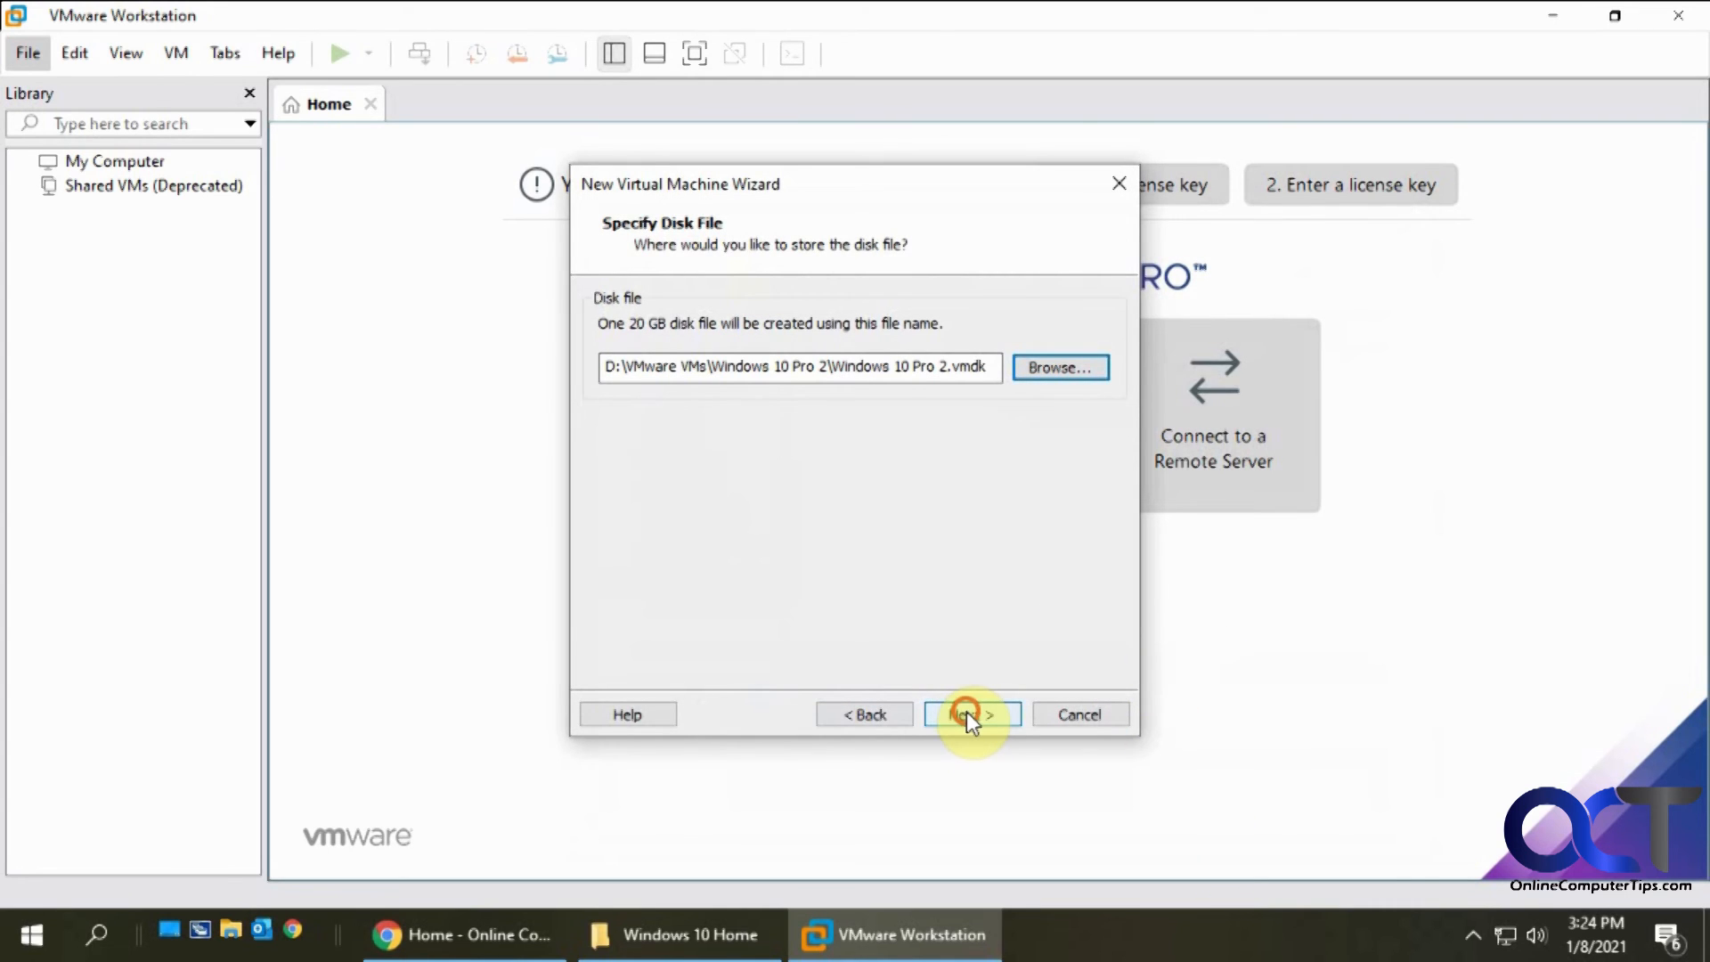
pyautogui.click(969, 715)
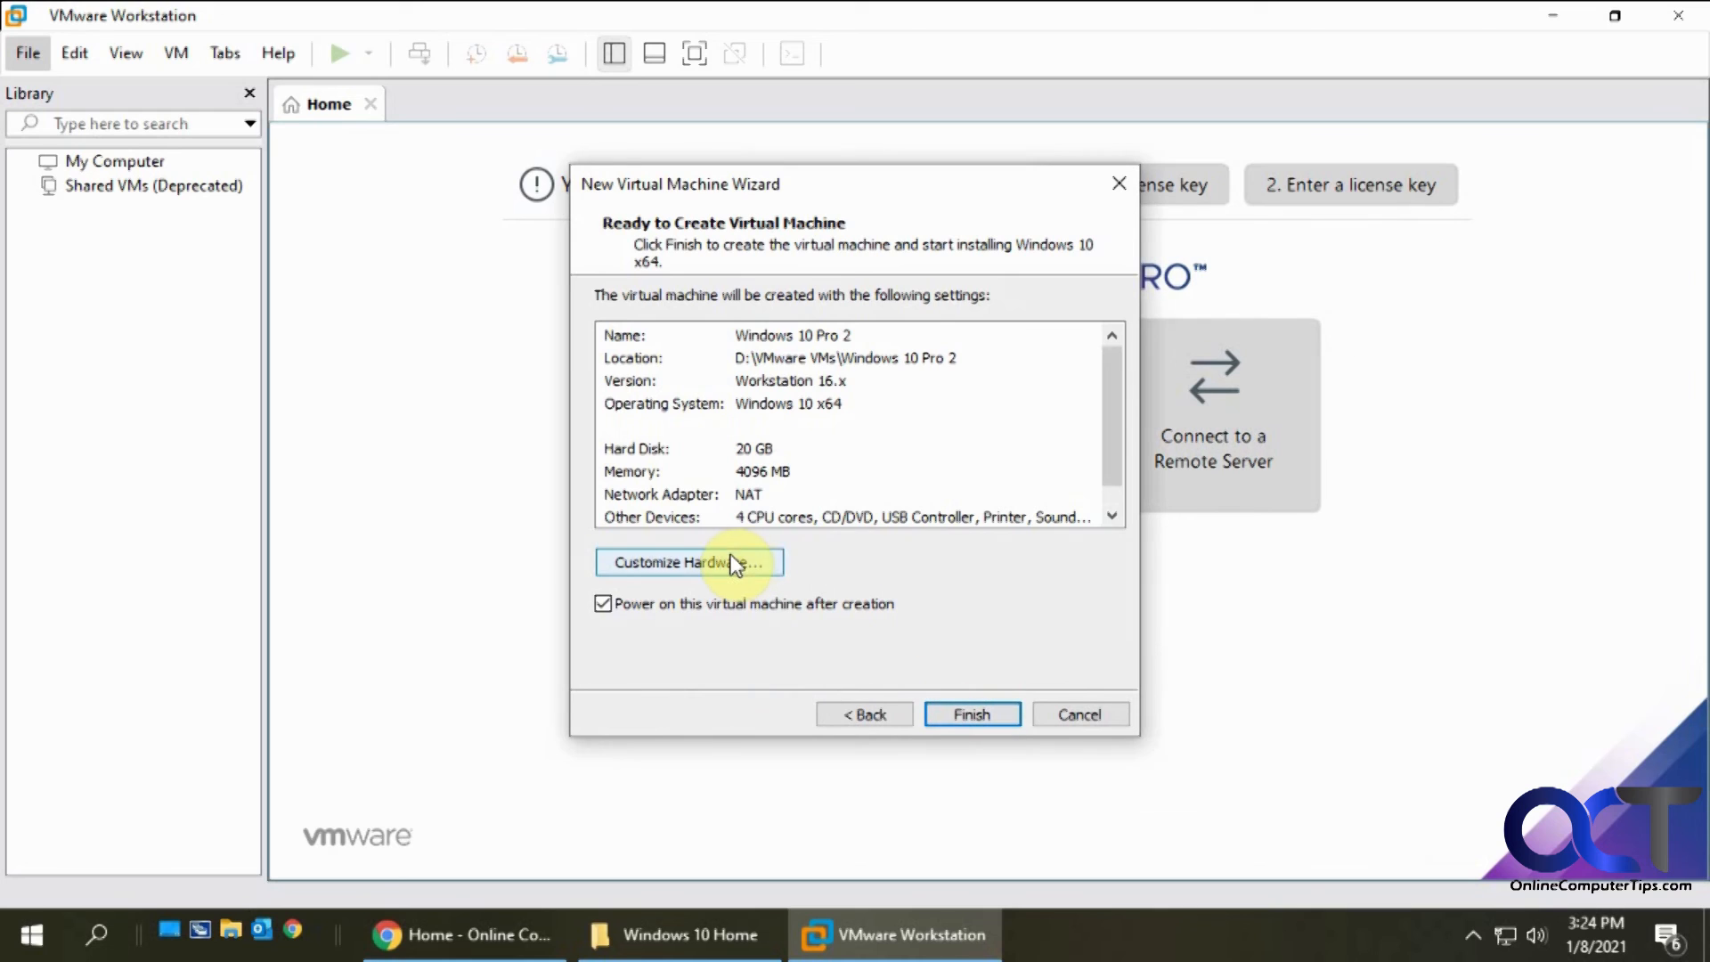
pyautogui.click(687, 561)
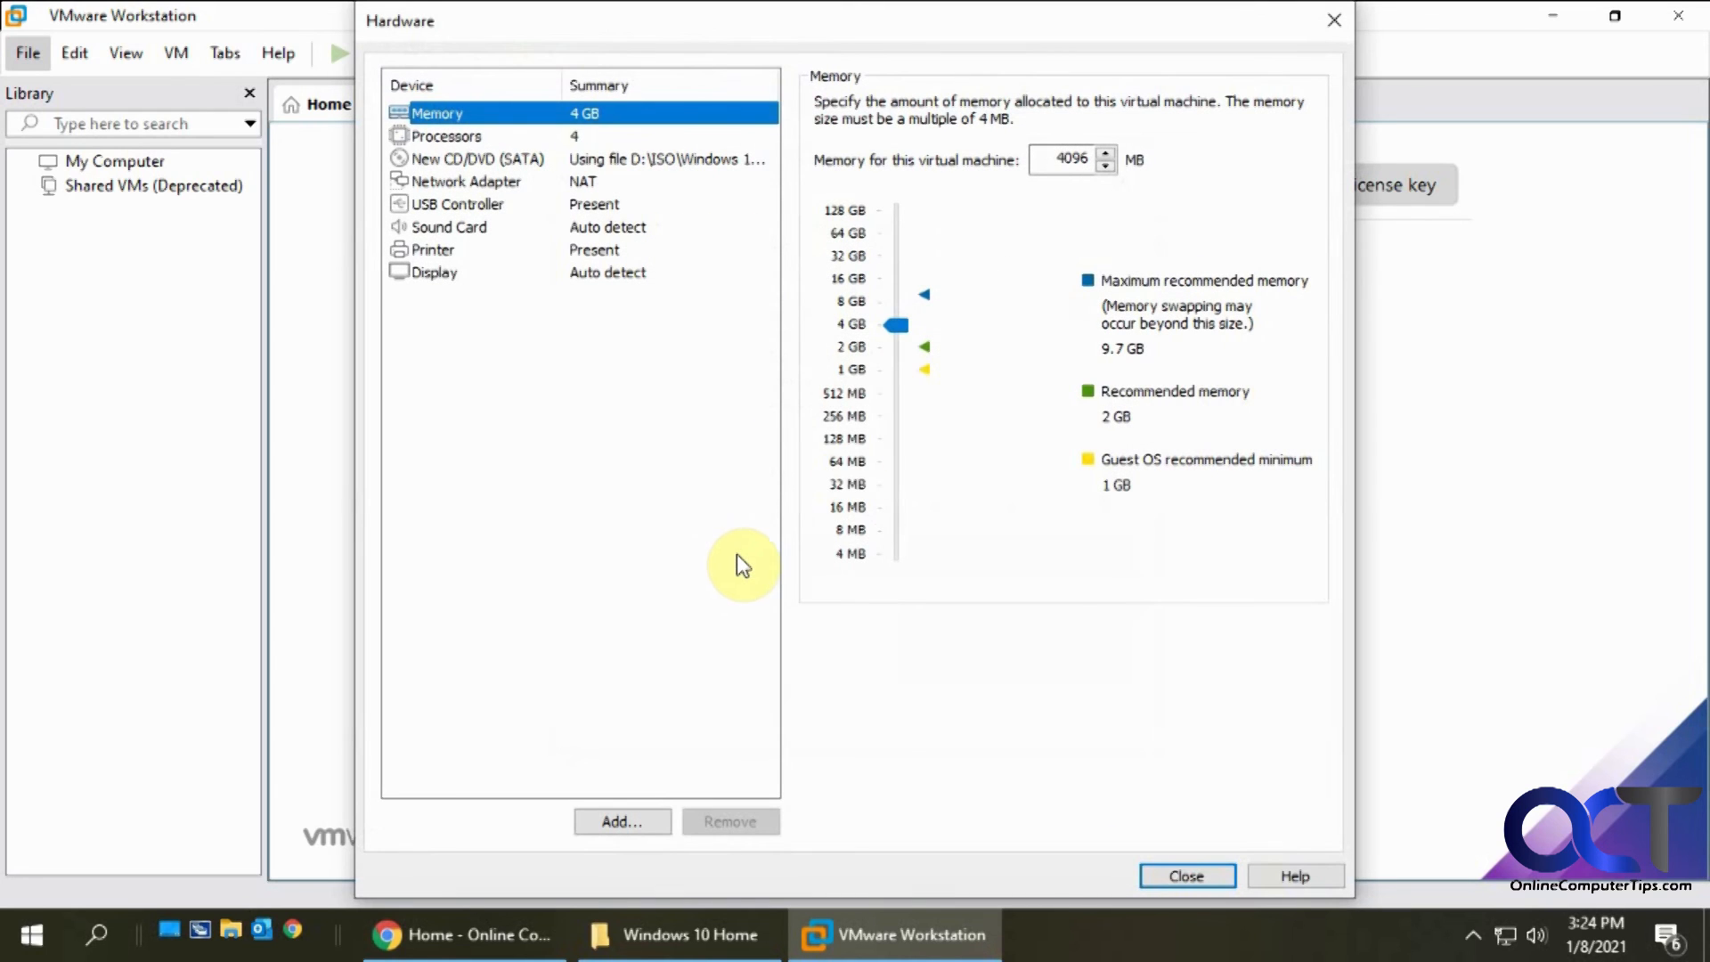
pyautogui.moveTo(491, 169)
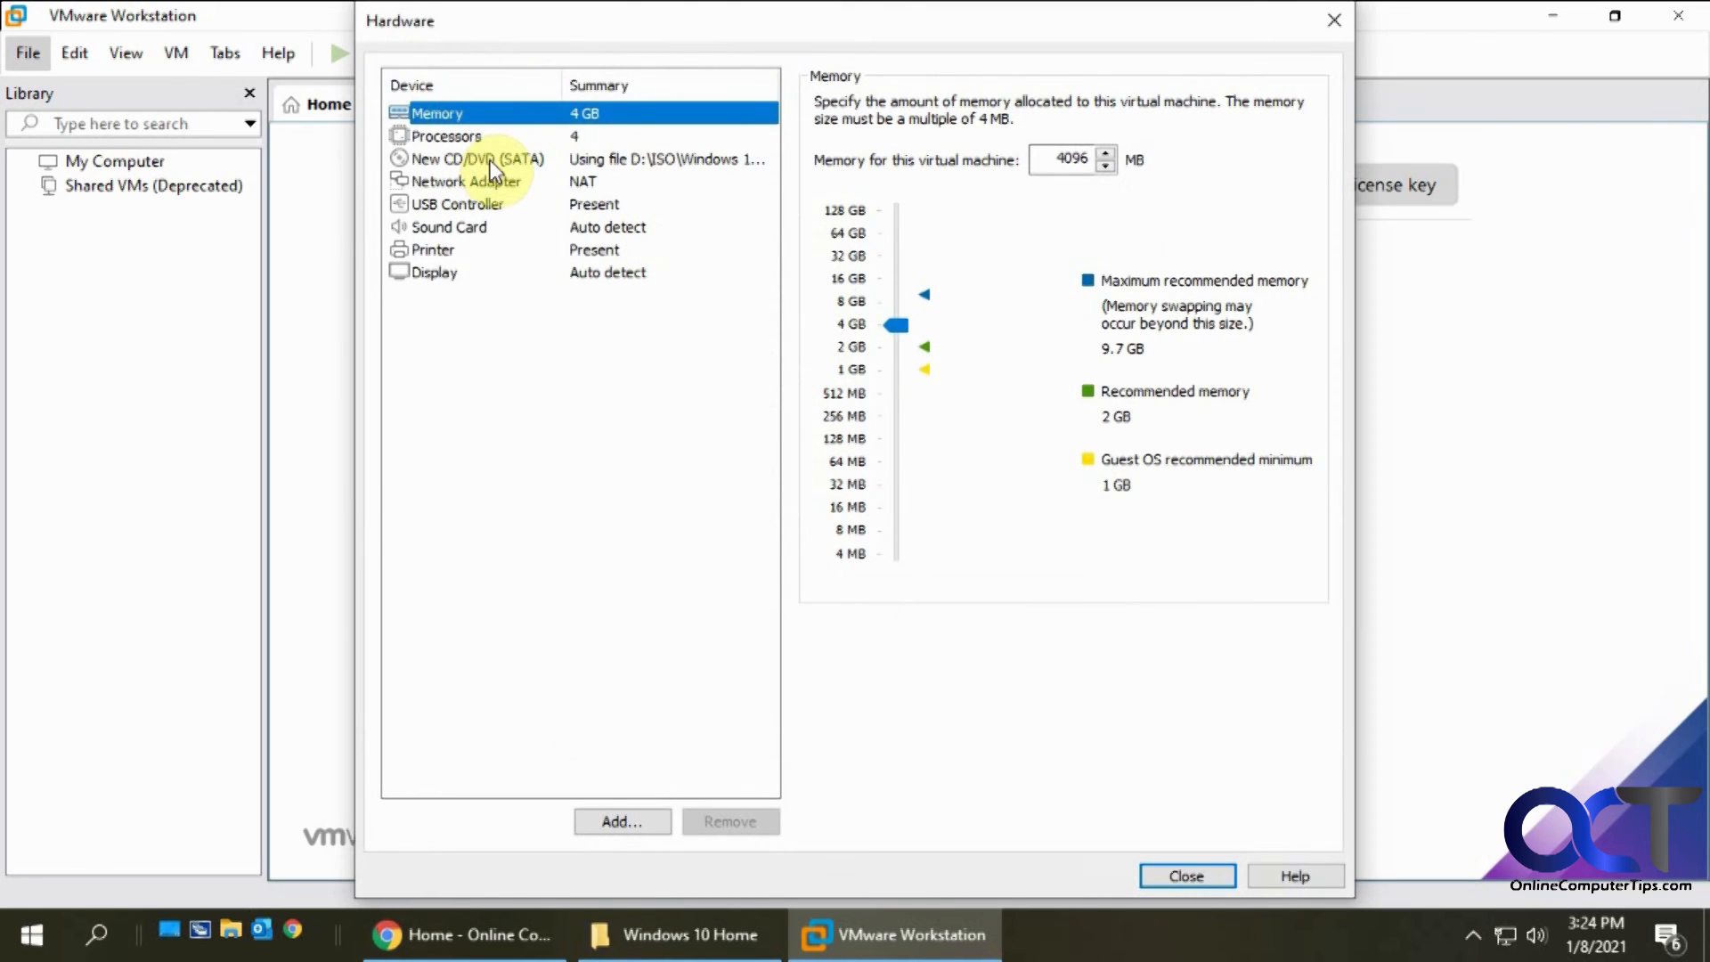
pyautogui.moveTo(485, 185)
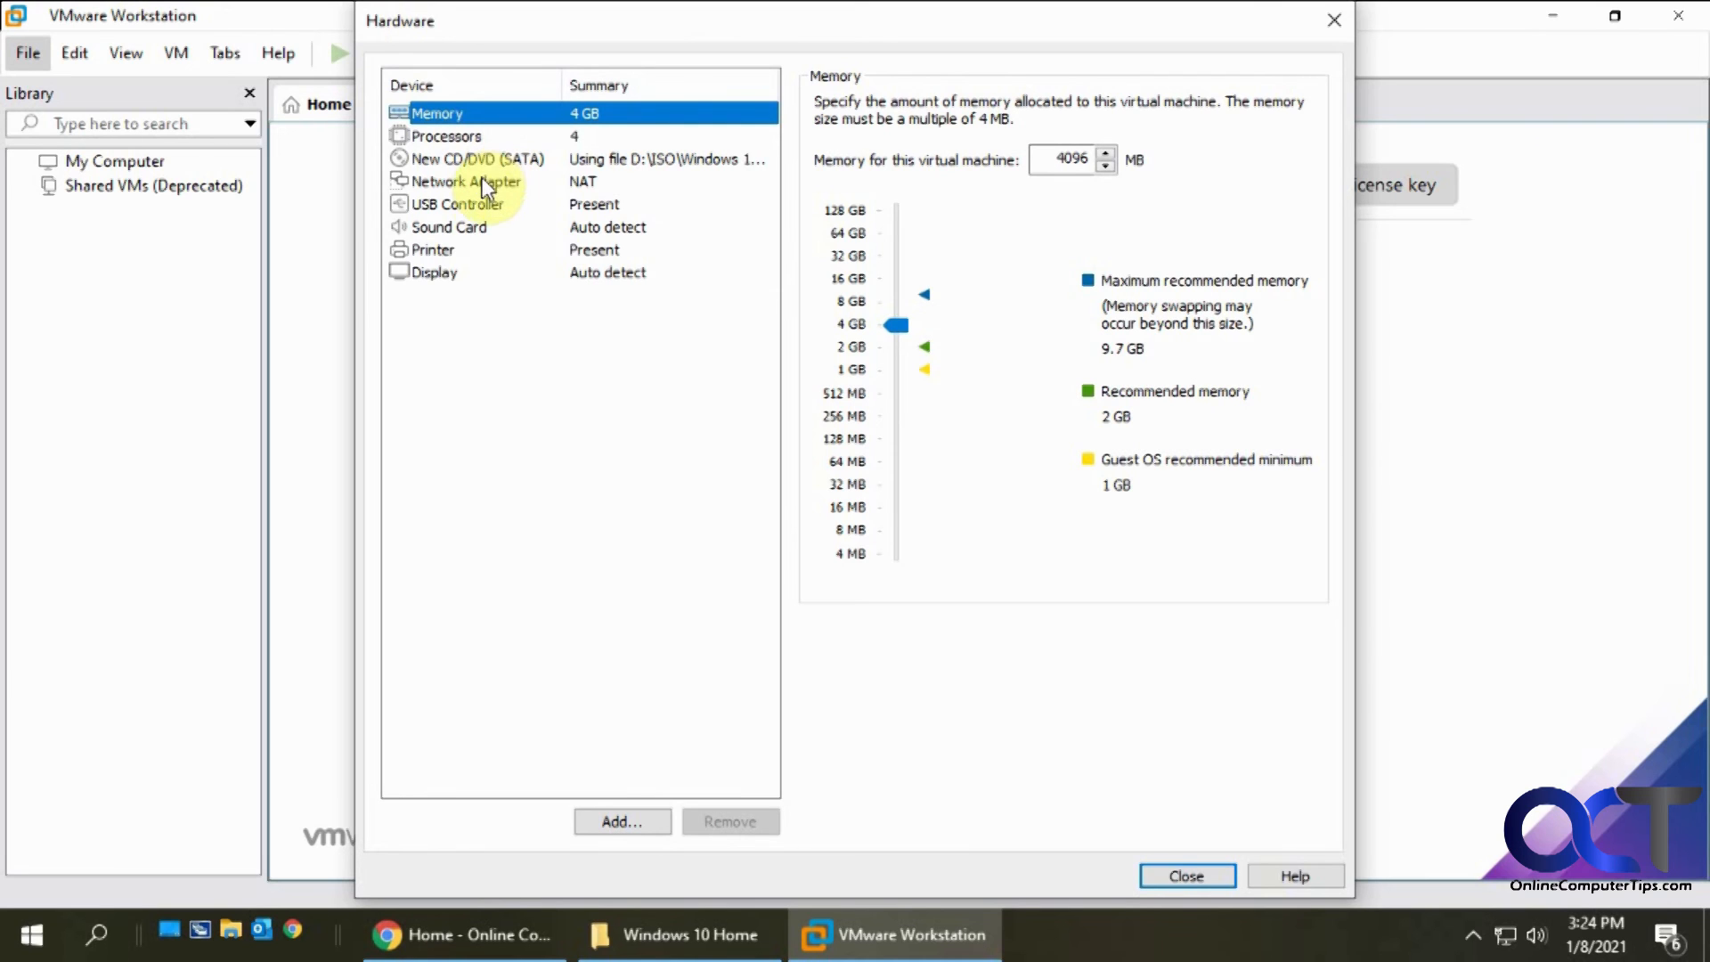
pyautogui.moveTo(695, 807)
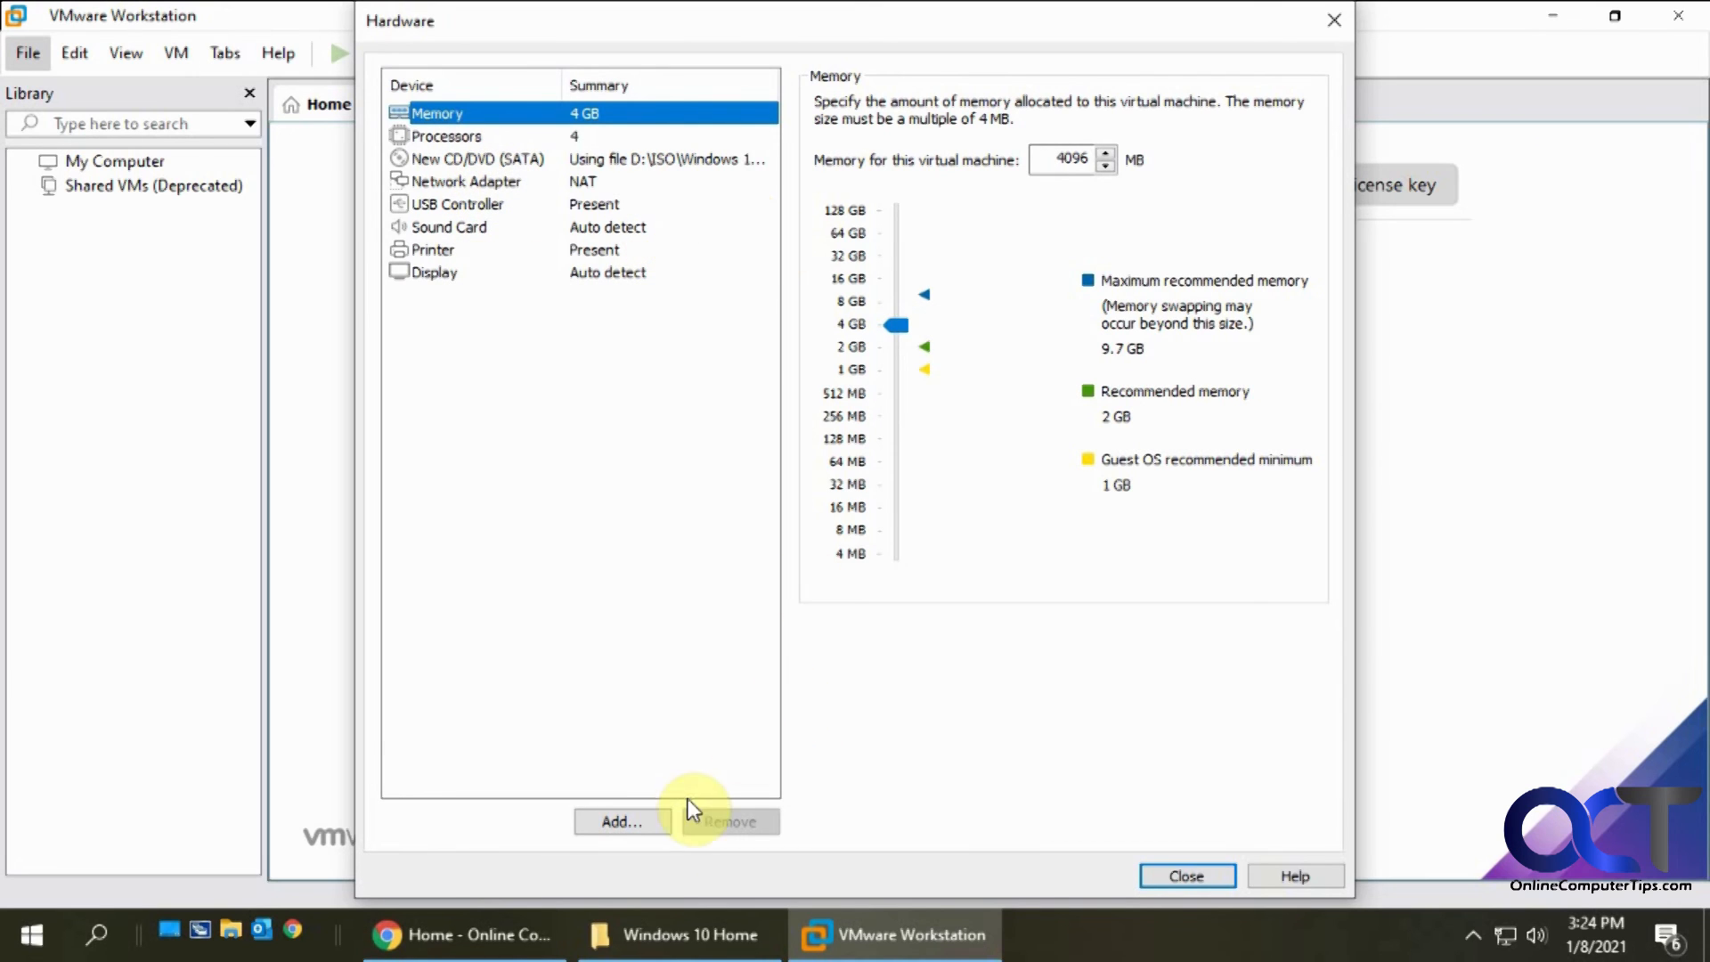
pyautogui.click(620, 821)
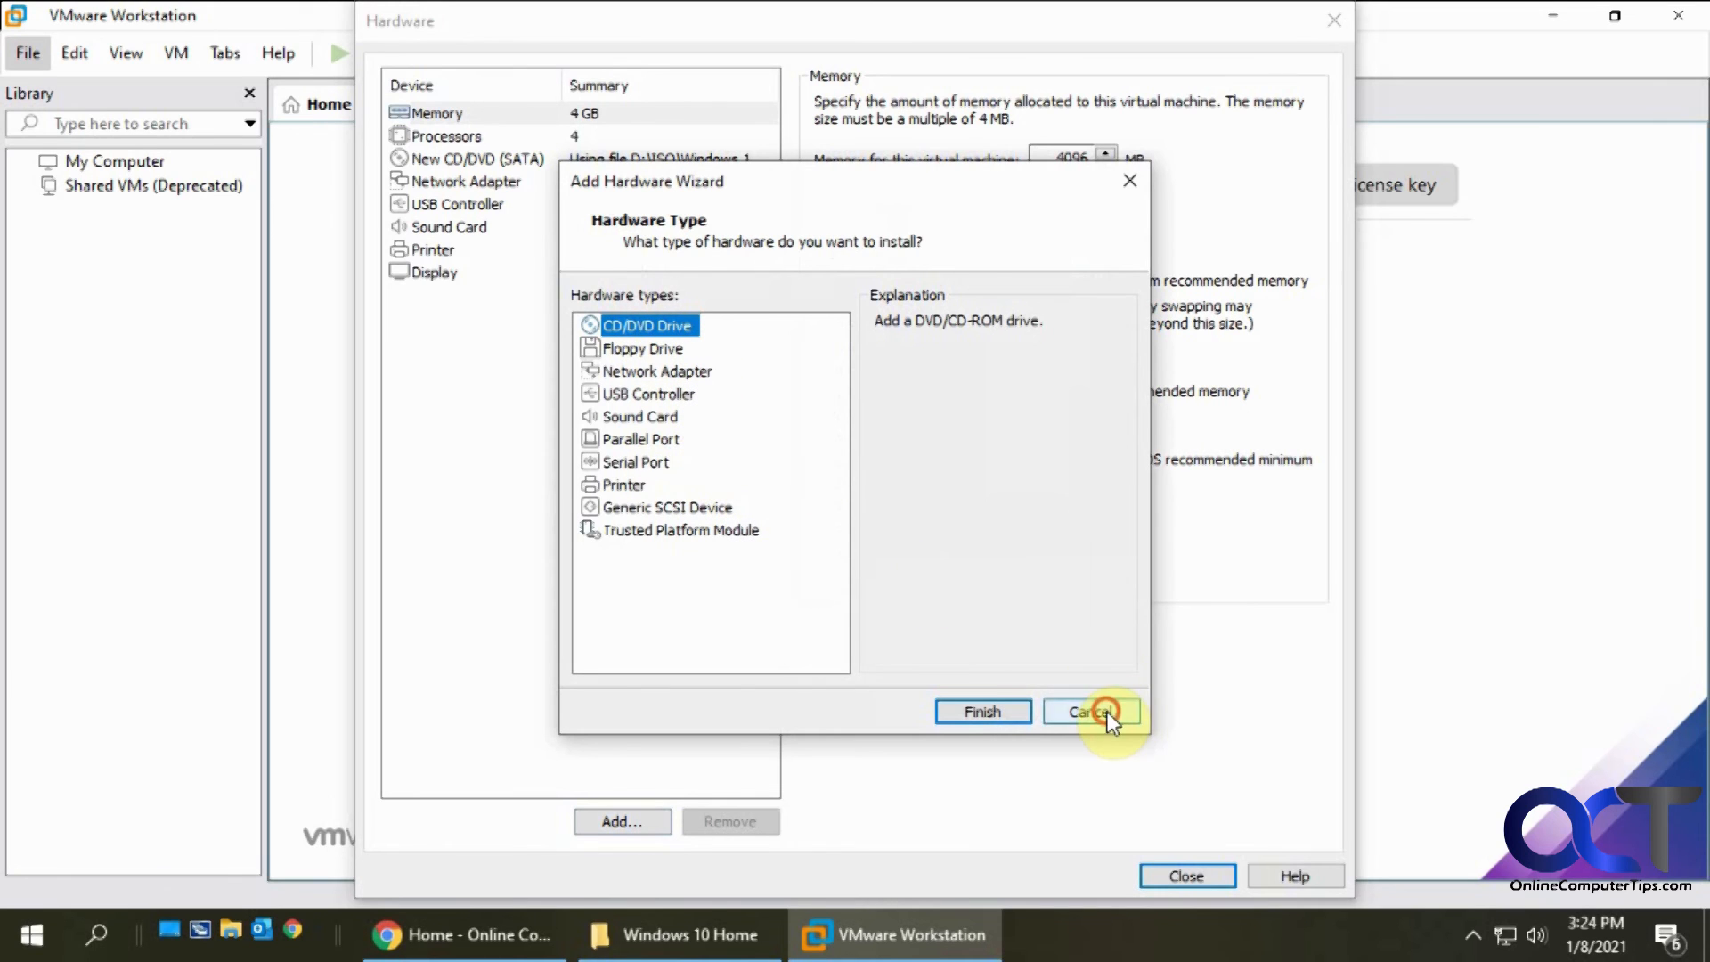
pyautogui.click(1090, 710)
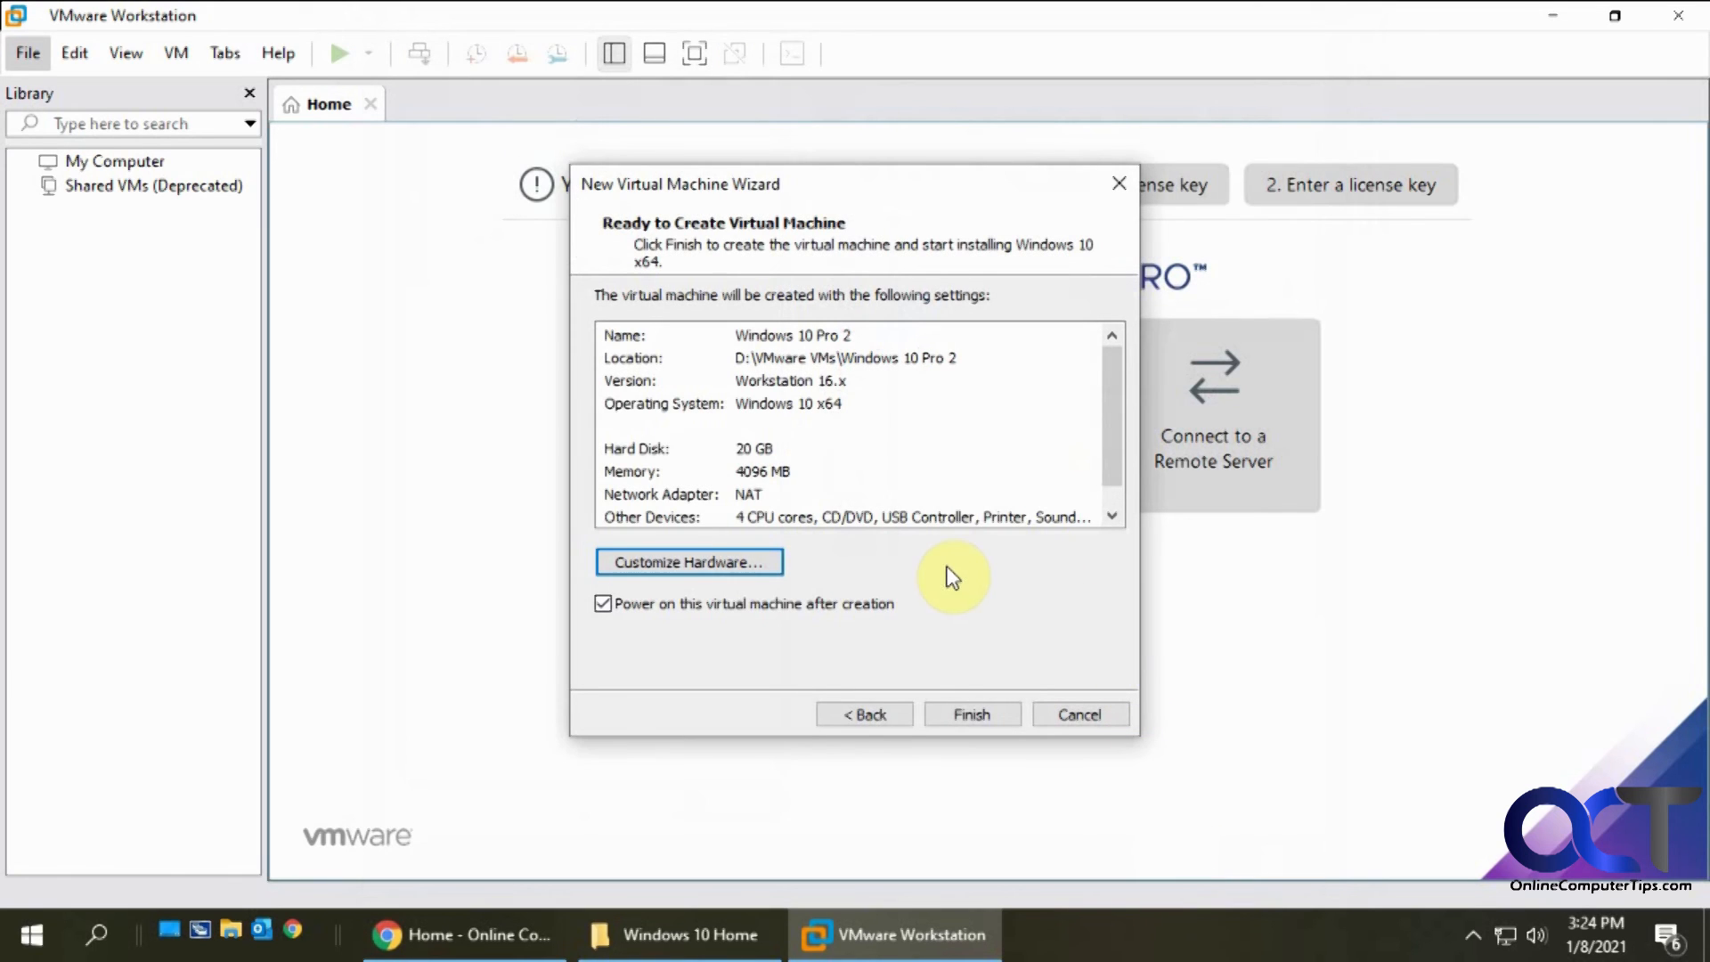
pyautogui.moveTo(604, 603)
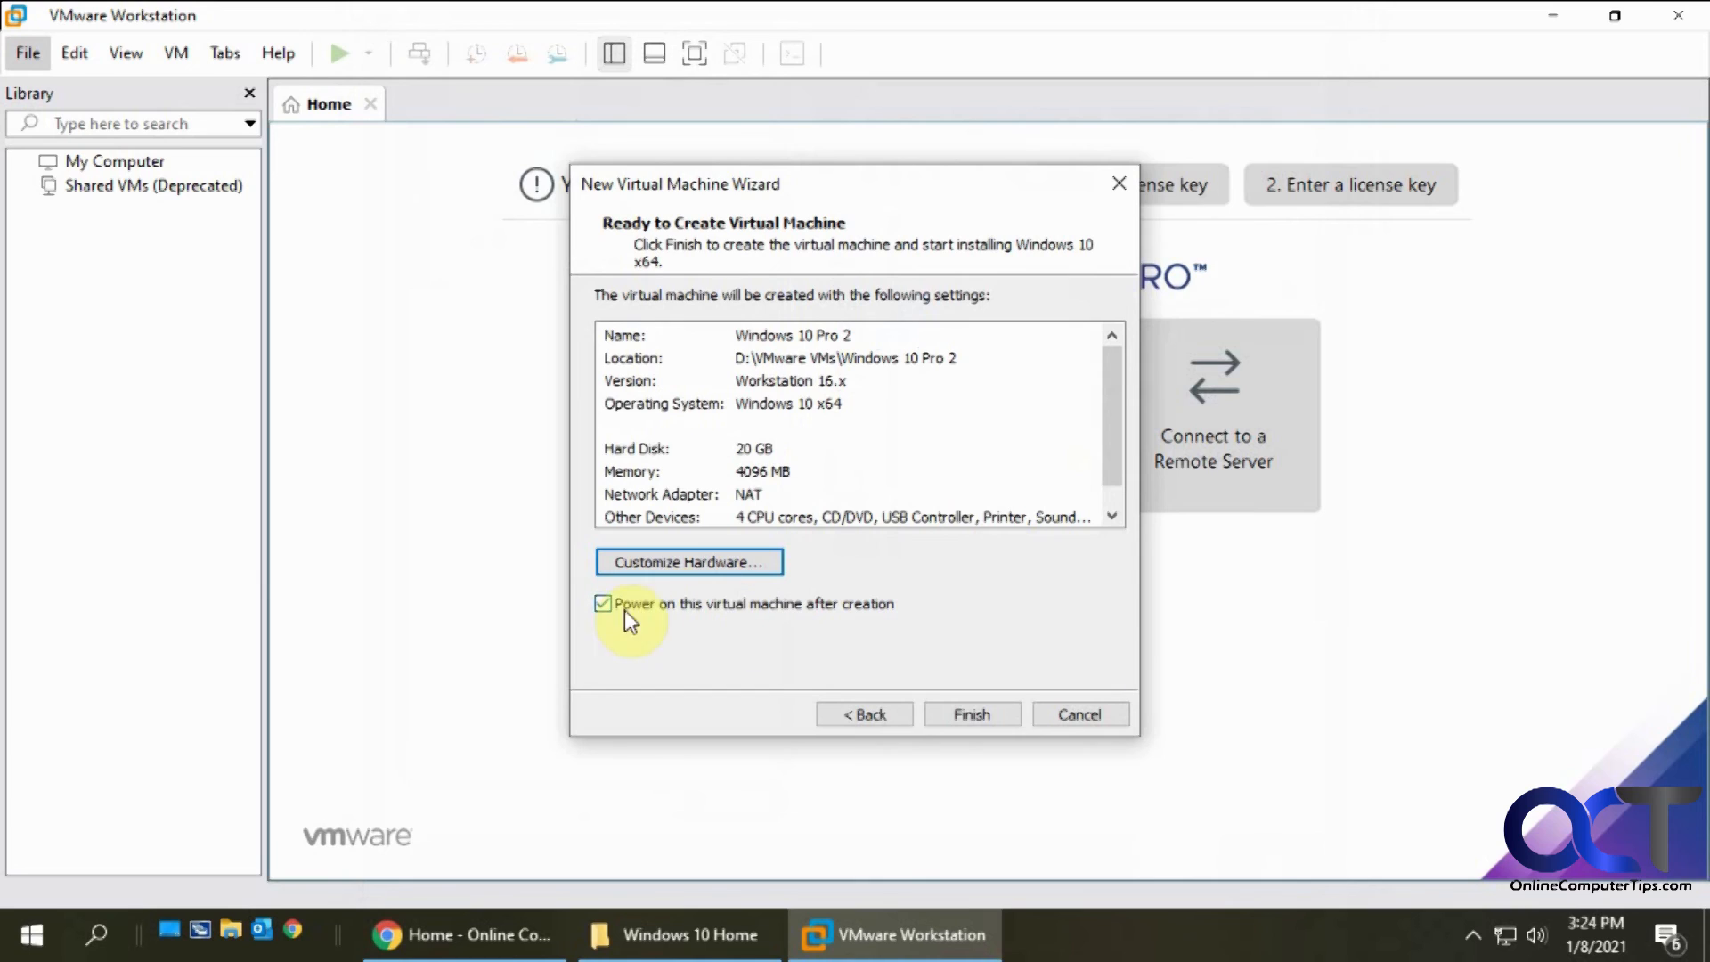
pyautogui.moveTo(851, 621)
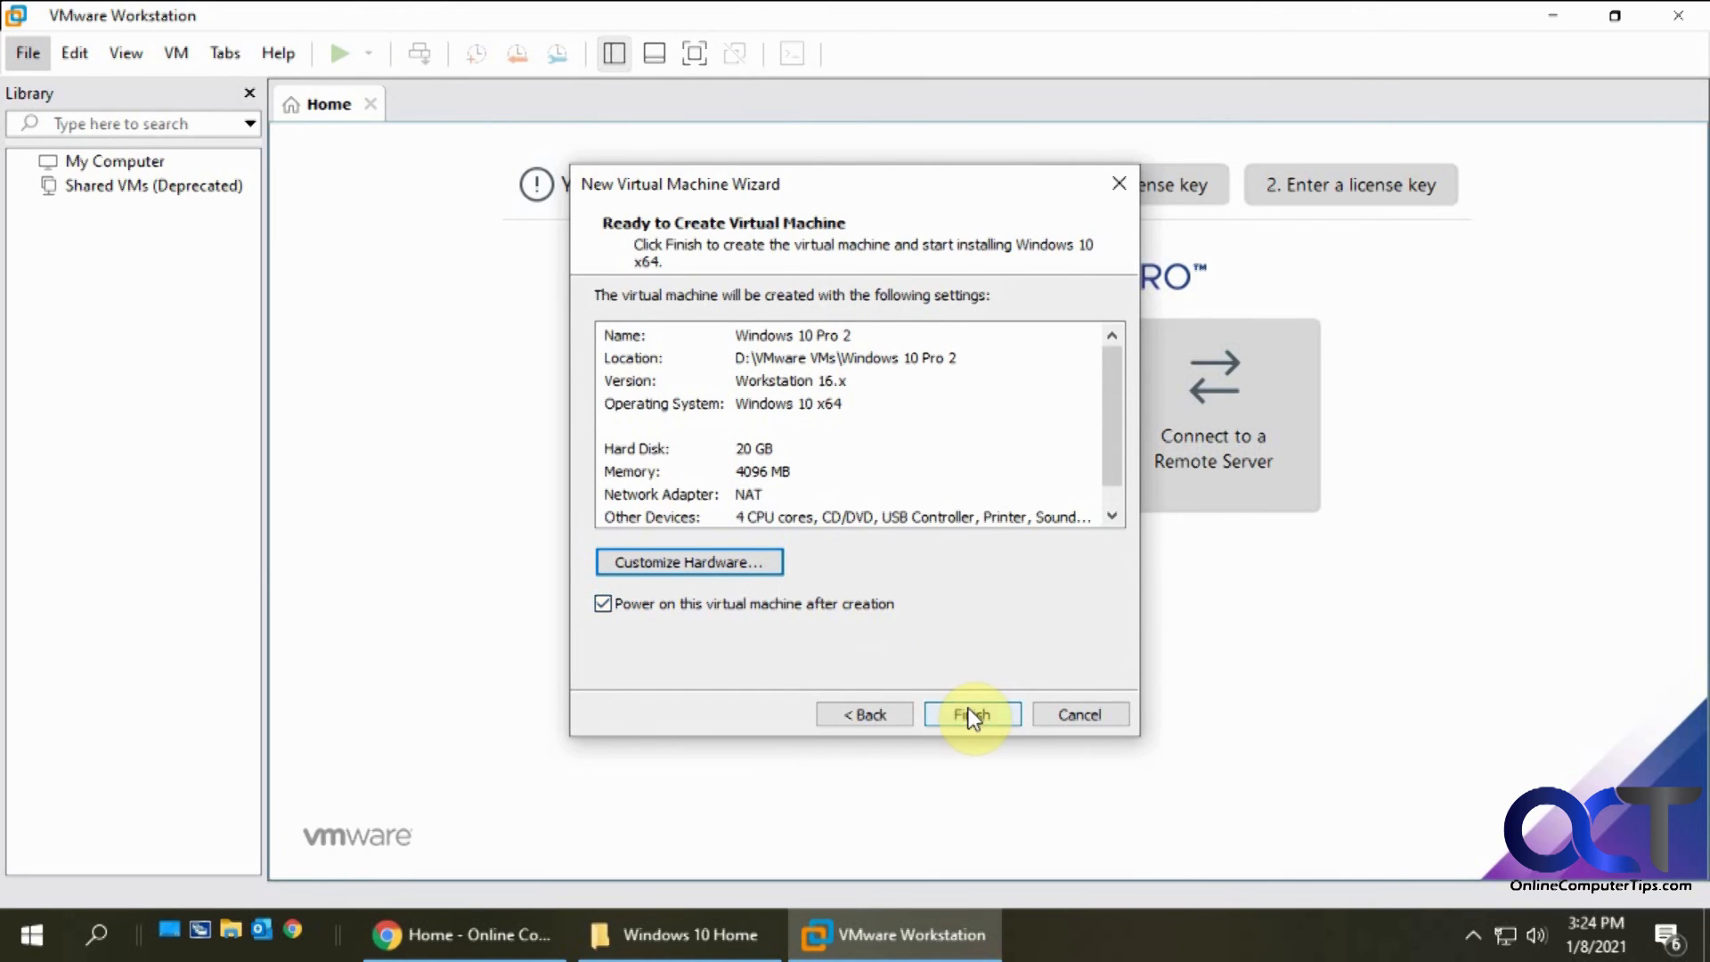
# Finish the wizard to create and power on Windows 10 Pro 2, then check its folder in the file browser
pyautogui.click(971, 714)
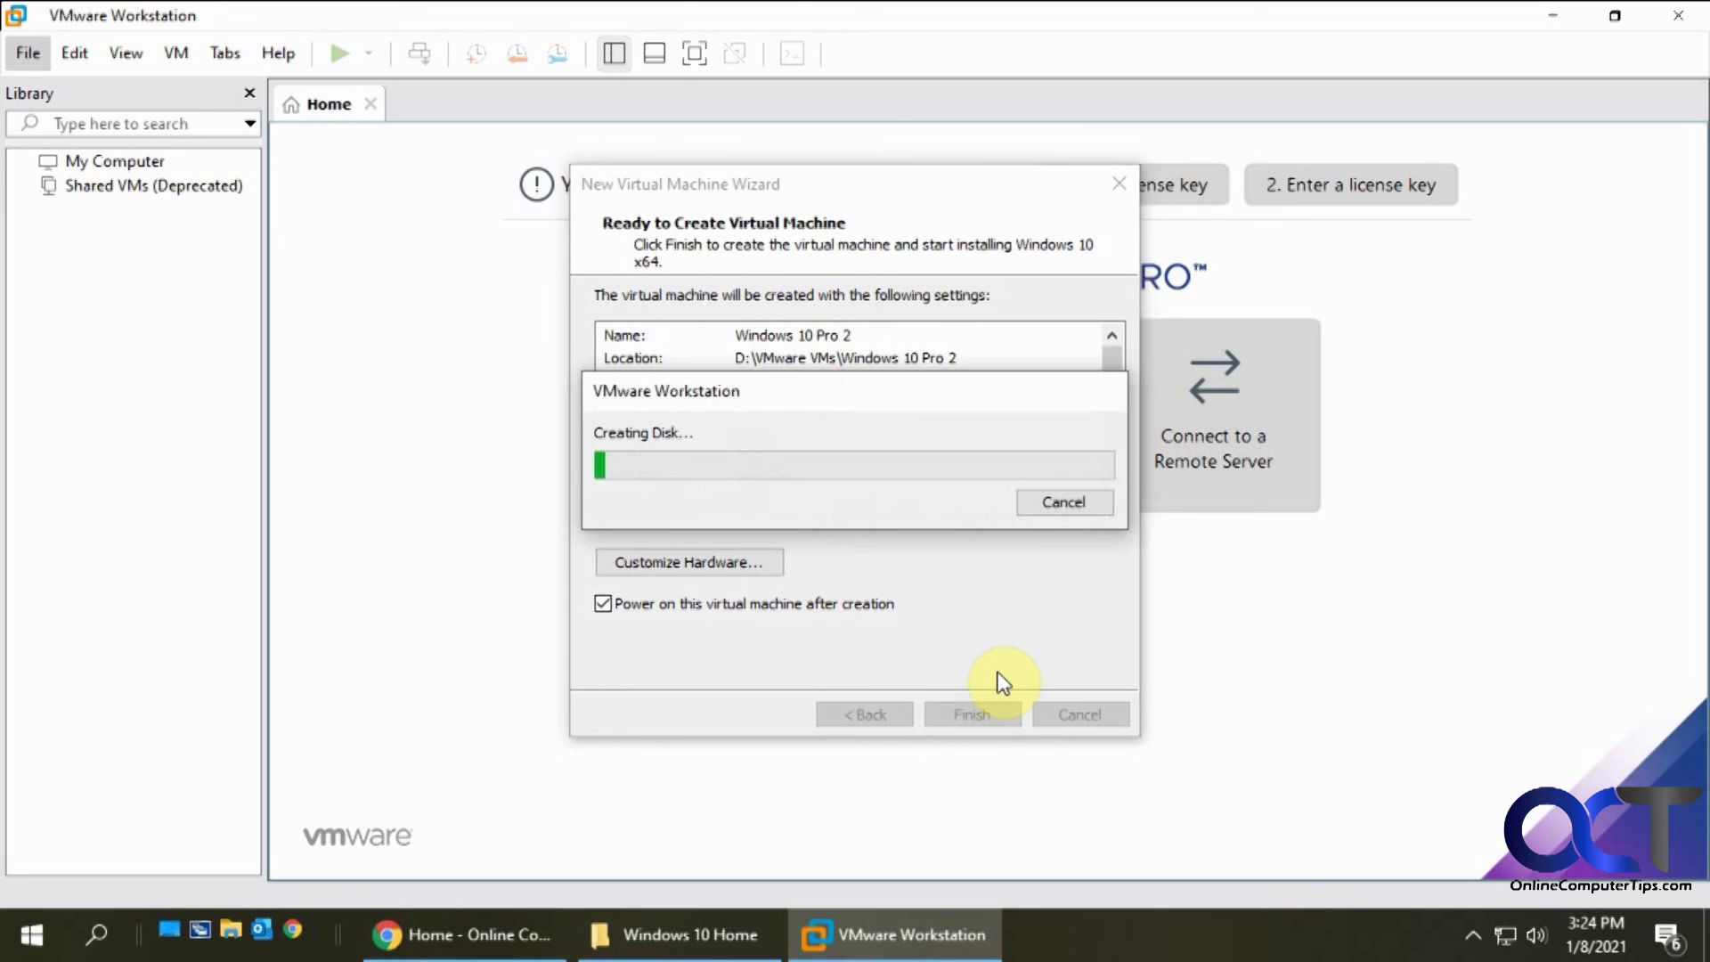
pyautogui.moveTo(997, 627)
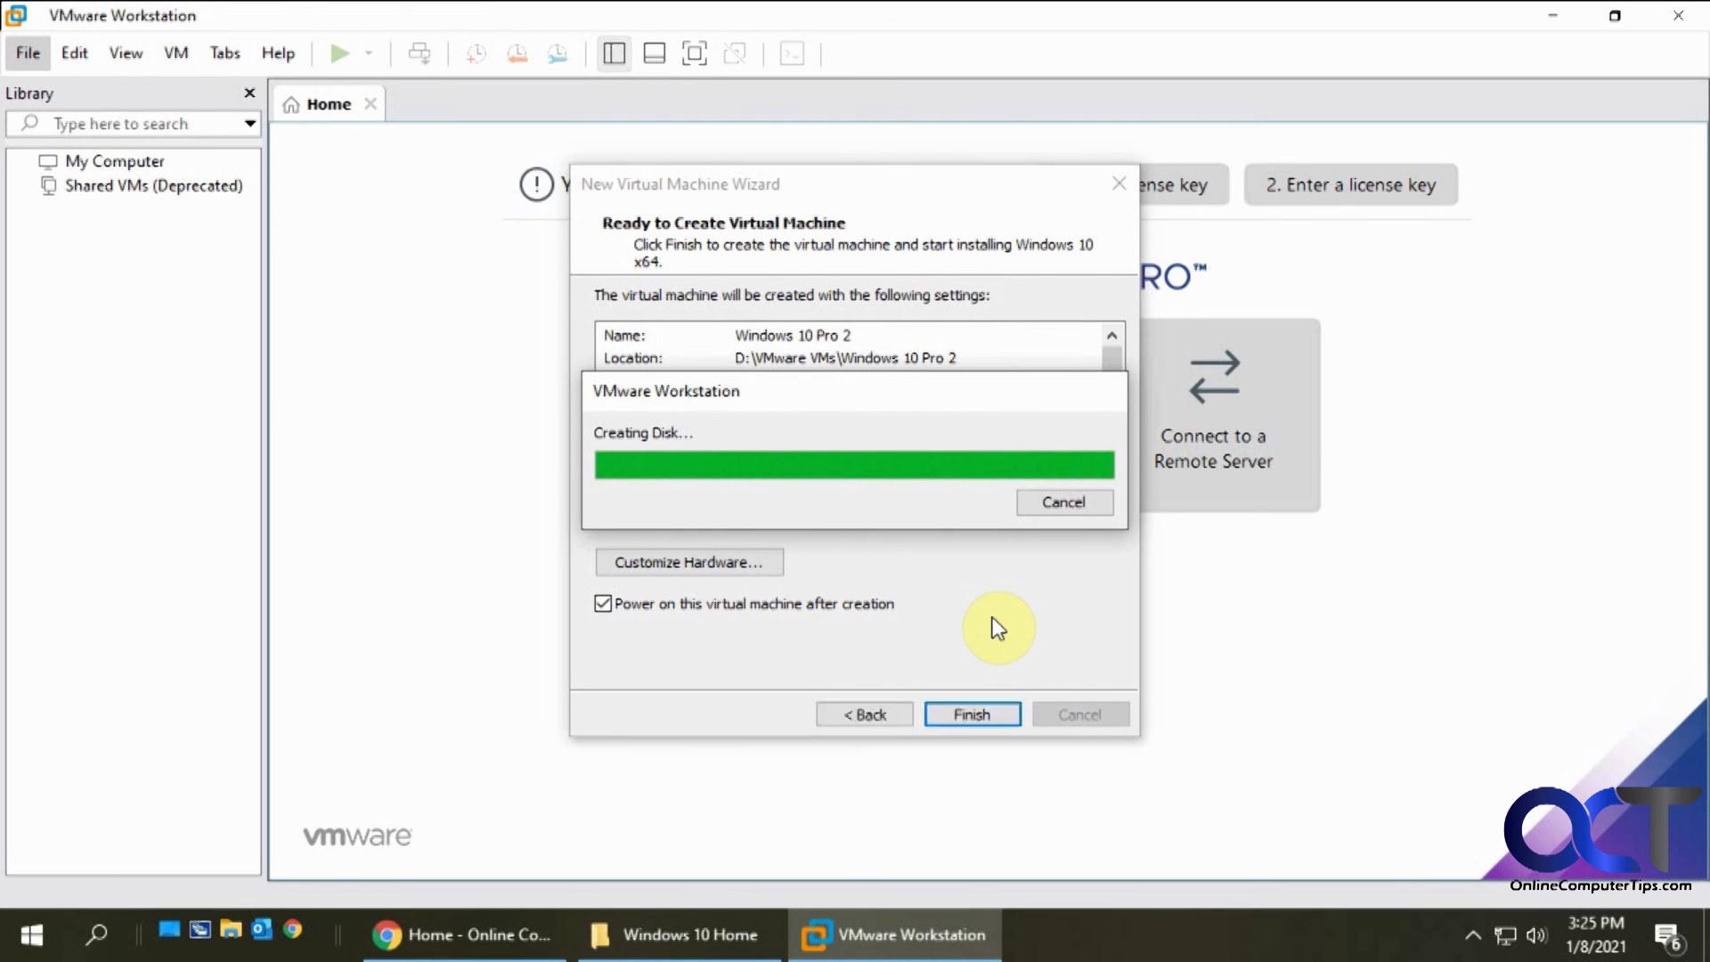
pyautogui.click(971, 714)
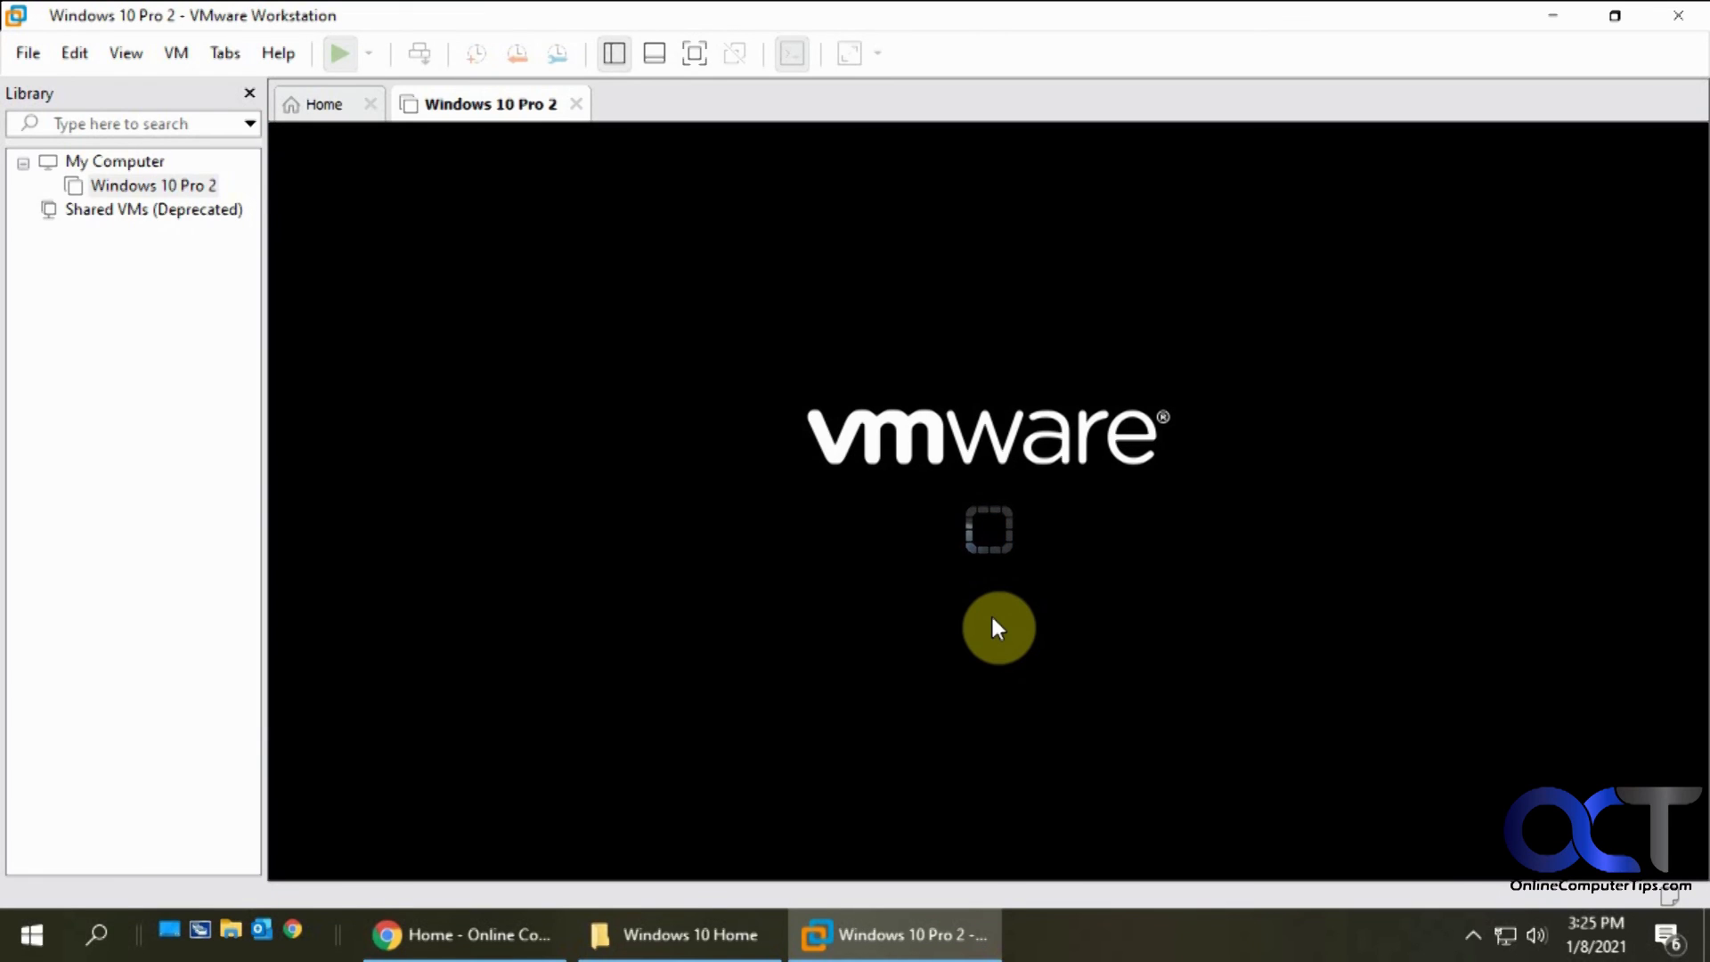
pyautogui.click(339, 52)
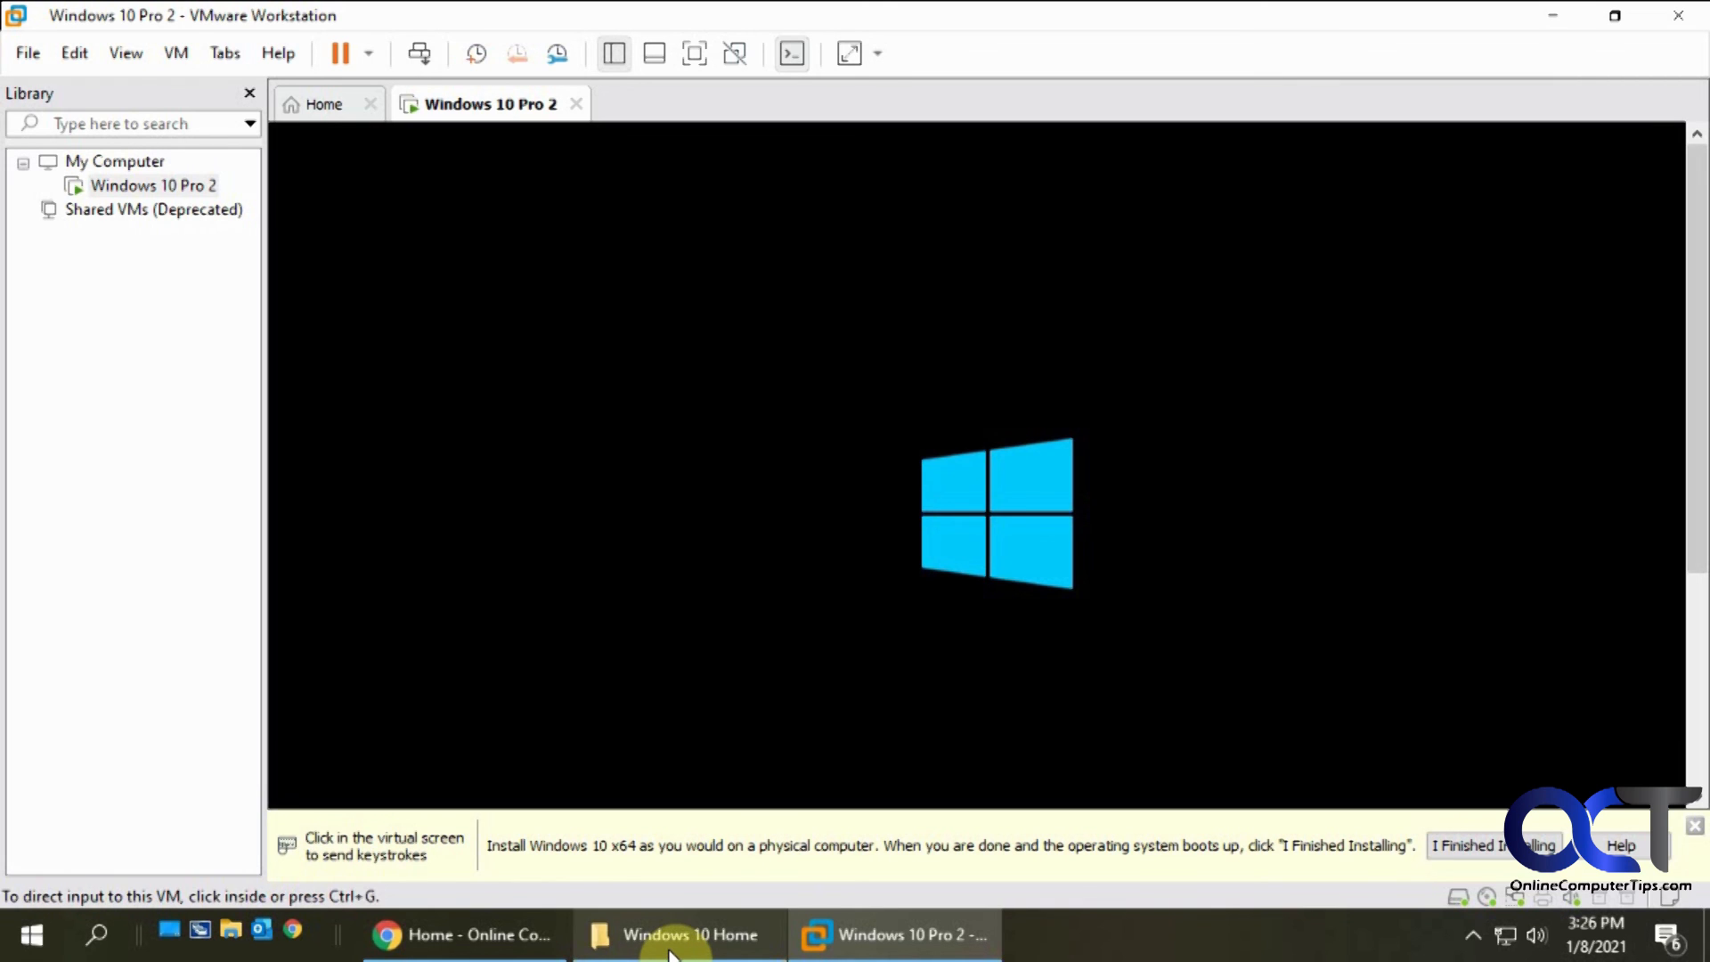
pyautogui.click(677, 936)
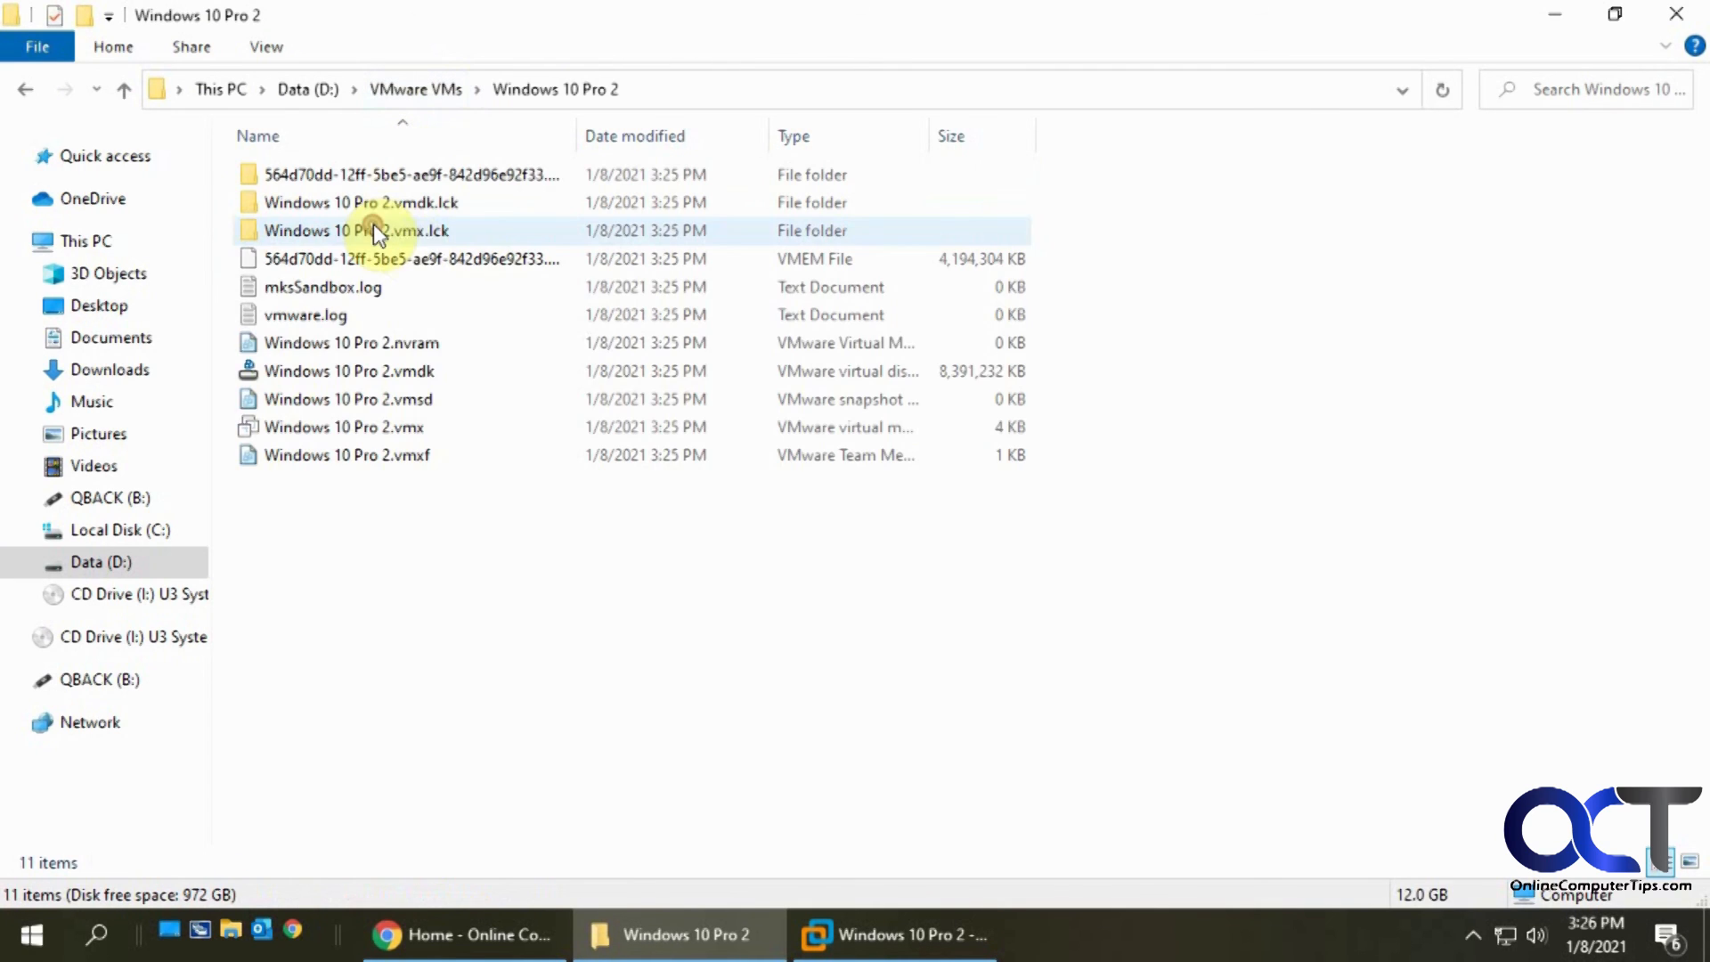
pyautogui.click(345, 370)
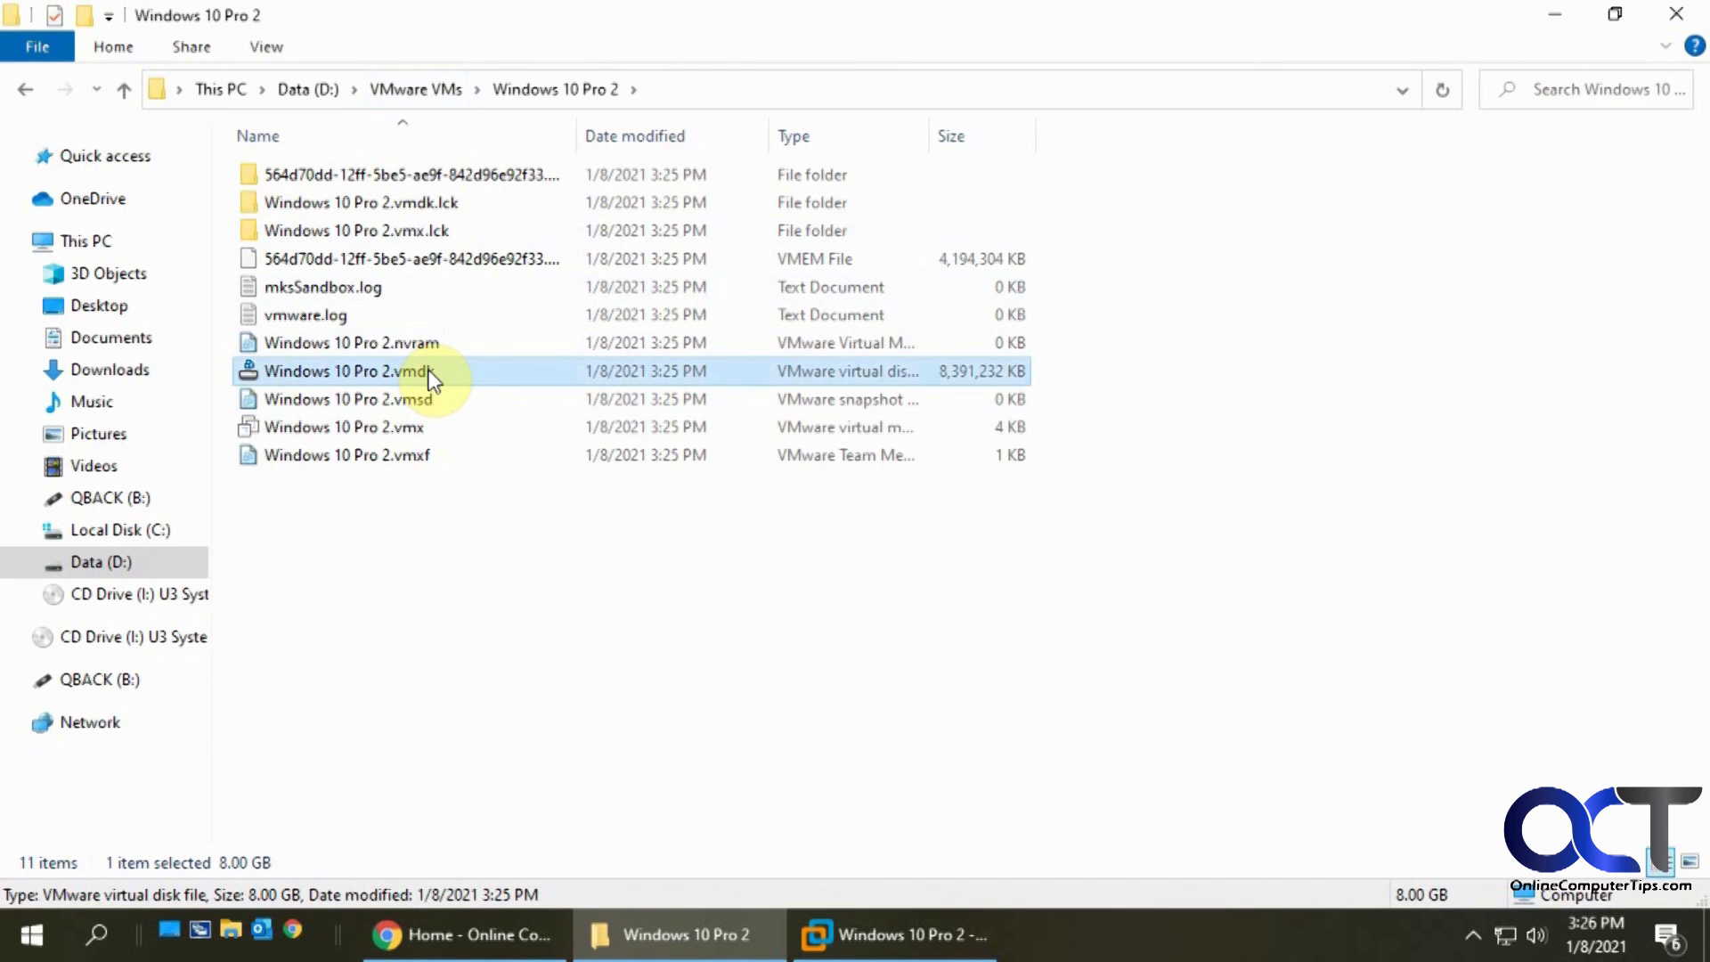
pyautogui.moveTo(406, 376)
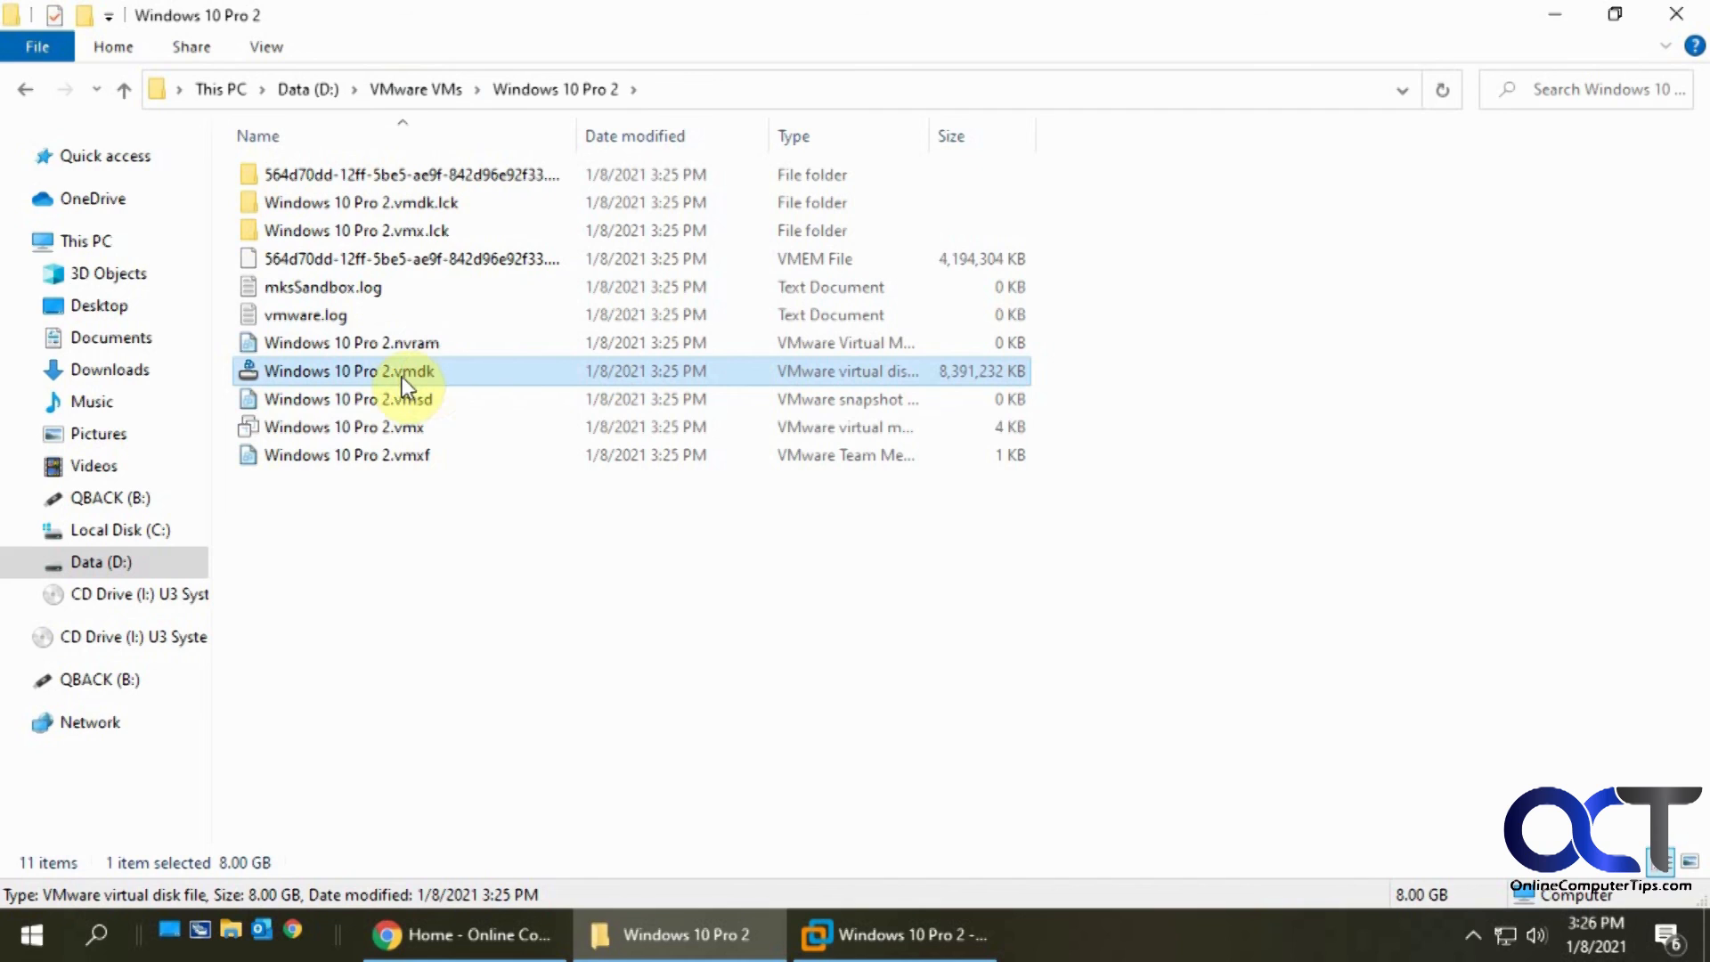
pyautogui.moveTo(406, 376)
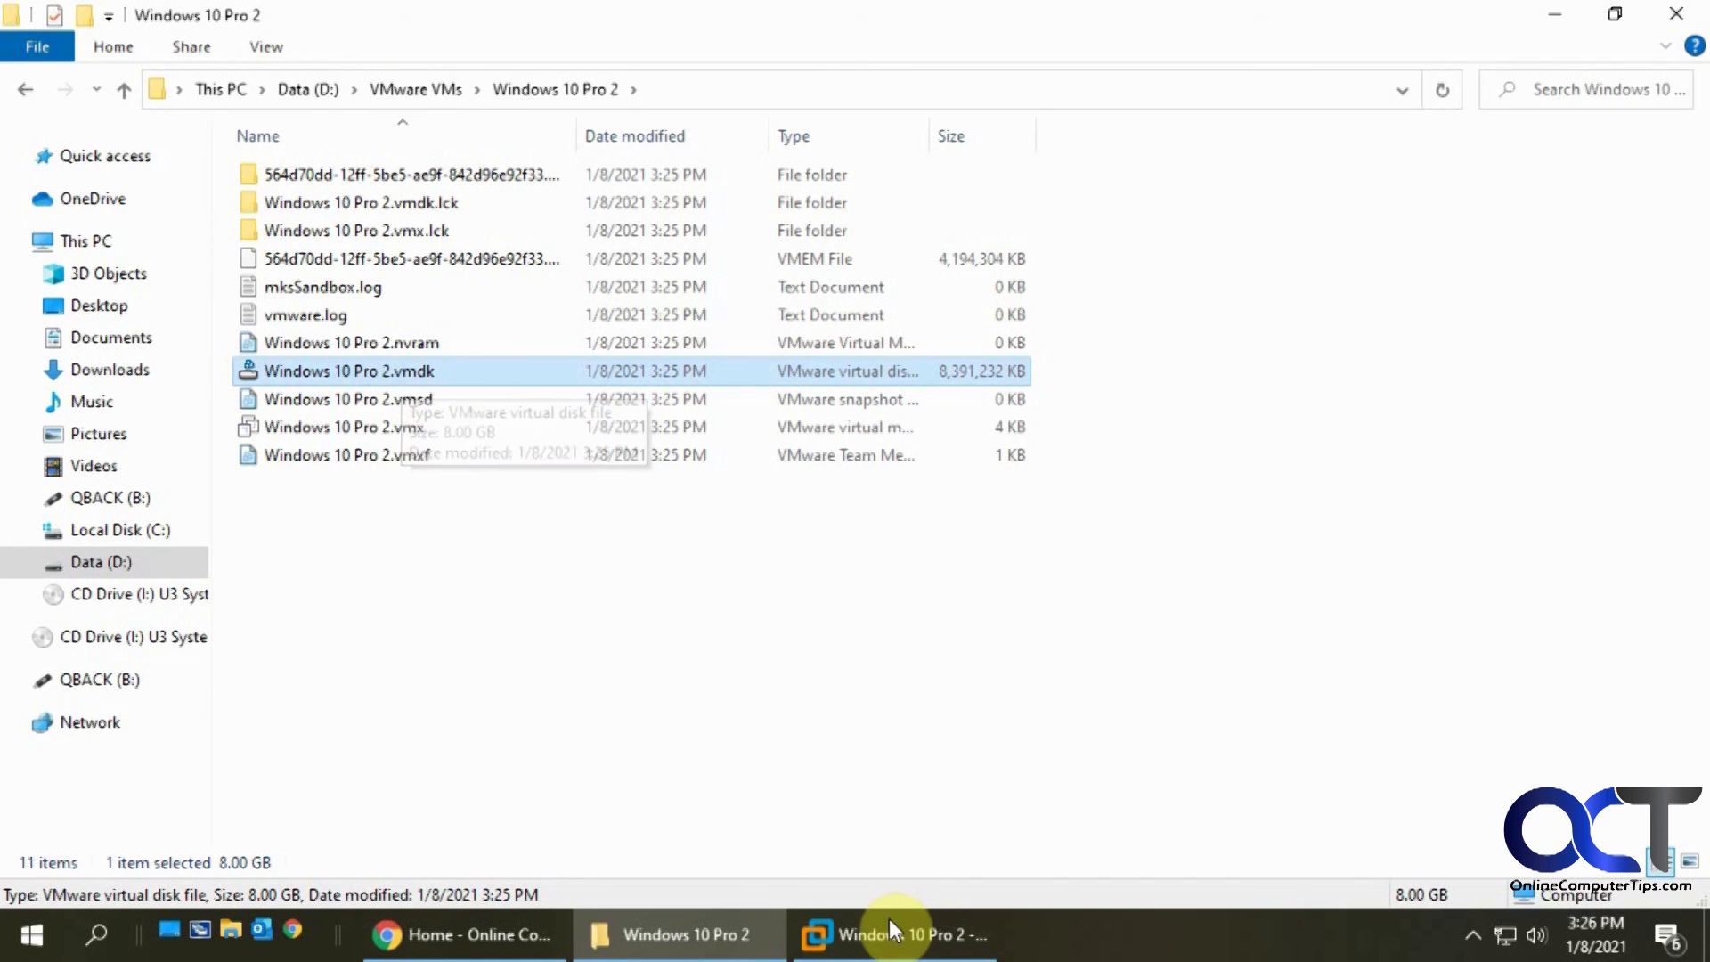
pyautogui.click(892, 935)
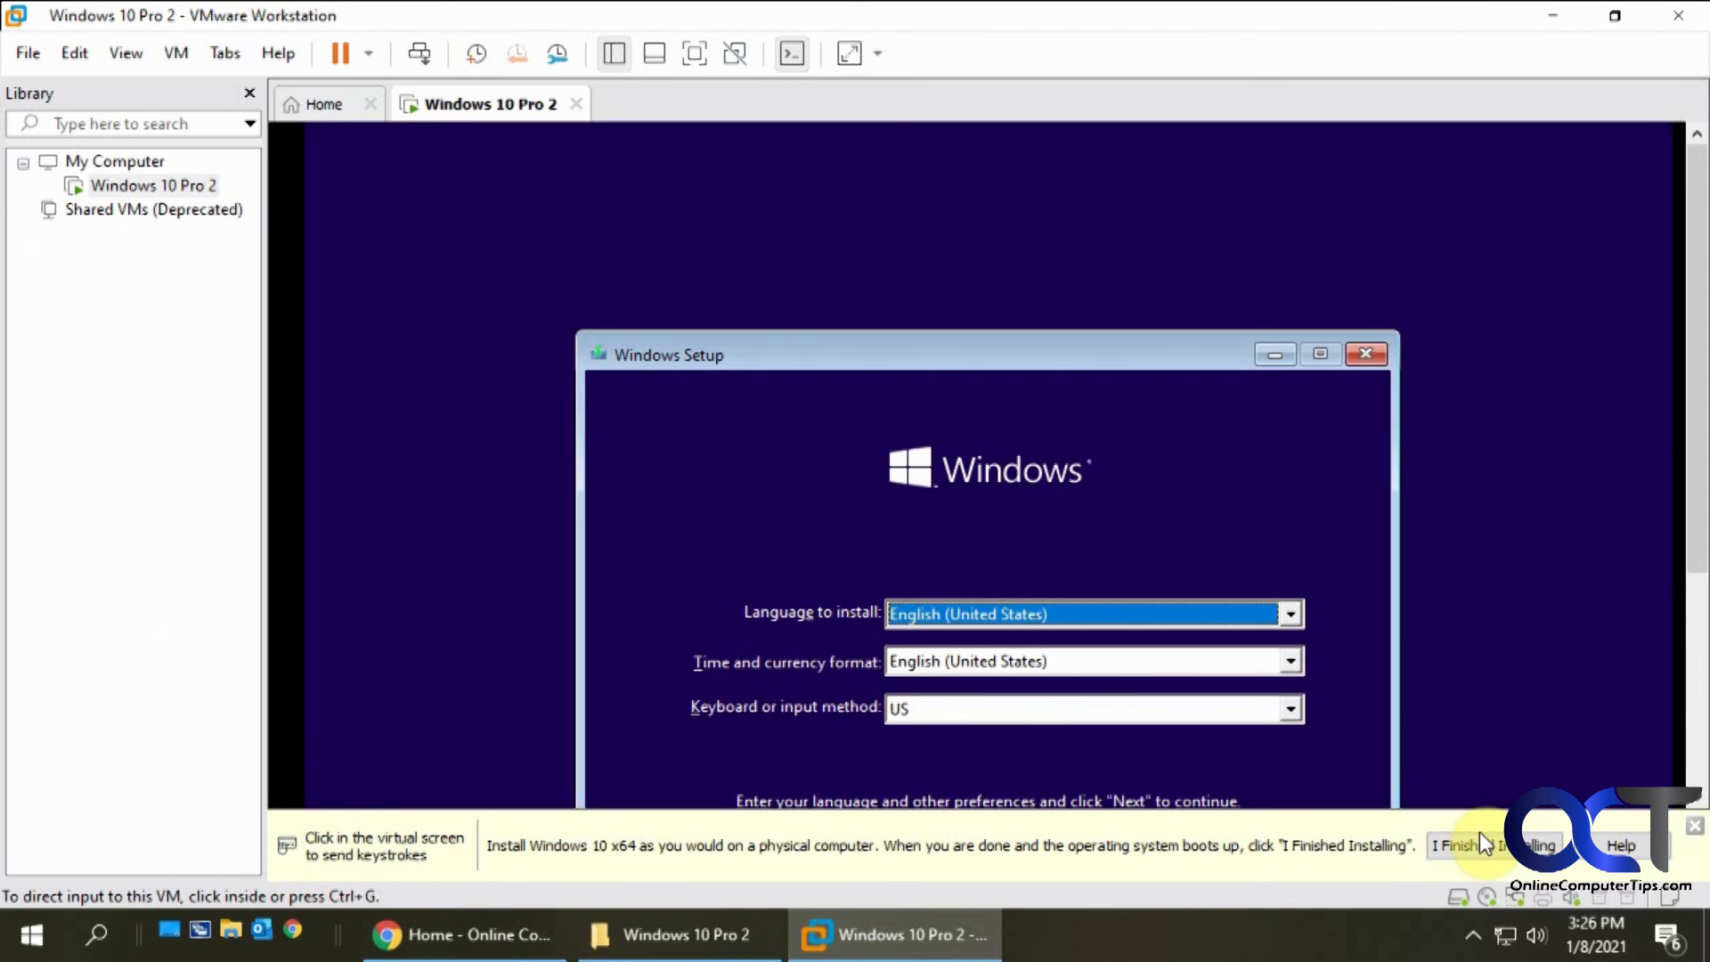
pyautogui.moveTo(872, 436)
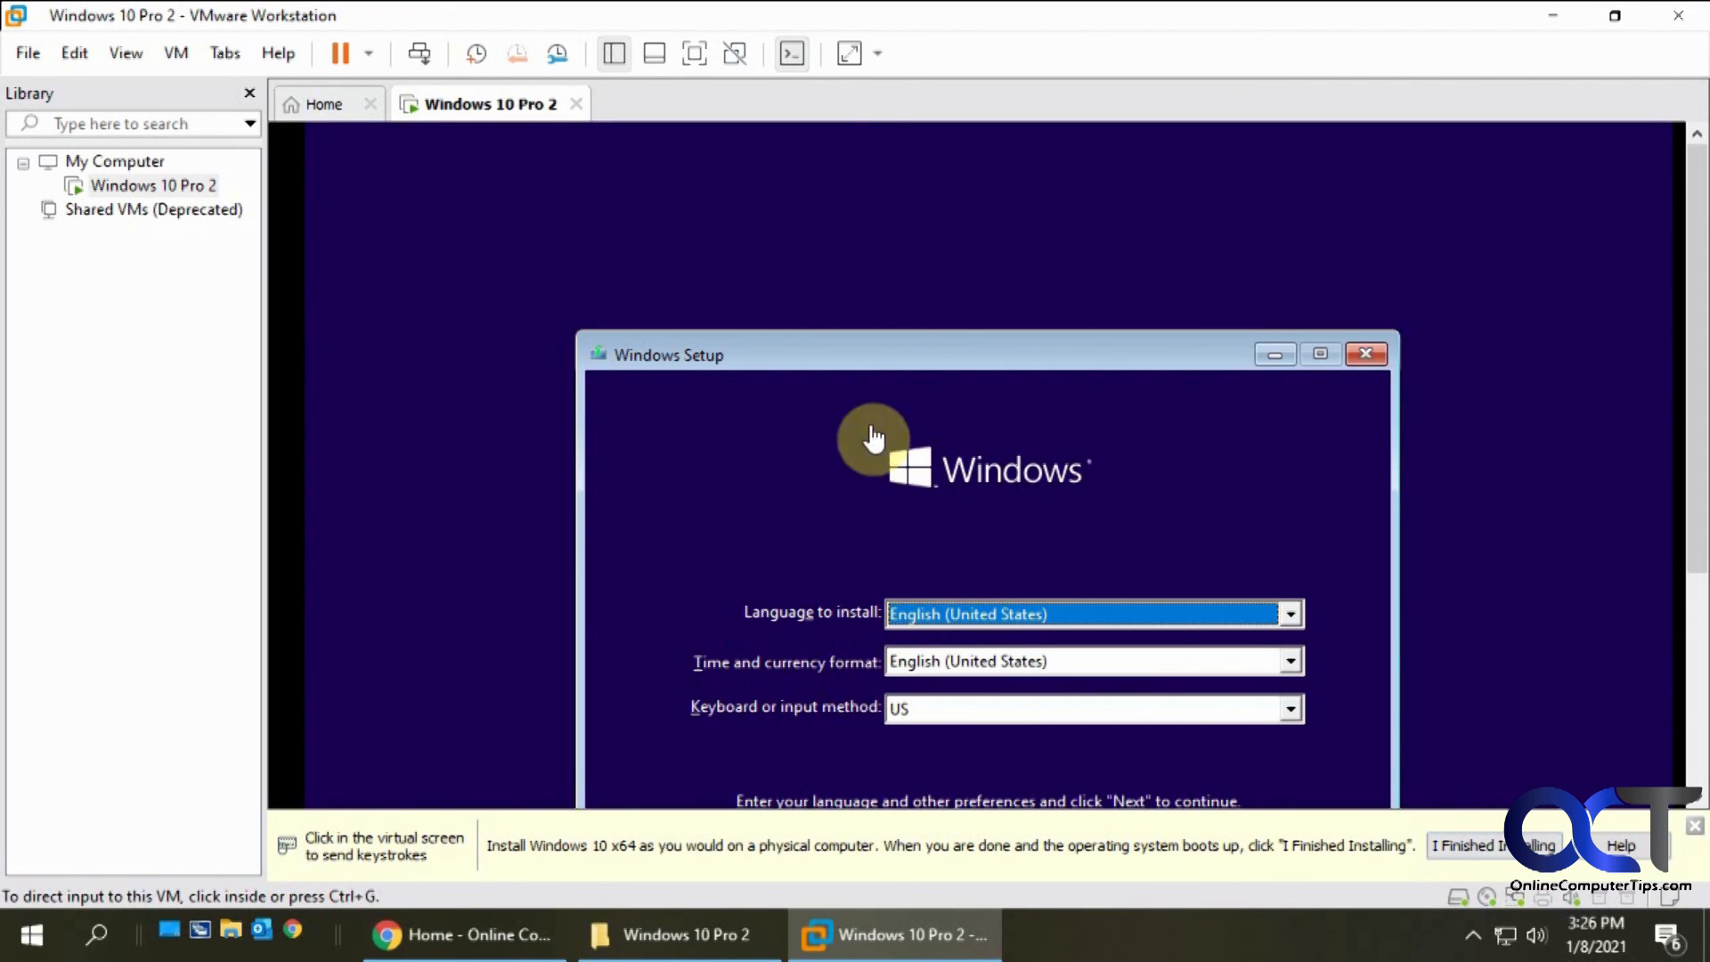
pyautogui.moveTo(452, 379)
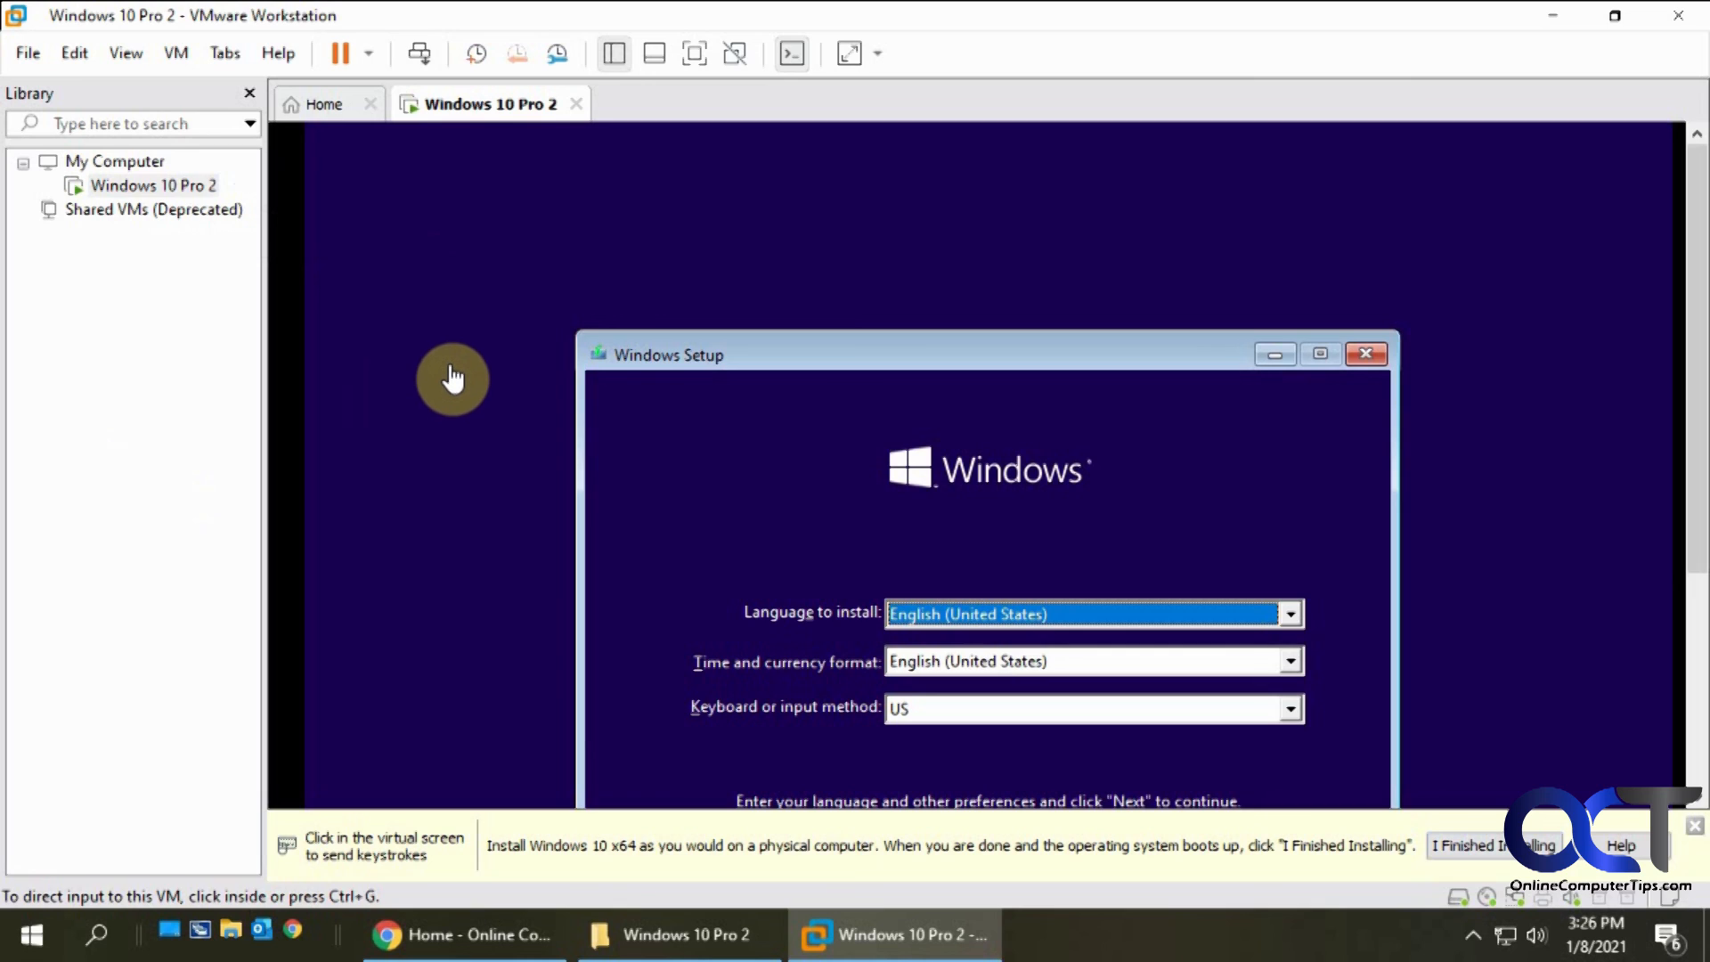
pyautogui.moveTo(160, 244)
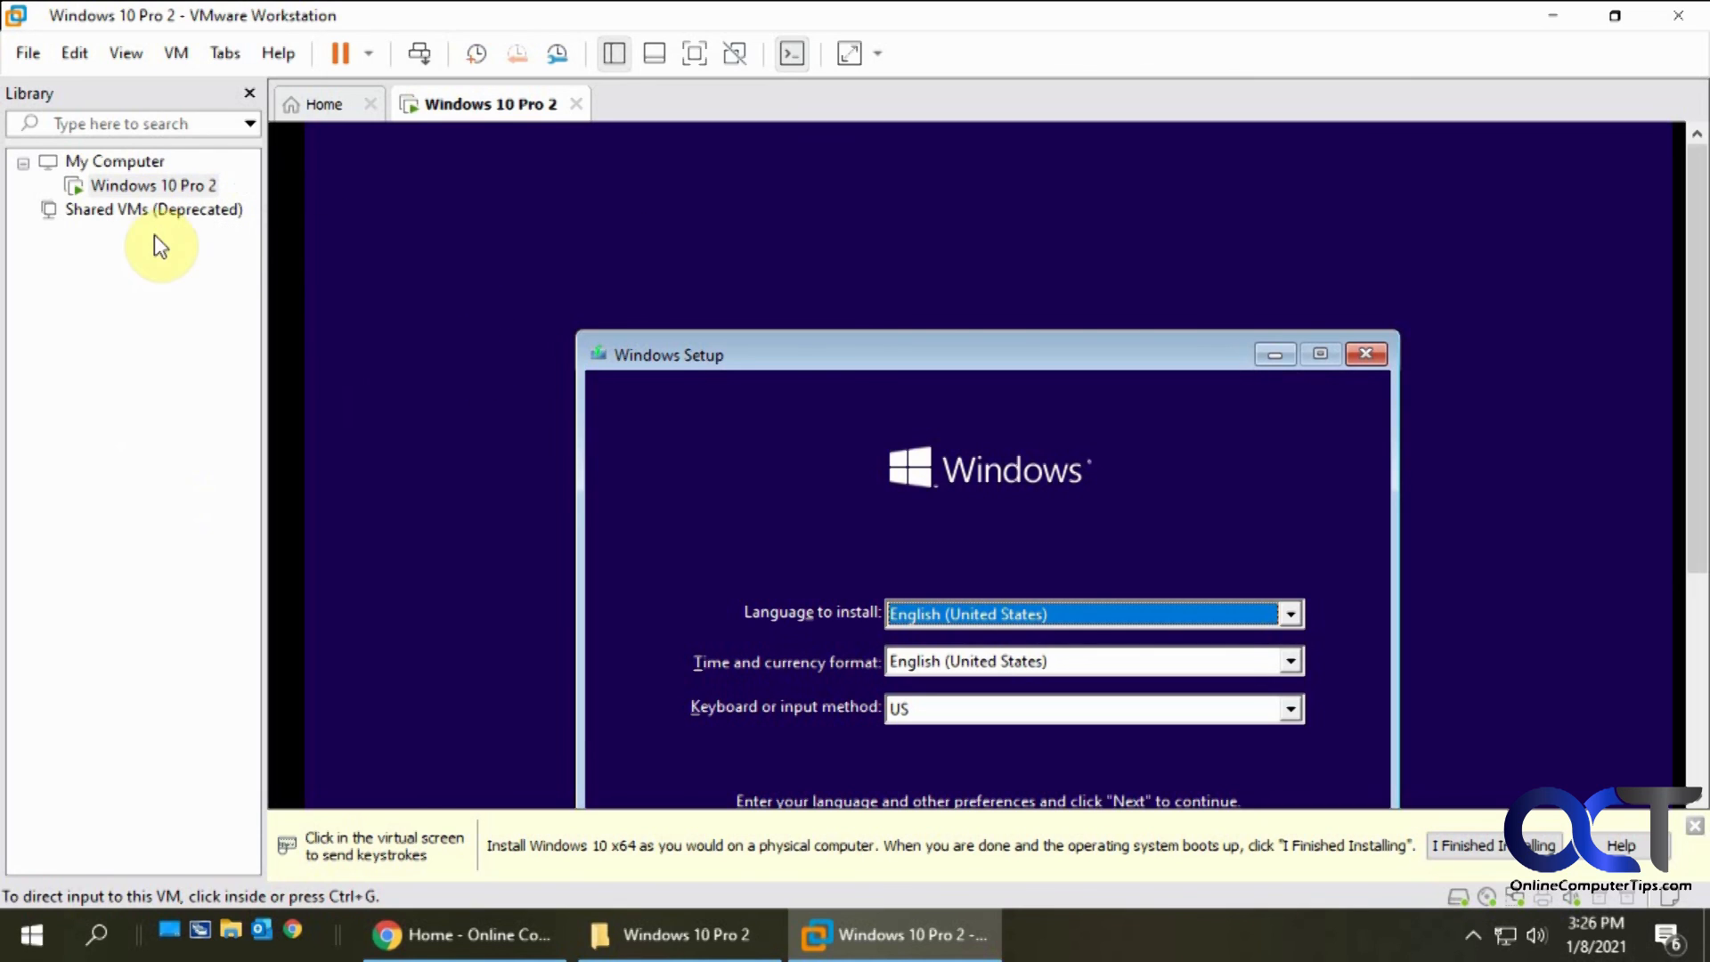
pyautogui.moveTo(858, 155)
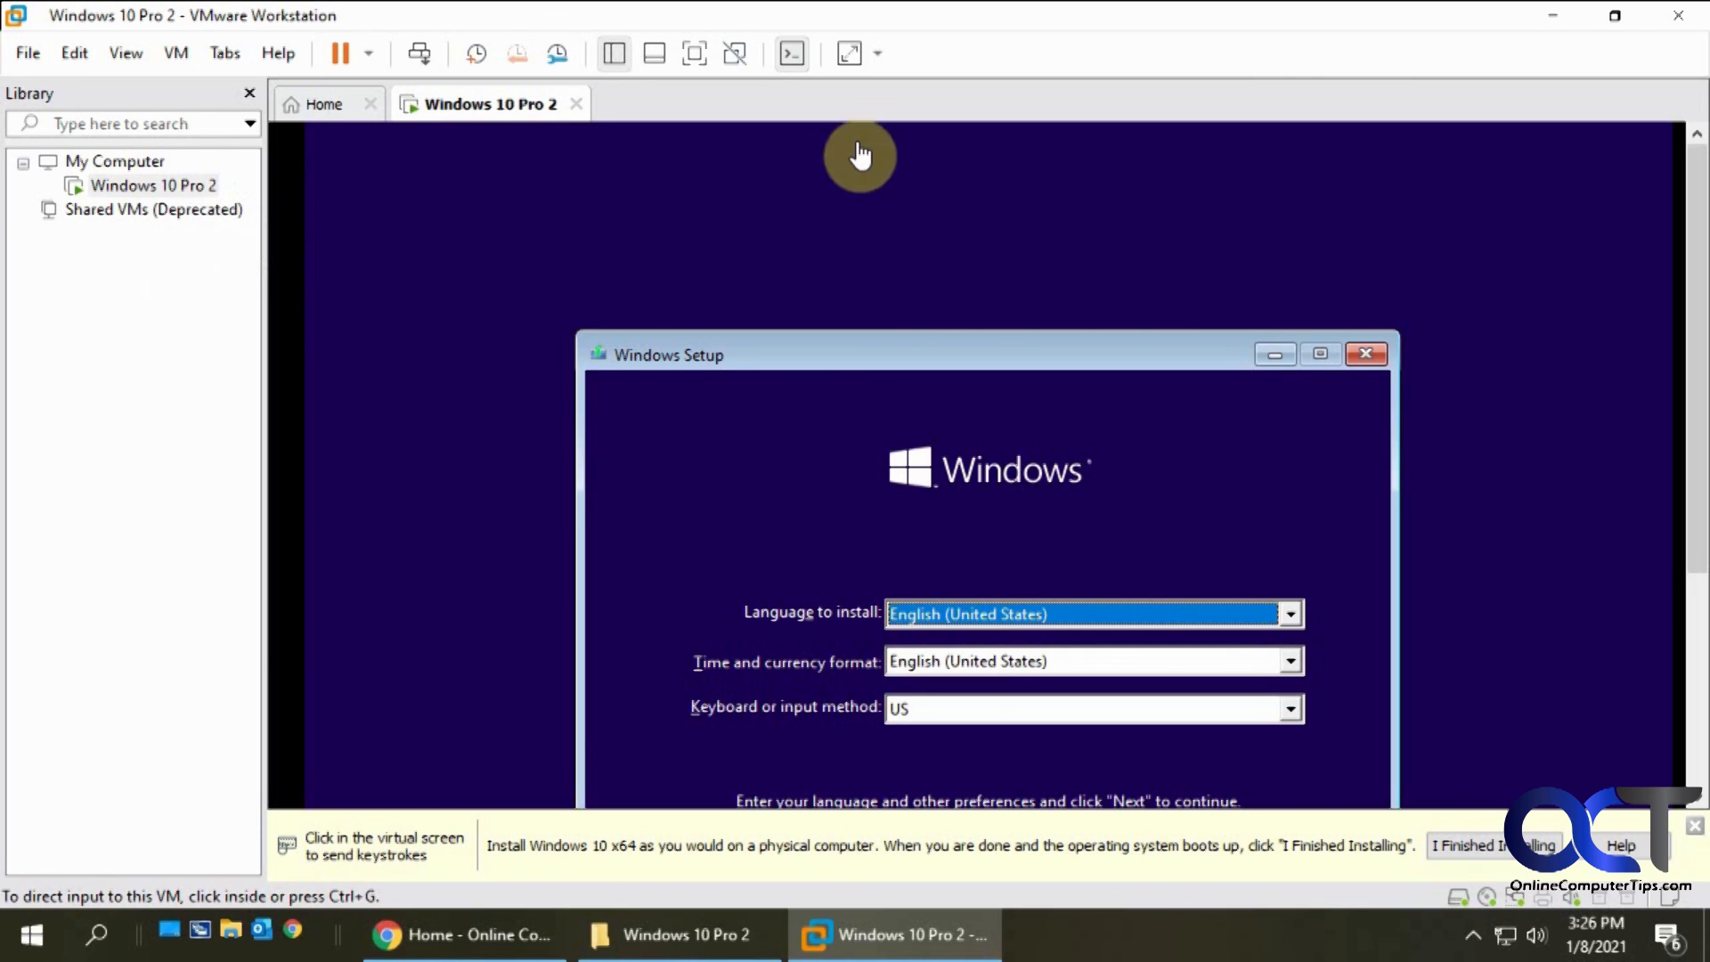
pyautogui.moveTo(869, 537)
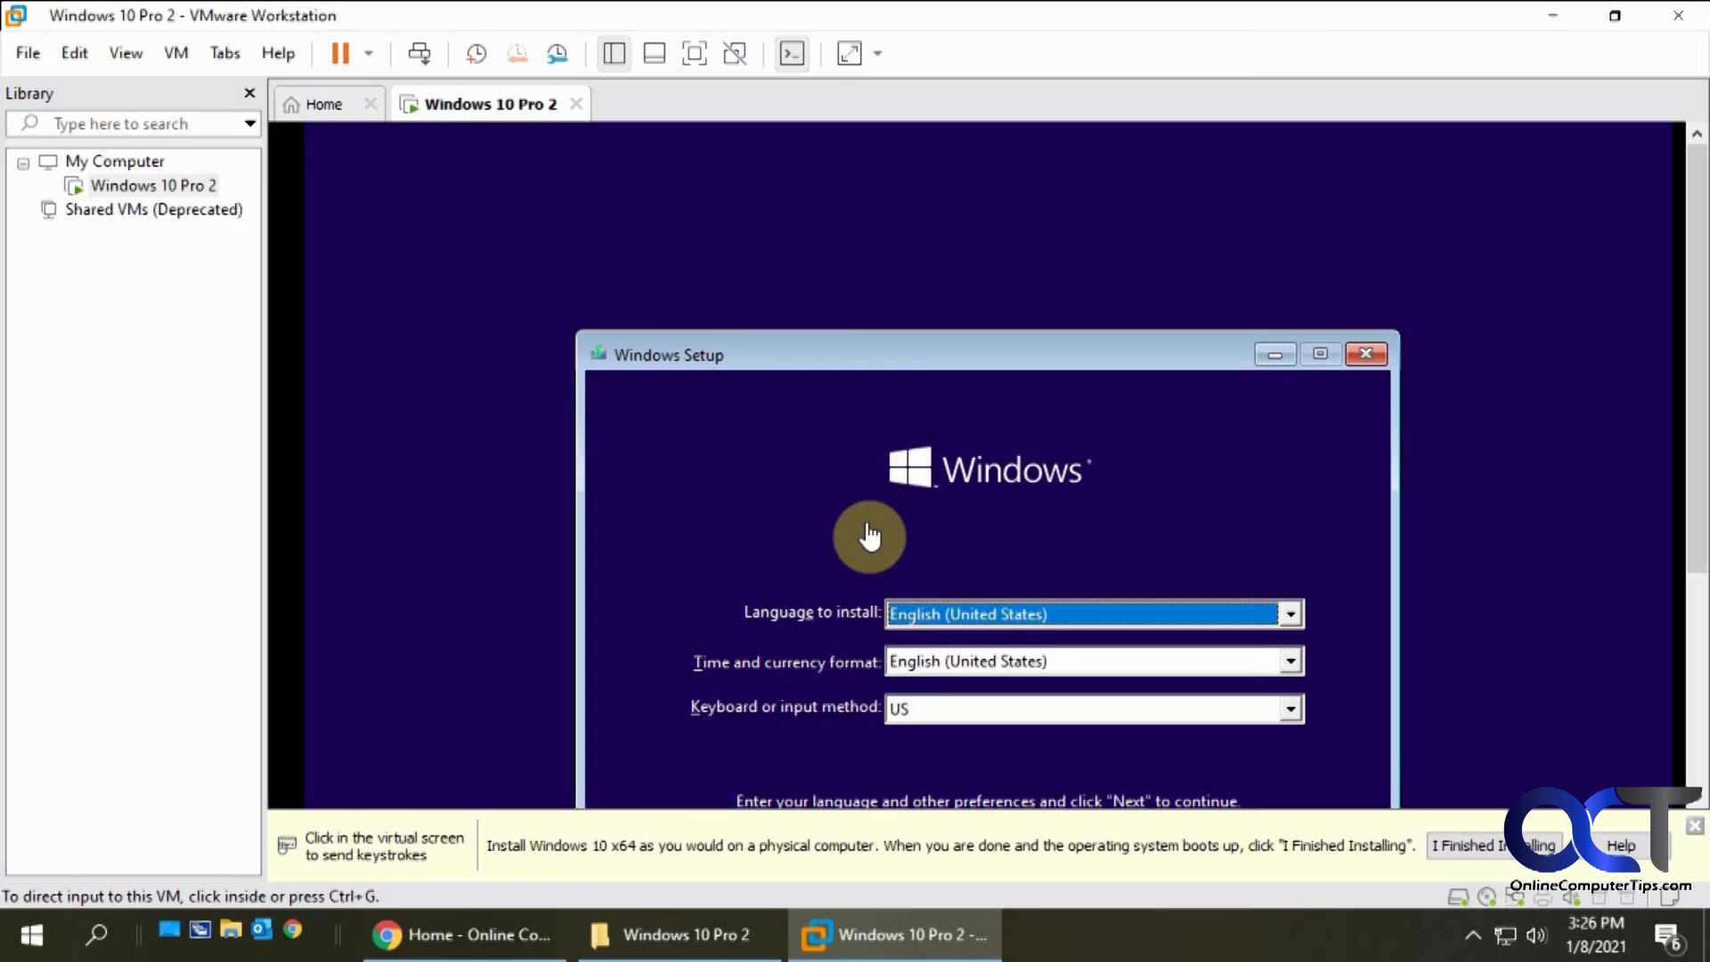